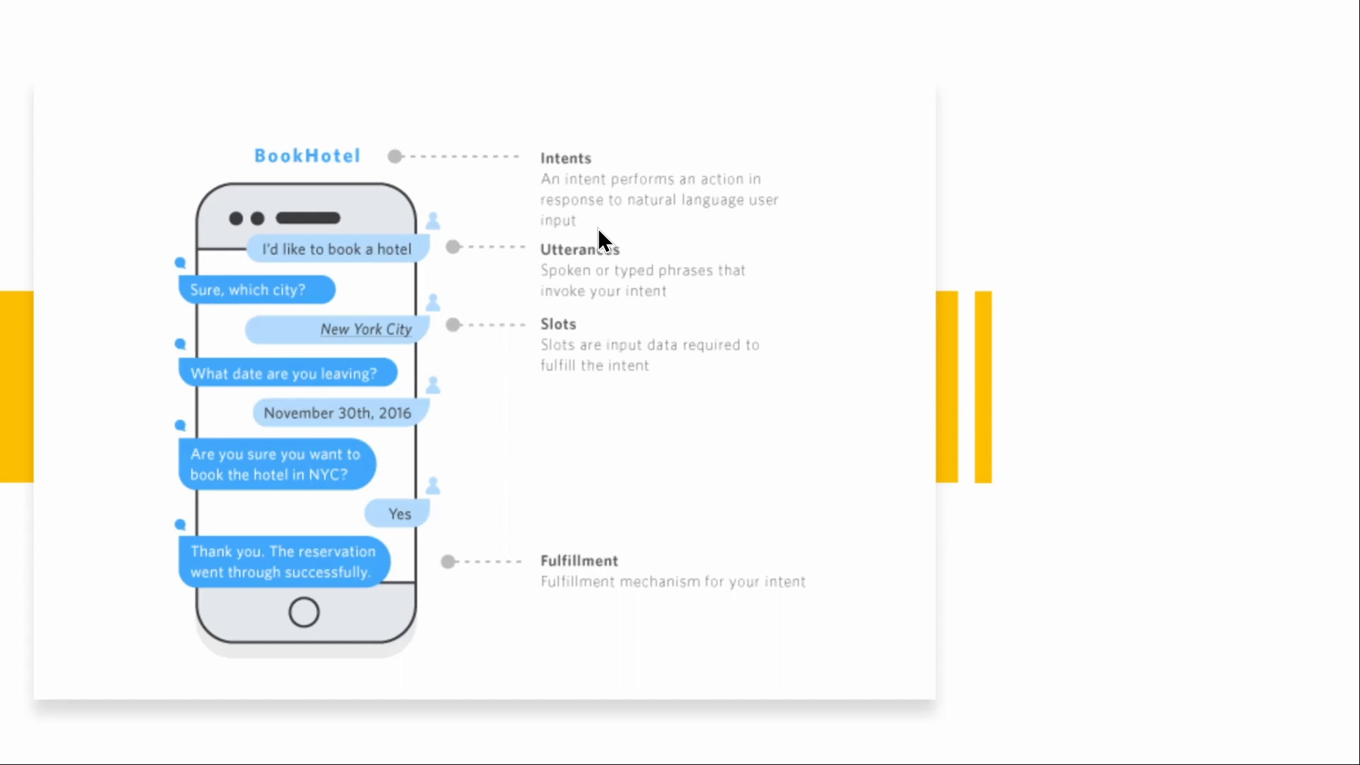
{"action": "mouse_move", "coordinate": [592, 301]}
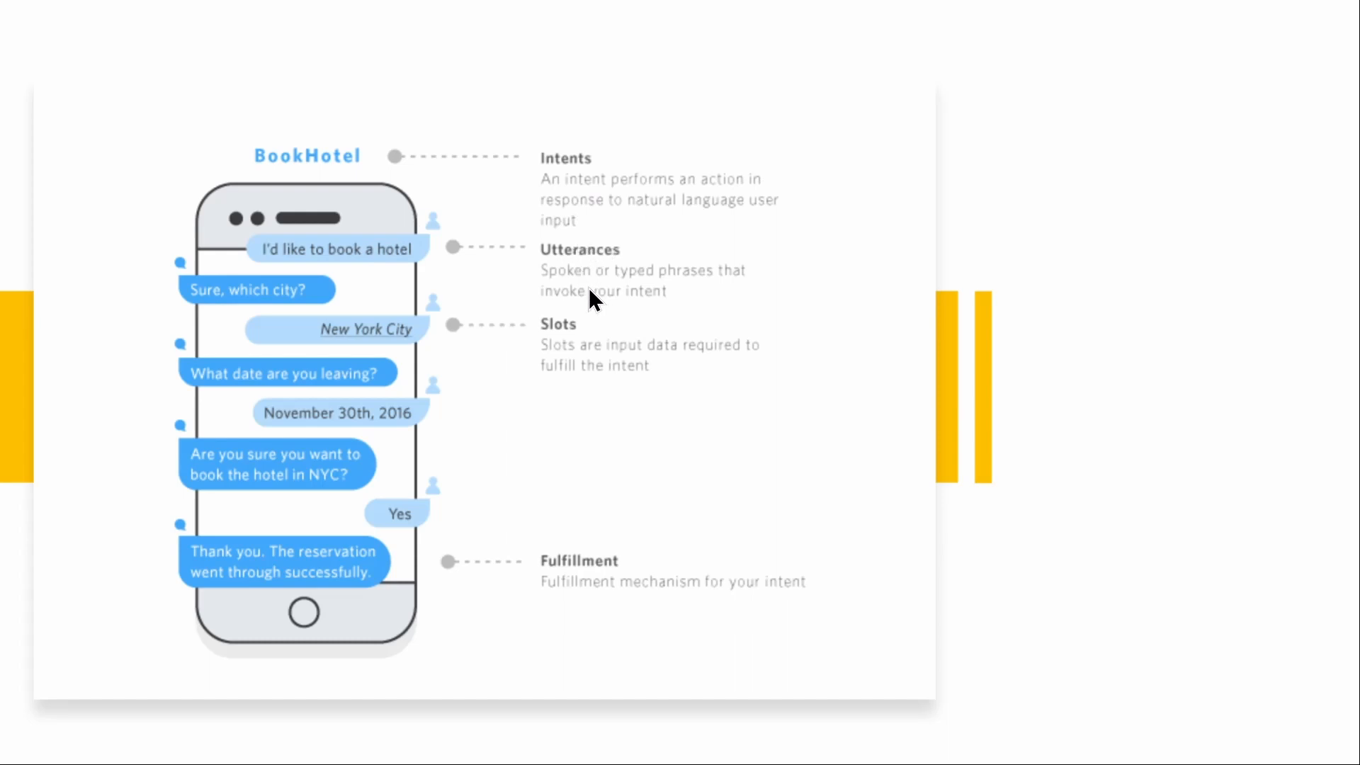
{"action": "mouse_move", "coordinate": [696, 206]}
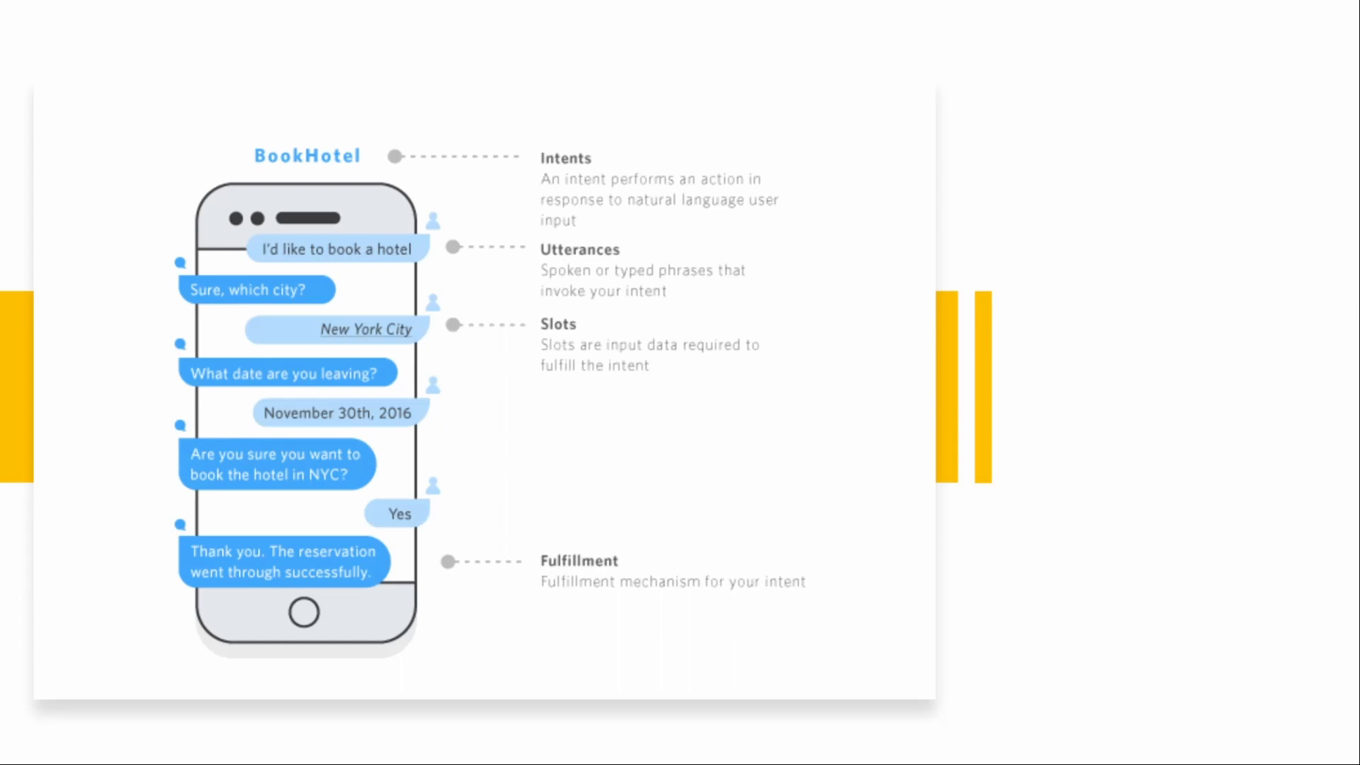
{"action": "mouse_move", "coordinate": [545, 375]}
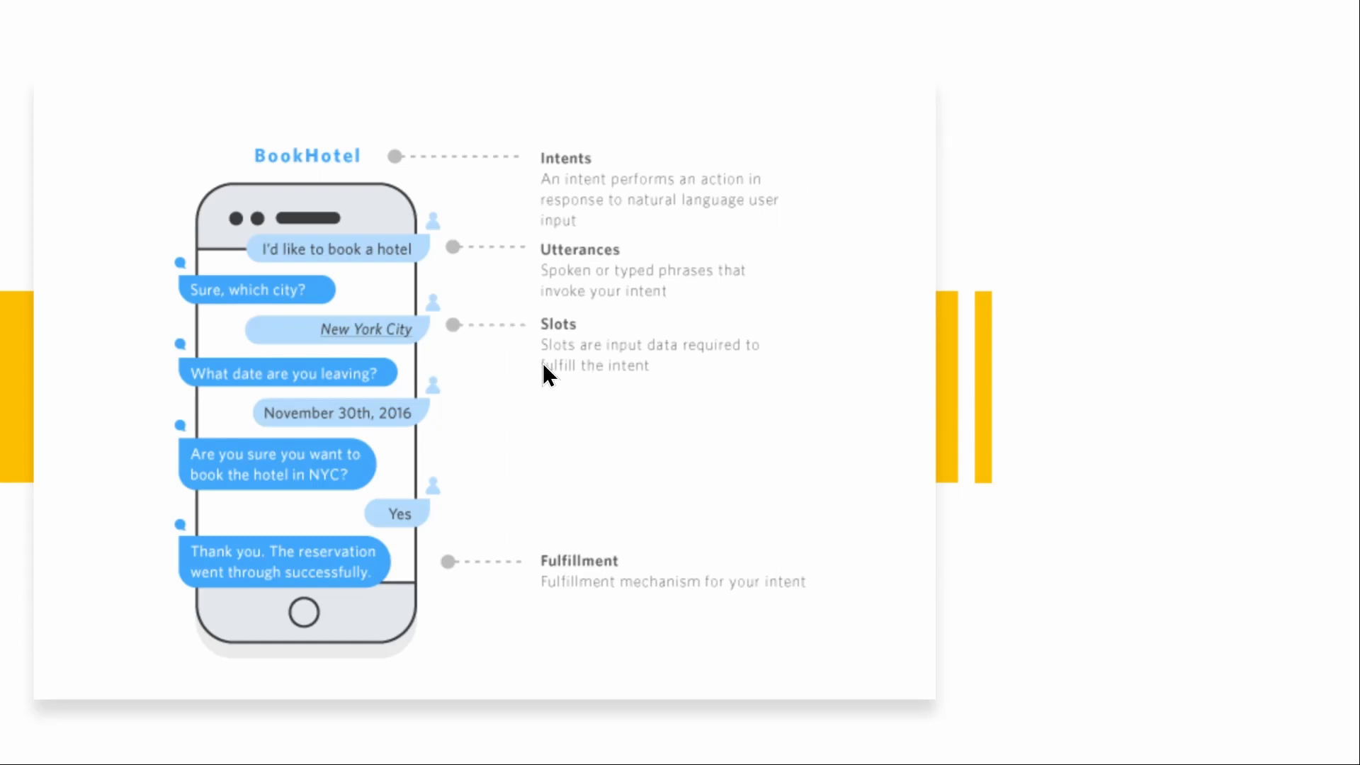
{"action": "mouse_move", "coordinate": [649, 511]}
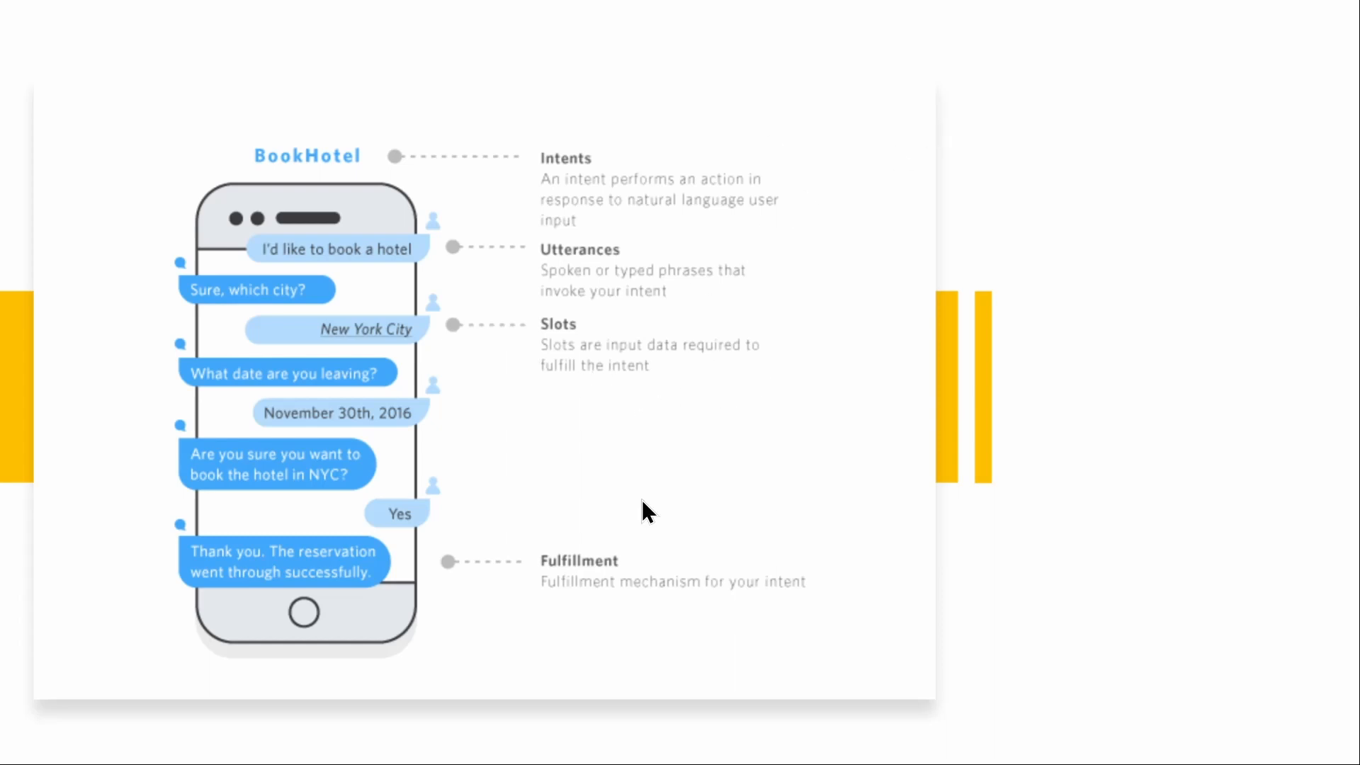
{"action": "mouse_move", "coordinate": [804, 629]}
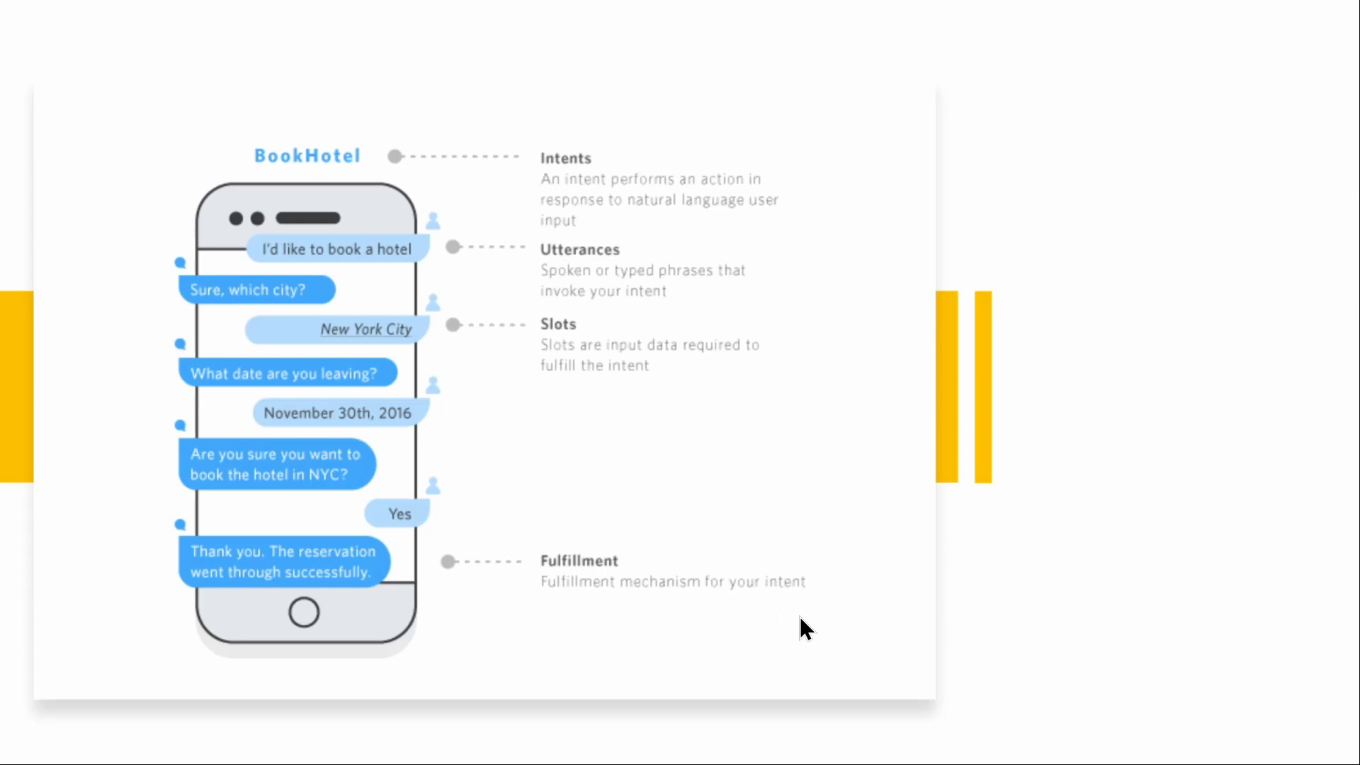
{"action": "mouse_move", "coordinate": [561, 626]}
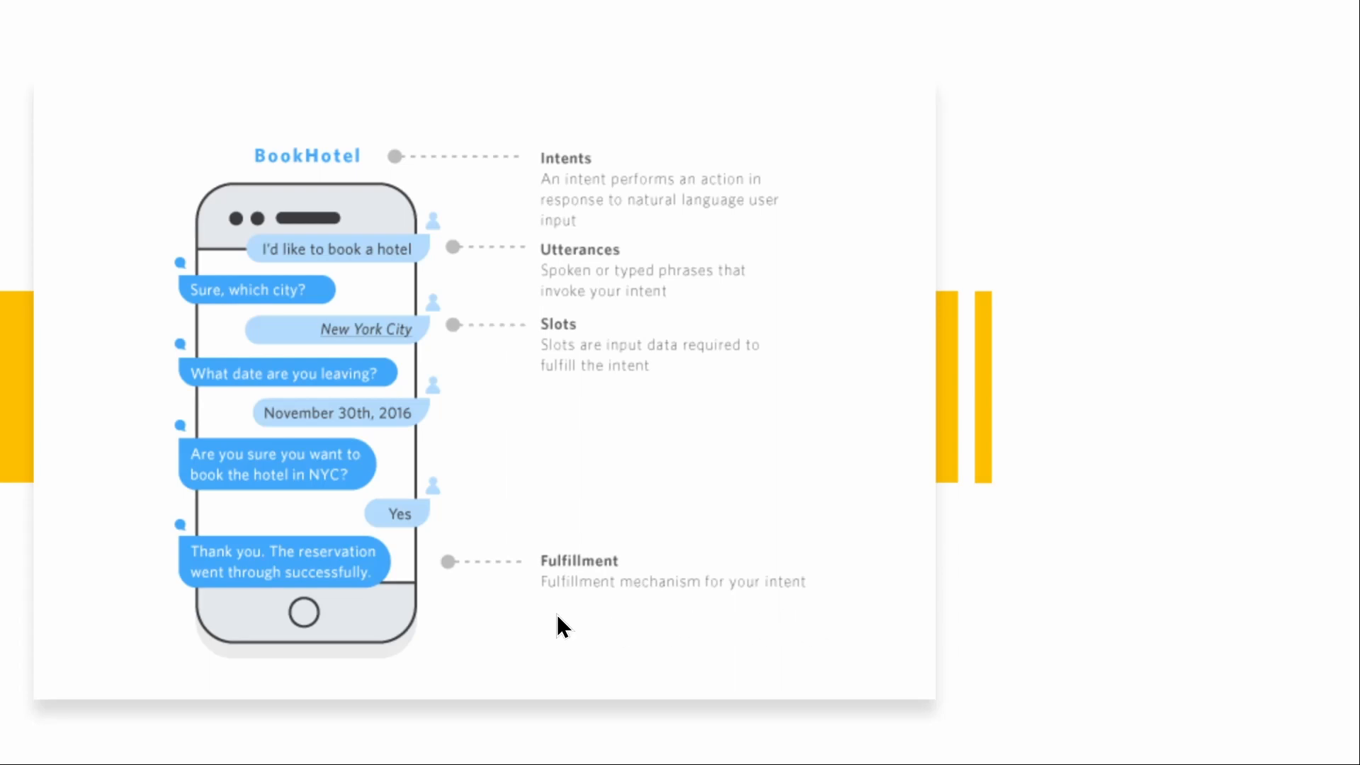
{"action": "mouse_move", "coordinate": [426, 187]}
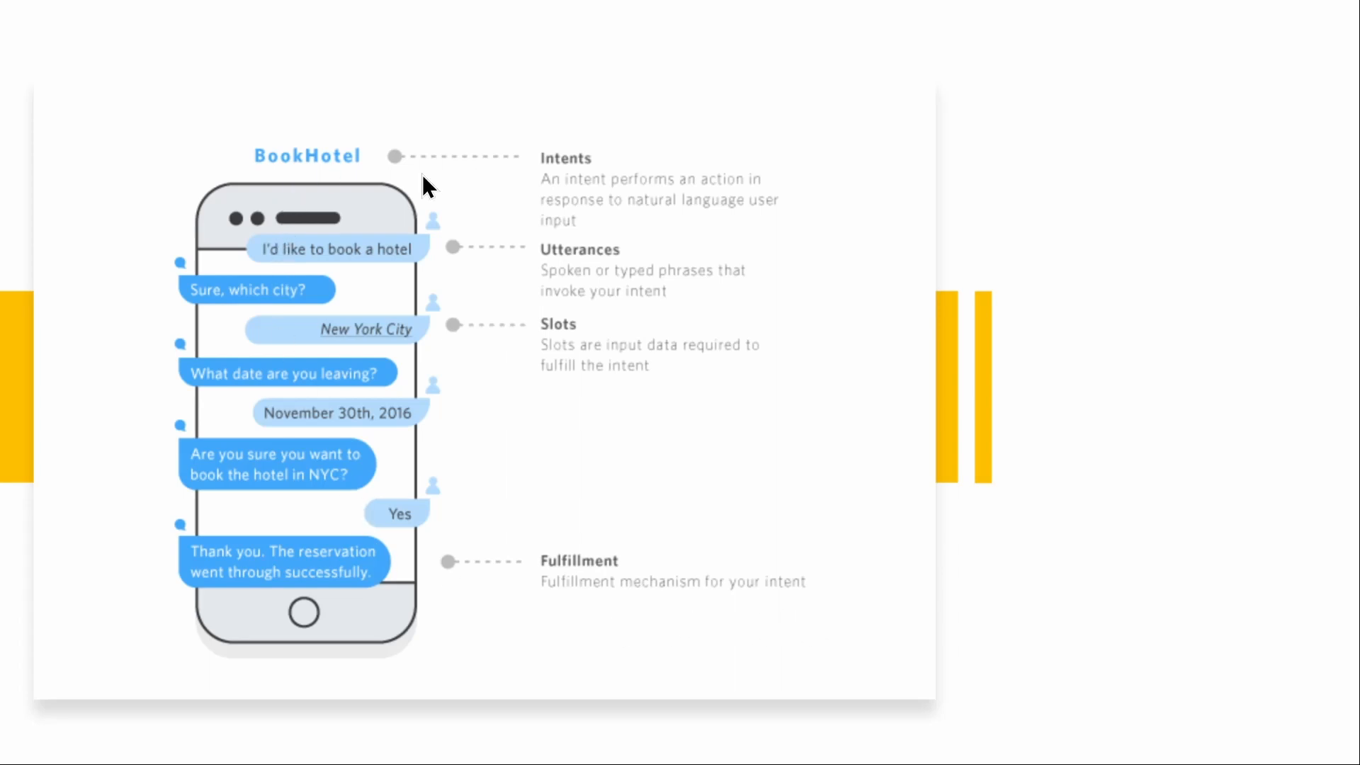
{"action": "mouse_move", "coordinate": [410, 265]}
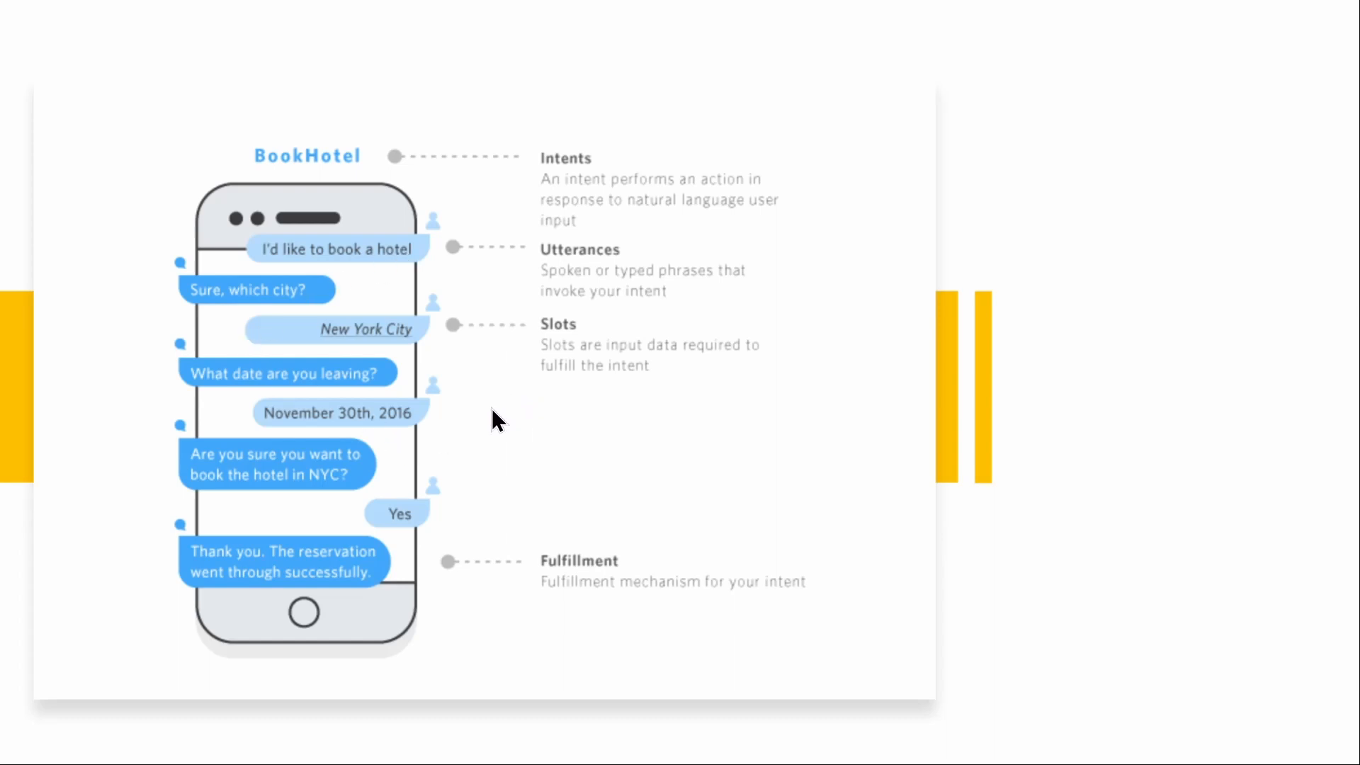
{"action": "mouse_move", "coordinate": [236, 412]}
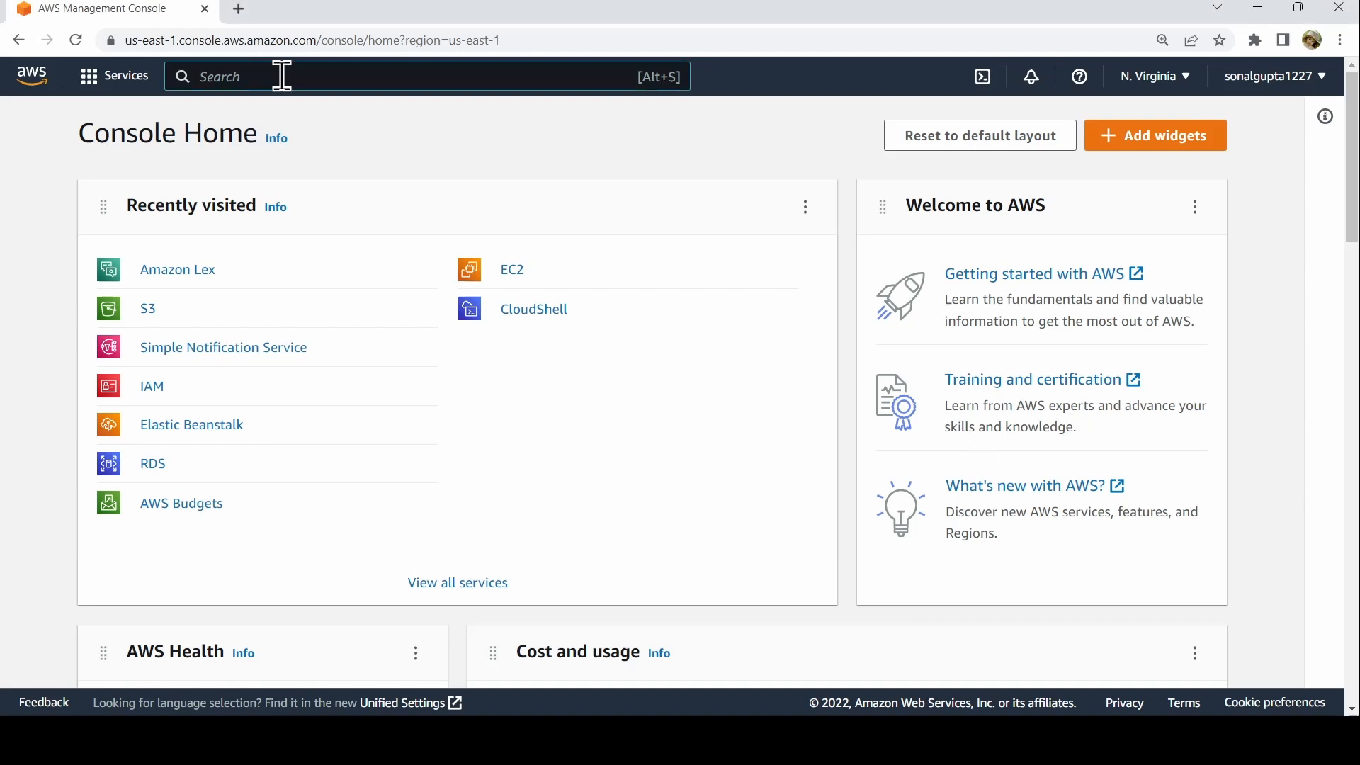
- Search the console for 'amazon lex' and open the Amazon Lex service
{"action": "type", "text": "amazon lex"}
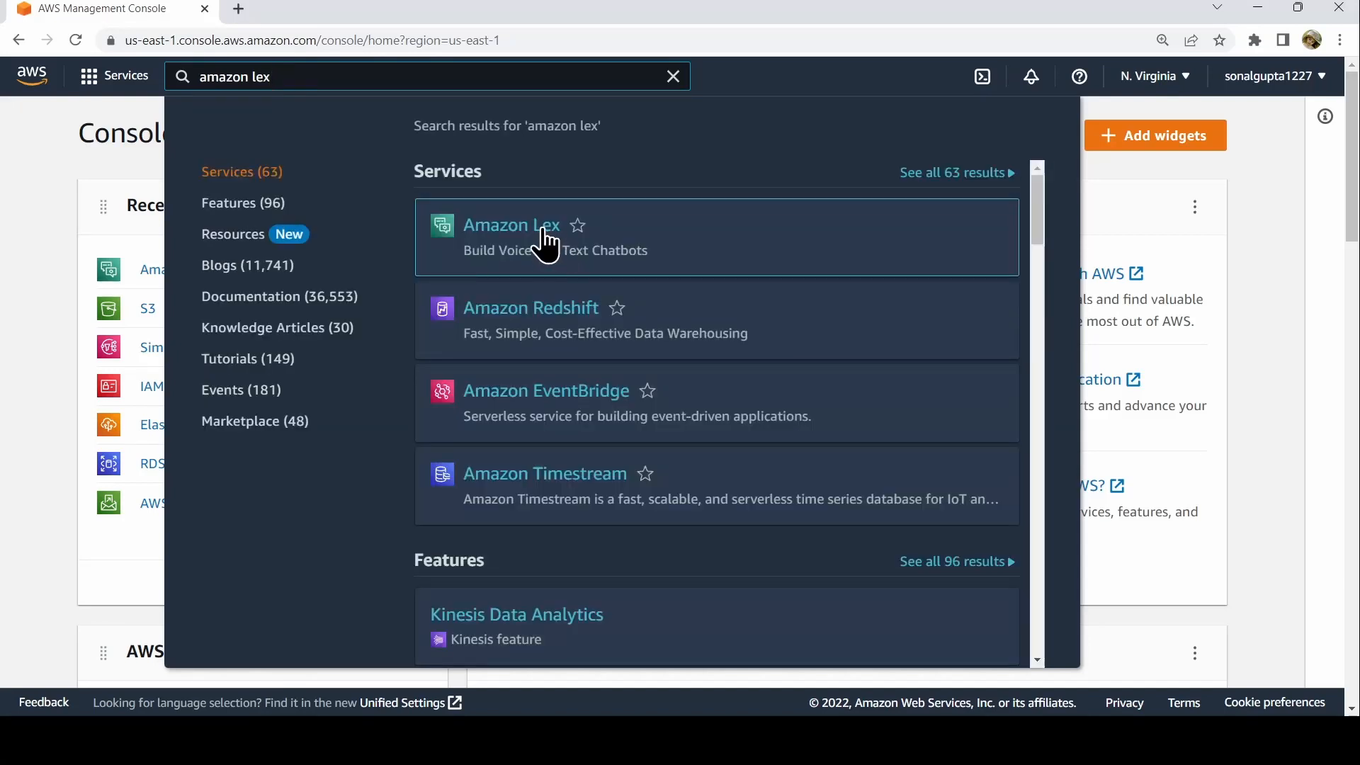
{"action": "left_click", "coordinate": [511, 225]}
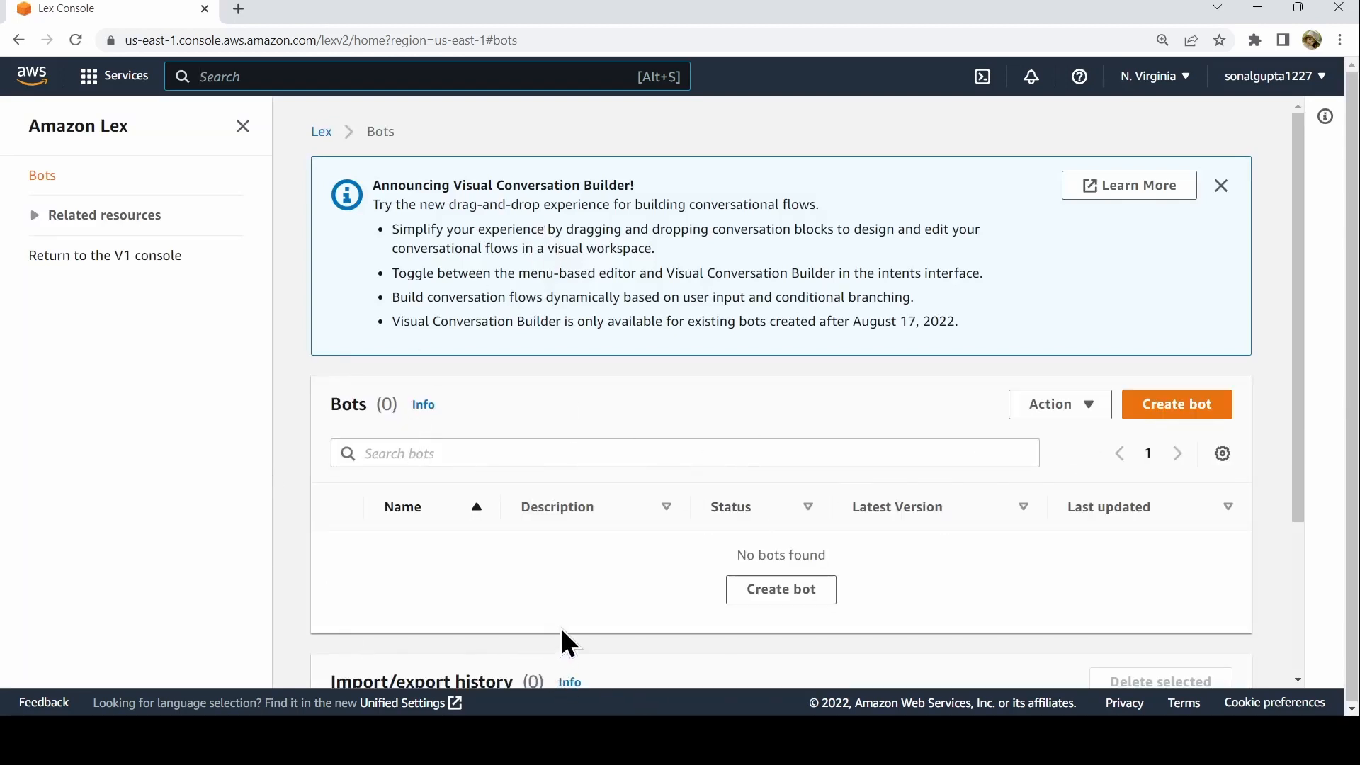
{"action": "mouse_move", "coordinate": [1091, 514]}
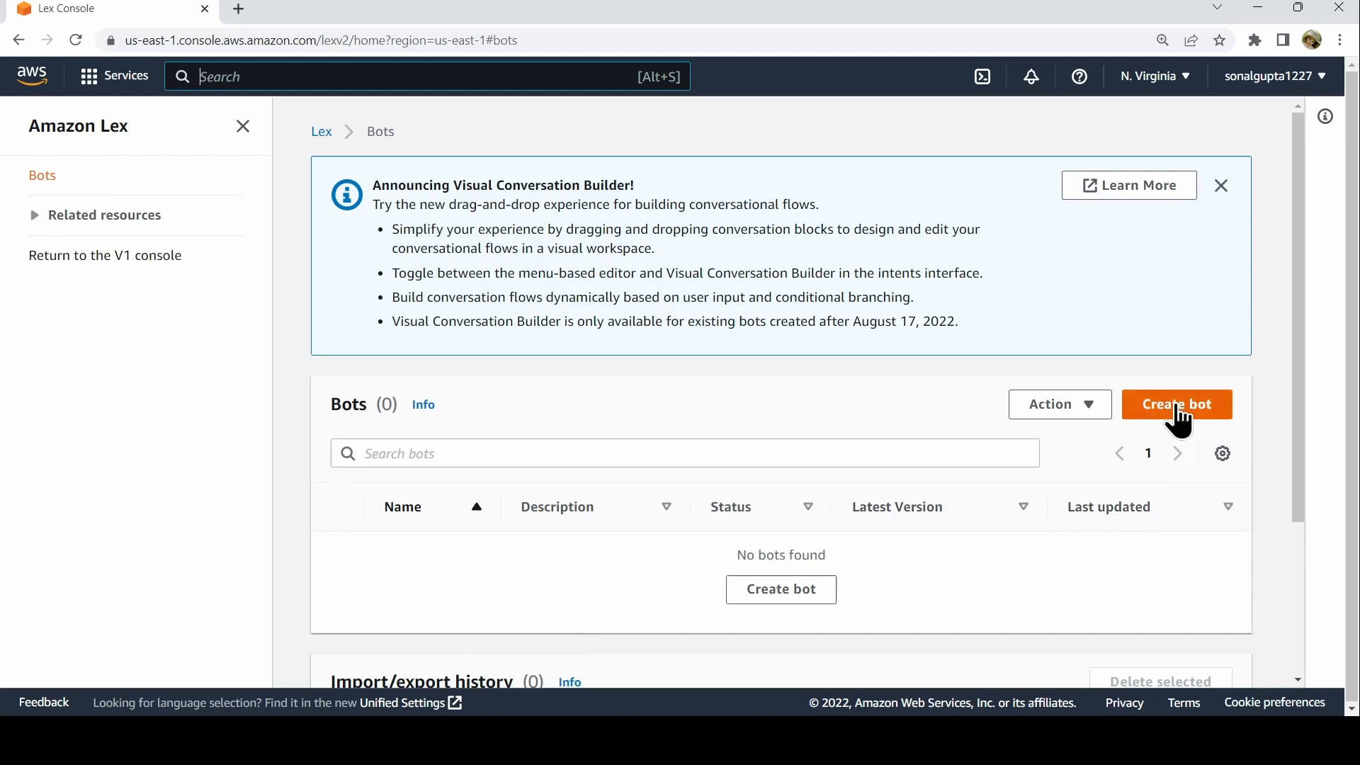
- Begin a new bot, preview the example bots, then choose Create a blank bot
{"action": "left_click", "coordinate": [1176, 405]}
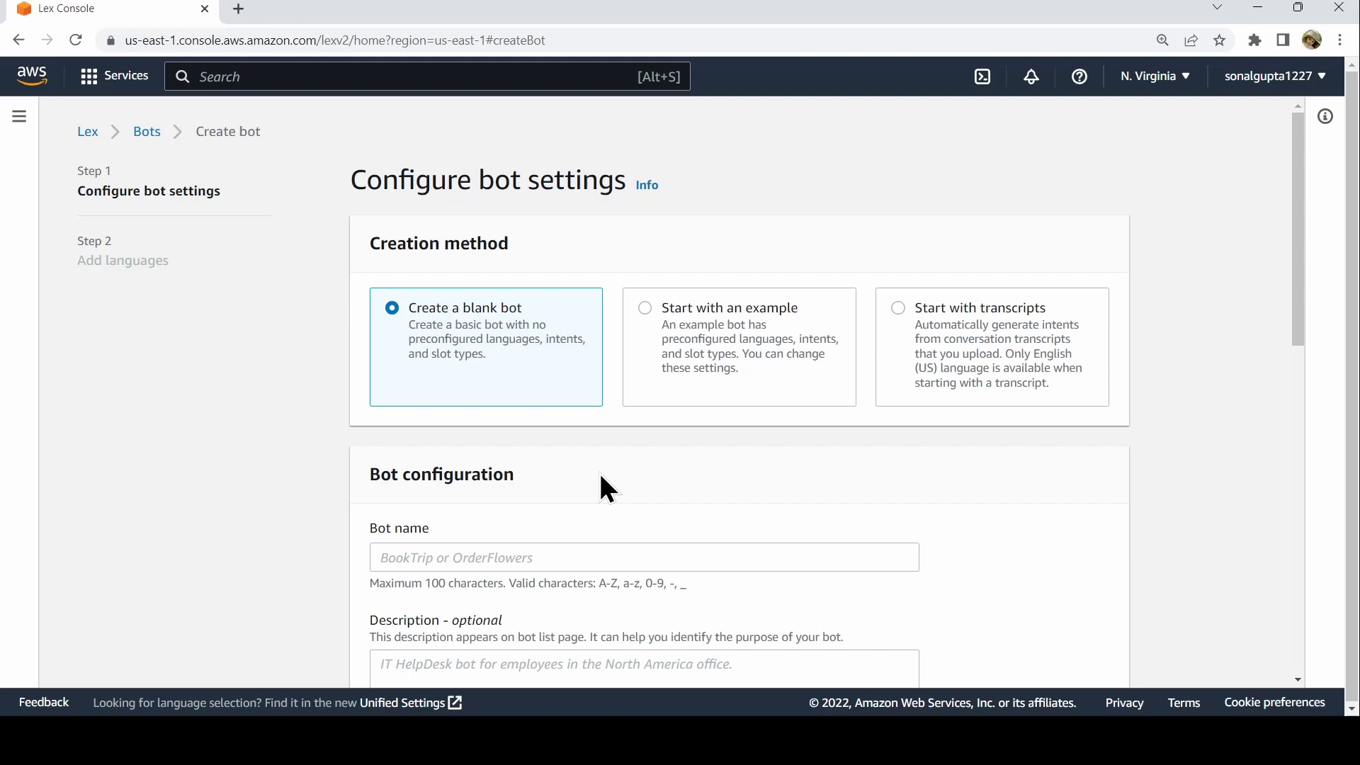
{"action": "mouse_move", "coordinate": [664, 336]}
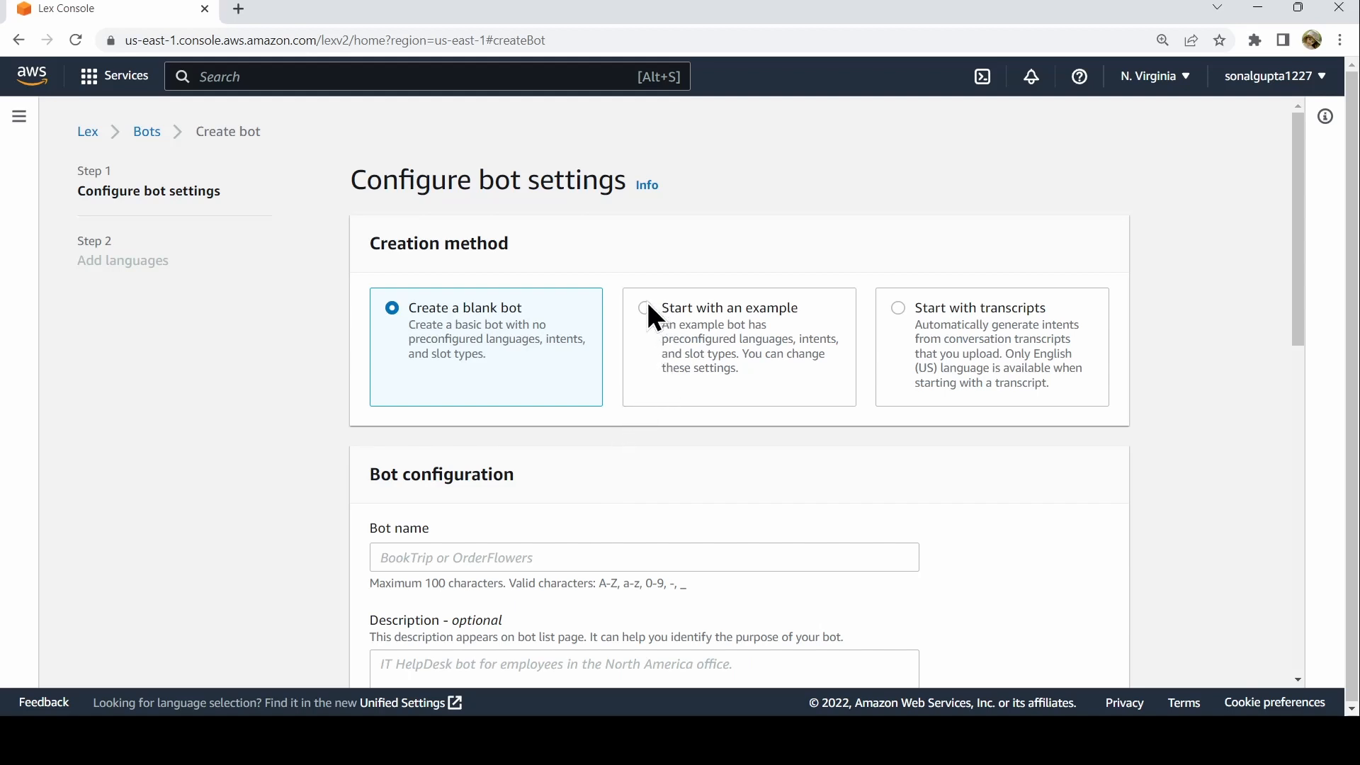
{"action": "left_click", "coordinate": [646, 308]}
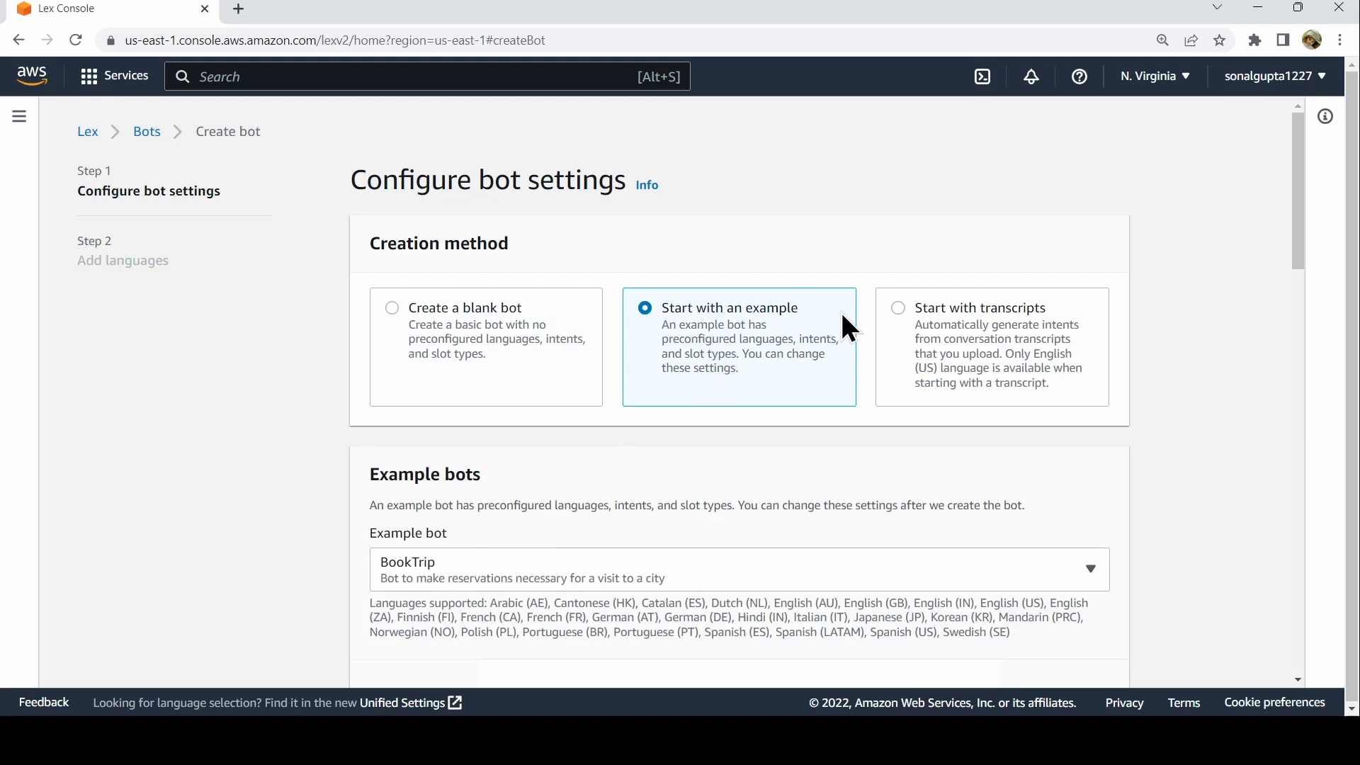
{"action": "left_click", "coordinate": [739, 568]}
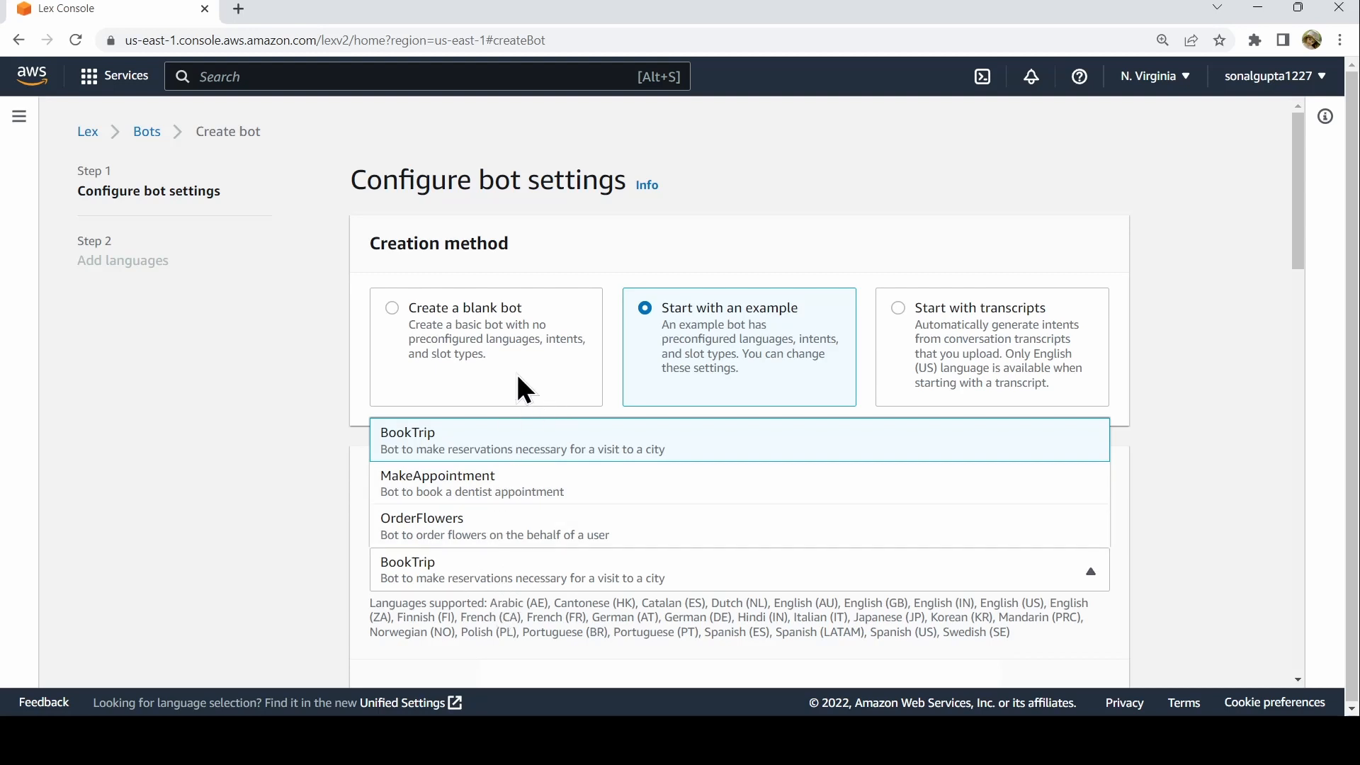
{"action": "left_click", "coordinate": [392, 307]}
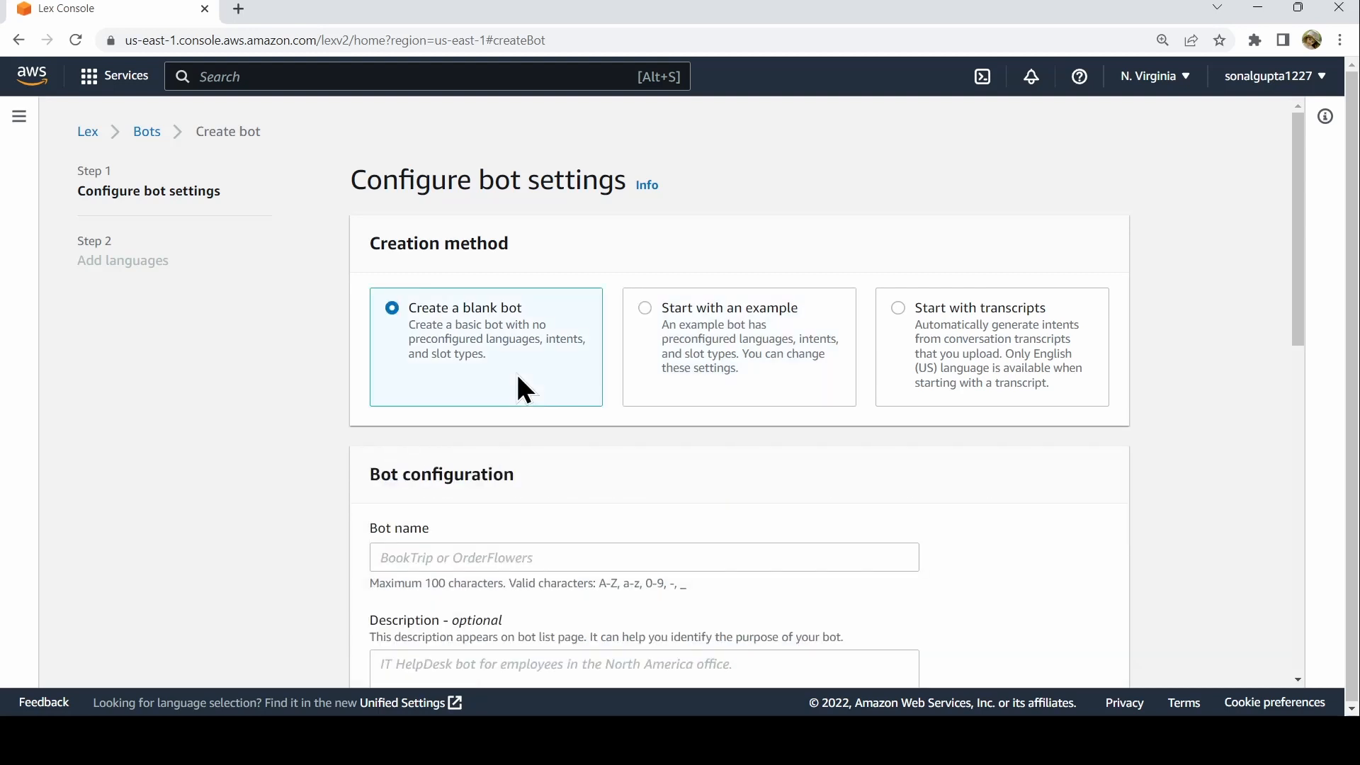
{"action": "mouse_move", "coordinate": [584, 526]}
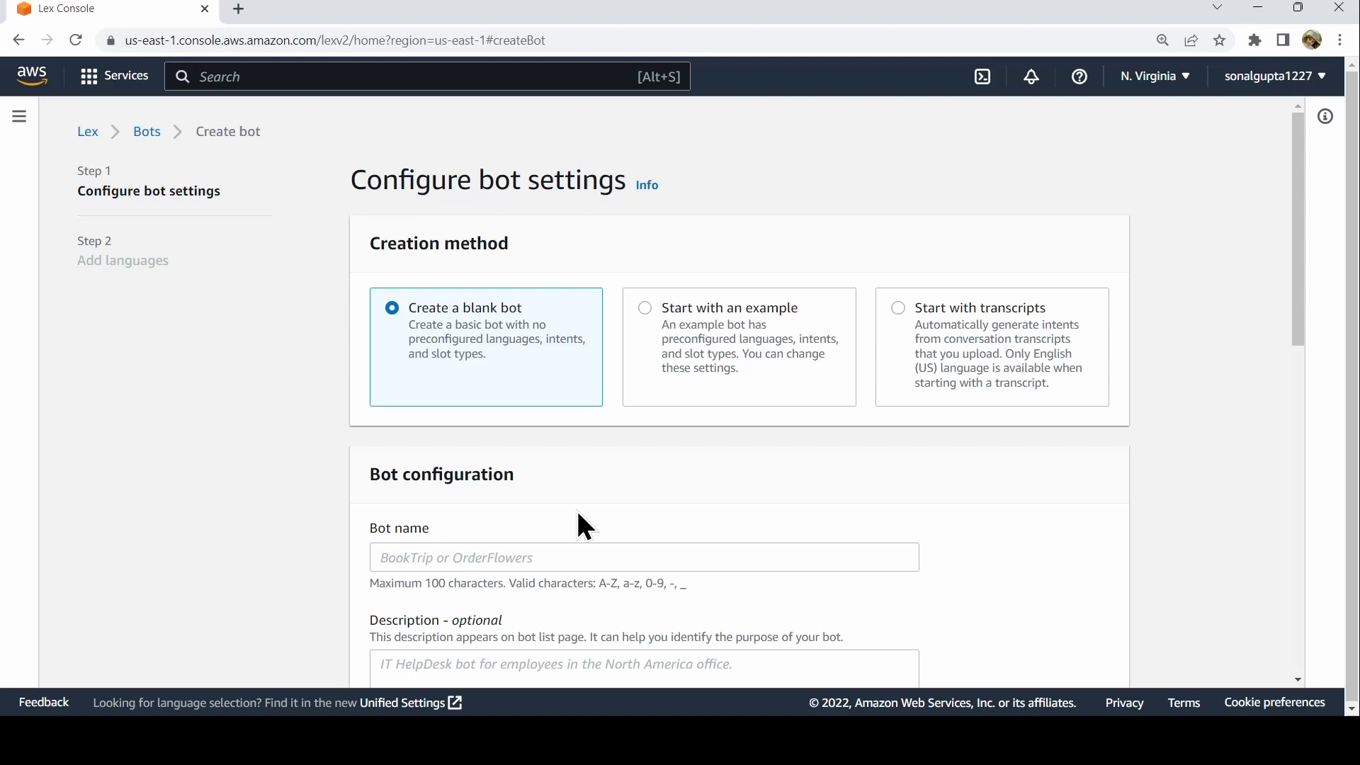
{"action": "scroll", "scroll_direction": "down", "scroll_amount": 3}
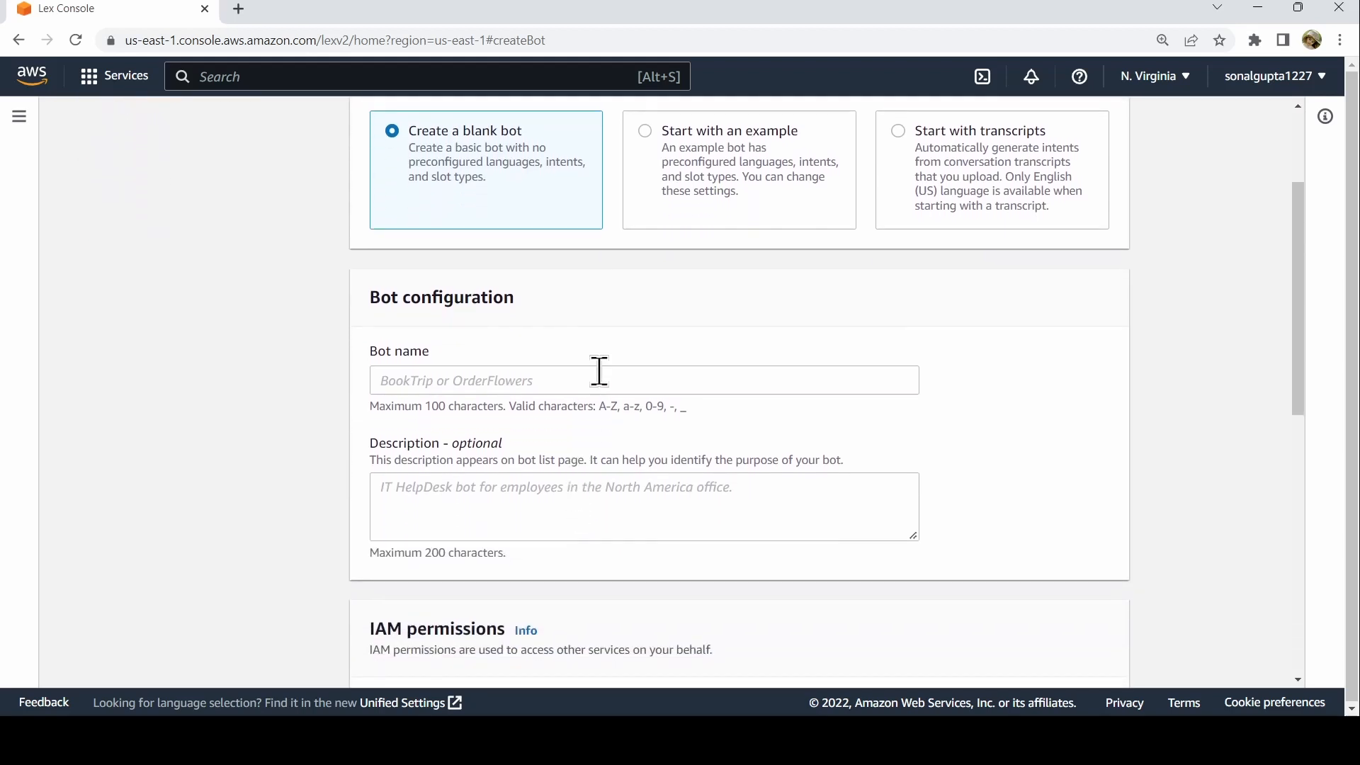
- Name the new bot OrderPizza
{"action": "left_click", "coordinate": [607, 380]}
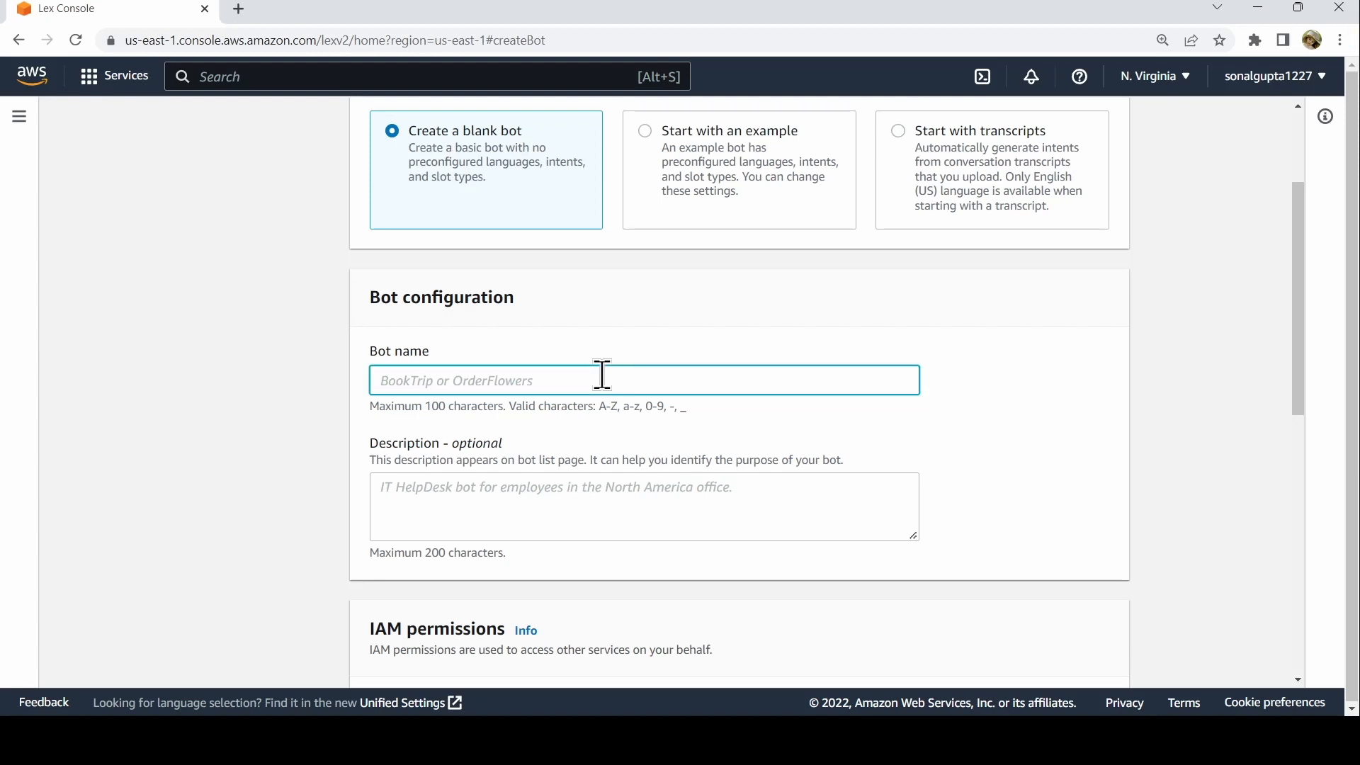
{"action": "type", "text": "OrderP"}
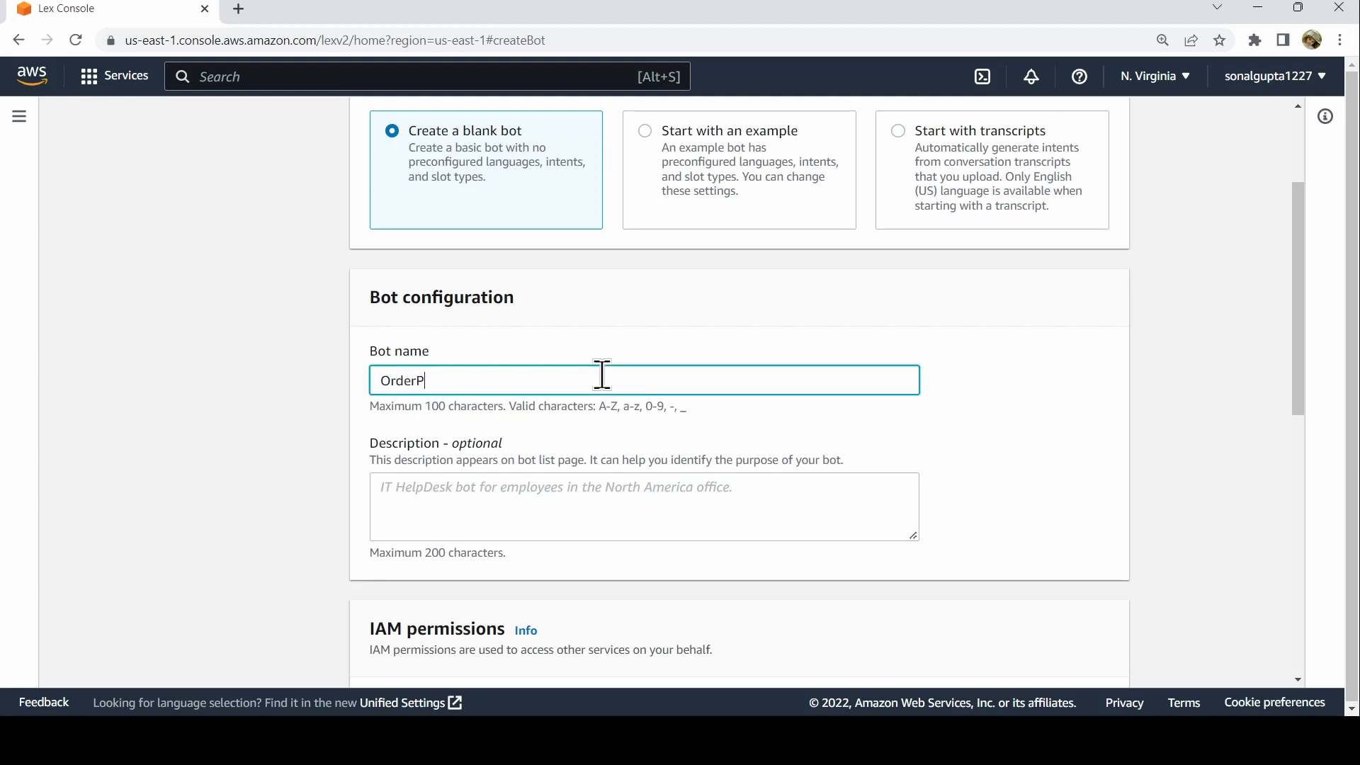
{"action": "type", "text": "izza"}
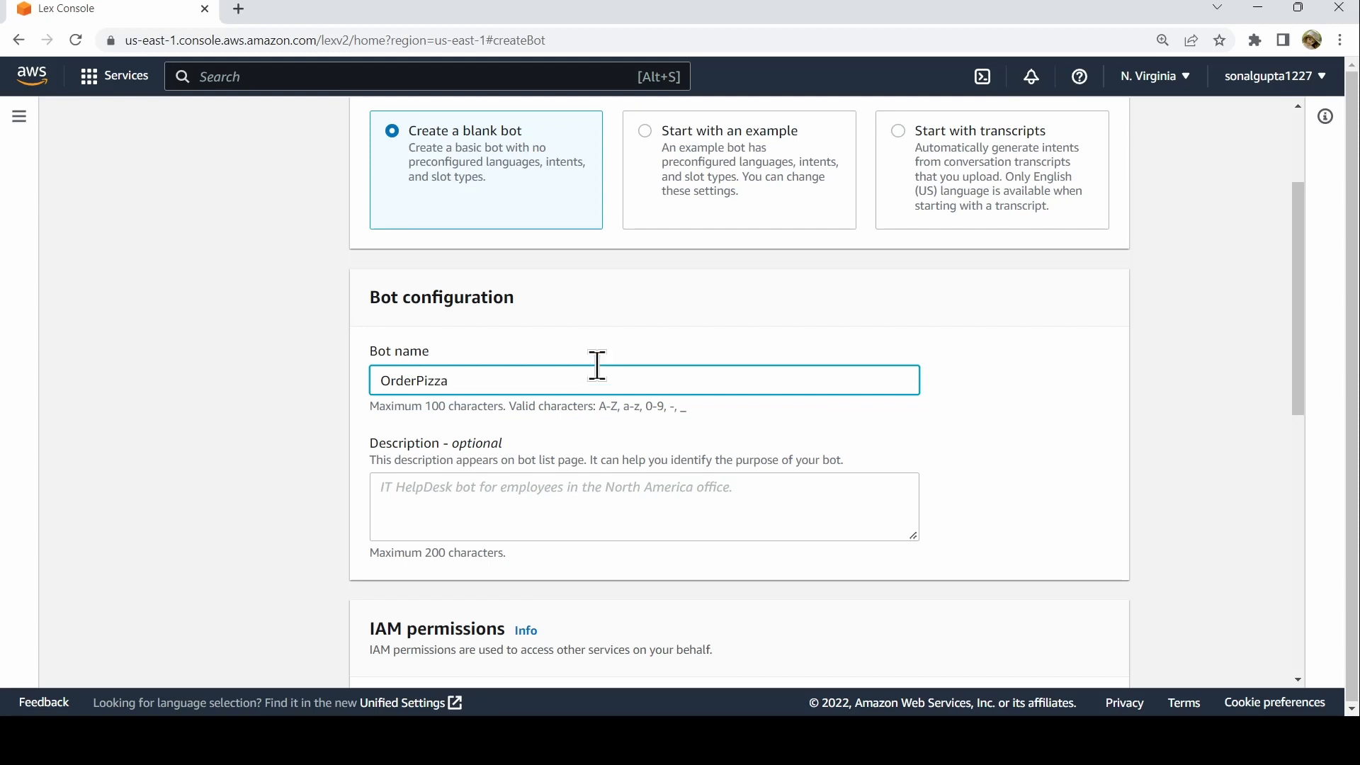
{"action": "scroll", "scroll_direction": "down", "scroll_amount": 3}
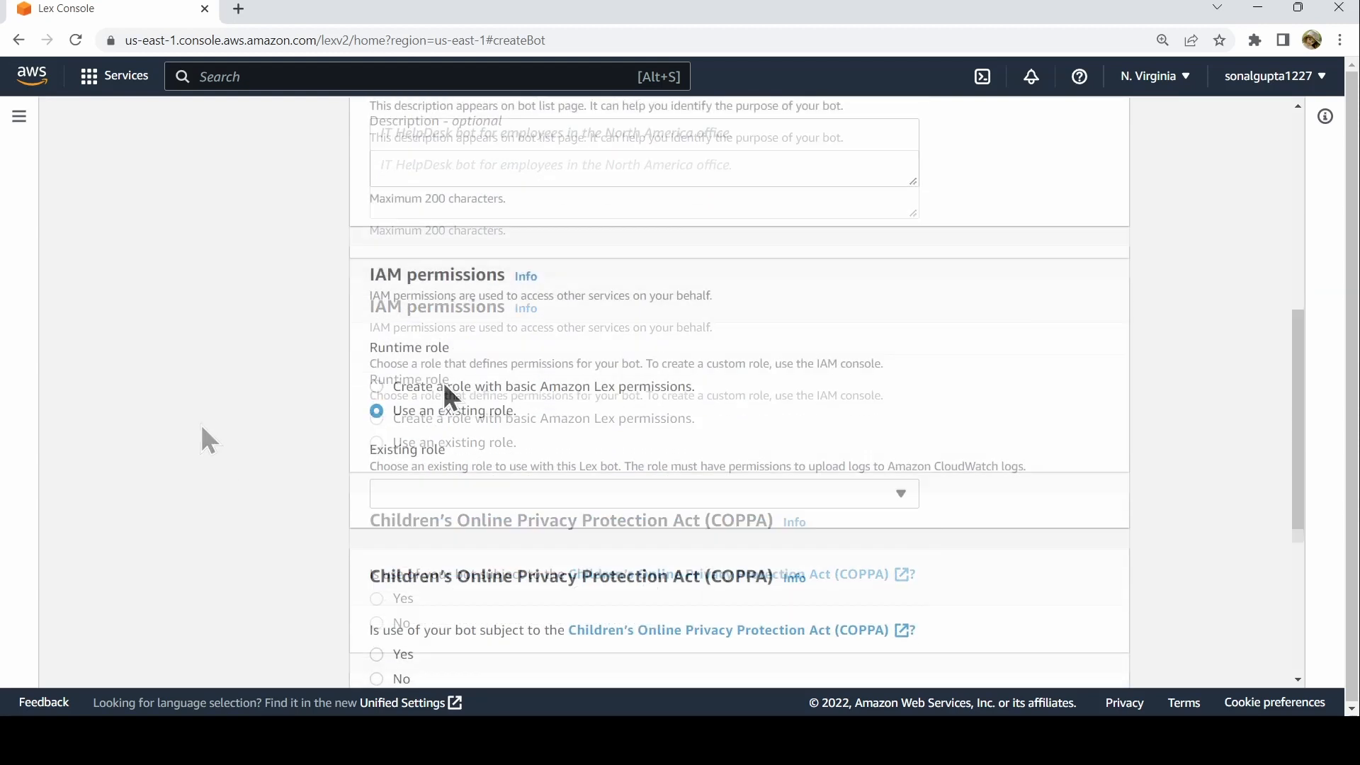
- Create a new role with basic Lex permissions, answer No to COPPA, and submit
{"action": "left_click", "coordinate": [376, 386]}
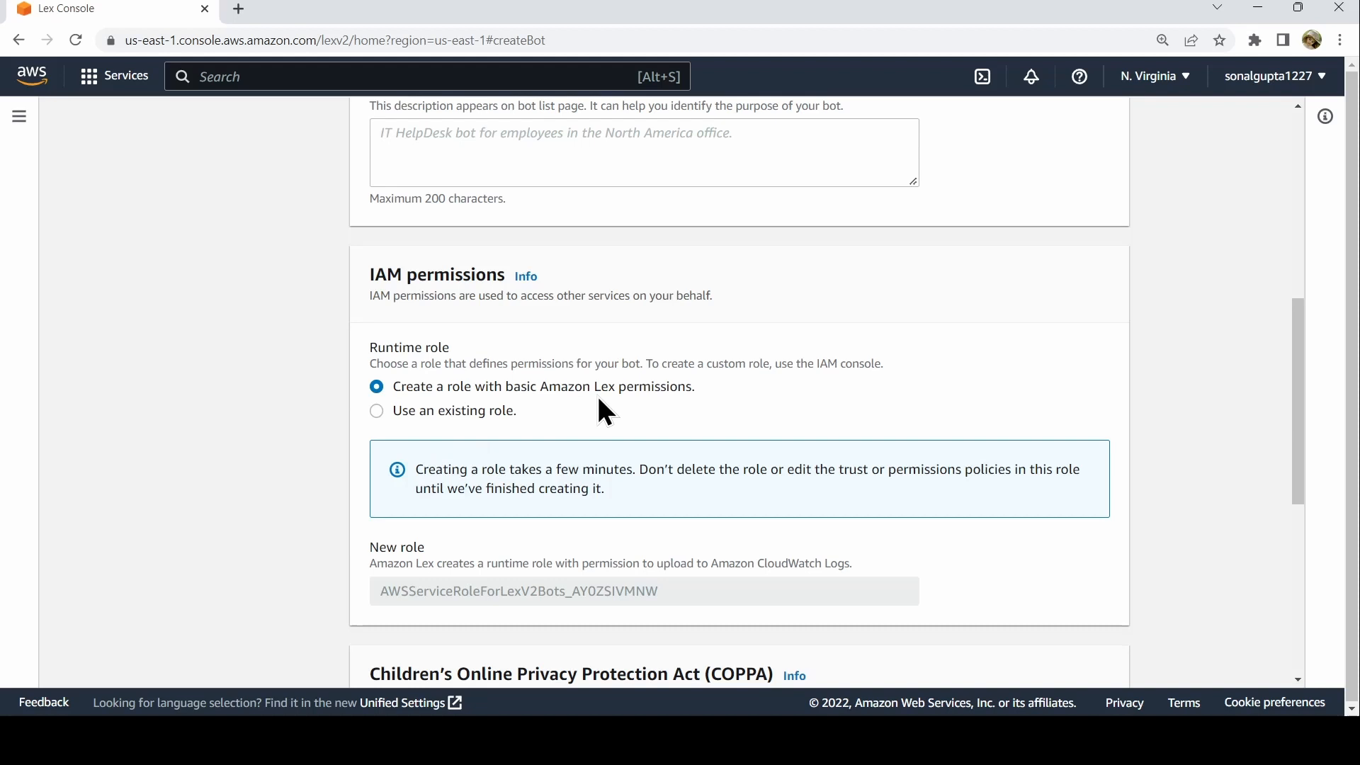
{"action": "mouse_move", "coordinate": [269, 432]}
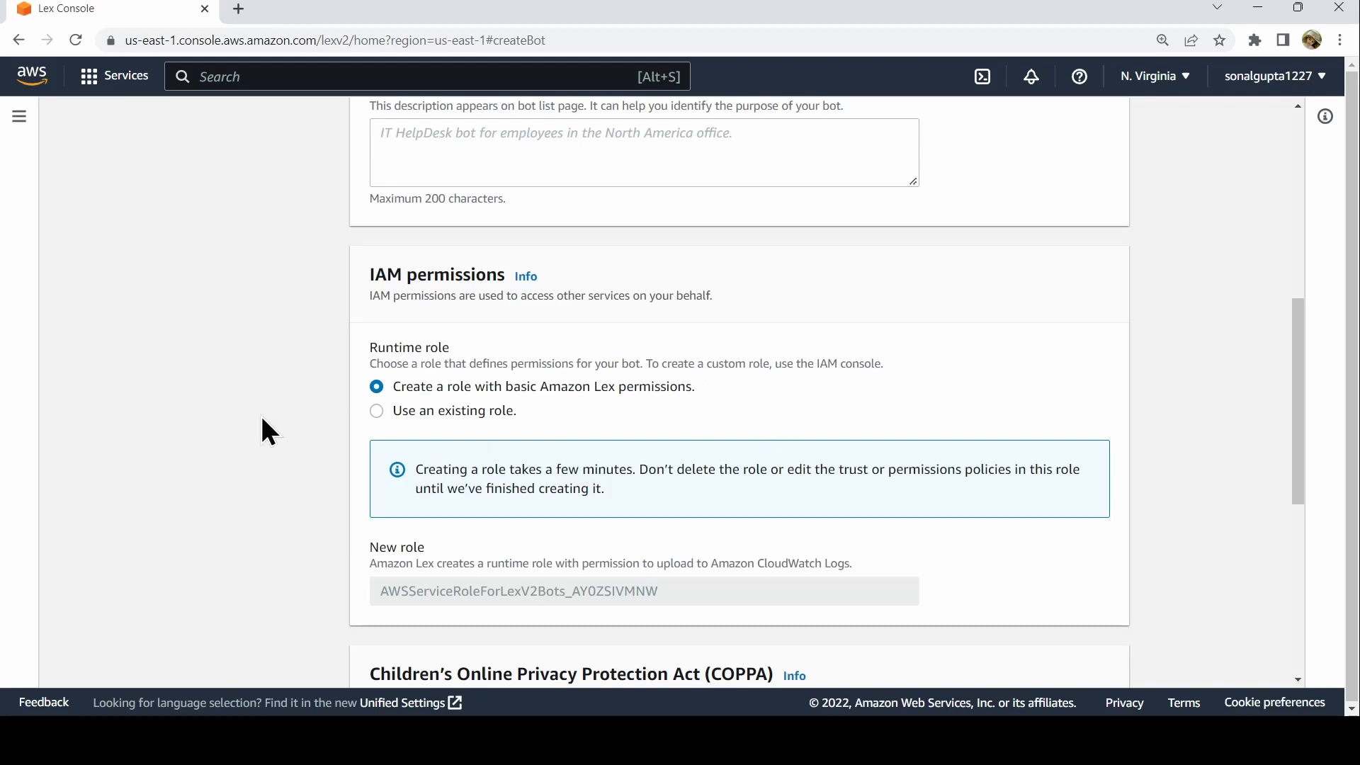
{"action": "scroll", "scroll_direction": "down", "scroll_amount": 3}
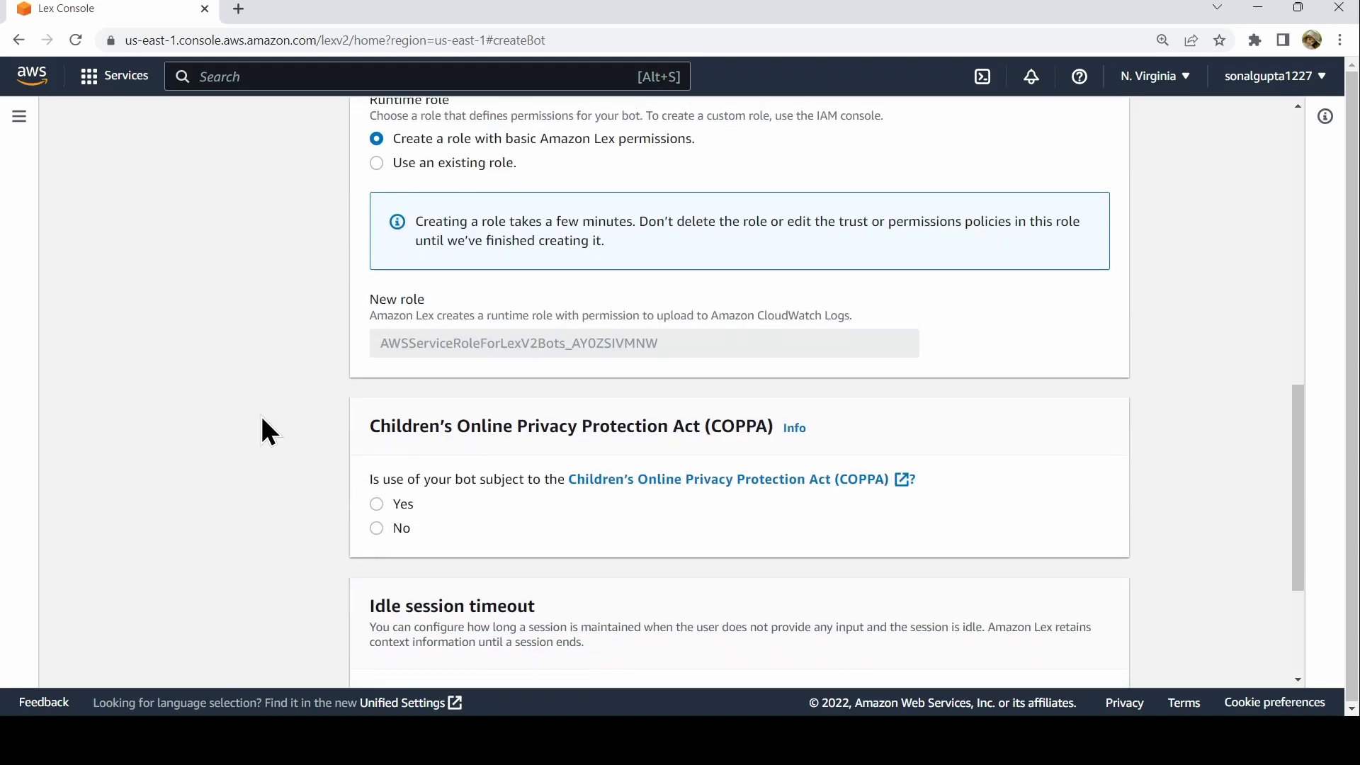
{"action": "scroll", "scroll_direction": "down", "scroll_amount": 3}
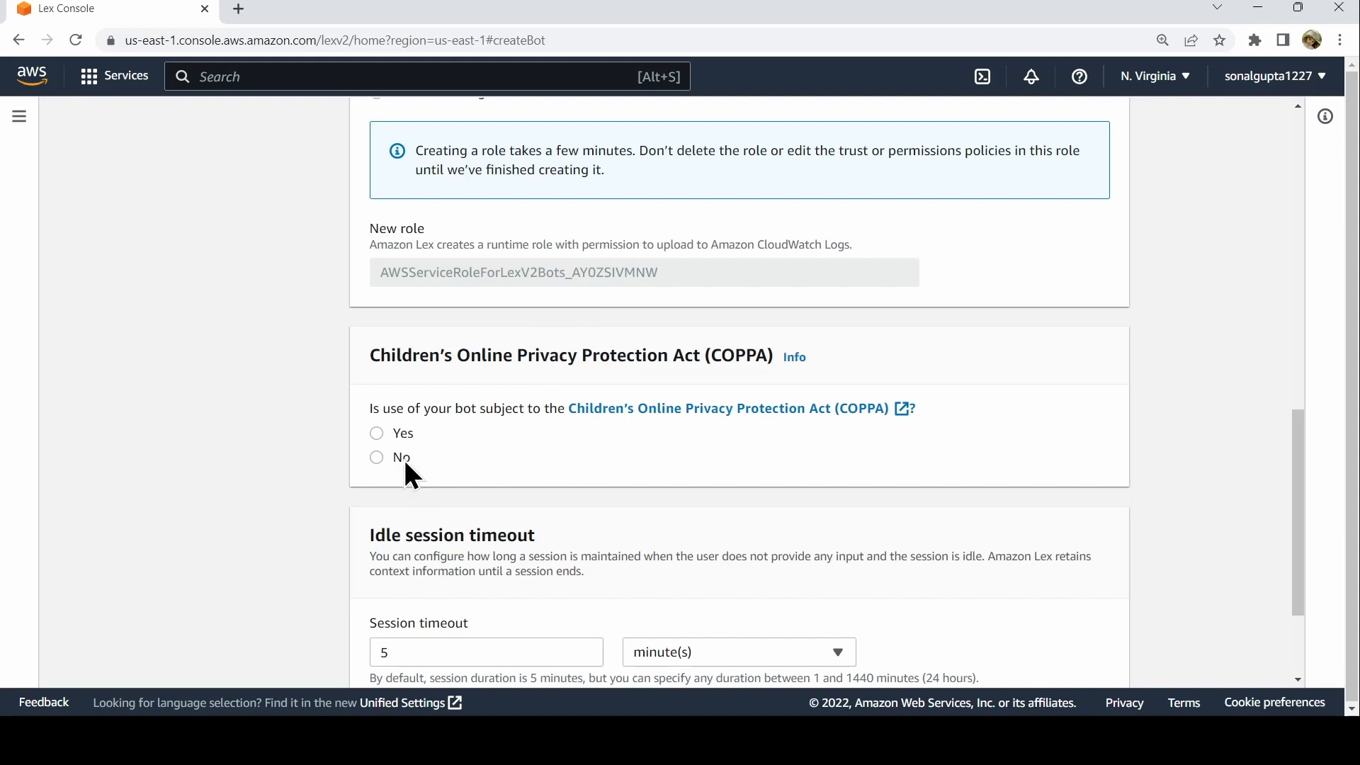
{"action": "mouse_move", "coordinate": [384, 495]}
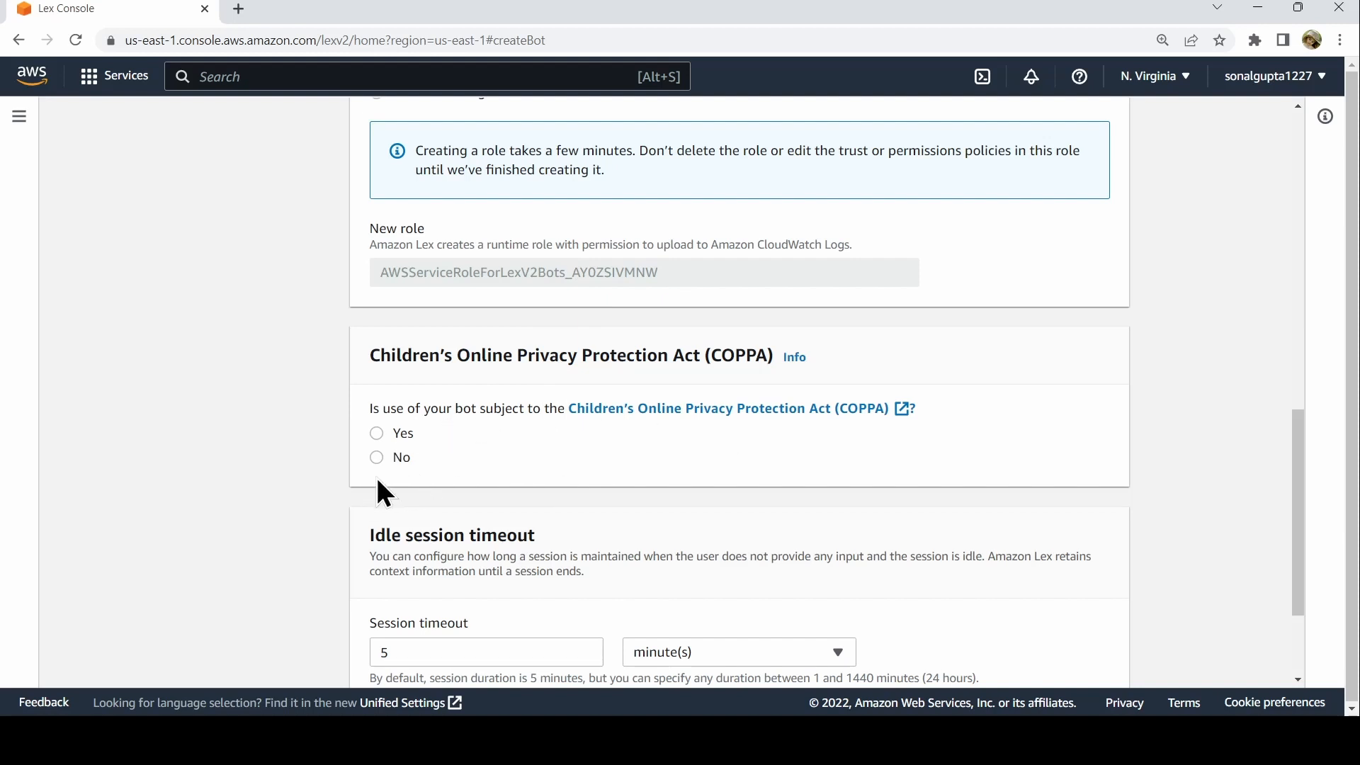
{"action": "left_click", "coordinate": [376, 457]}
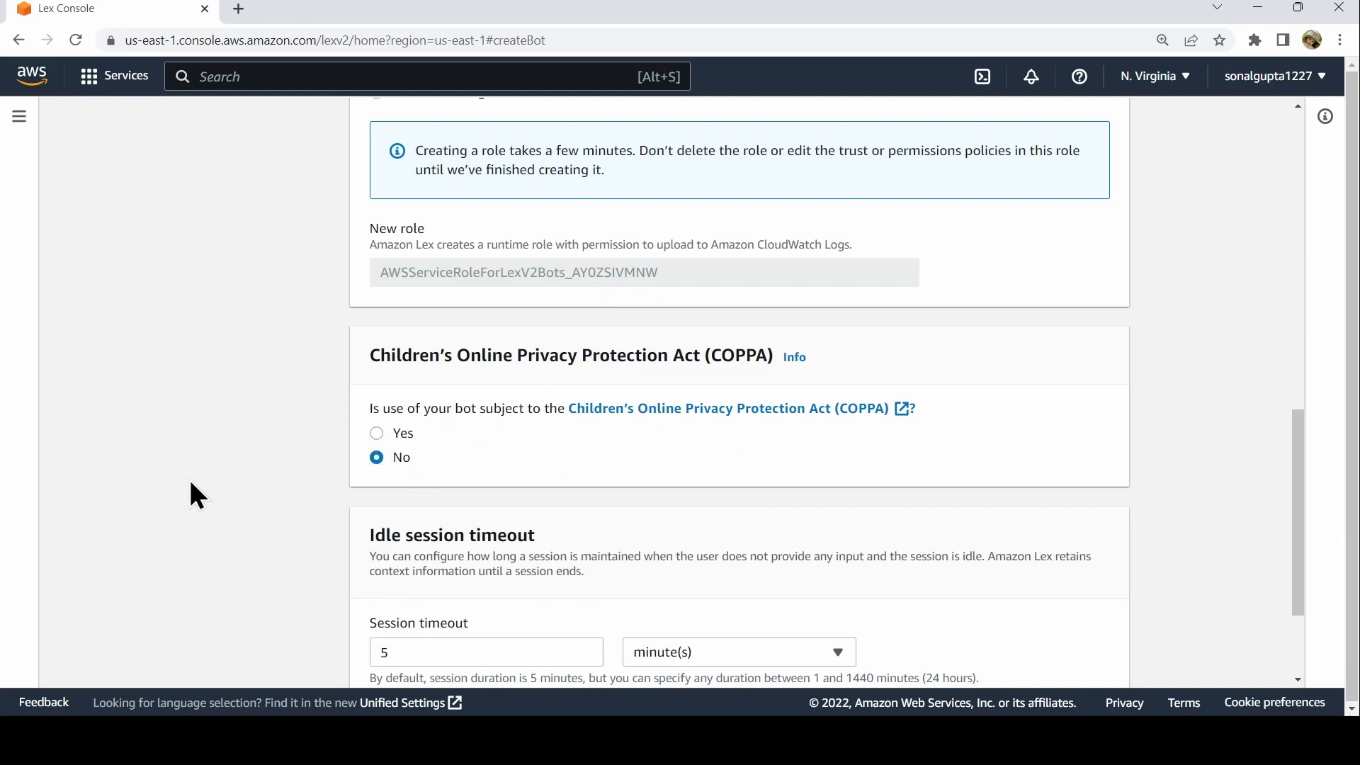
{"action": "scroll", "scroll_direction": "down", "scroll_amount": 3}
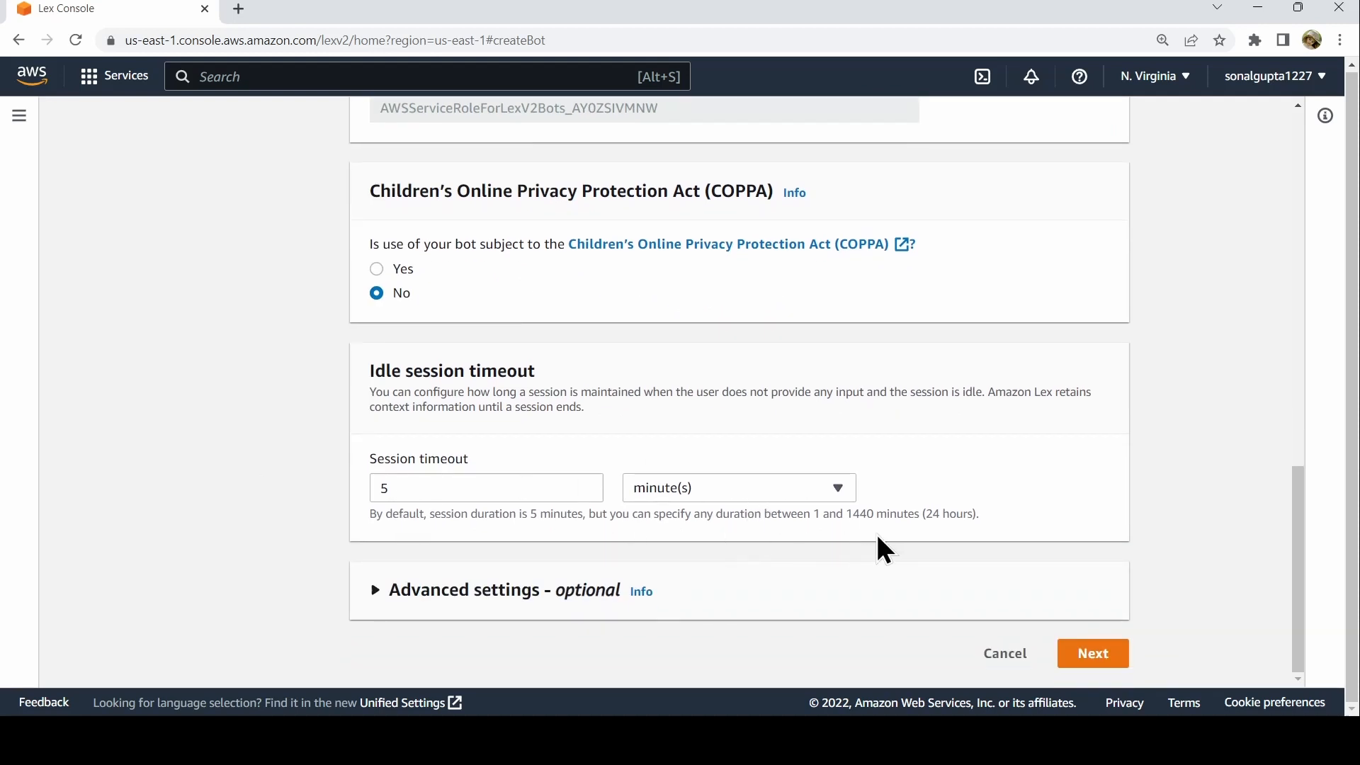
{"action": "mouse_move", "coordinate": [1092, 654]}
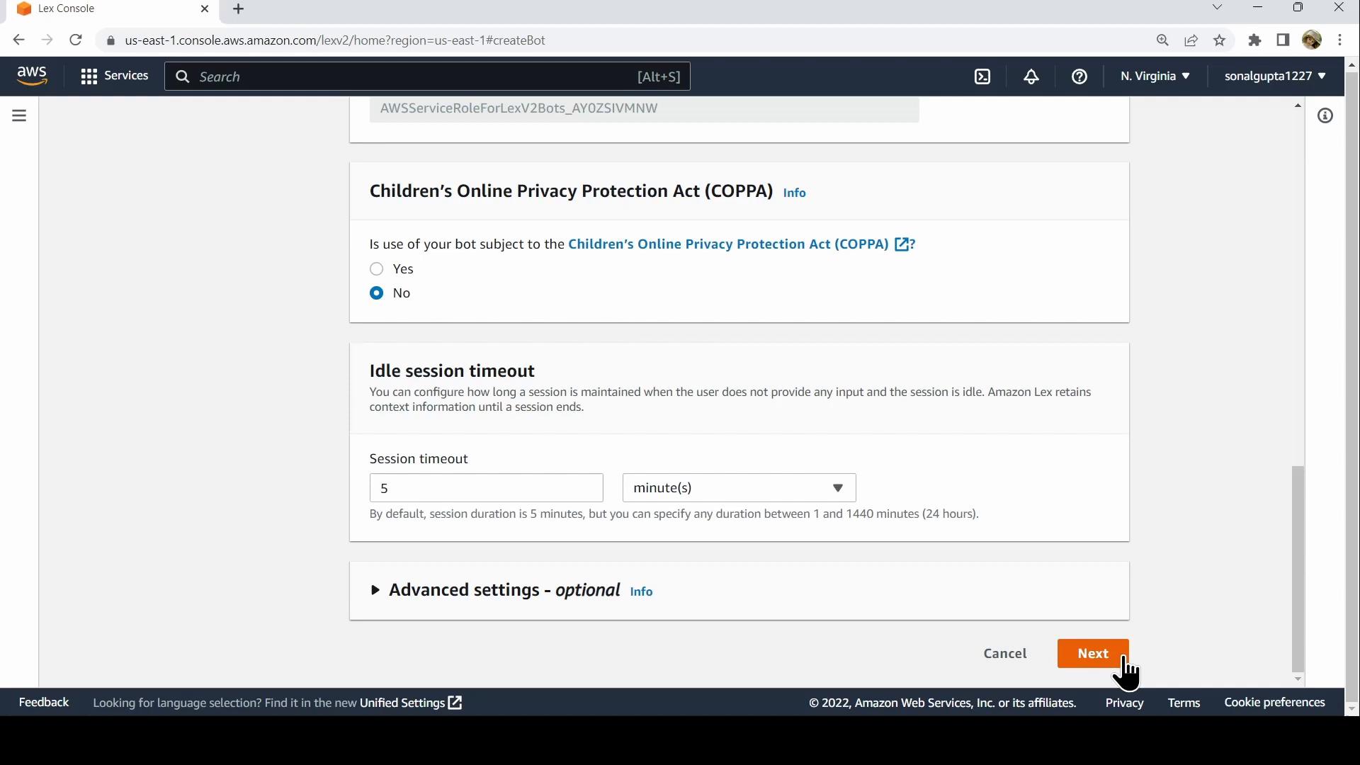
{"action": "left_click", "coordinate": [1092, 653]}
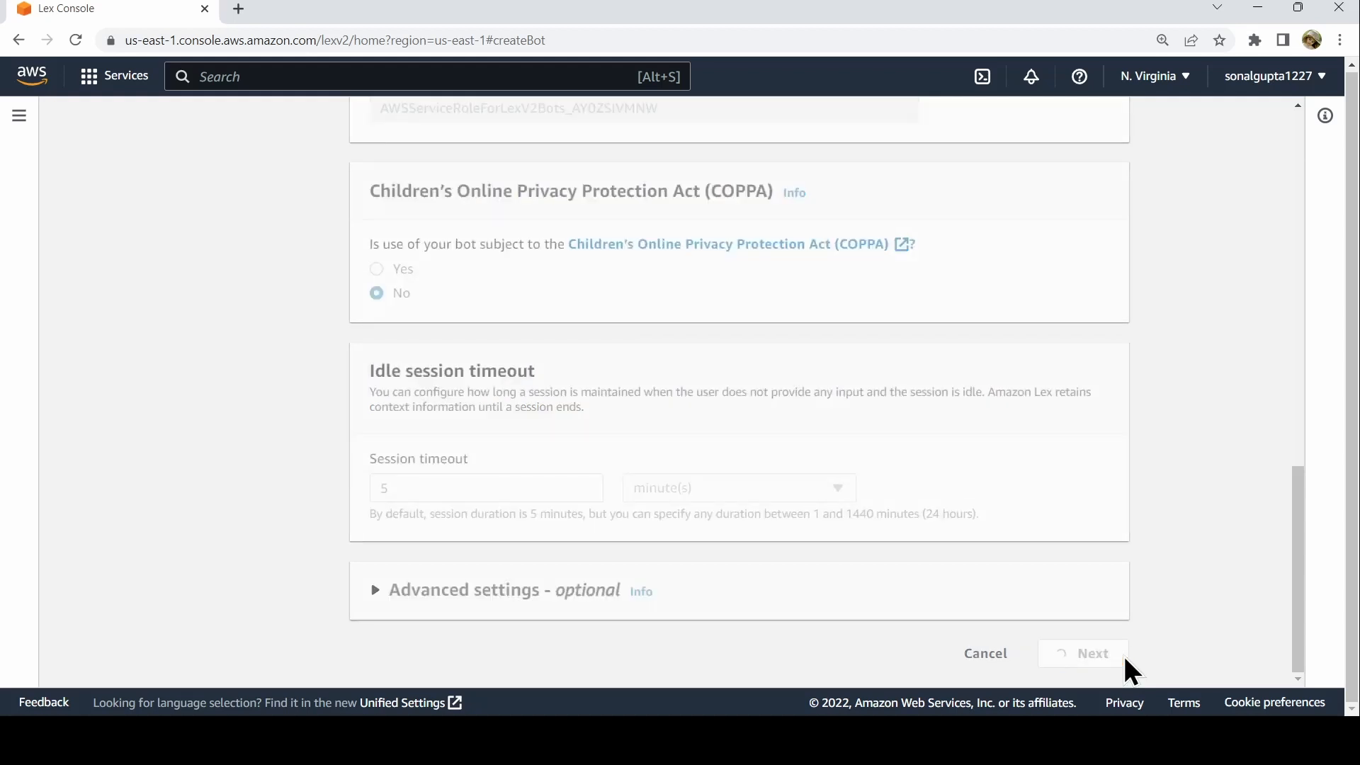
- Add English (US) with voice interaction set to None (text-only) and create the bot
{"action": "left_click", "coordinate": [1093, 654]}
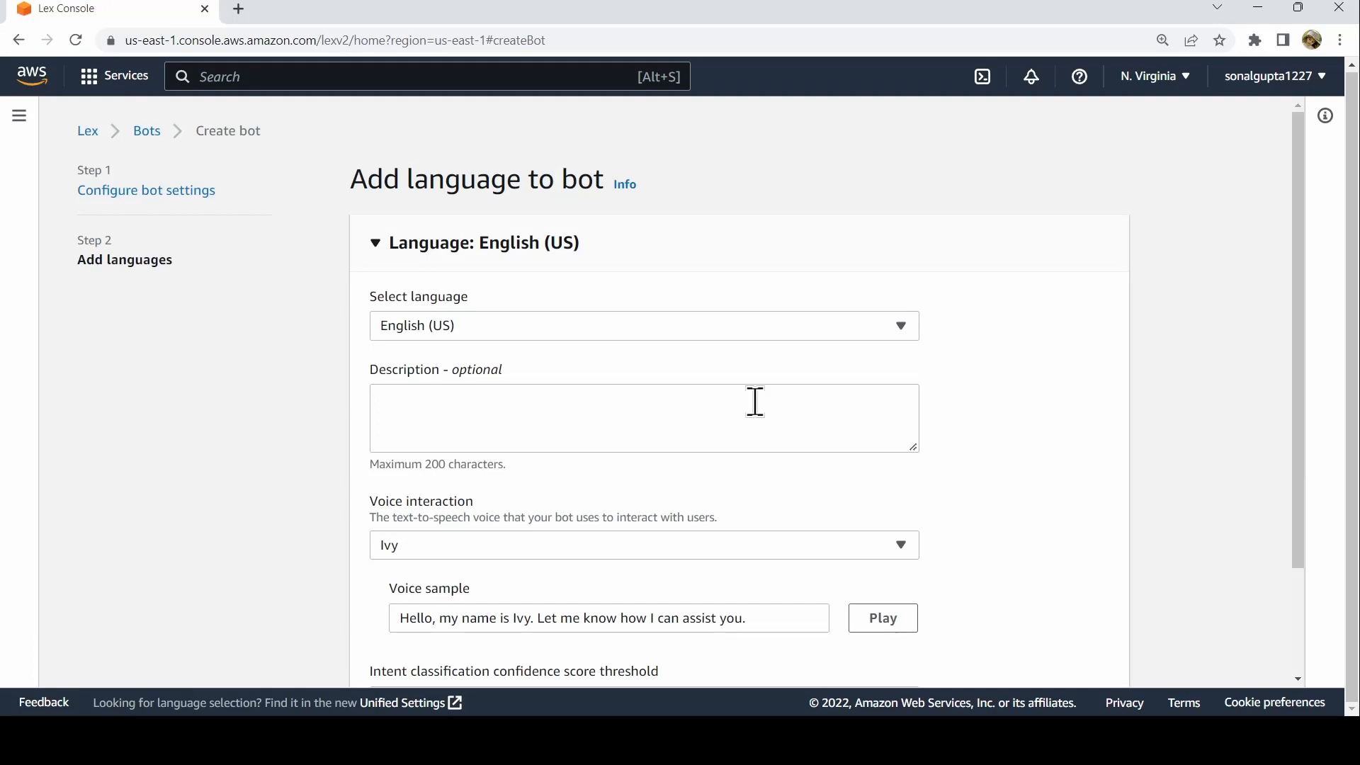
{"action": "mouse_move", "coordinate": [612, 557]}
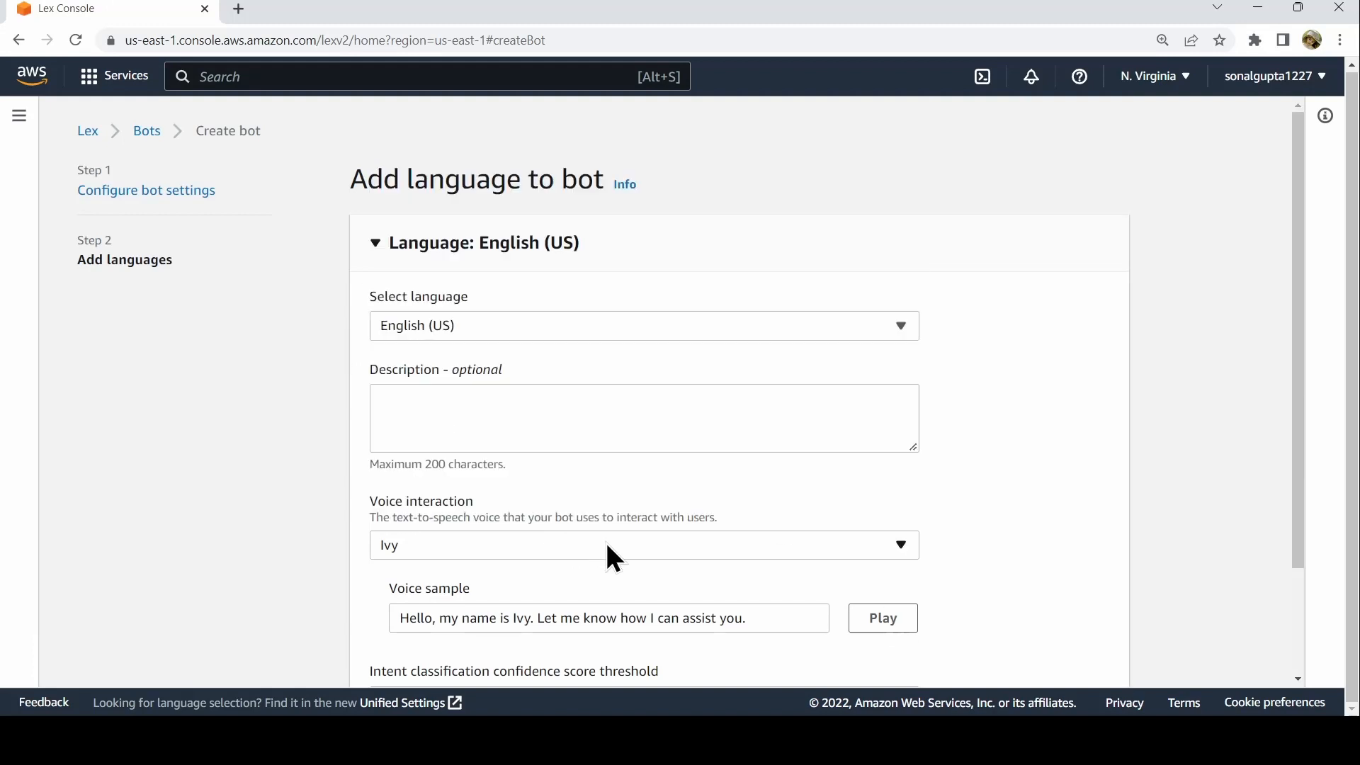
{"action": "mouse_move", "coordinate": [746, 508]}
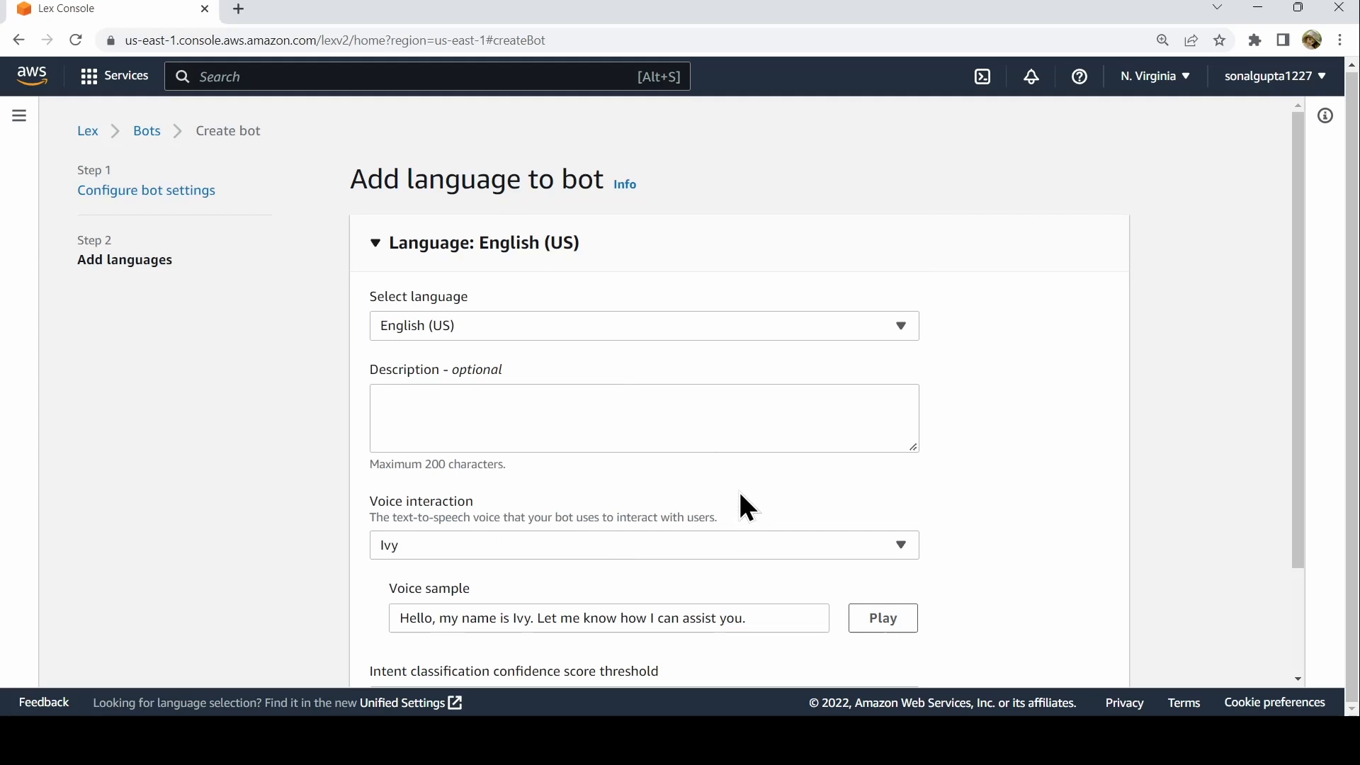
{"action": "left_click", "coordinate": [644, 545]}
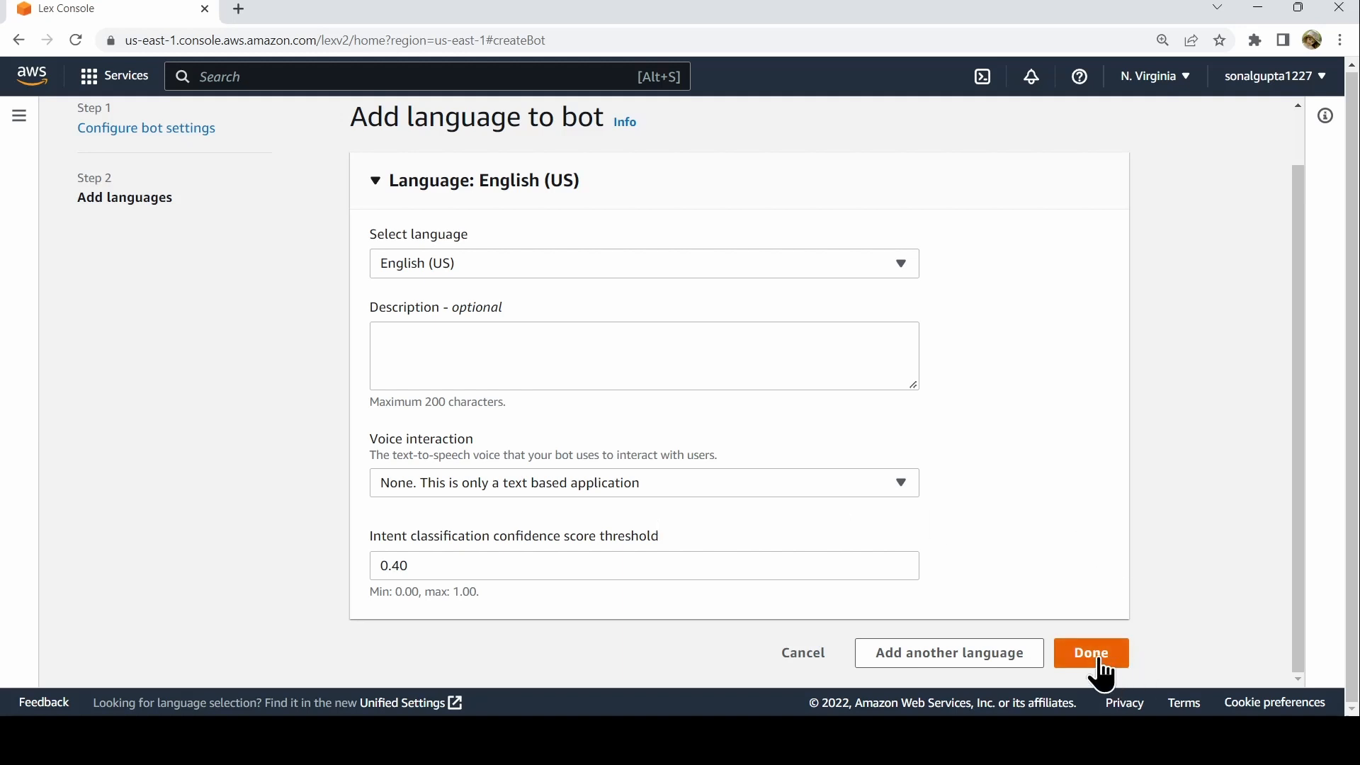
{"action": "left_click", "coordinate": [1090, 653]}
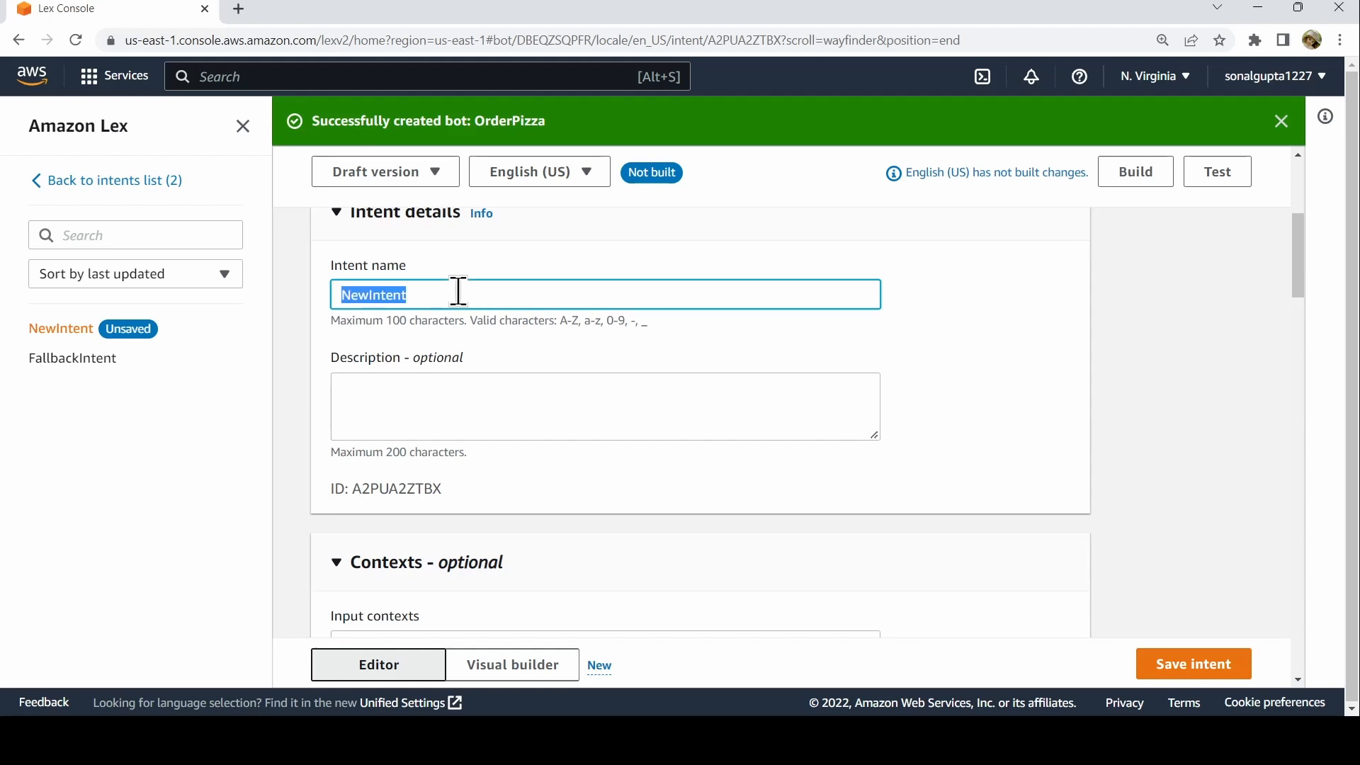
- Replace NewIntent with CreatePizzaOrder as the intent name
{"action": "type", "text": "Create"}
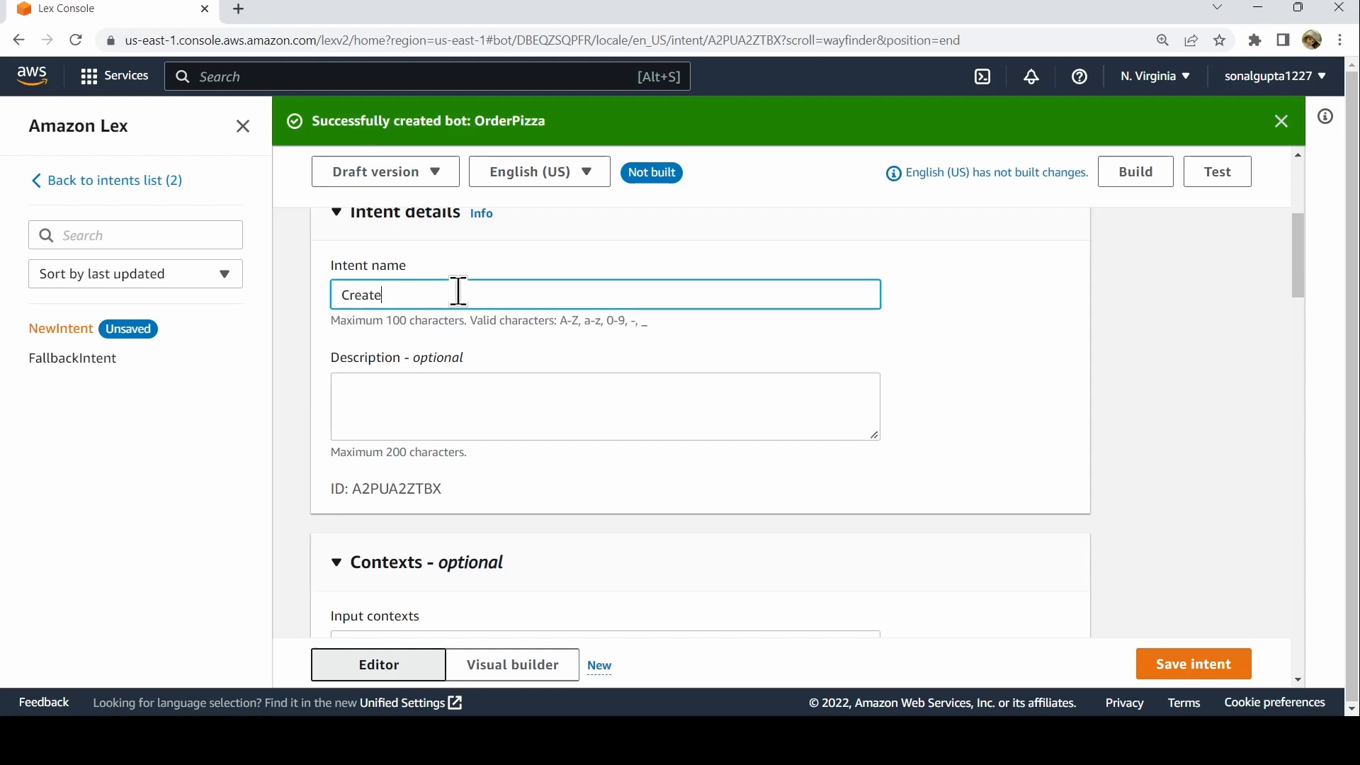
{"action": "type", "text": "Pizza"}
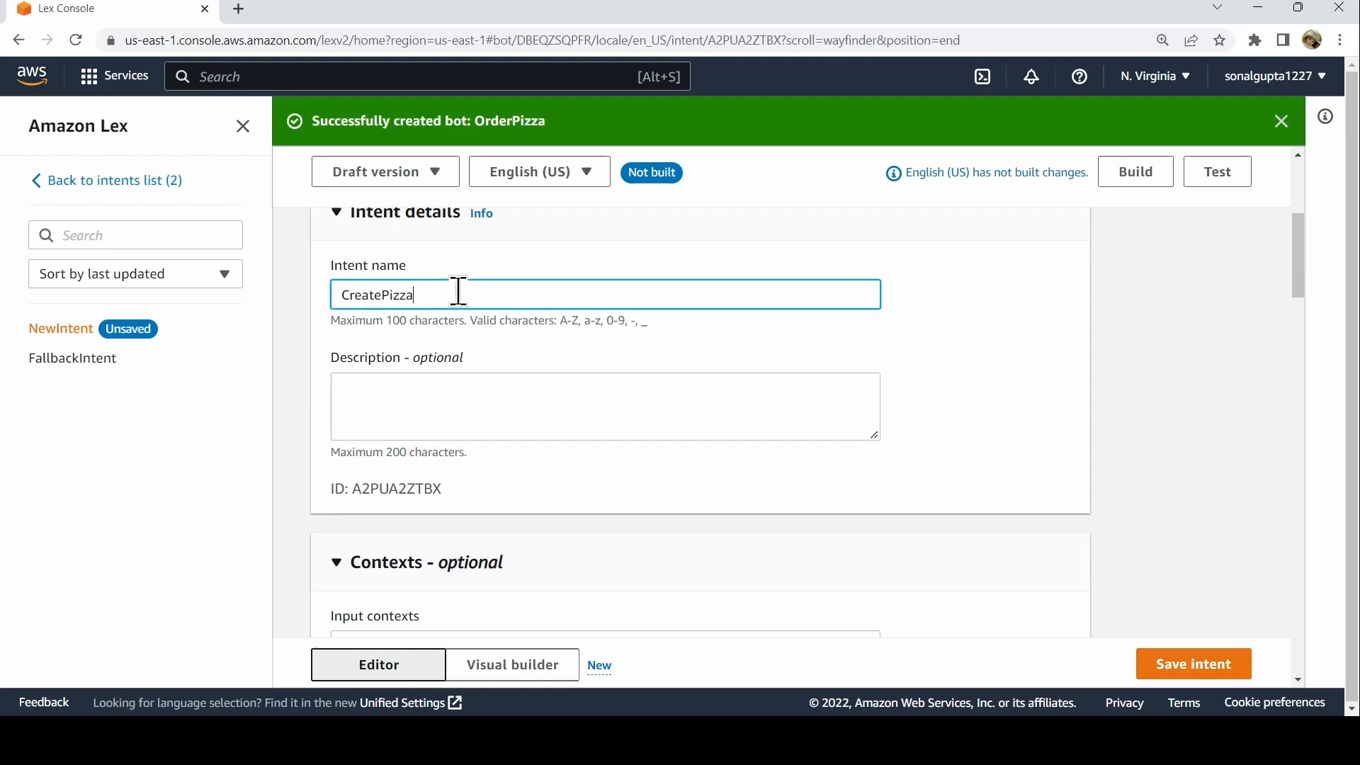
{"action": "type", "text": "Order"}
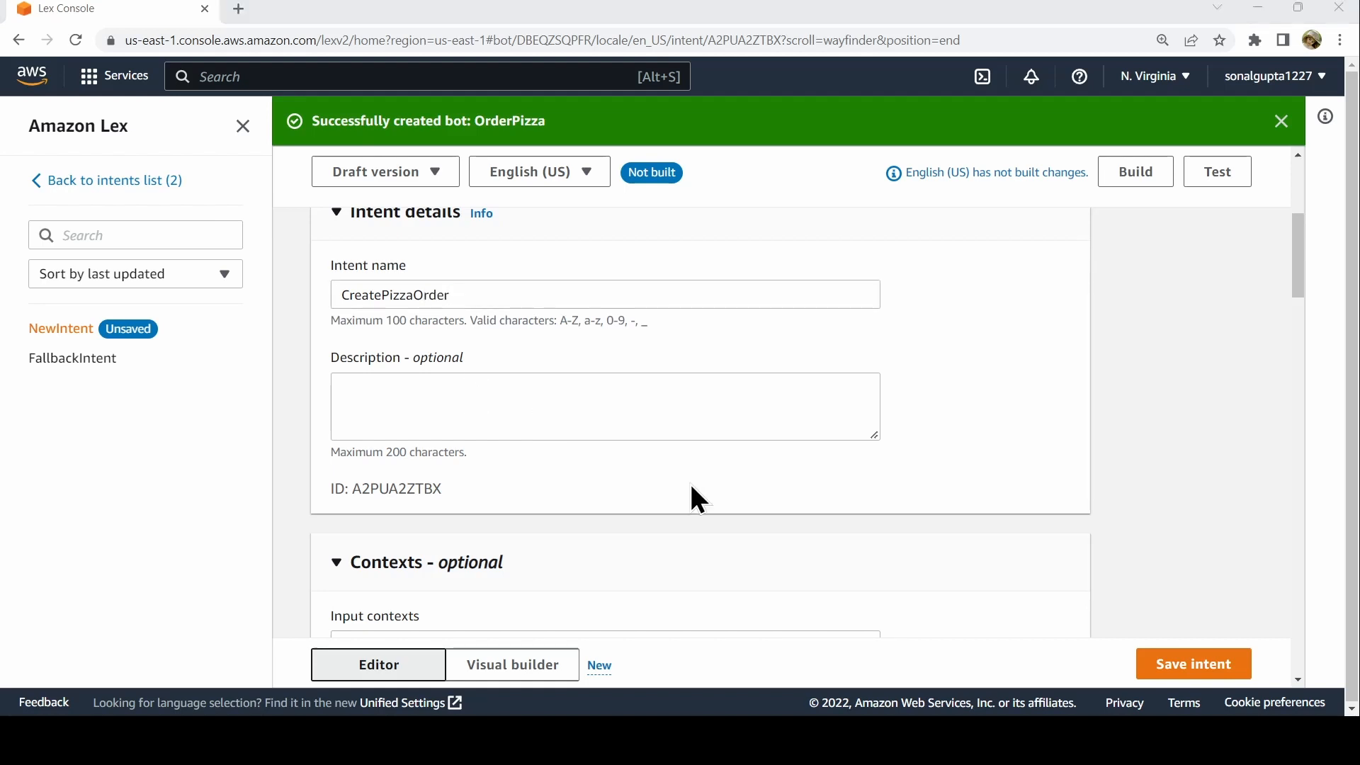
{"action": "scroll", "scroll_direction": "down", "scroll_amount": 3}
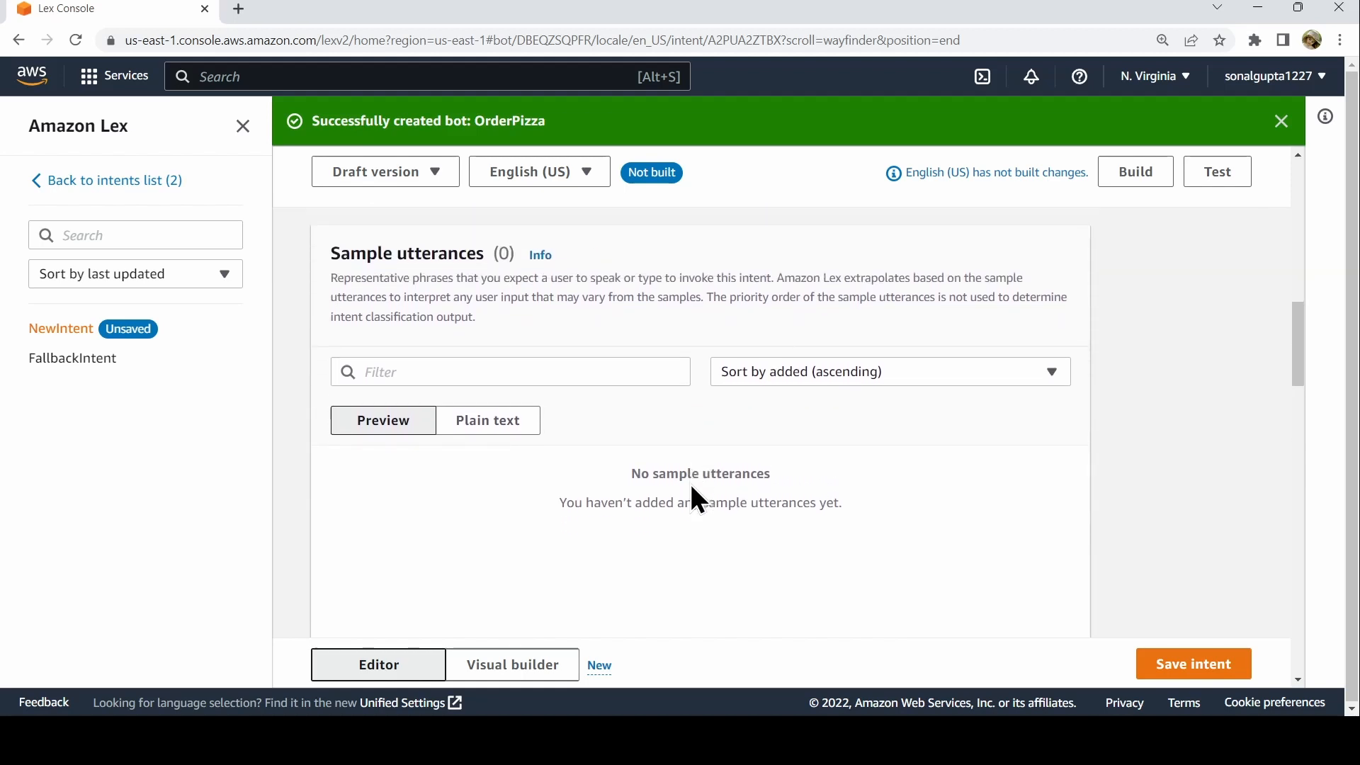
- Add 'I want to order a Pizza' as the first sample utterance
{"action": "scroll", "scroll_direction": "down", "scroll_amount": 3}
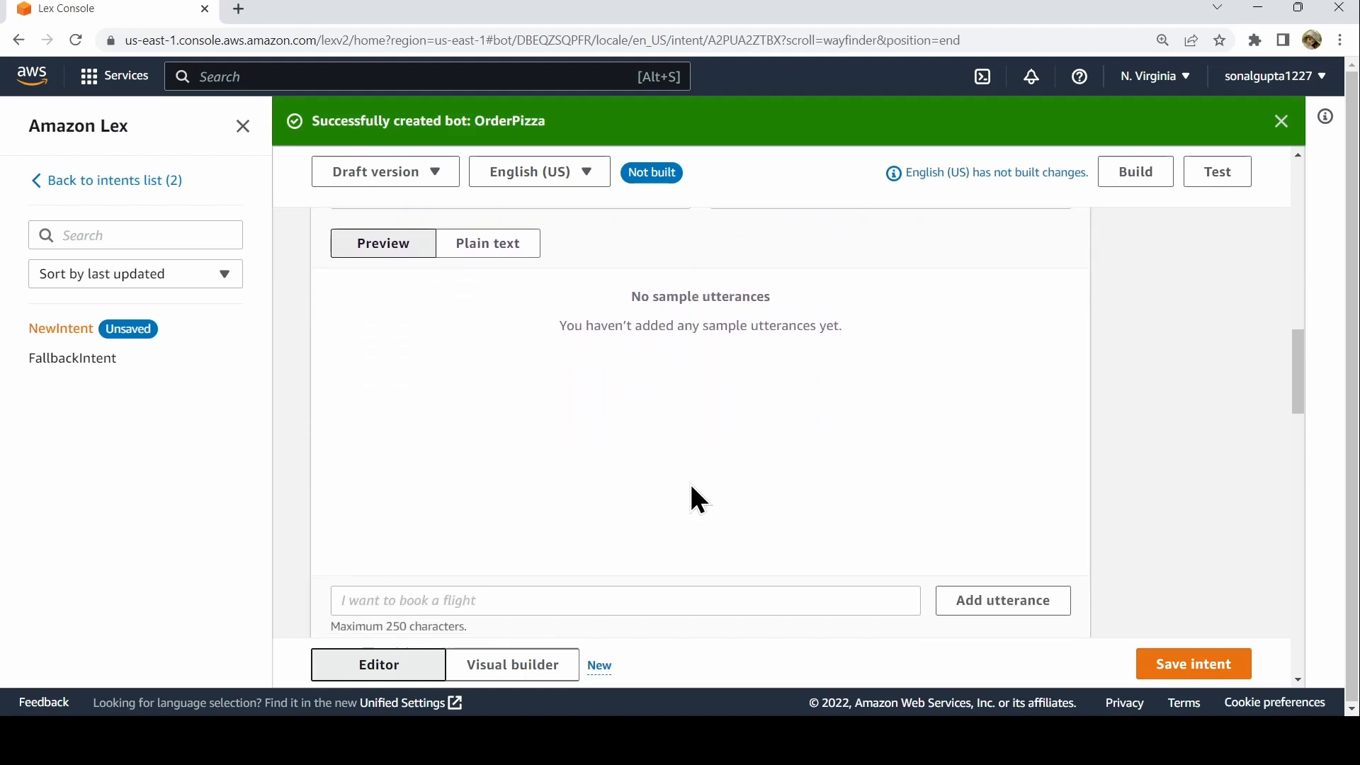
{"action": "left_click", "coordinate": [625, 600]}
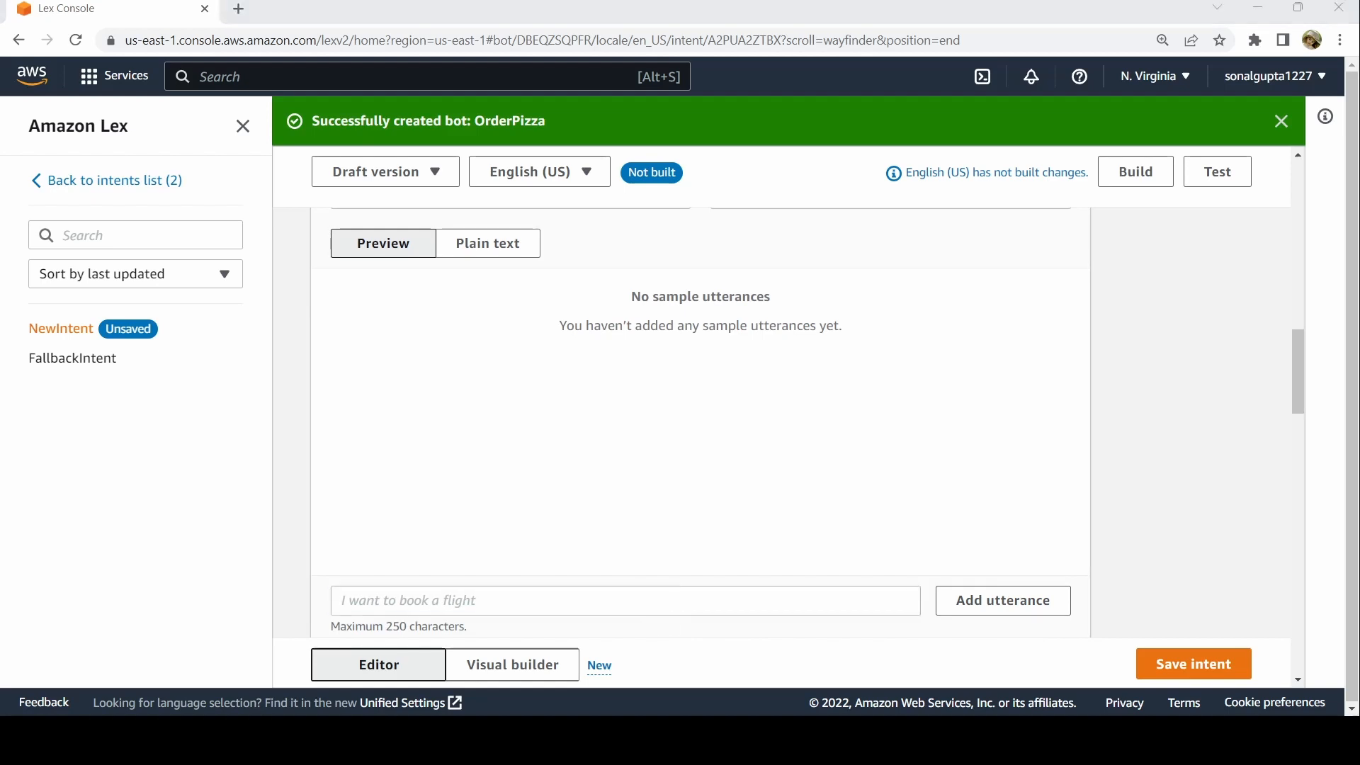
{"action": "type", "text": "I want t"}
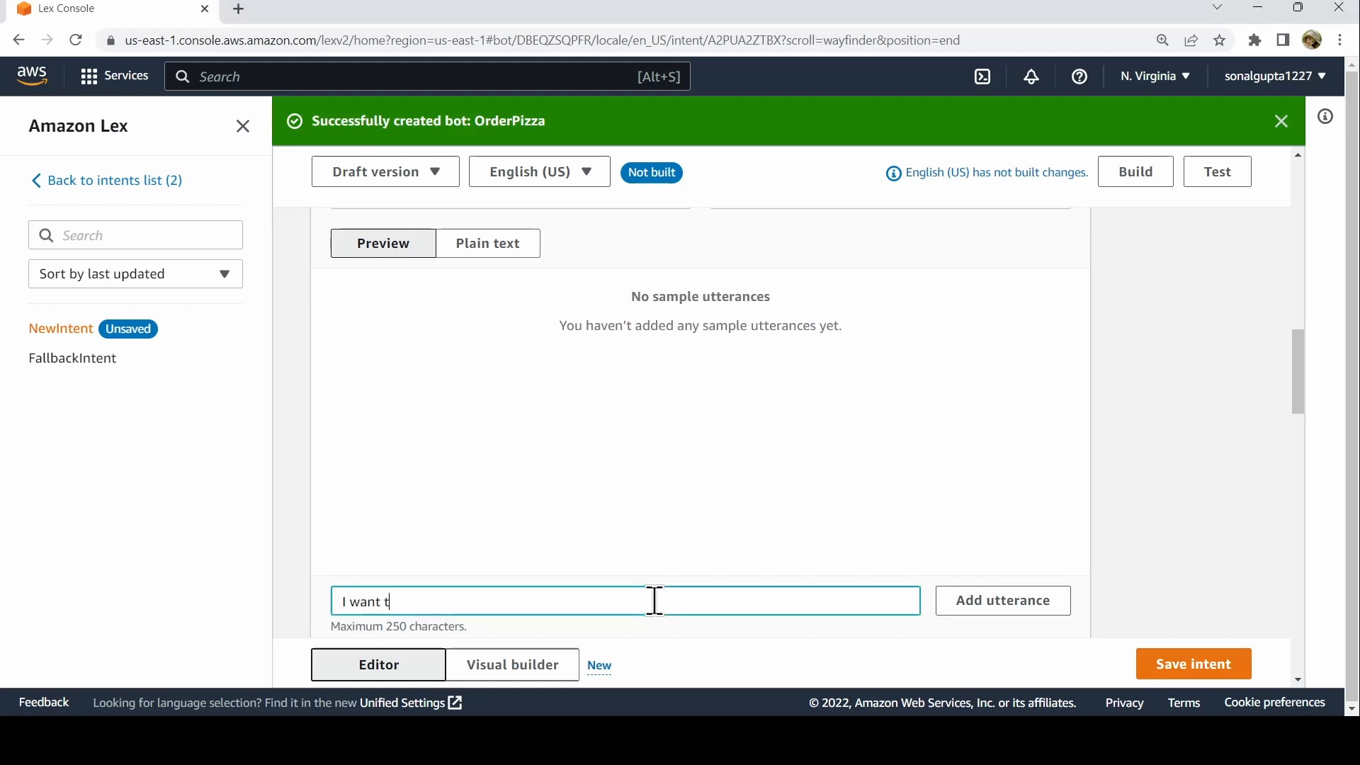
{"action": "type", "text": "o order"}
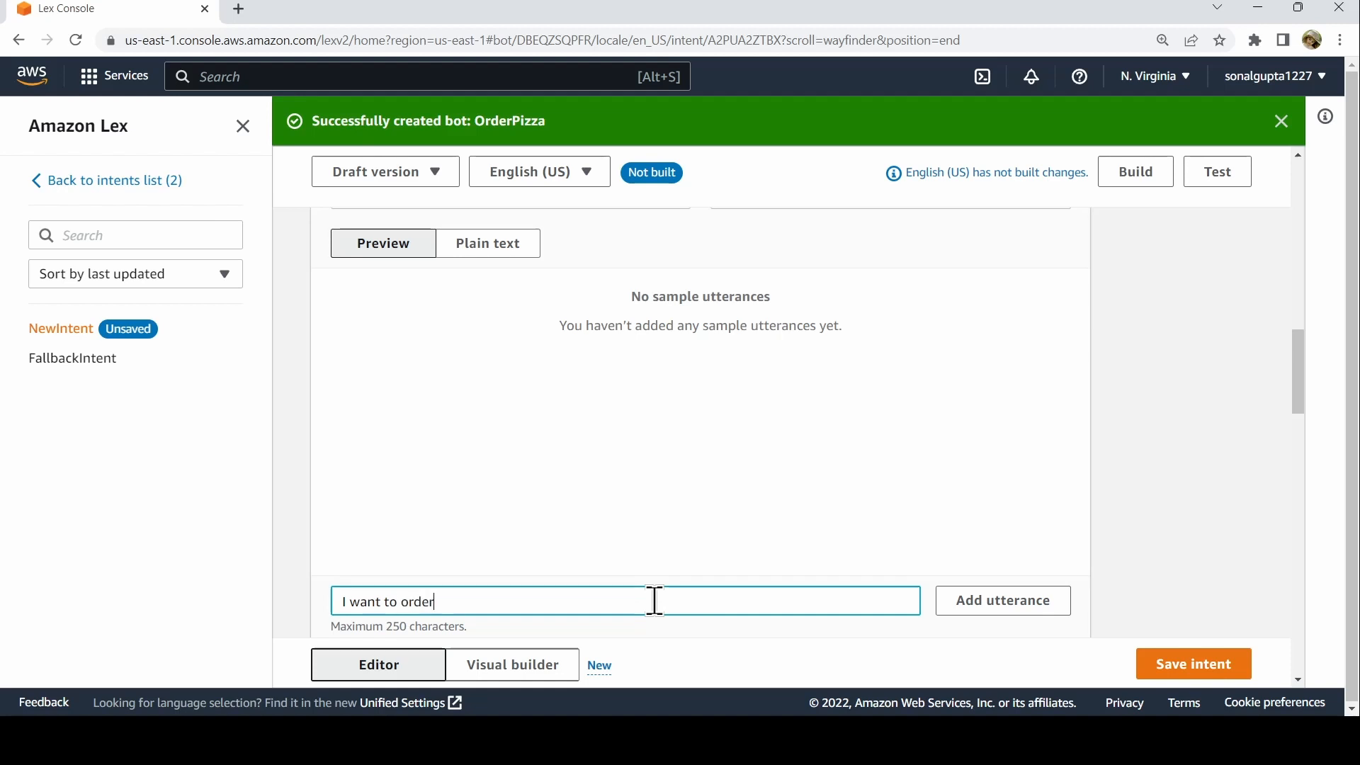
{"action": "type", "text": "a Pizza"}
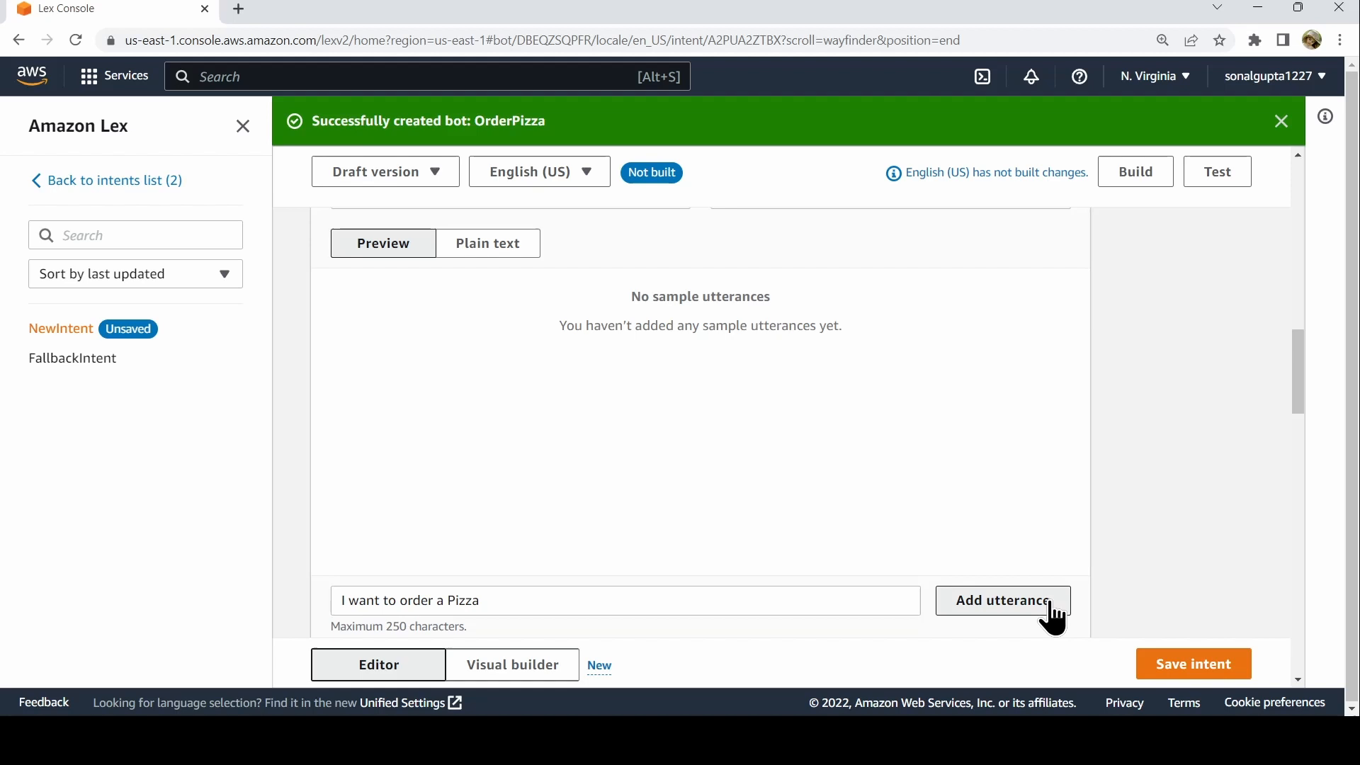
{"action": "left_click", "coordinate": [1003, 600]}
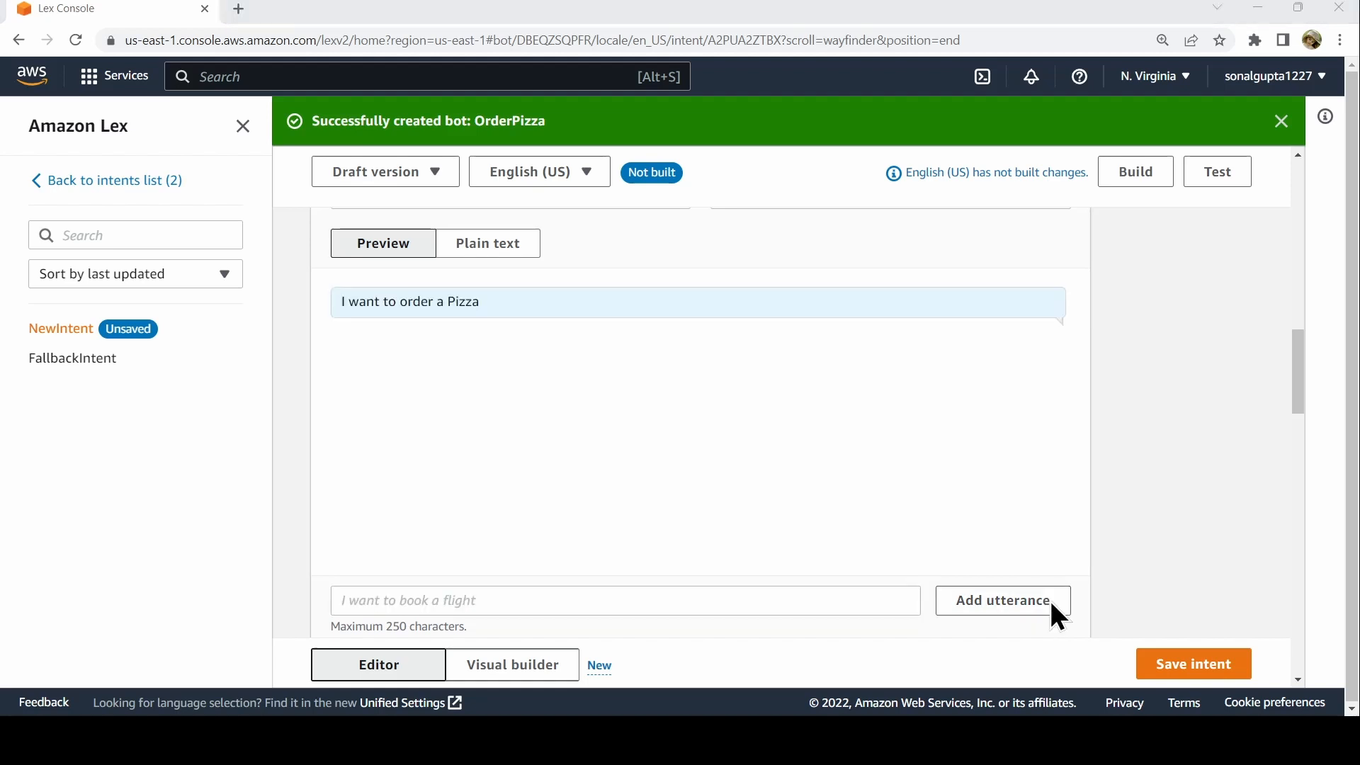
- Add 'Order Pizza' and 'Can I have a Pizza?' as further sample utterances
{"action": "left_click", "coordinate": [625, 600]}
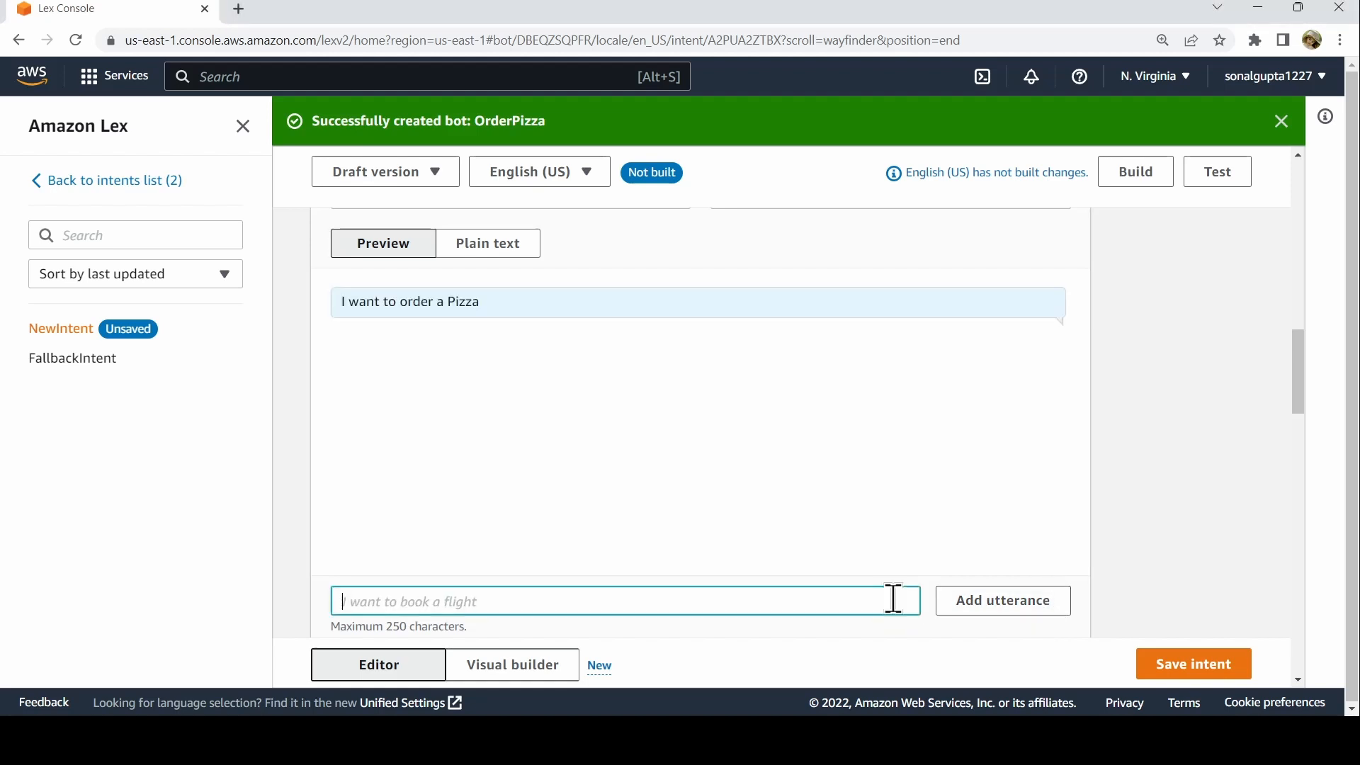
{"action": "type", "text": "Order"}
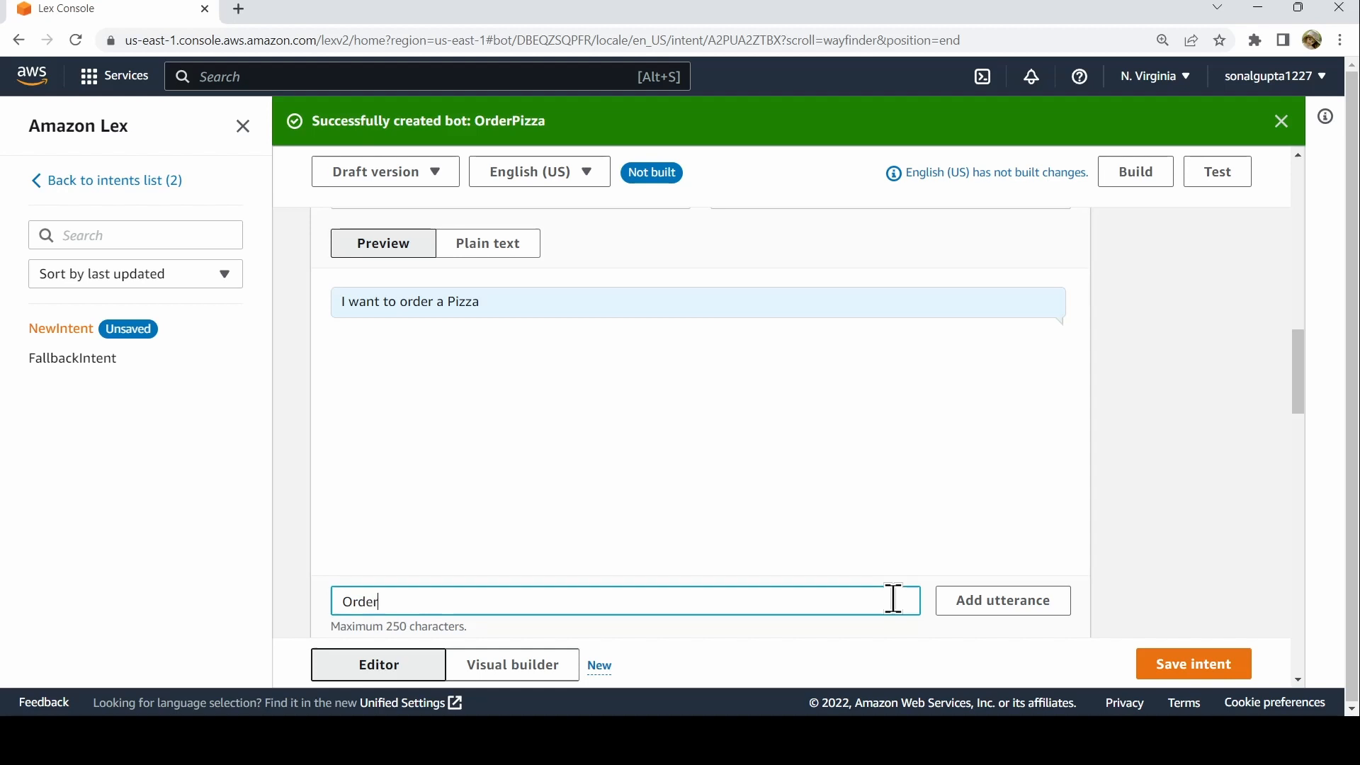
{"action": "type", "text": "Pizza"}
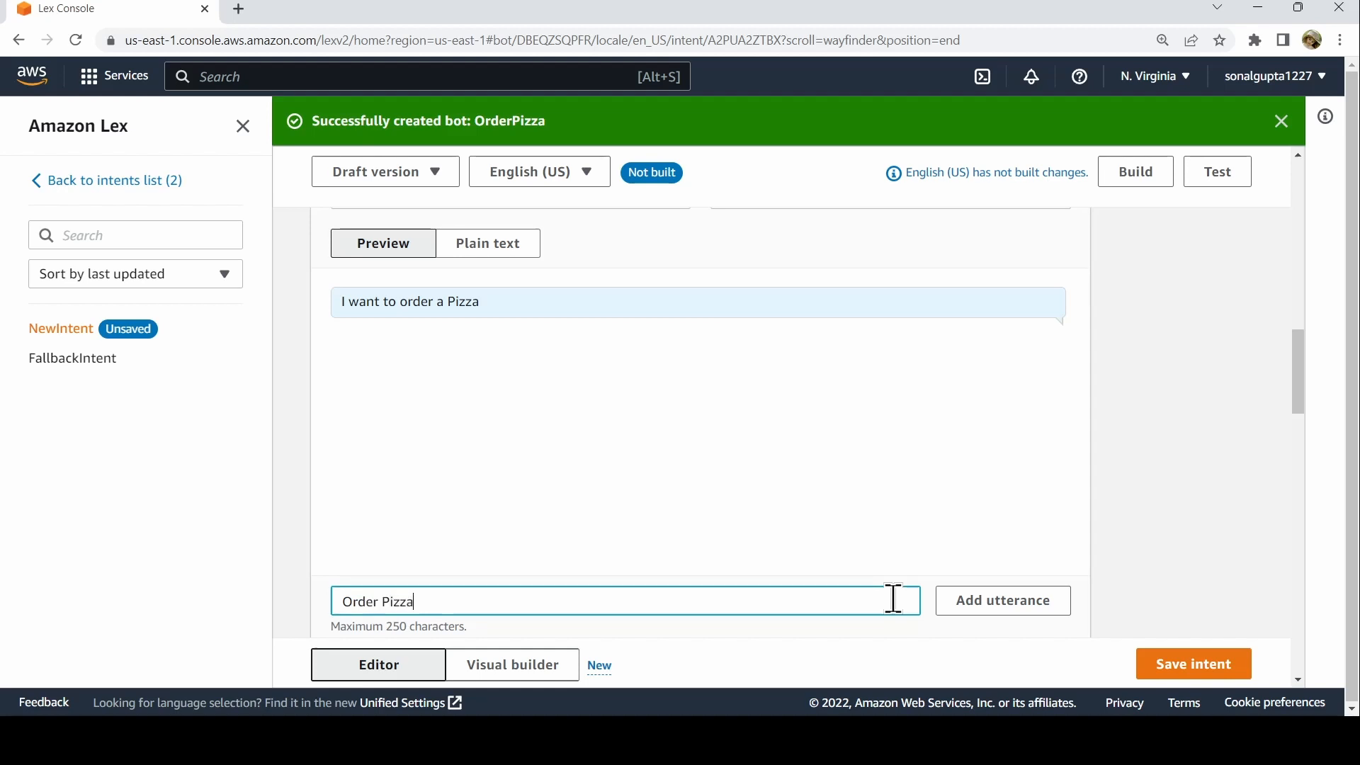
{"action": "left_click", "coordinate": [1002, 600]}
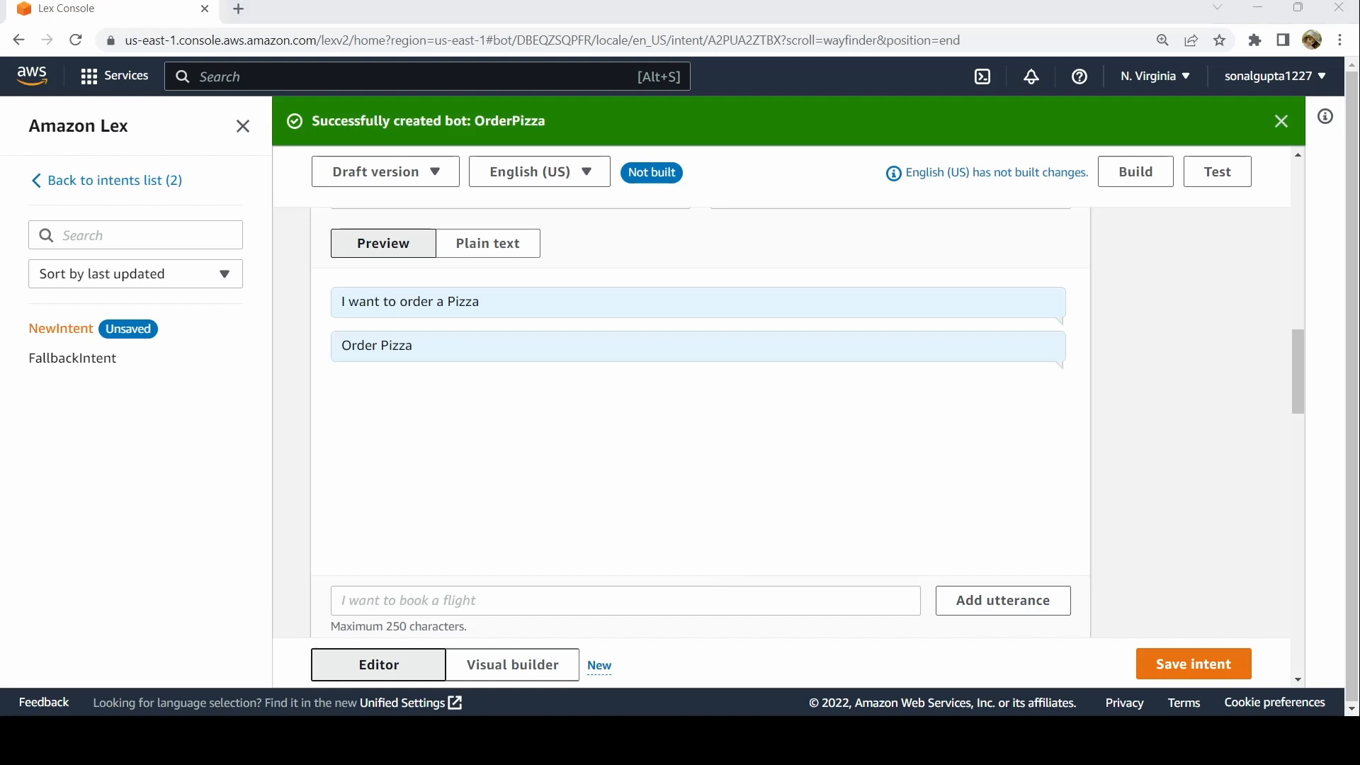
{"action": "left_click", "coordinate": [625, 600]}
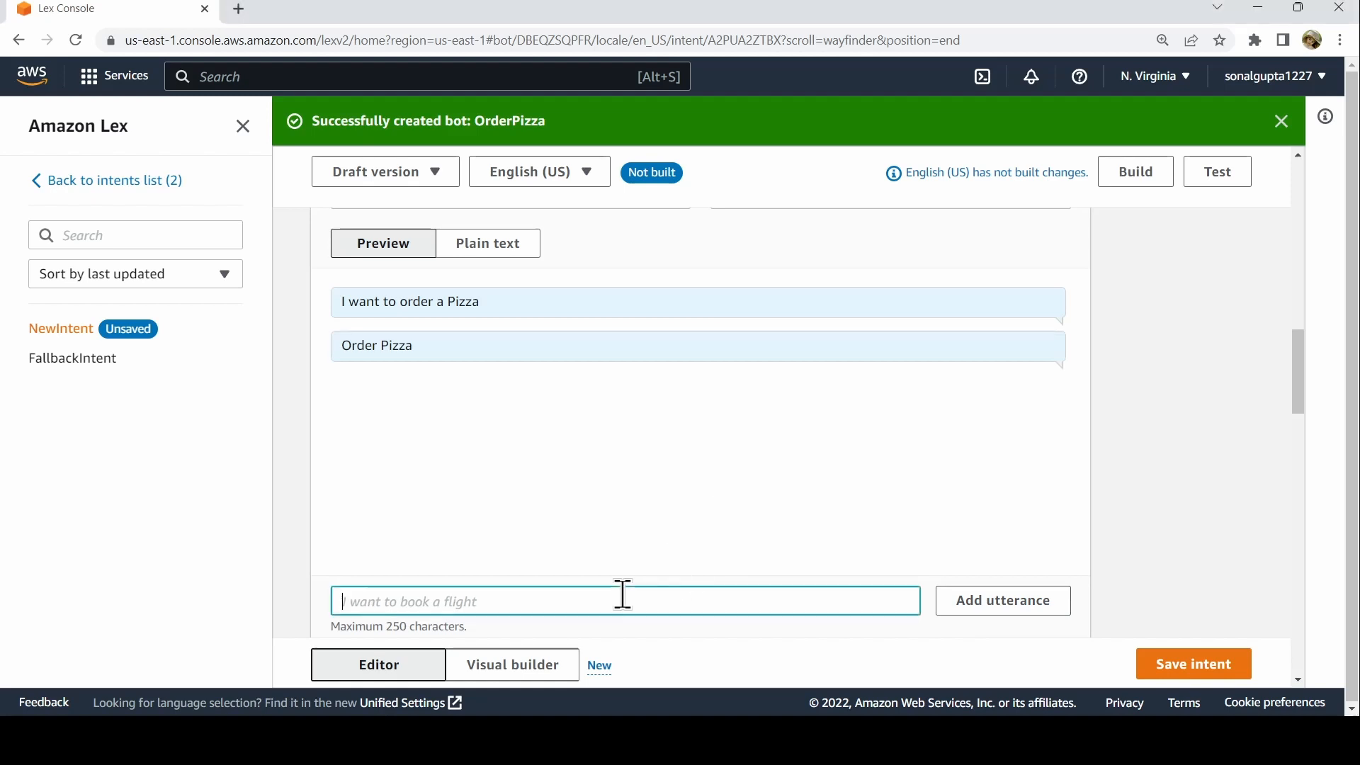
{"action": "type", "text": "Can"}
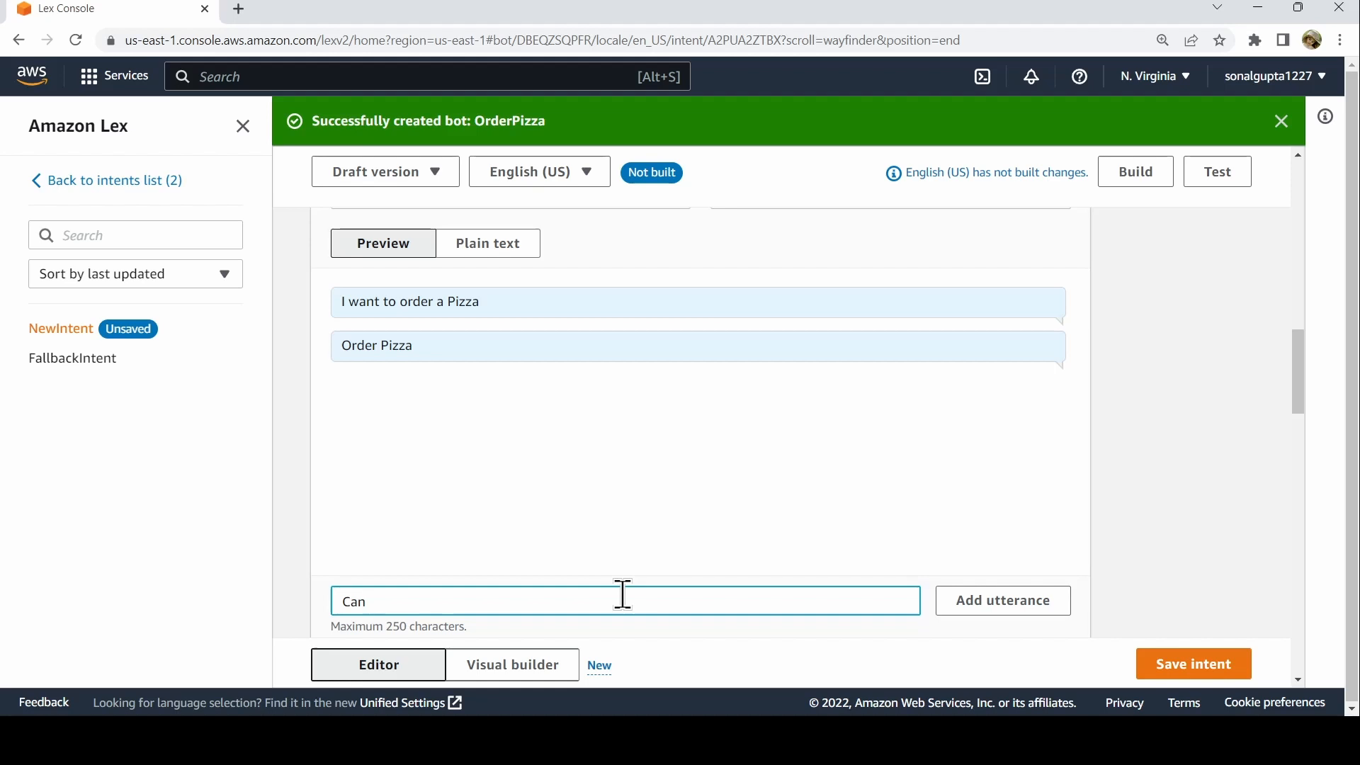
{"action": "type", "text": "I have a"}
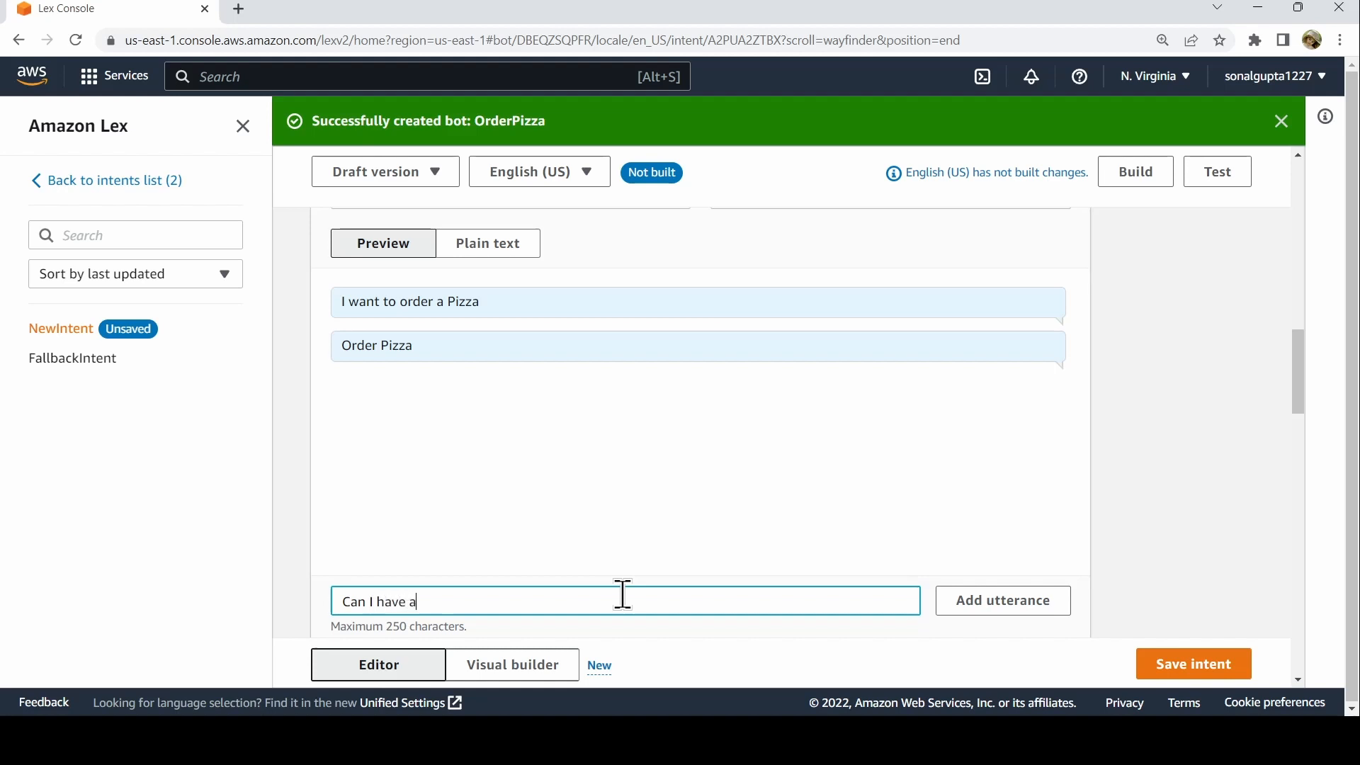
{"action": "type", "text": "Pizza"}
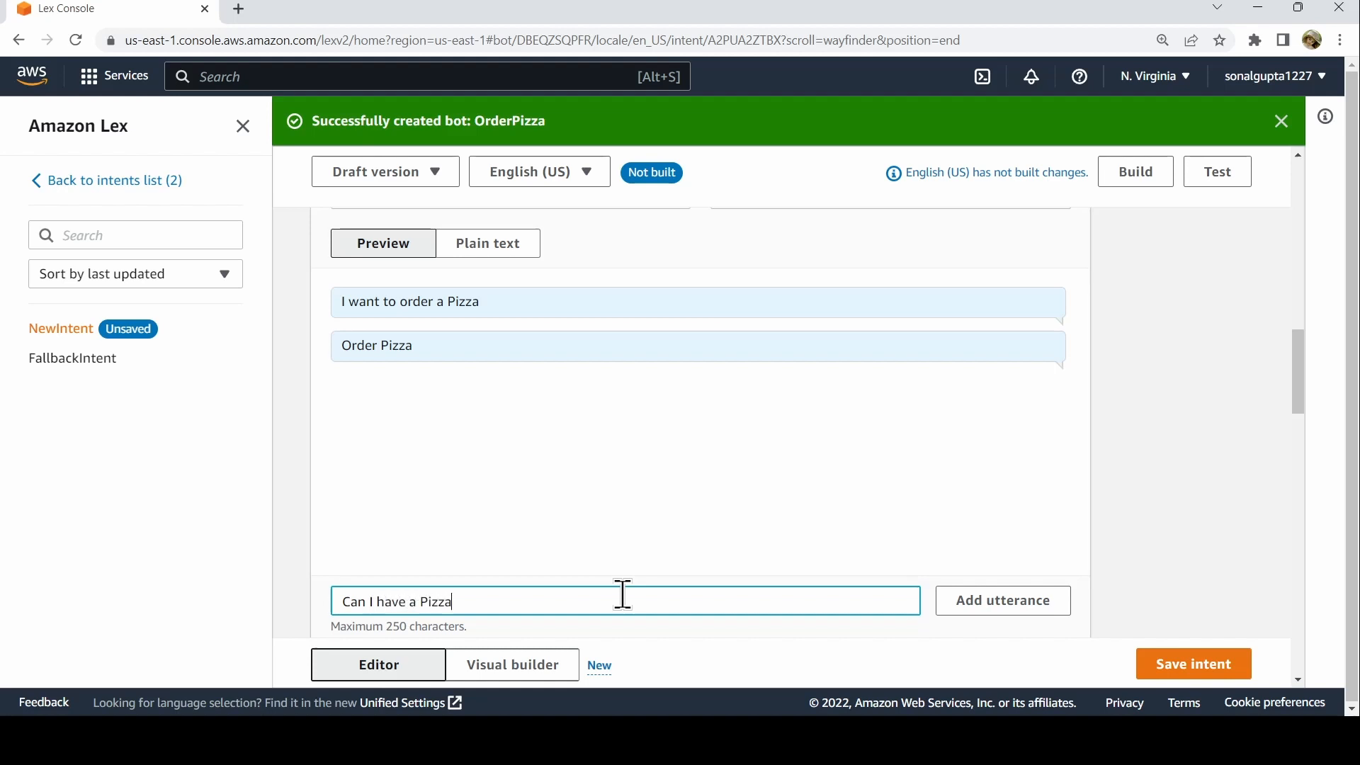
{"action": "left_click", "coordinate": [1001, 600]}
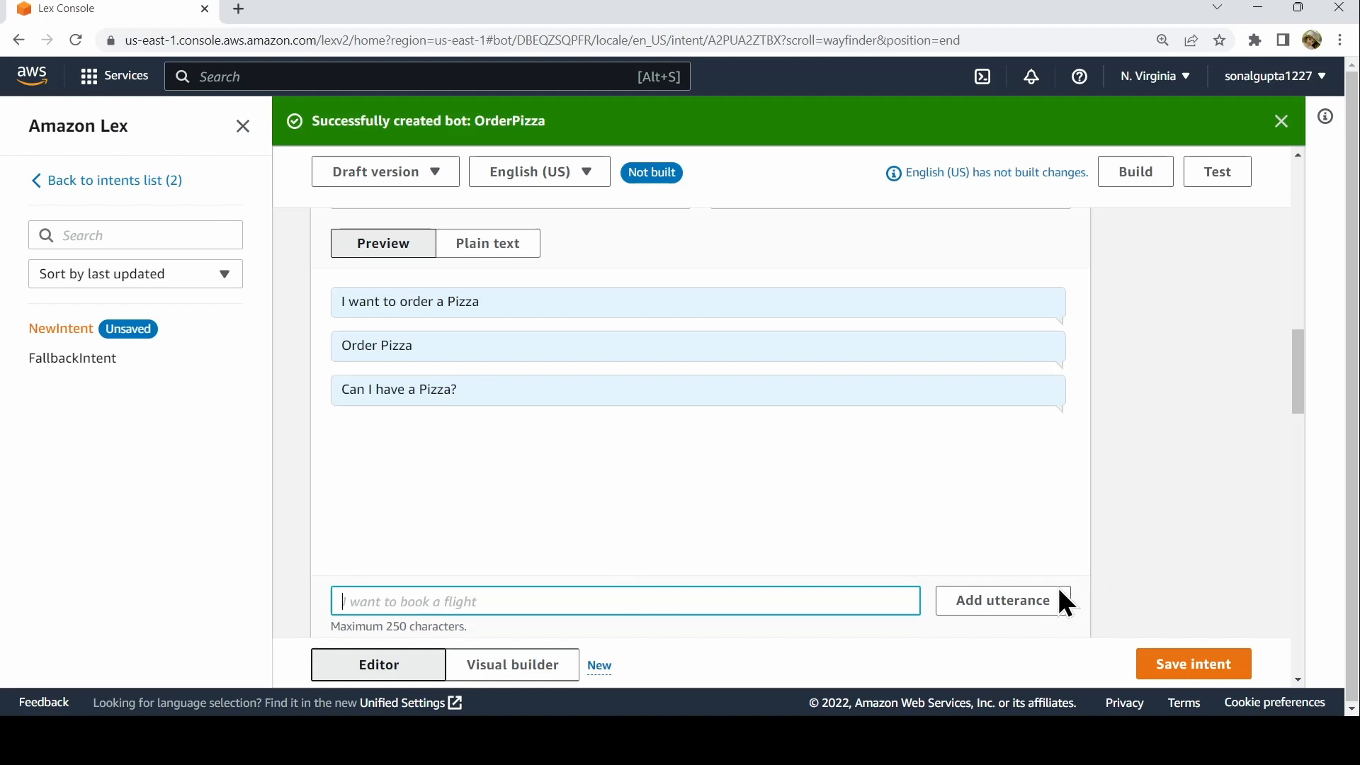
- Scroll past Initial response and Slots and save the CreatePizzaOrder intent
{"action": "scroll", "scroll_direction": "down", "scroll_amount": 3}
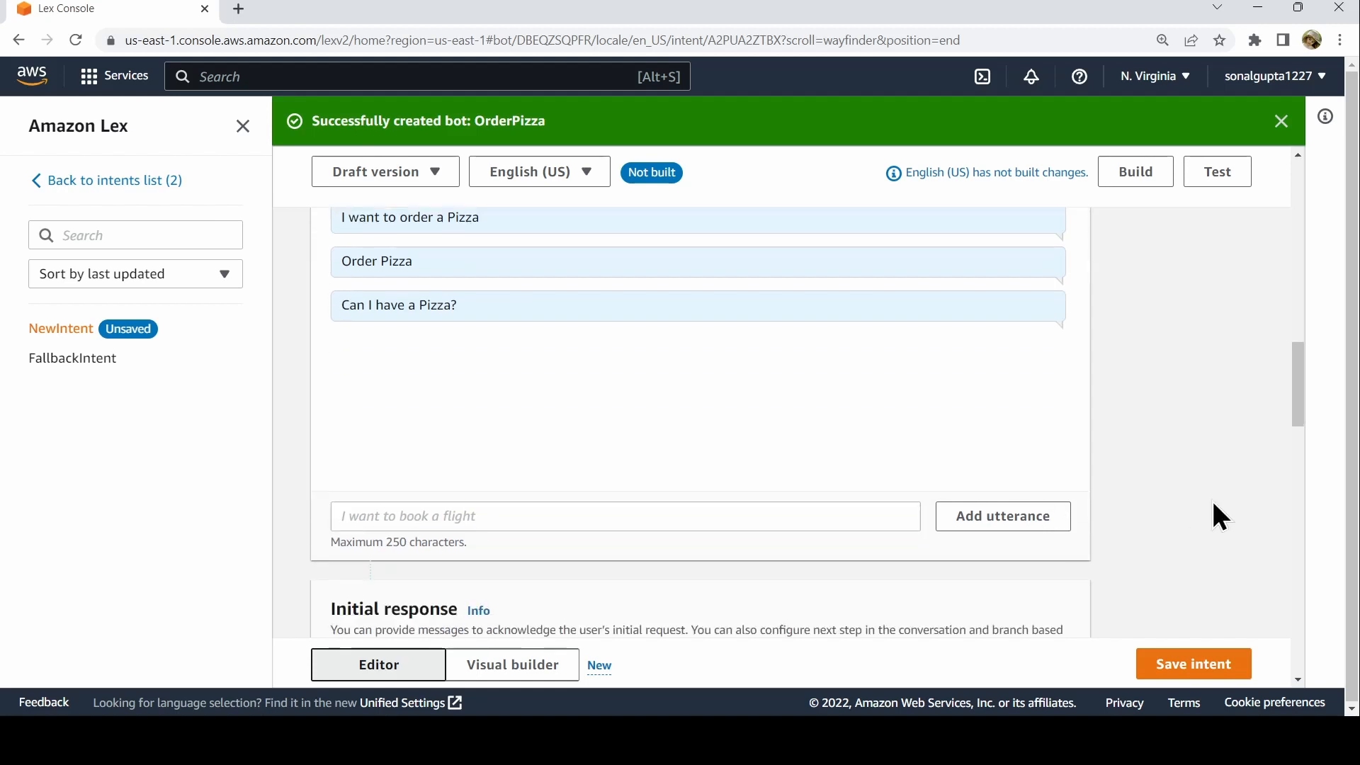
{"action": "scroll", "scroll_direction": "down", "scroll_amount": 3}
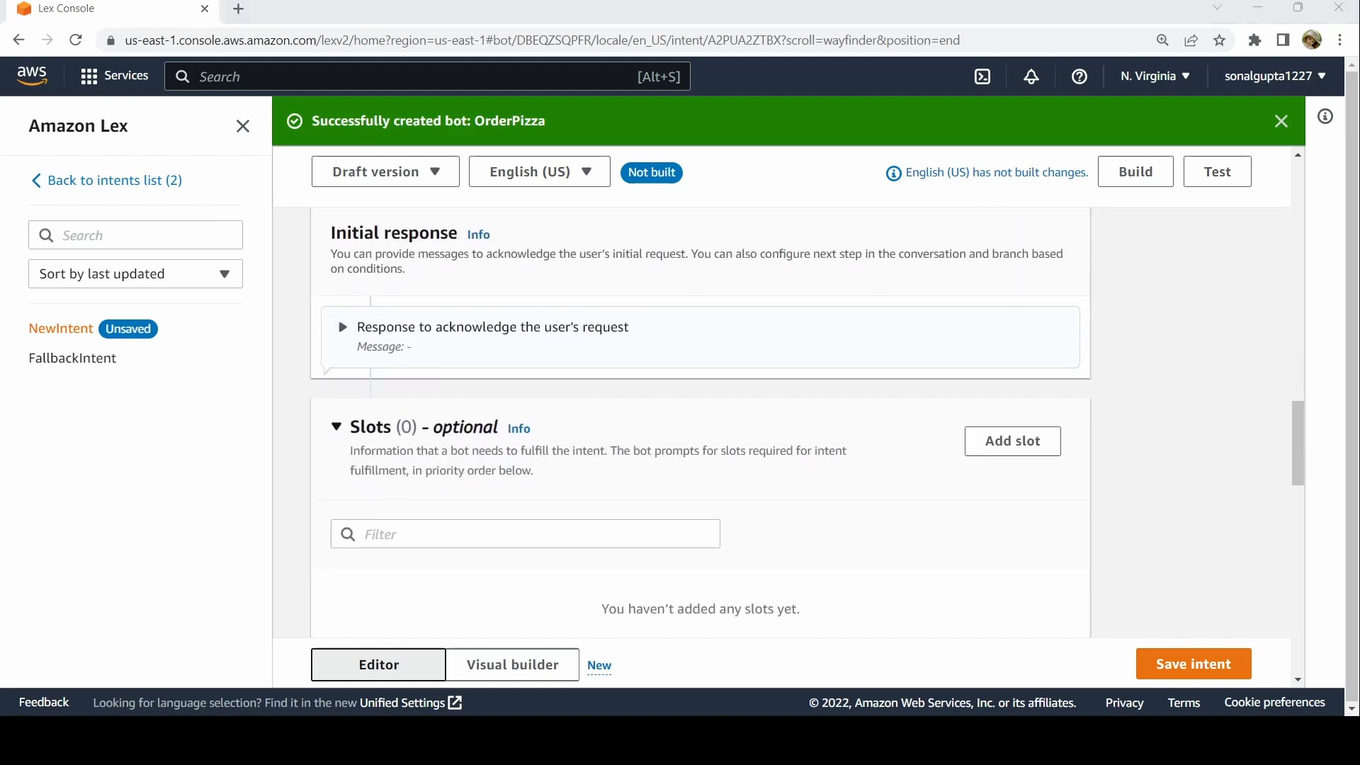
{"action": "mouse_move", "coordinate": [1222, 514]}
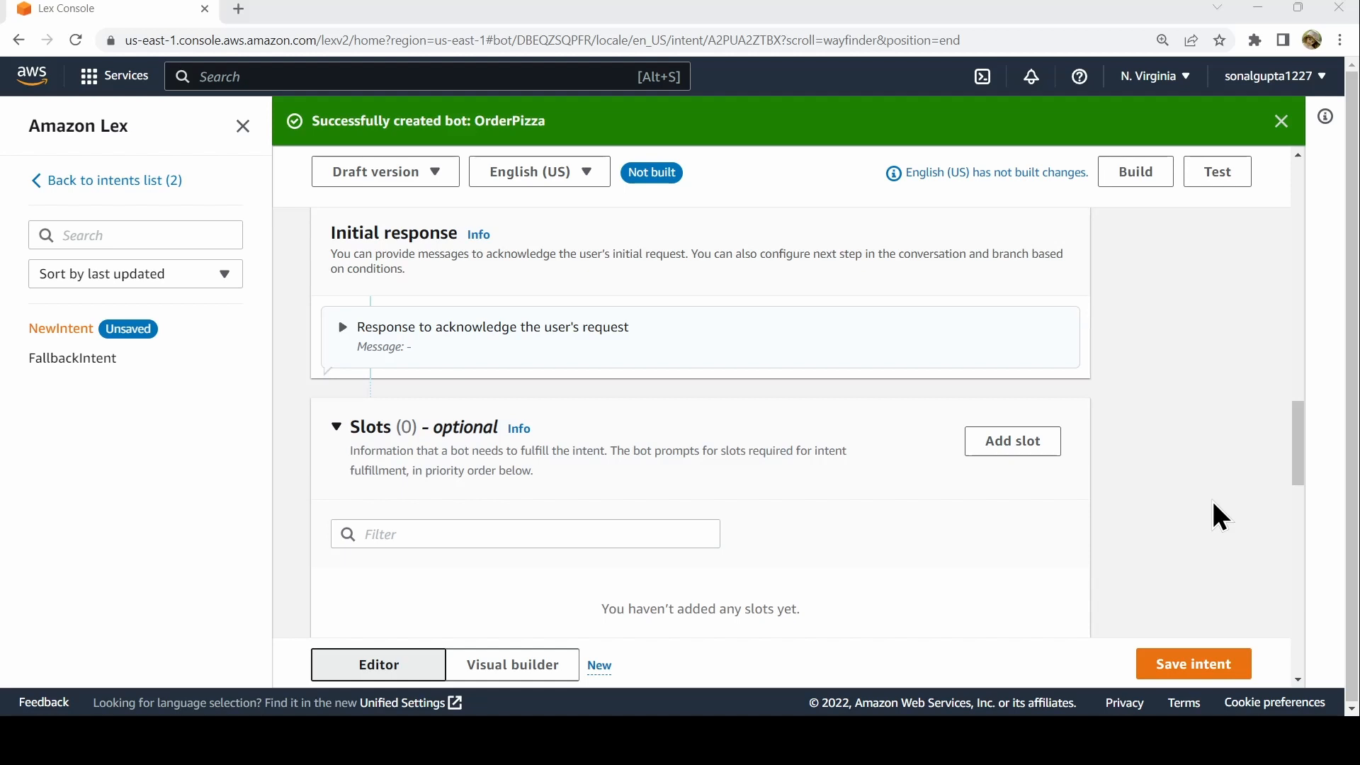
{"action": "mouse_move", "coordinate": [1194, 664]}
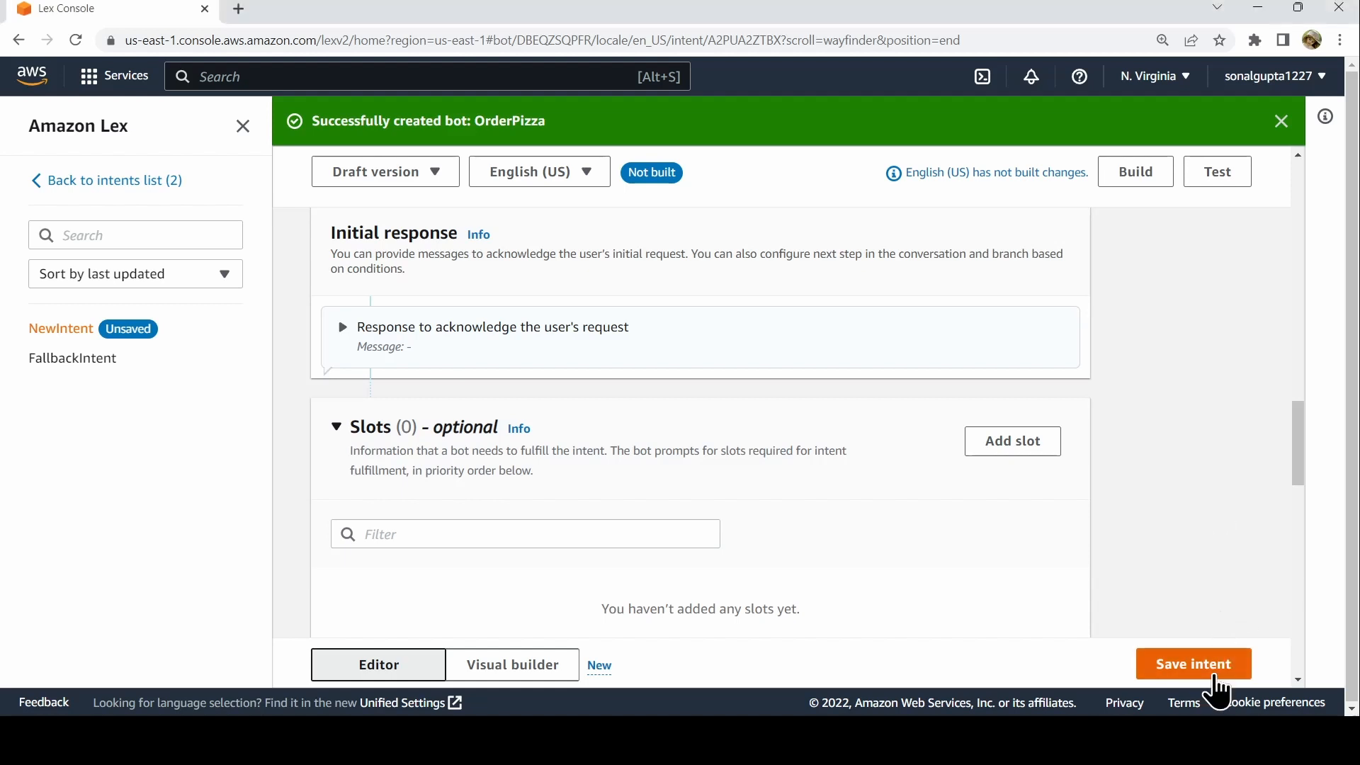
{"action": "left_click", "coordinate": [1193, 664]}
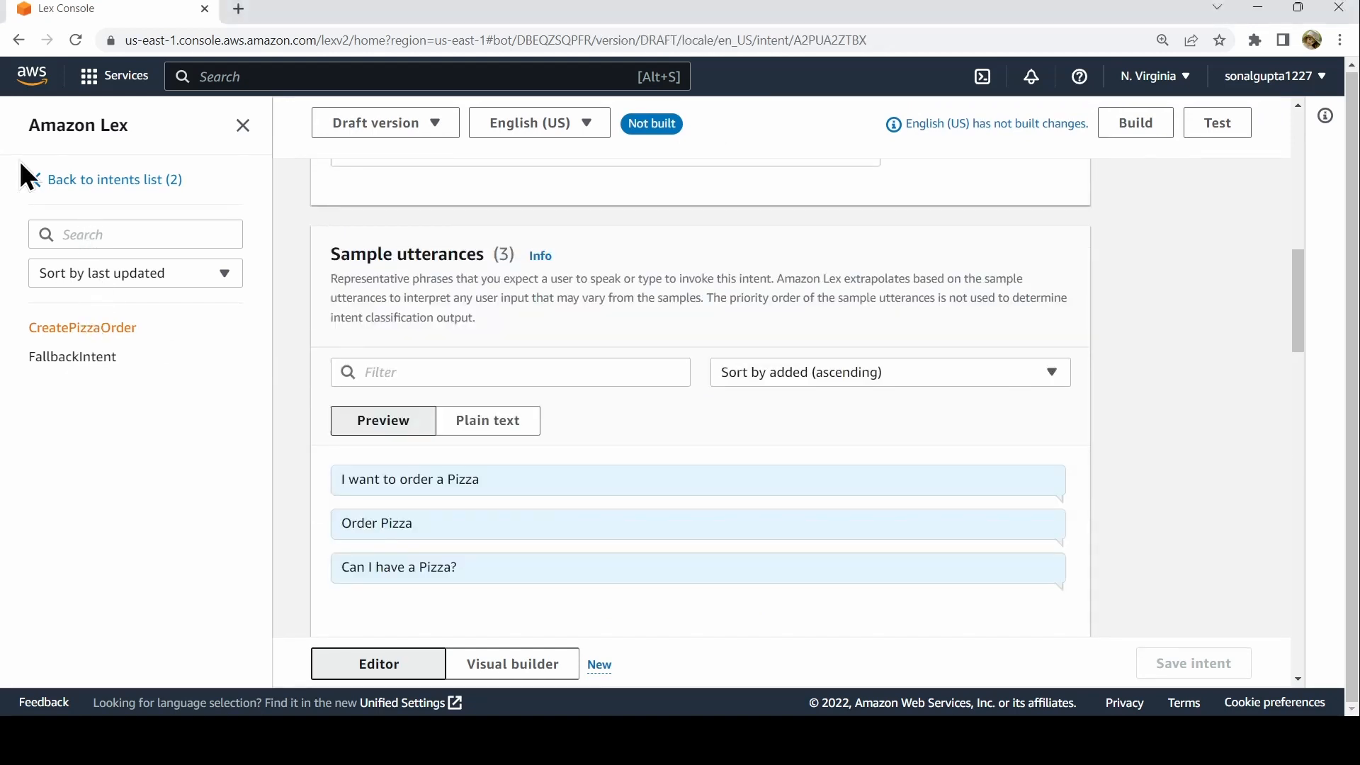
- From the intents list, go to Slot types and add a blank slot type named Size
{"action": "left_click", "coordinate": [114, 179]}
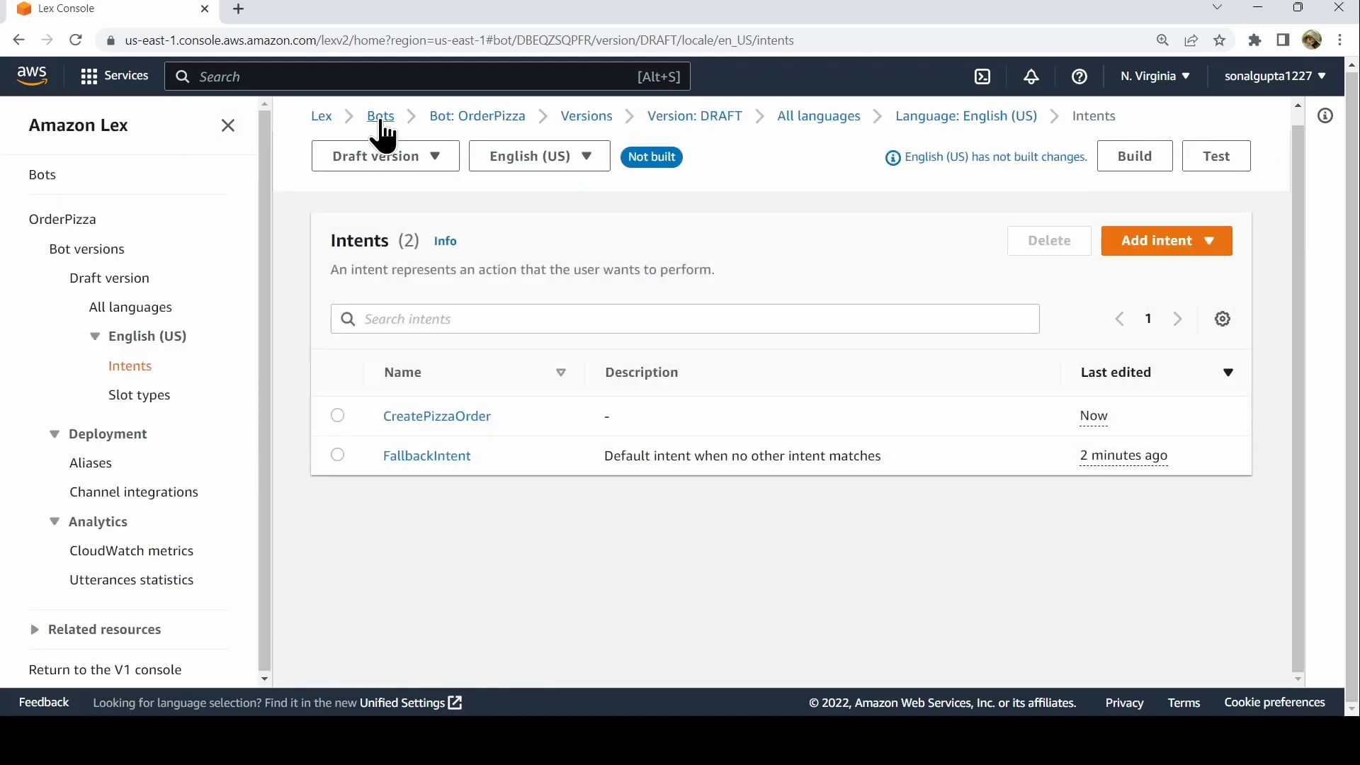
{"action": "mouse_move", "coordinate": [139, 395]}
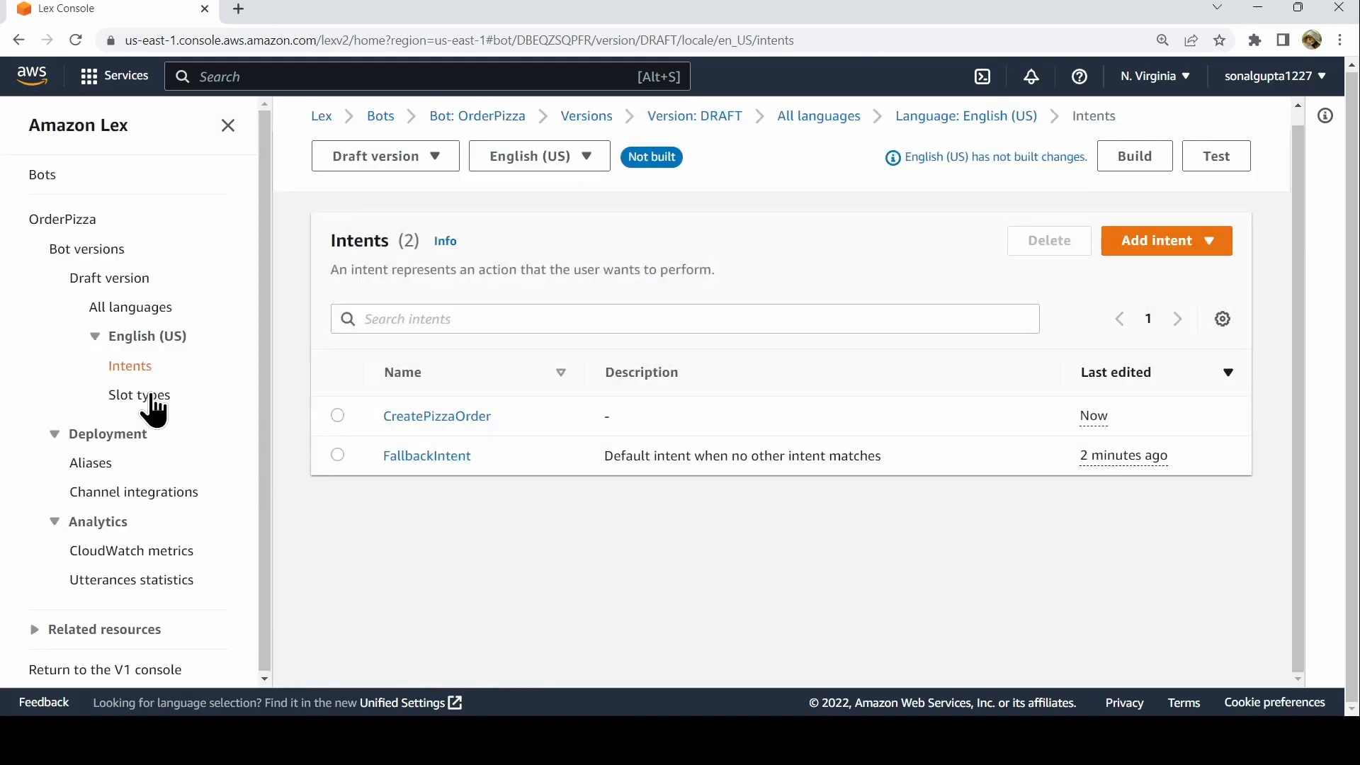
{"action": "left_click", "coordinate": [138, 395]}
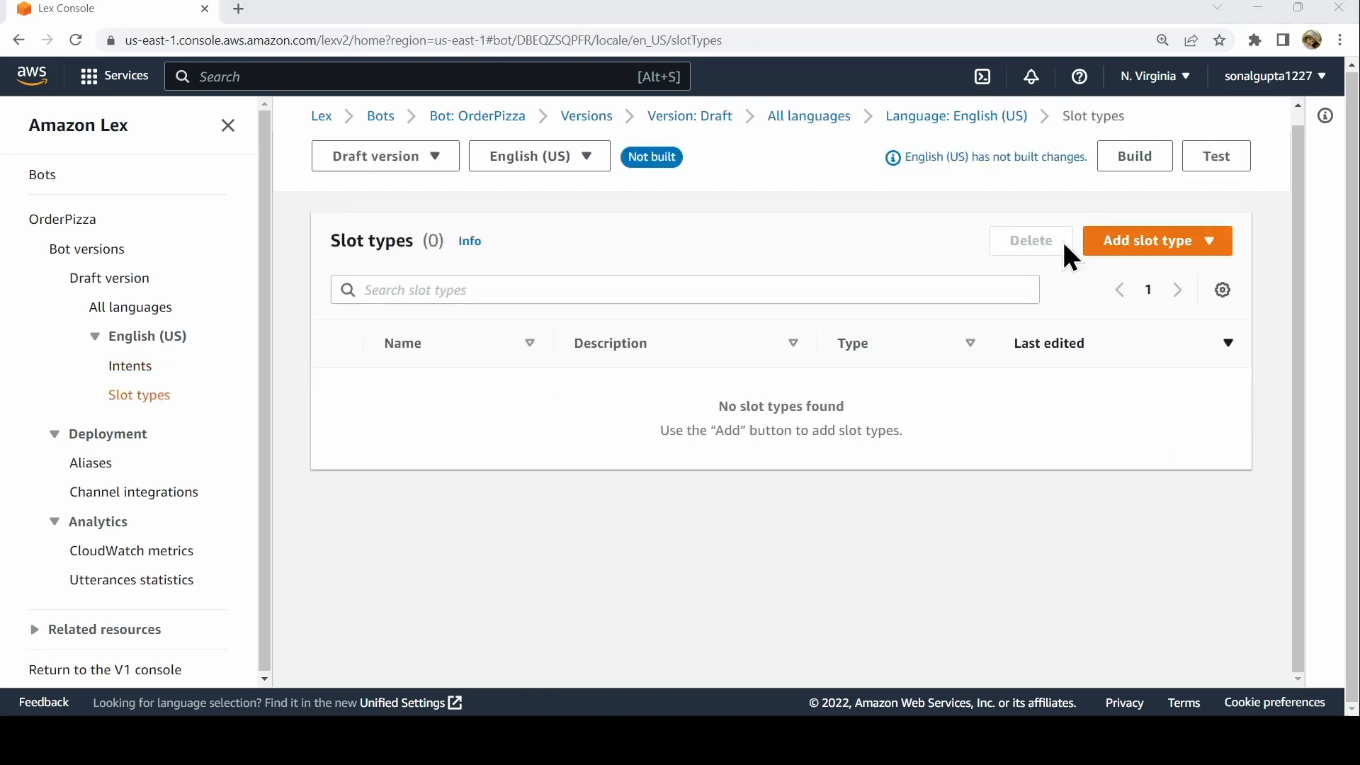
{"action": "left_click", "coordinate": [1147, 240]}
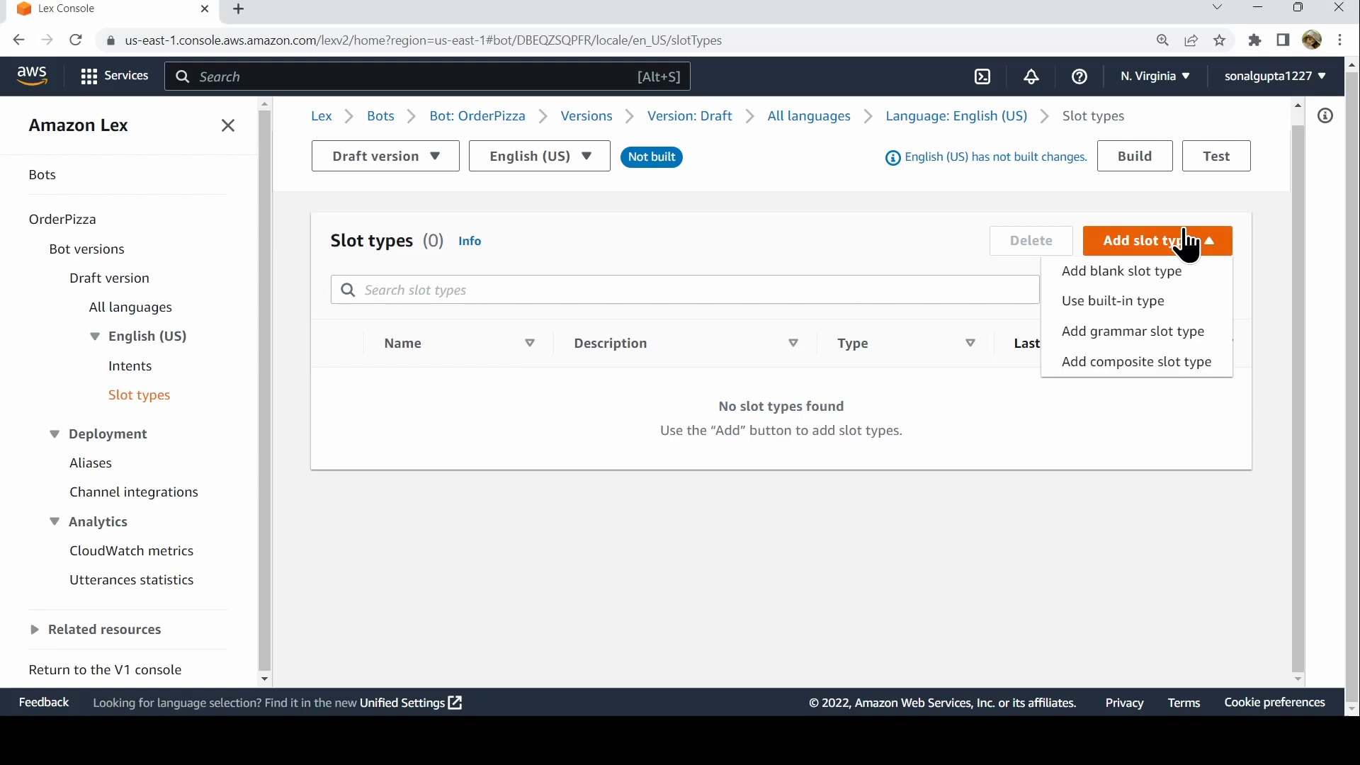
{"action": "left_click", "coordinate": [1121, 270]}
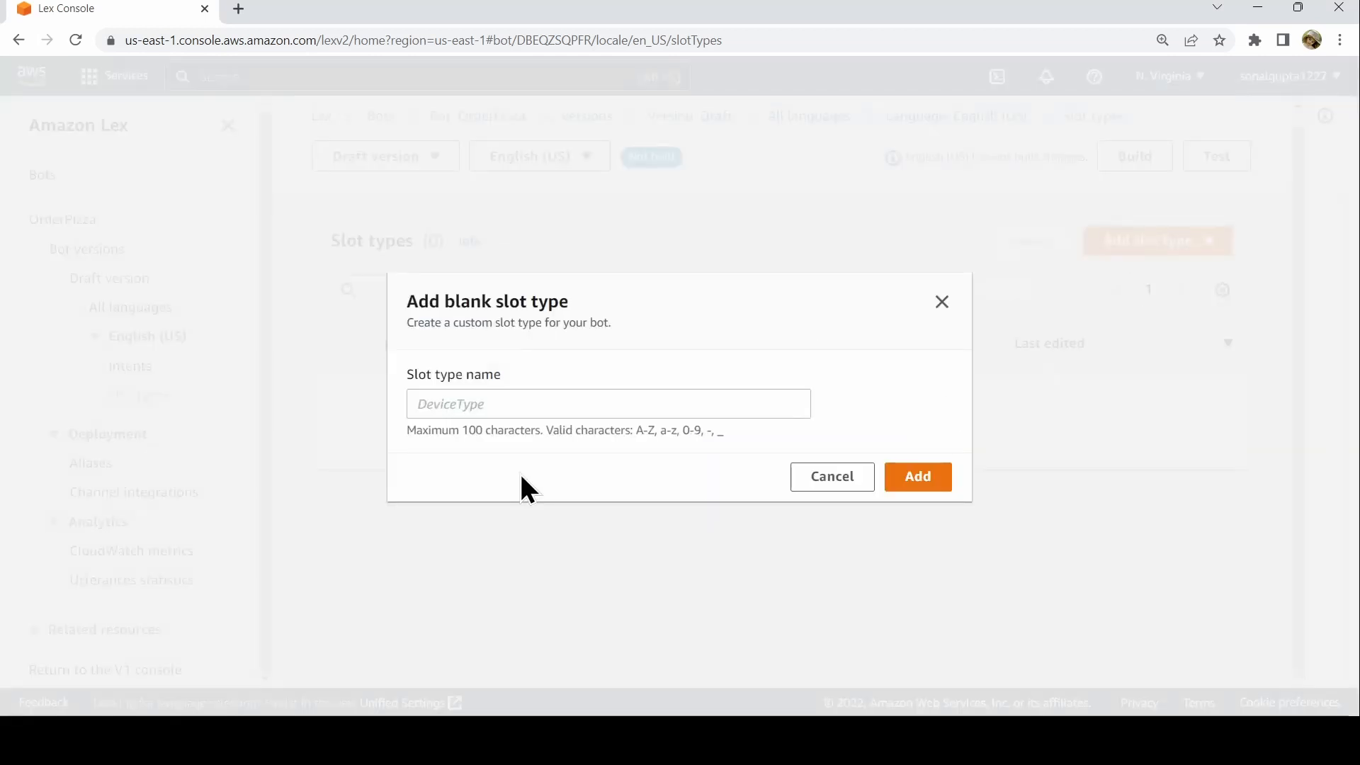
{"action": "left_click", "coordinate": [607, 394]}
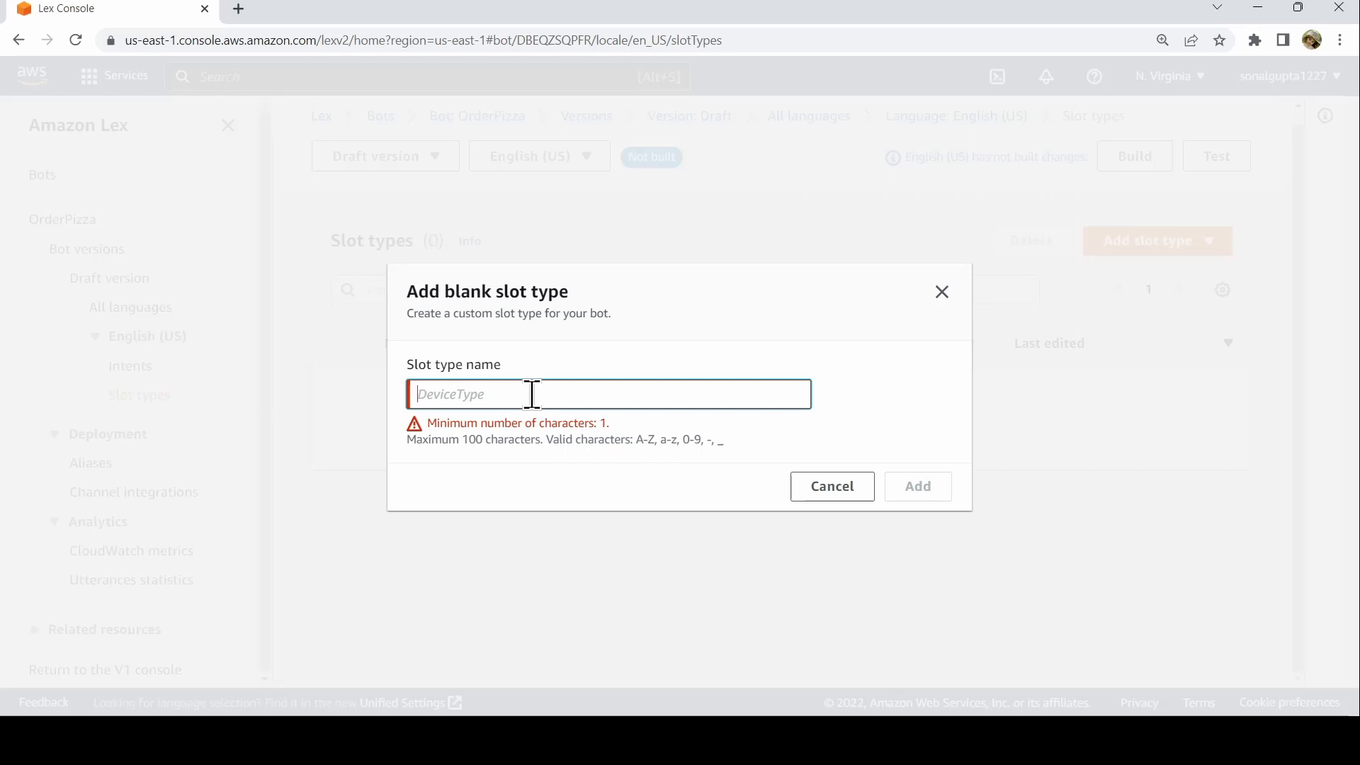
{"action": "type", "text": "Size"}
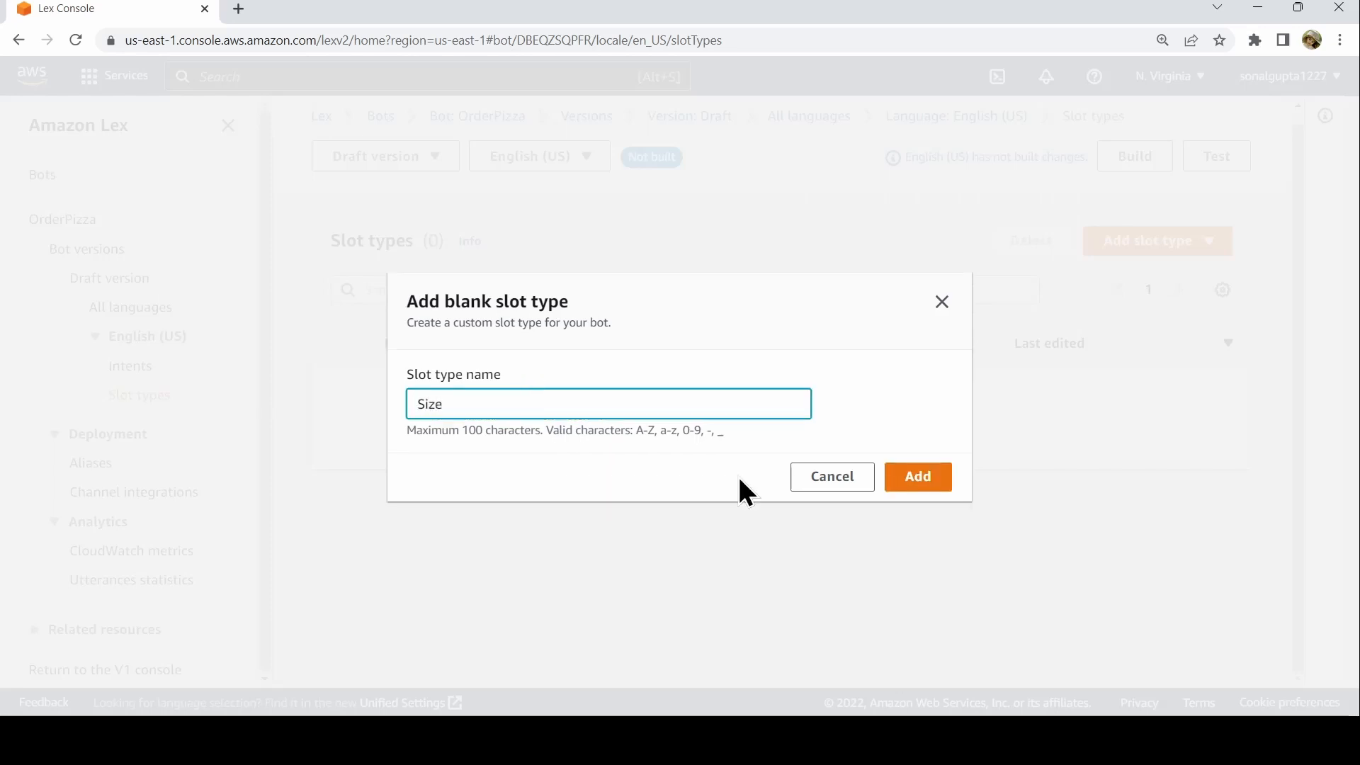
{"action": "left_click", "coordinate": [916, 476]}
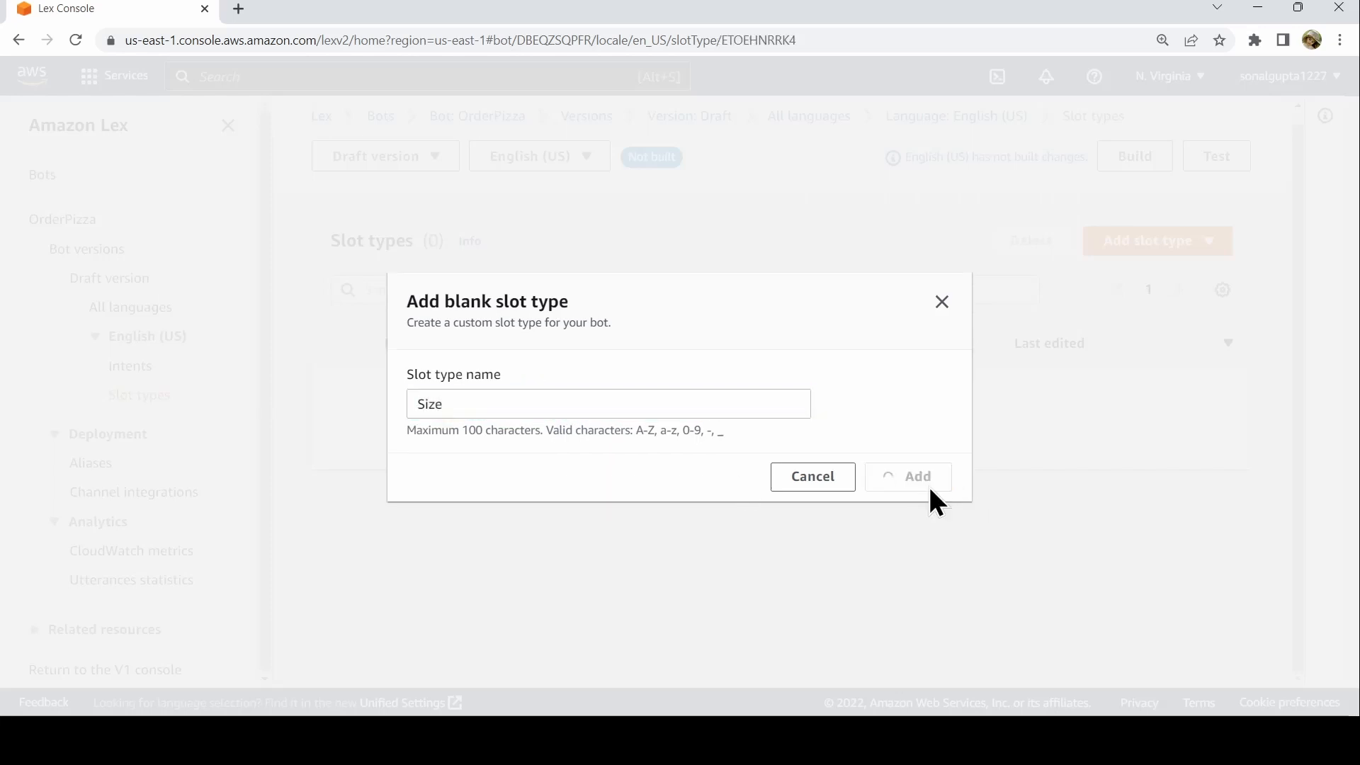
- Set the Size slot type to restrict values to the provided slot values
{"action": "left_click", "coordinate": [907, 476]}
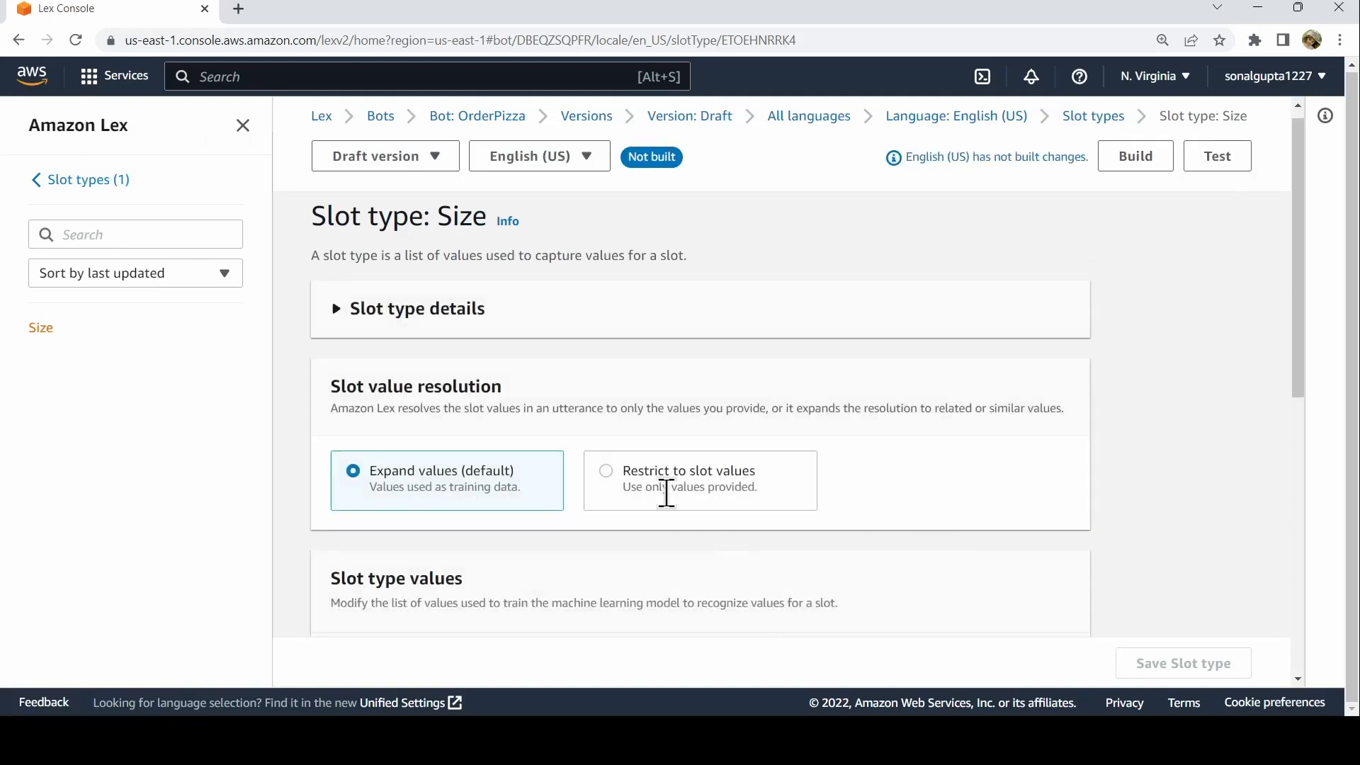
{"action": "left_click", "coordinate": [606, 470]}
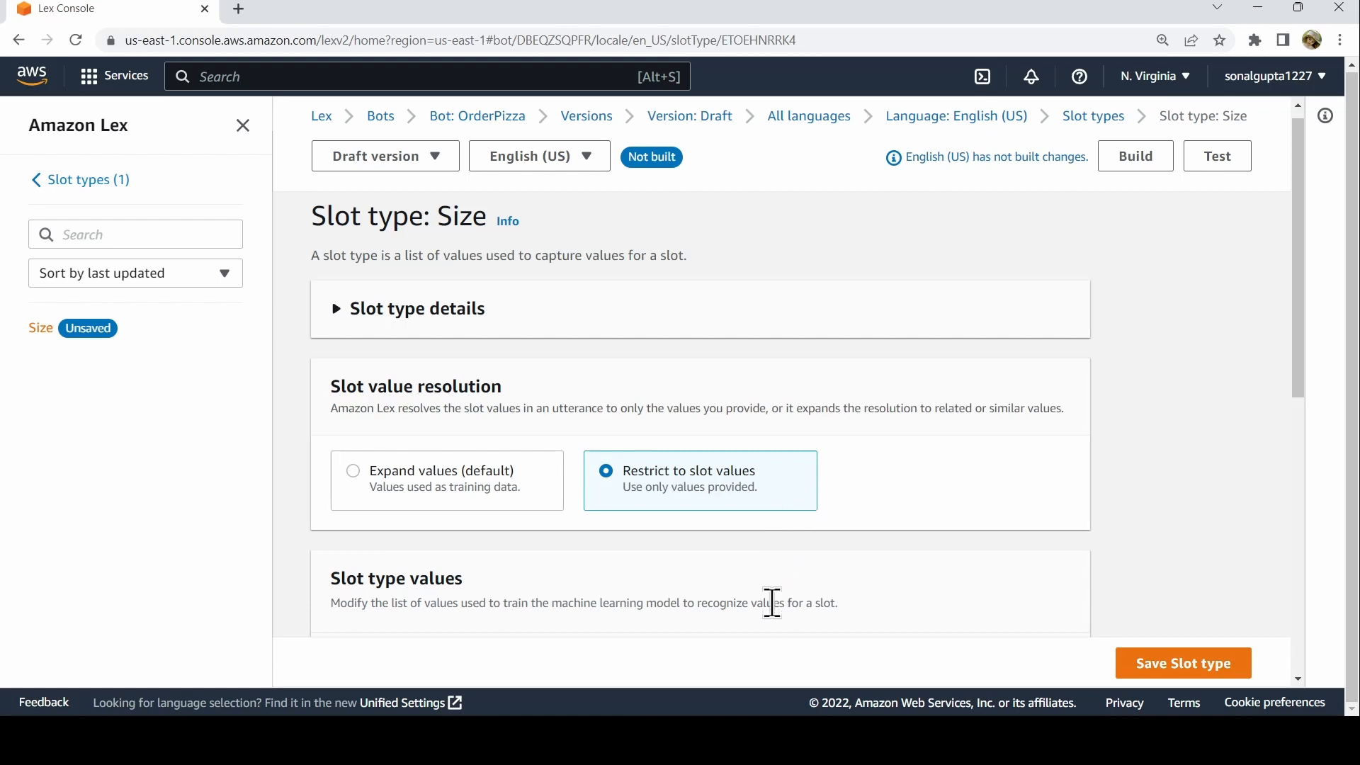
{"action": "scroll", "scroll_direction": "down", "scroll_amount": 3}
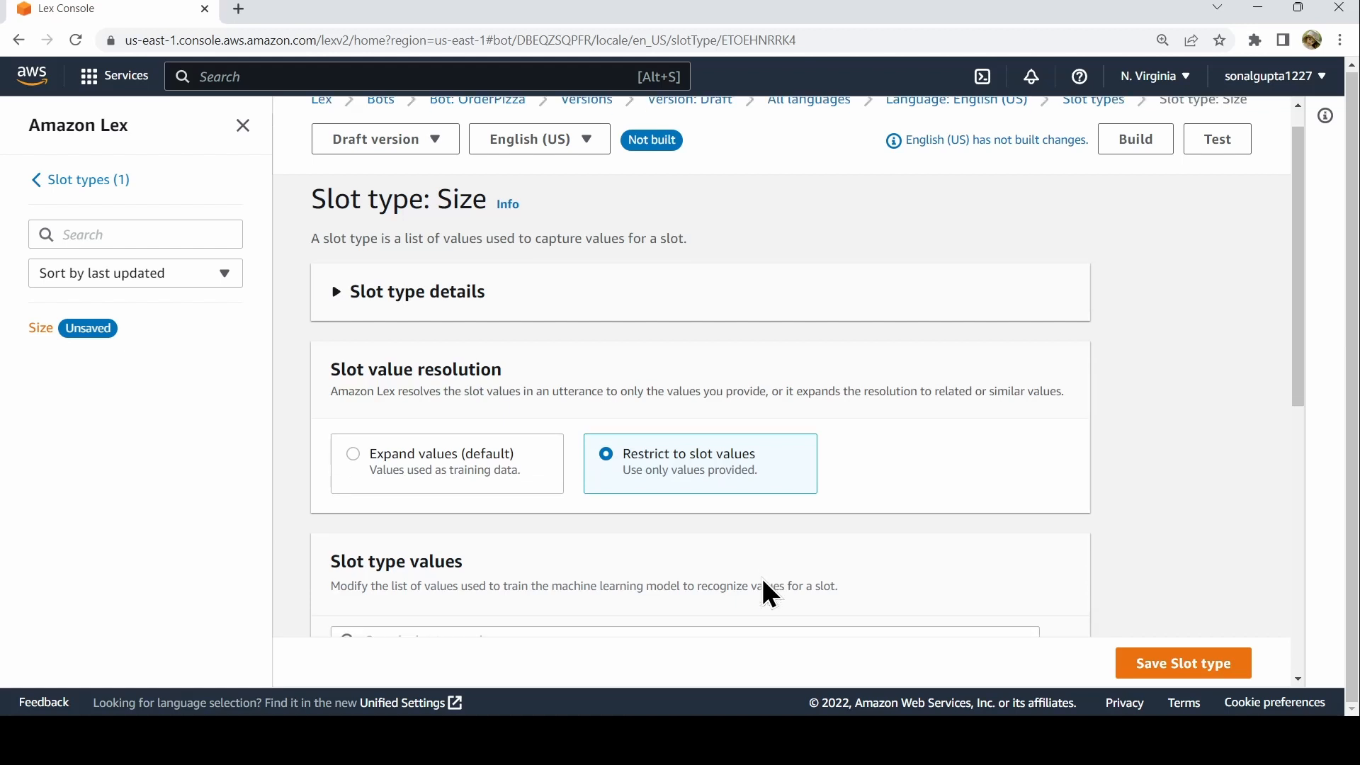
{"action": "scroll", "scroll_direction": "down", "scroll_amount": 3}
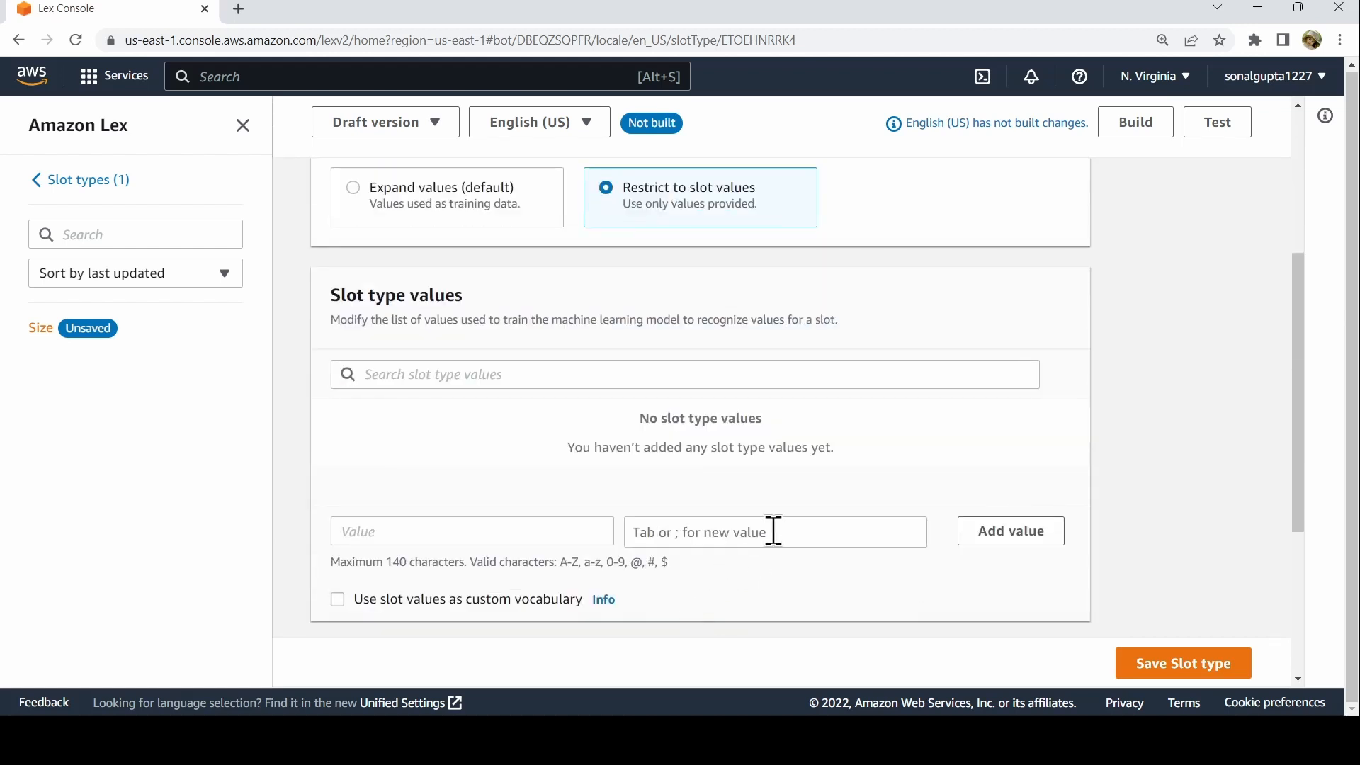
{"action": "mouse_move", "coordinate": [850, 571]}
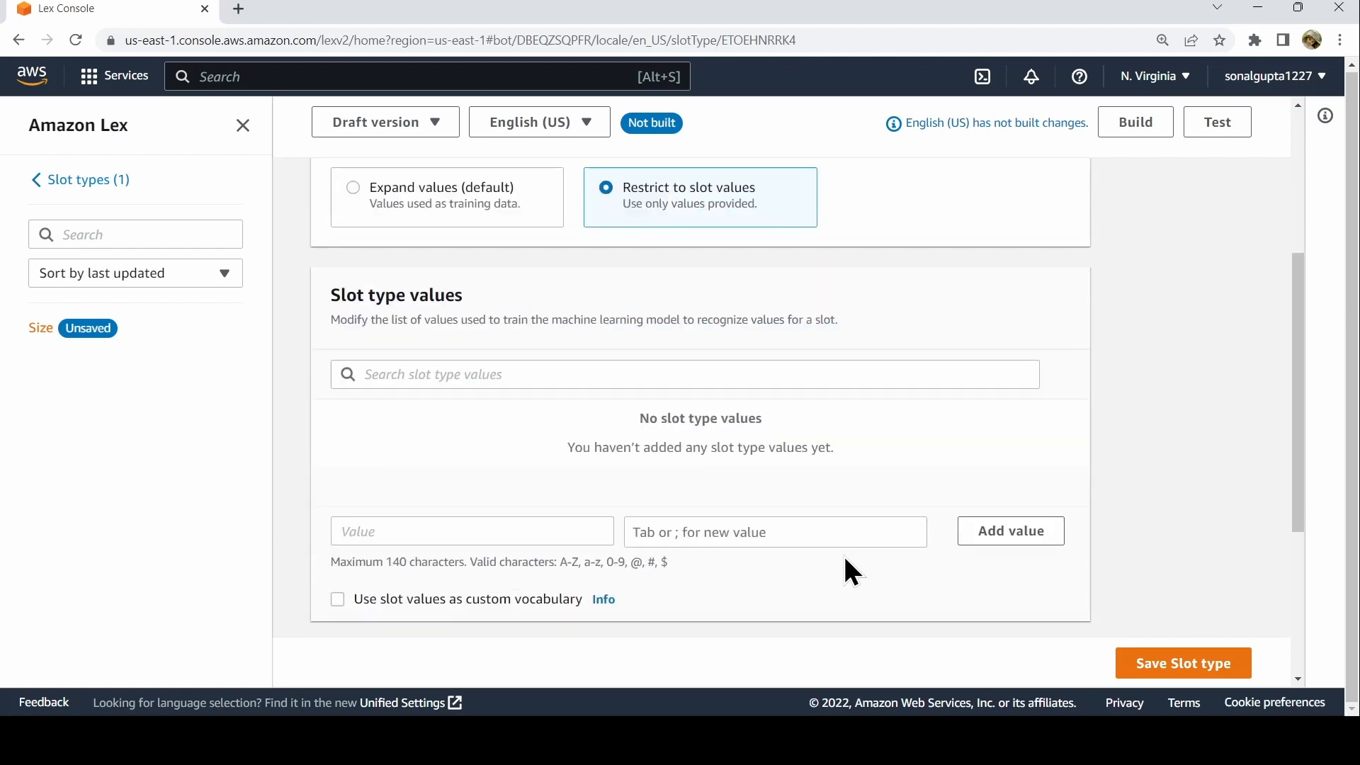
{"action": "mouse_move", "coordinate": [865, 564]}
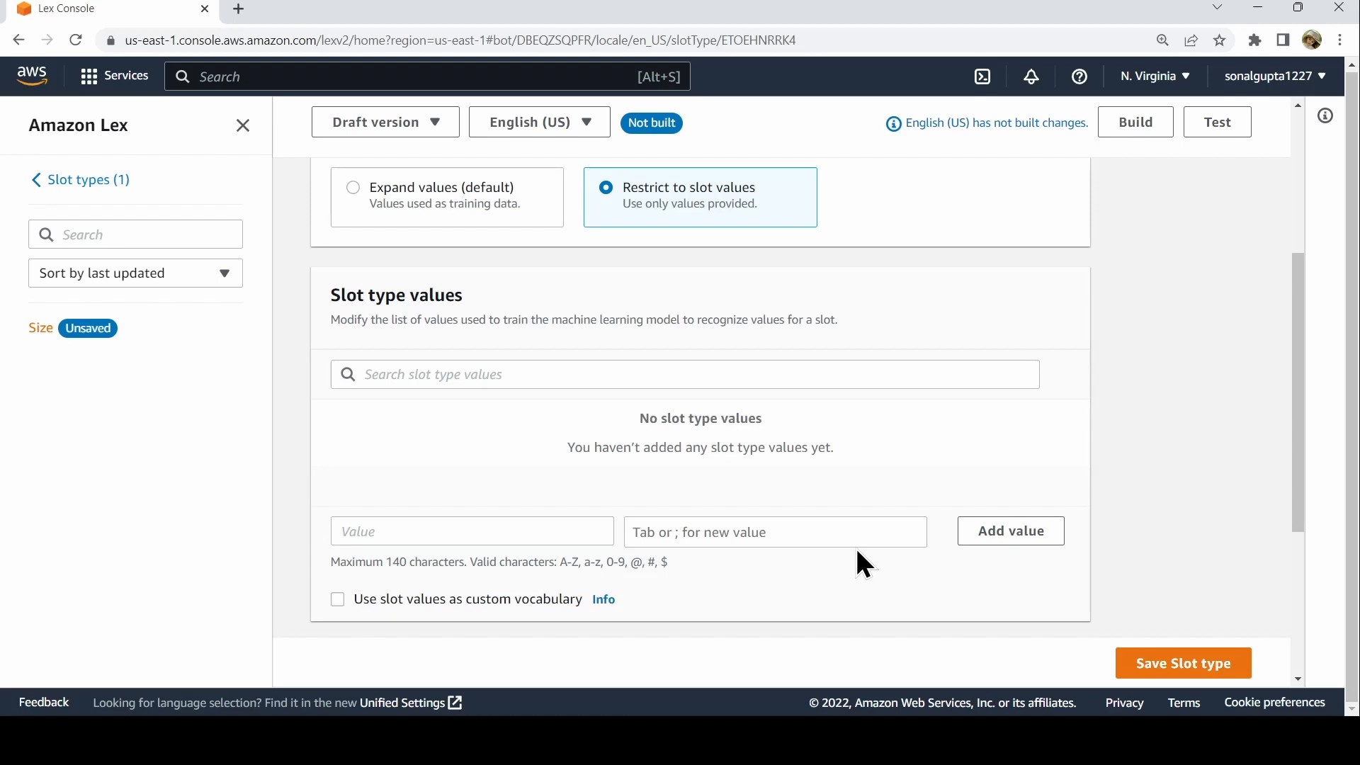
- Add the values Small, Regular and Large, then save the Size slot type
{"action": "left_click", "coordinate": [472, 531]}
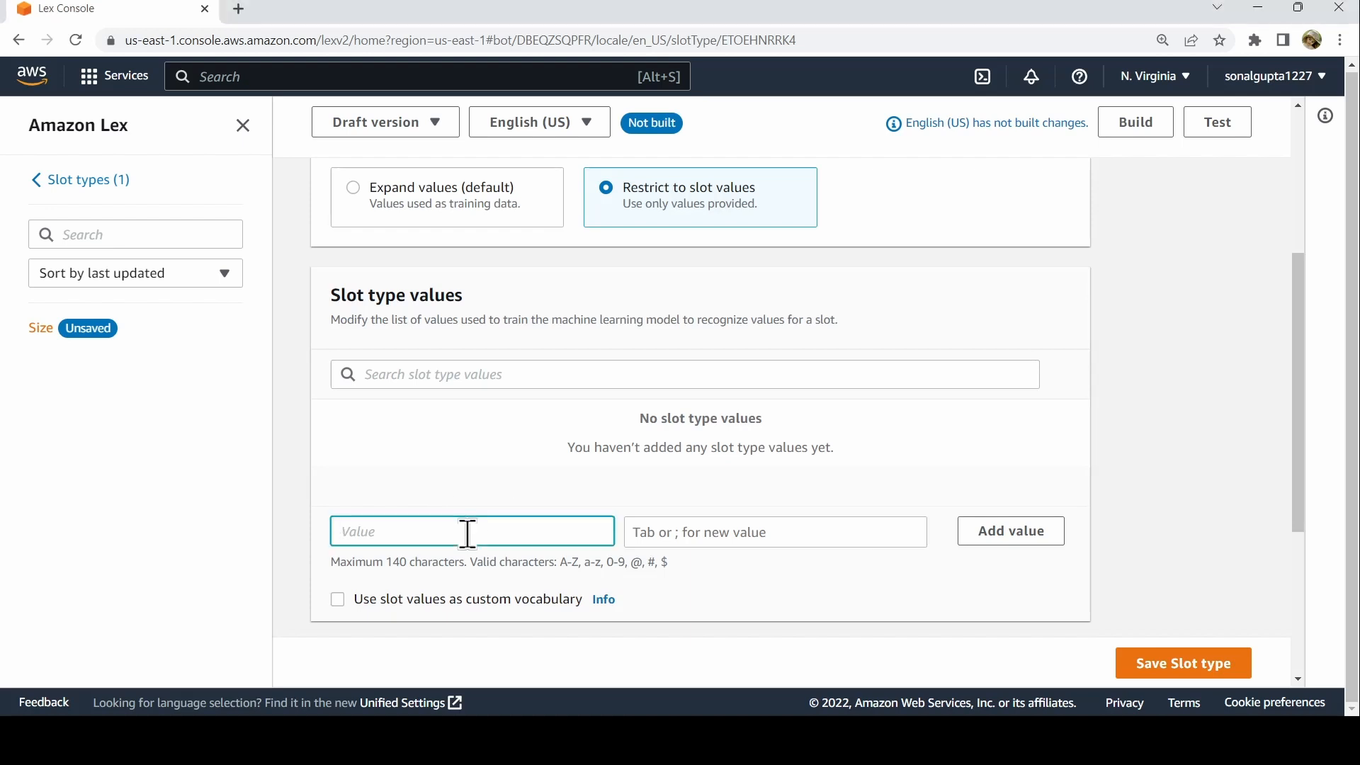
{"action": "type", "text": "Small"}
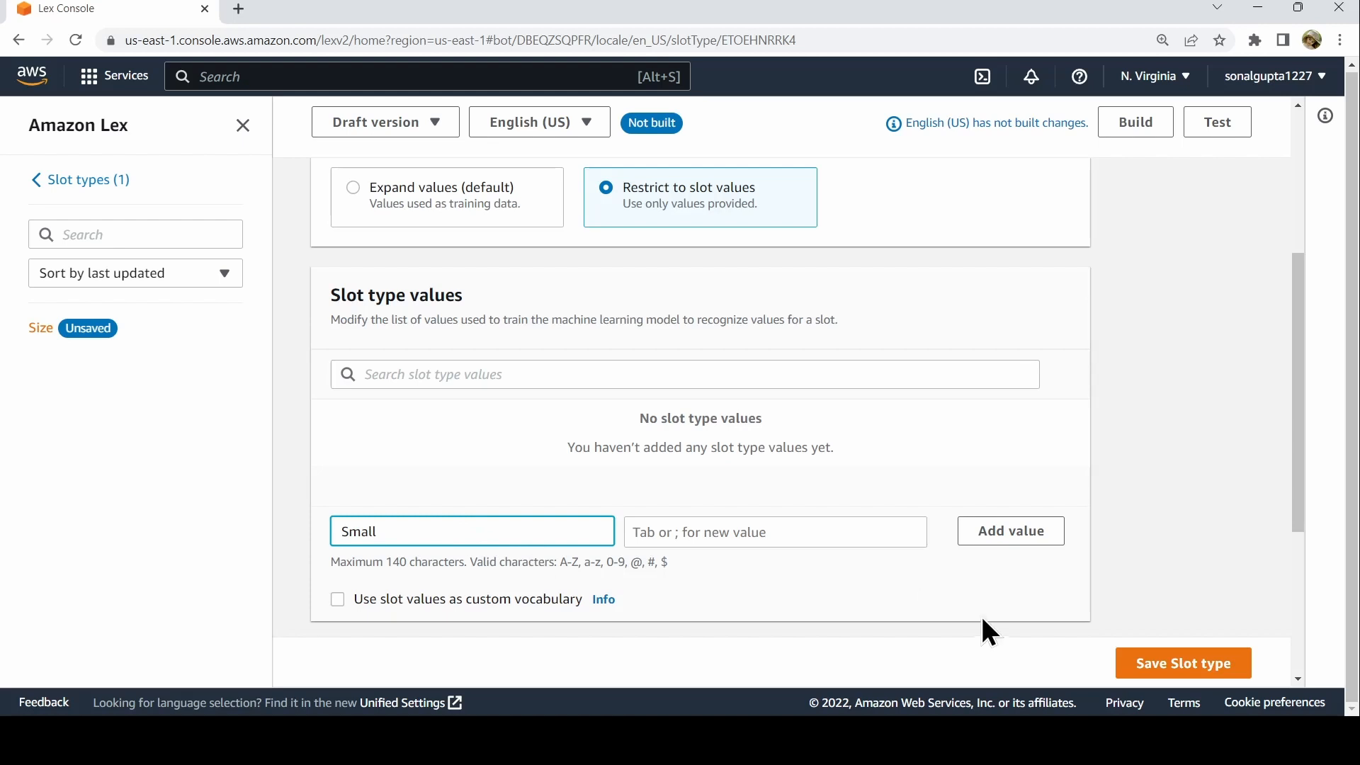
{"action": "left_click", "coordinate": [1011, 531]}
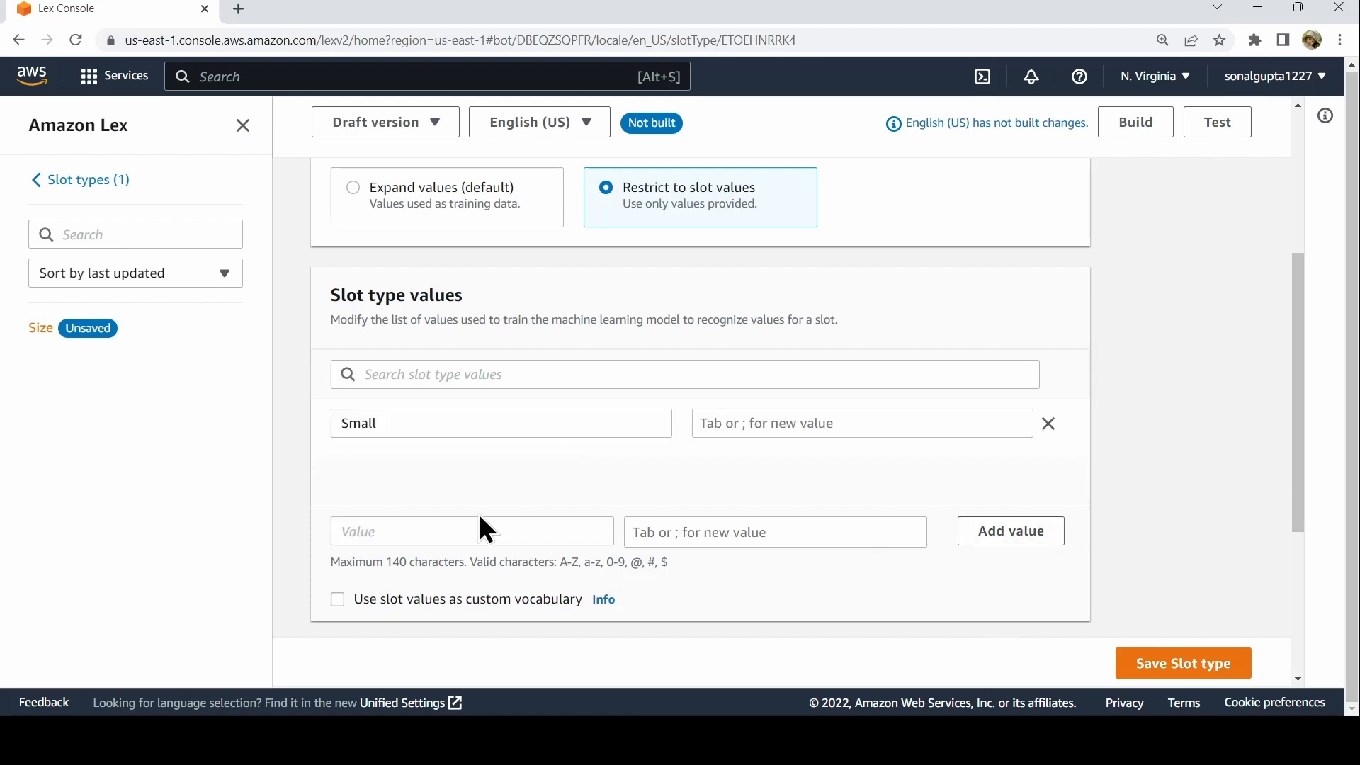
{"action": "type", "text": "Me"}
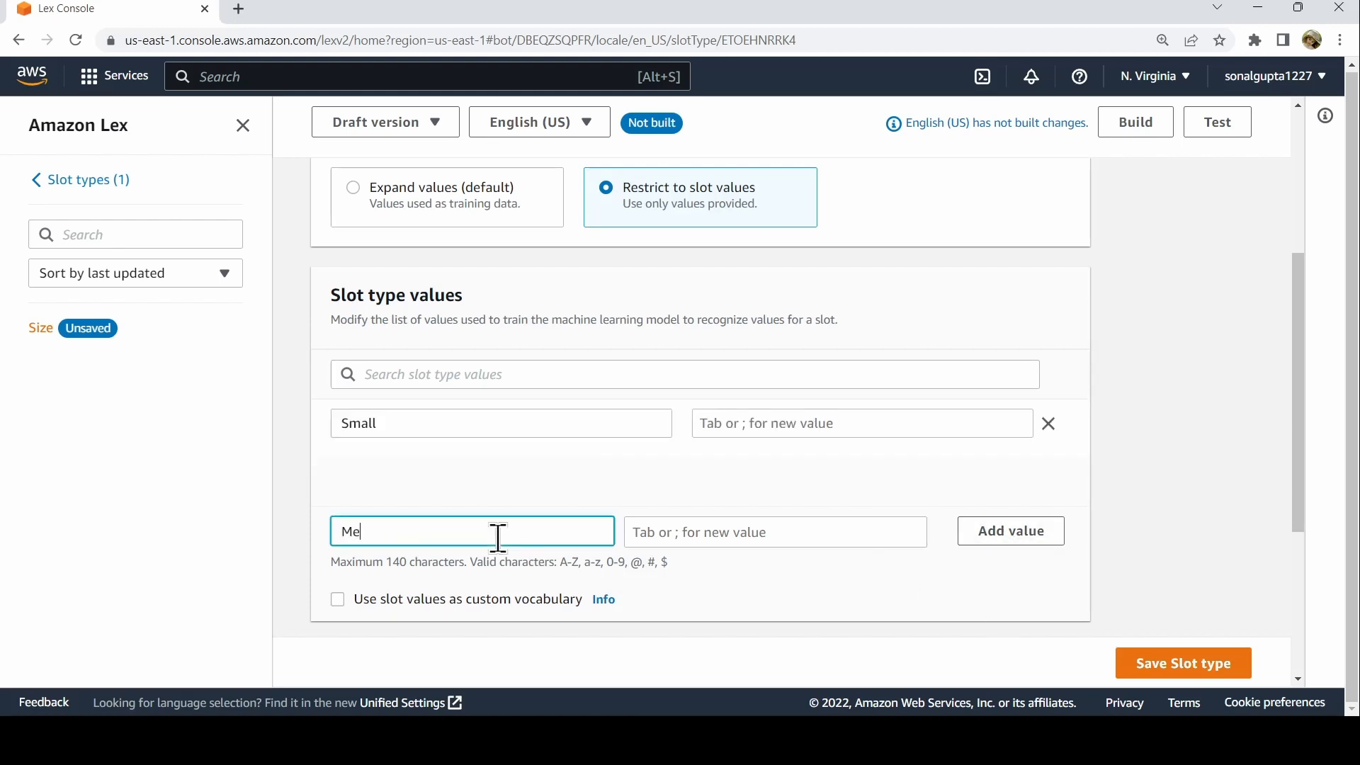
{"action": "type", "text": "Regular"}
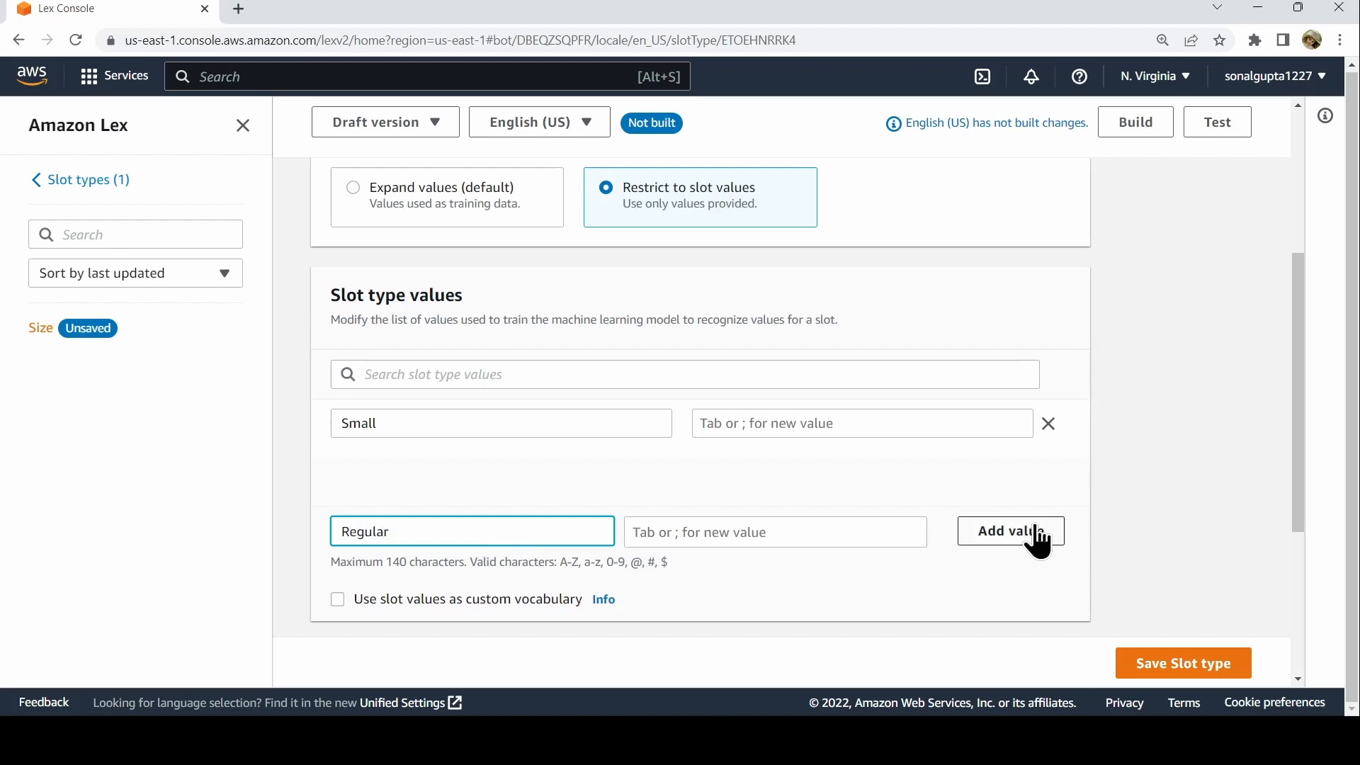
{"action": "left_click", "coordinate": [1010, 530]}
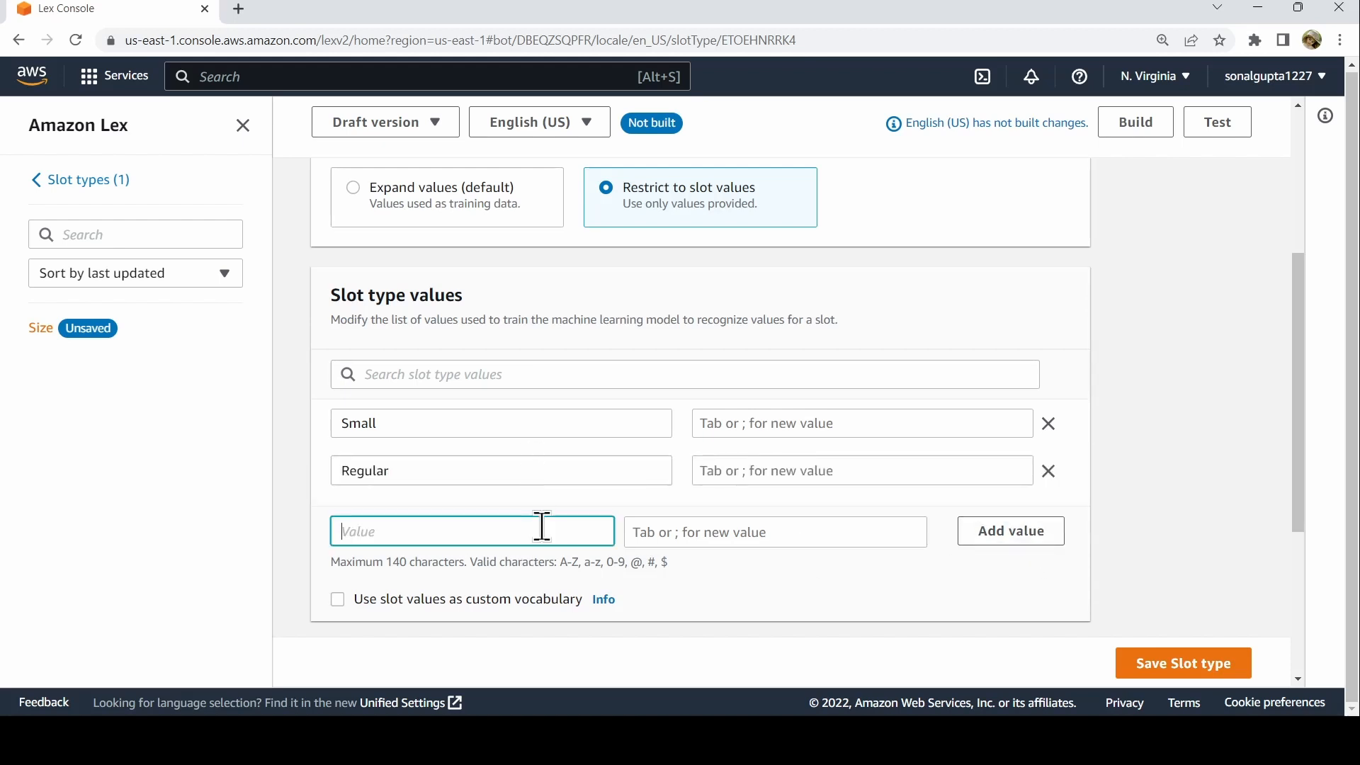
{"action": "type", "text": "Large"}
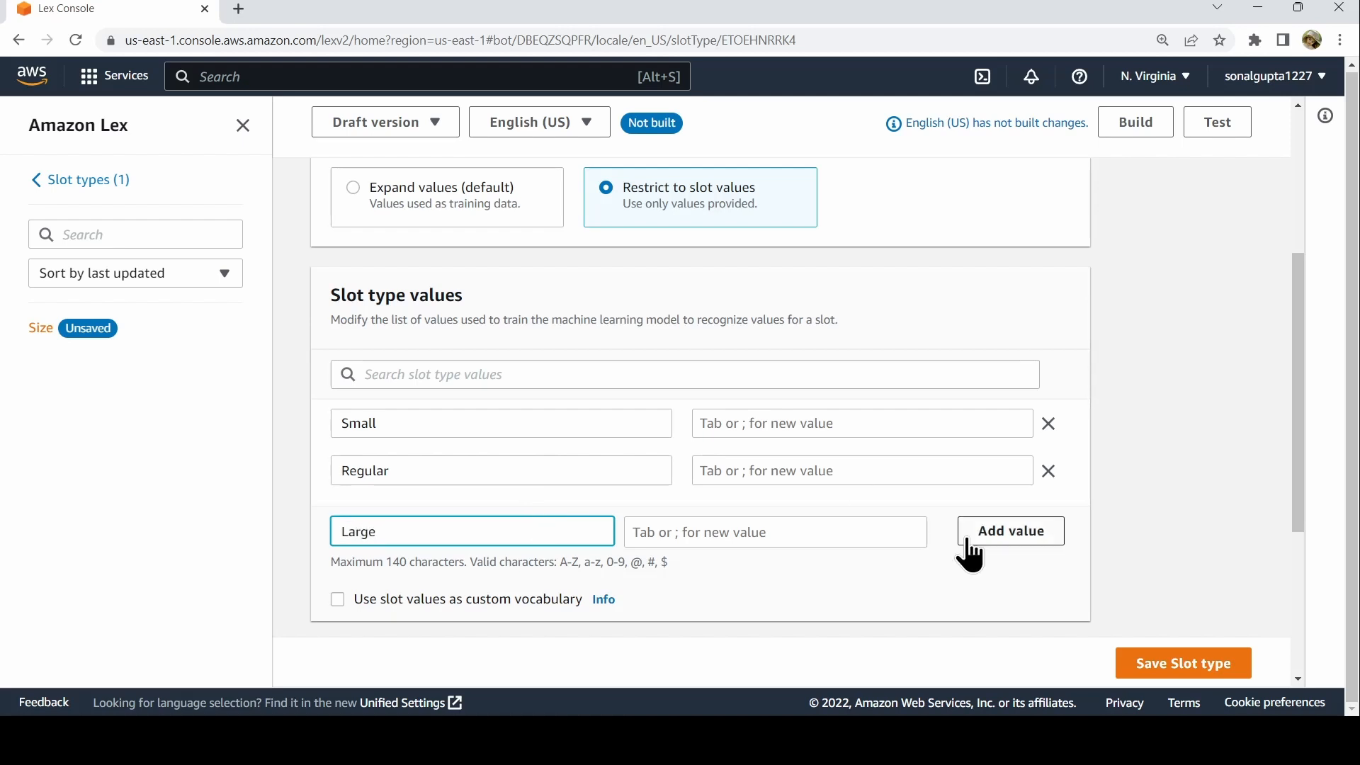
{"action": "left_click", "coordinate": [1010, 530]}
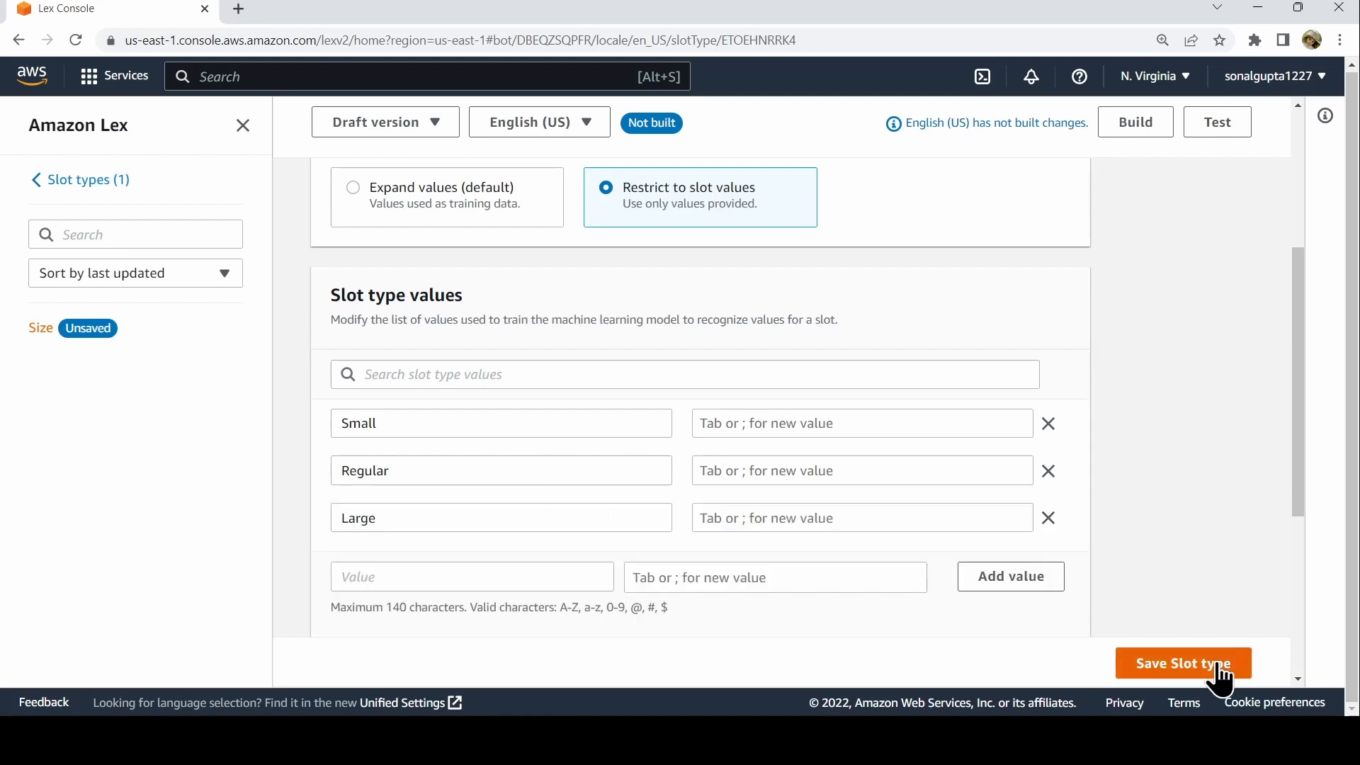
{"action": "left_click", "coordinate": [1183, 663]}
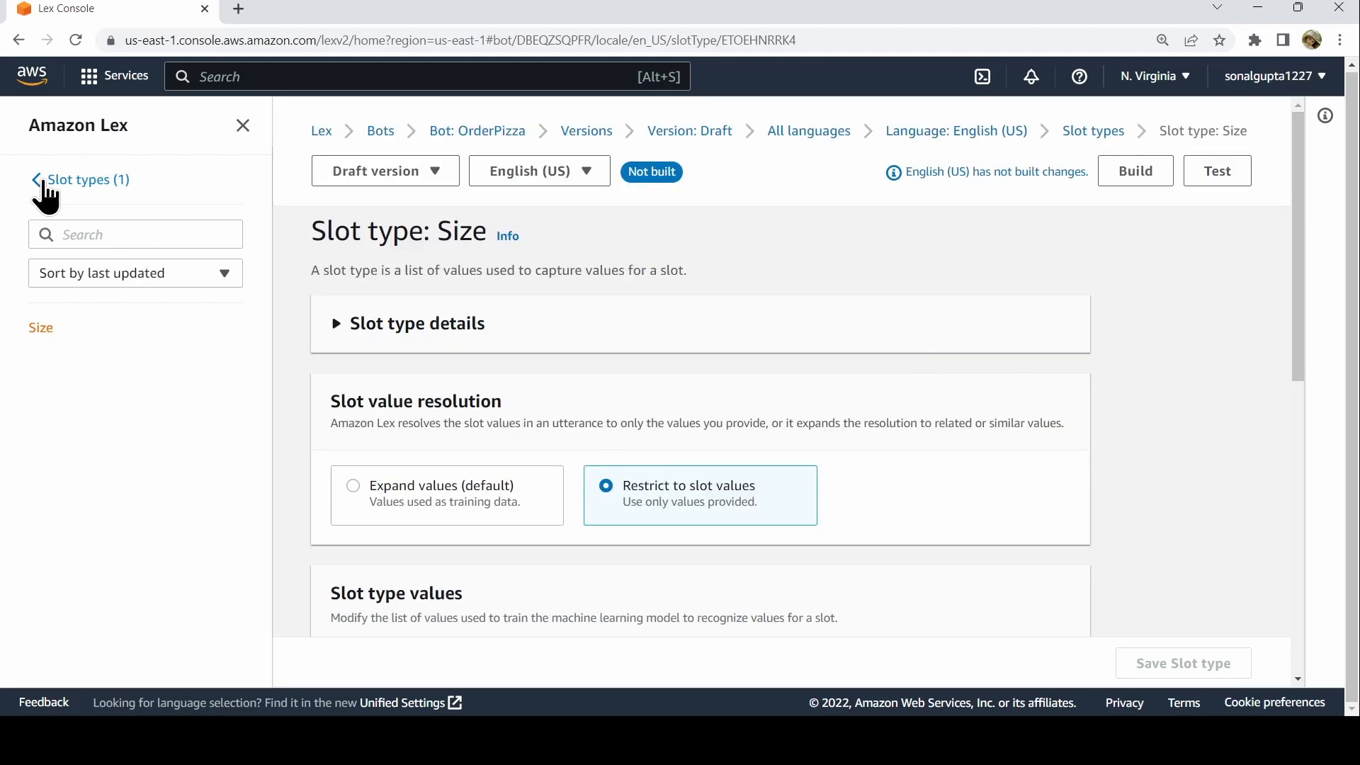
- Back in Slot types, add a blank slot type named Toppings
{"action": "left_click", "coordinate": [86, 180]}
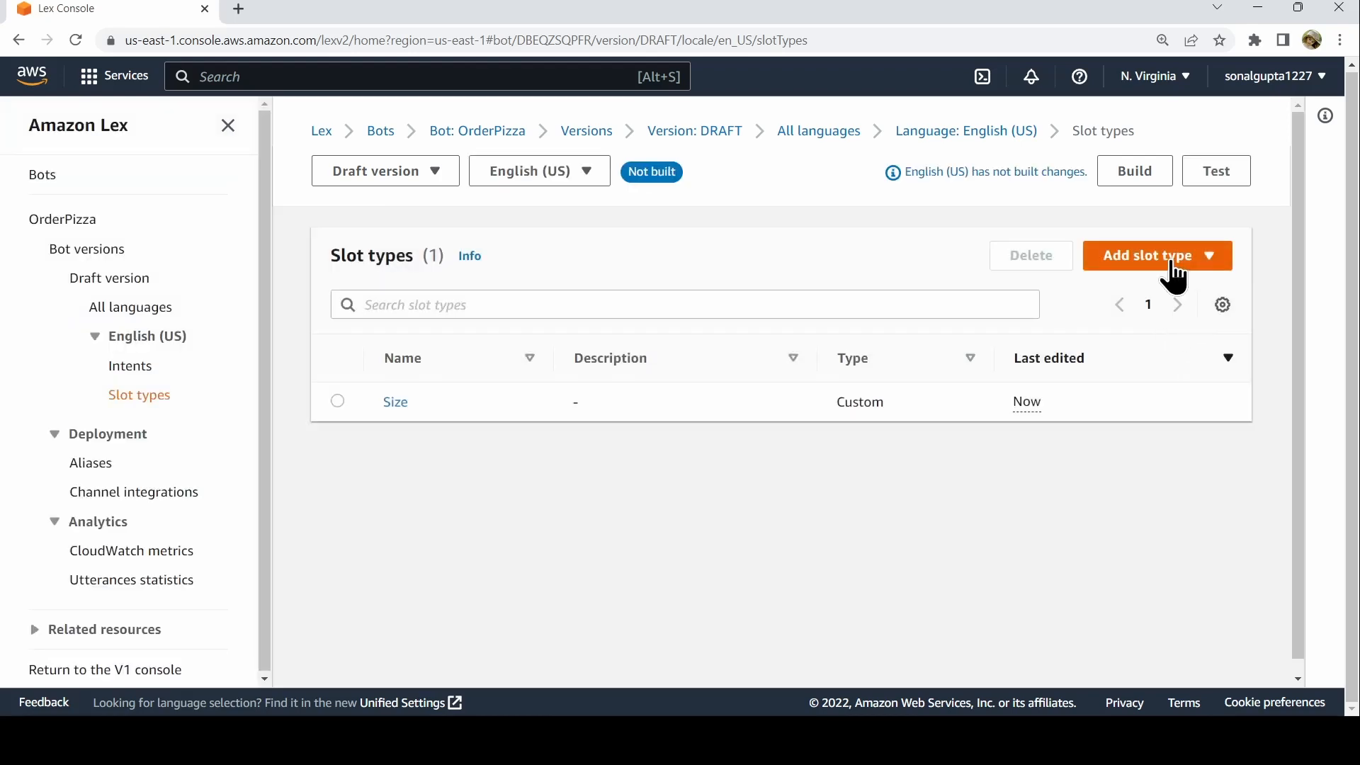
{"action": "left_click", "coordinate": [1156, 255]}
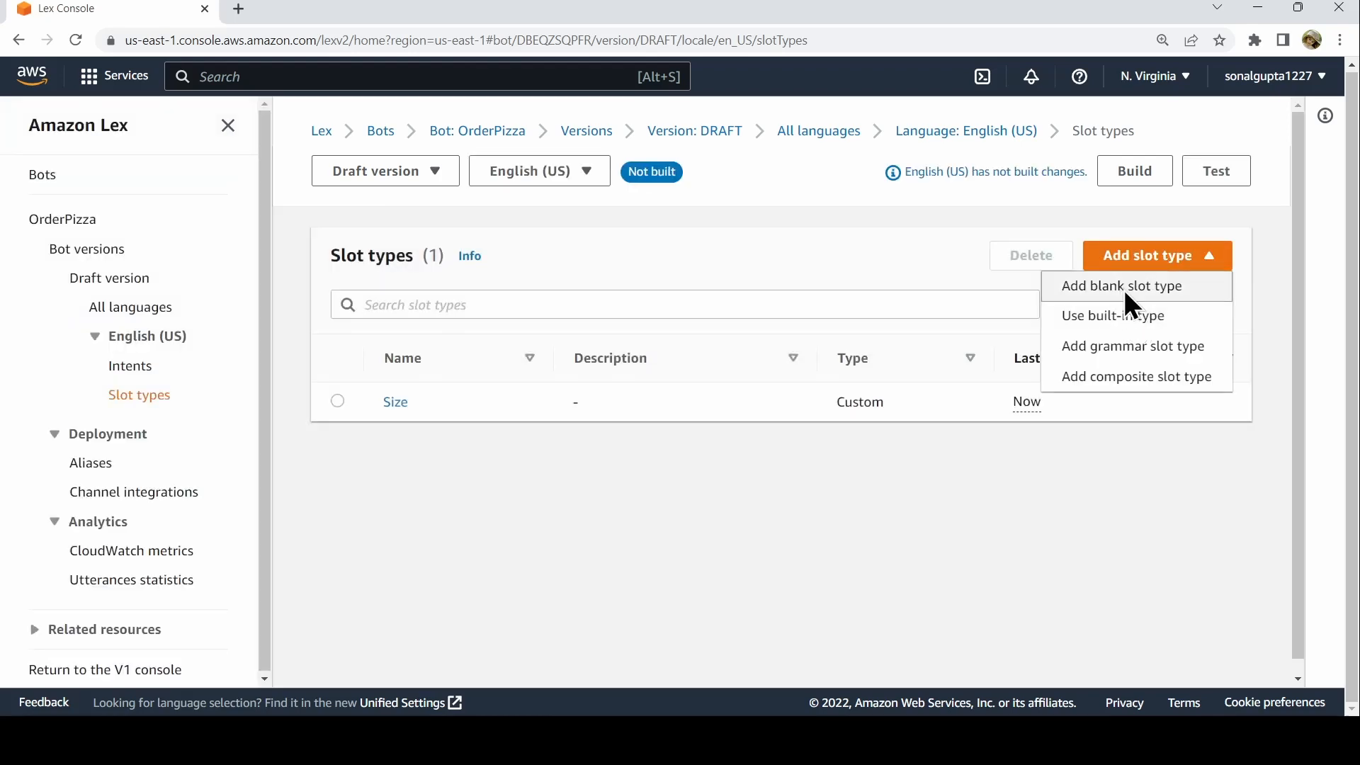
{"action": "left_click", "coordinate": [1122, 286]}
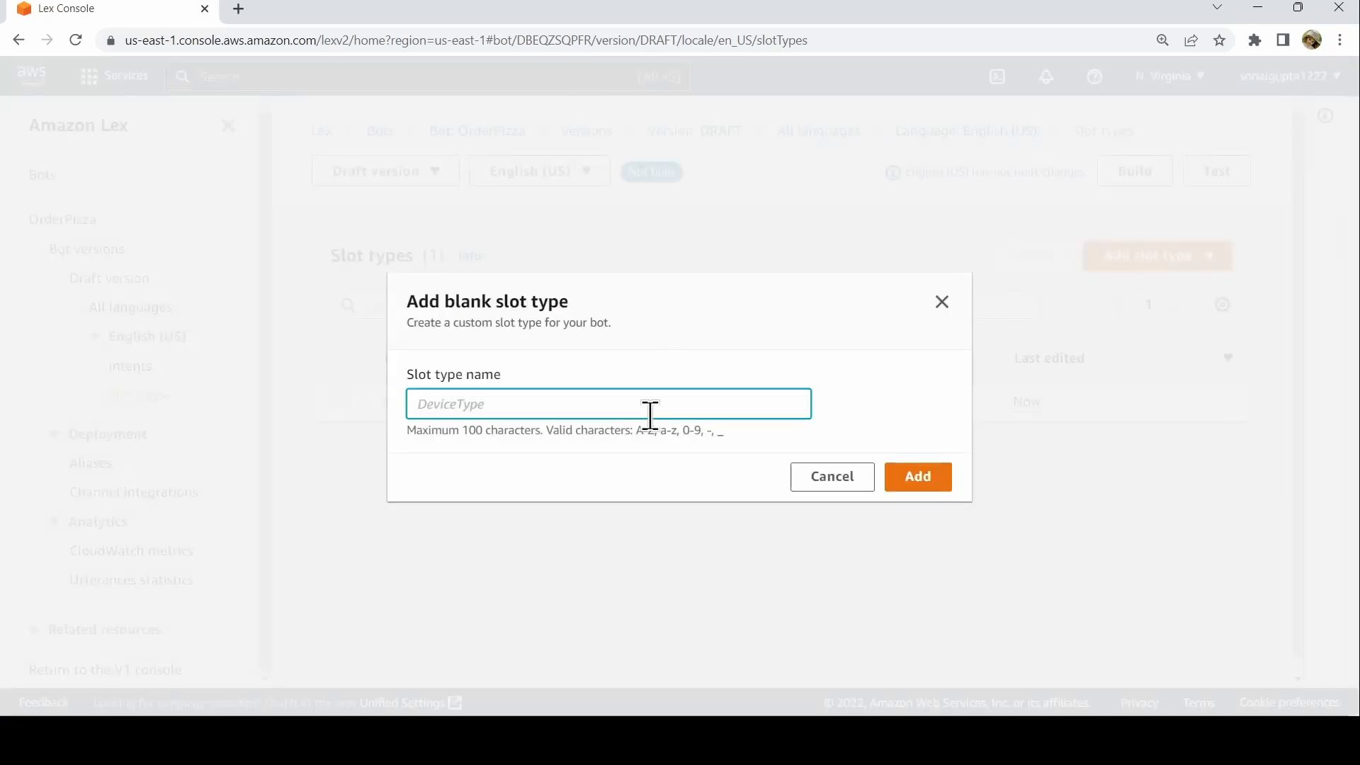
{"action": "left_click", "coordinate": [916, 476]}
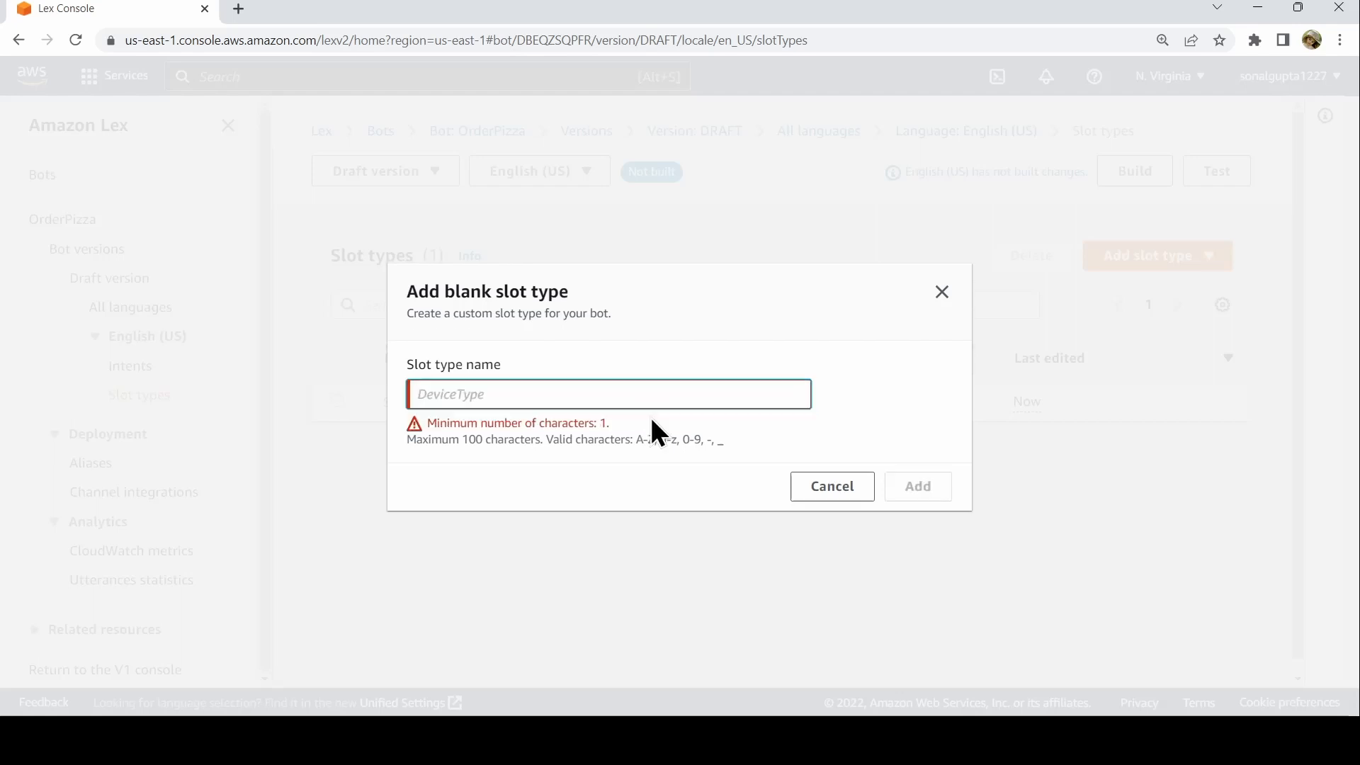
{"action": "type", "text": "Toppi"}
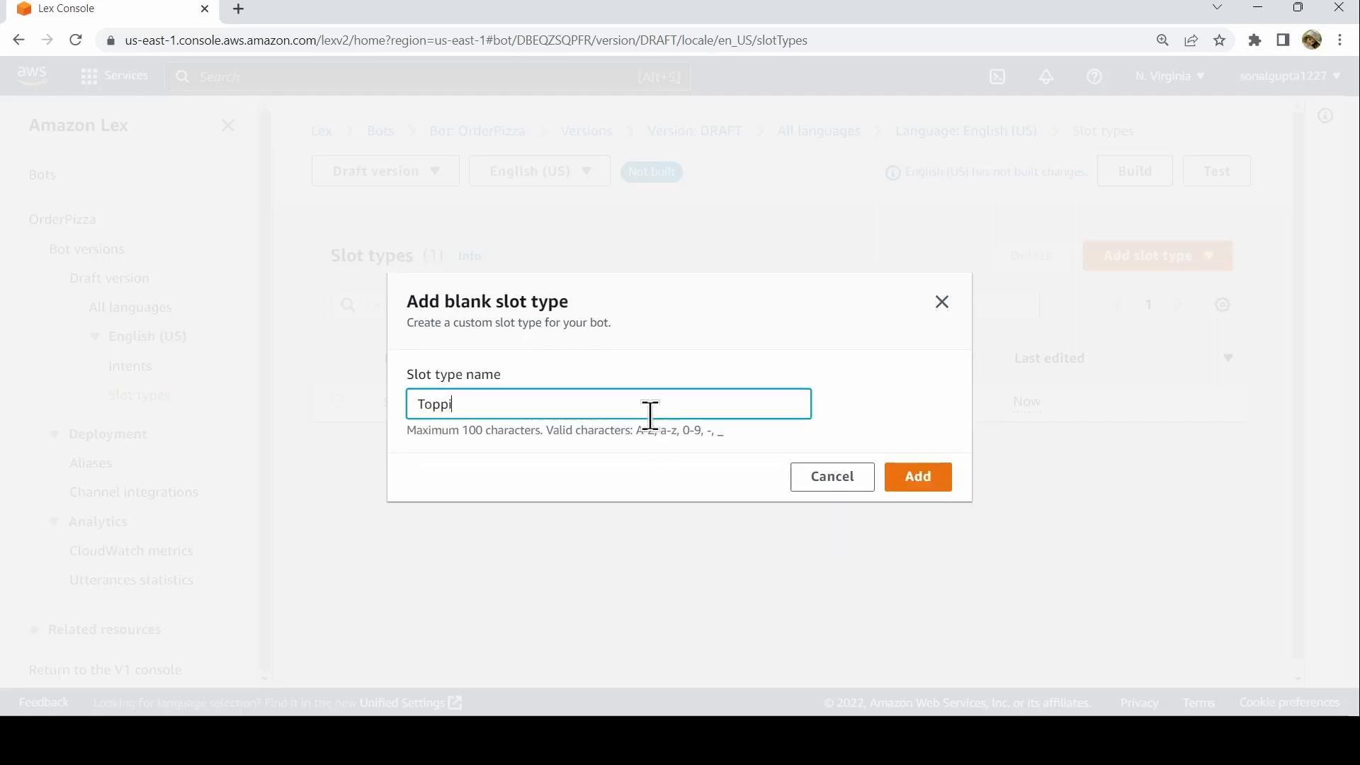
{"action": "type", "text": "ngs"}
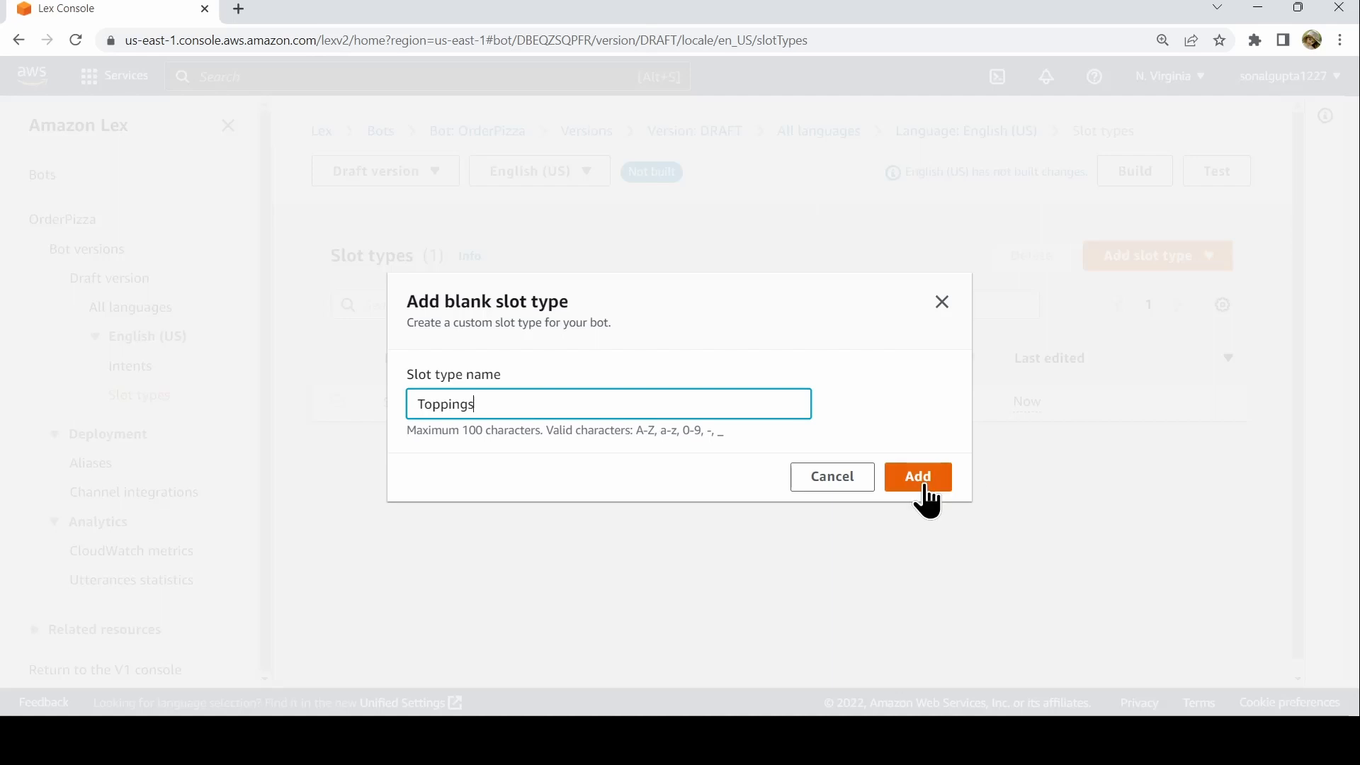
{"action": "left_click", "coordinate": [916, 476]}
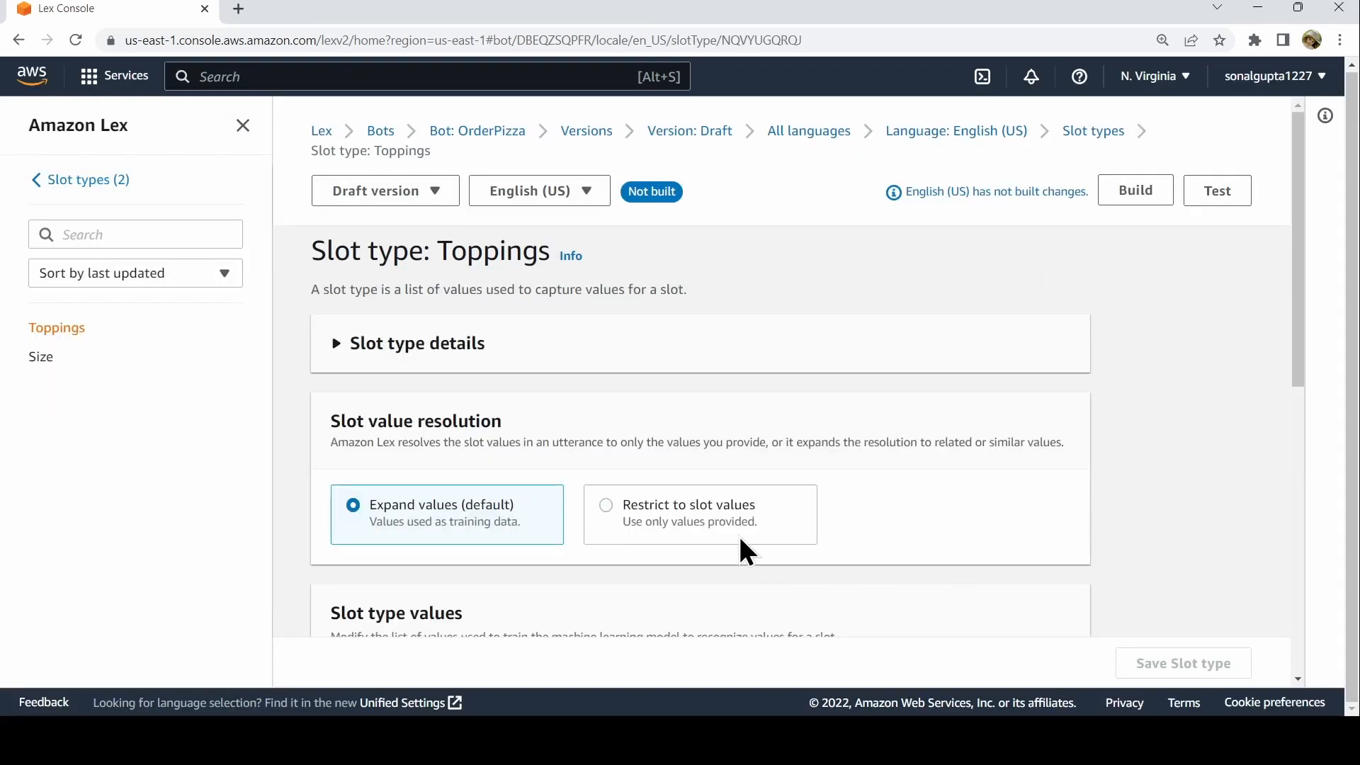
- Add Golden Corn, Olives and Extra Chesse as Toppings values and save the slot type
{"action": "scroll", "scroll_direction": "down", "scroll_amount": 3}
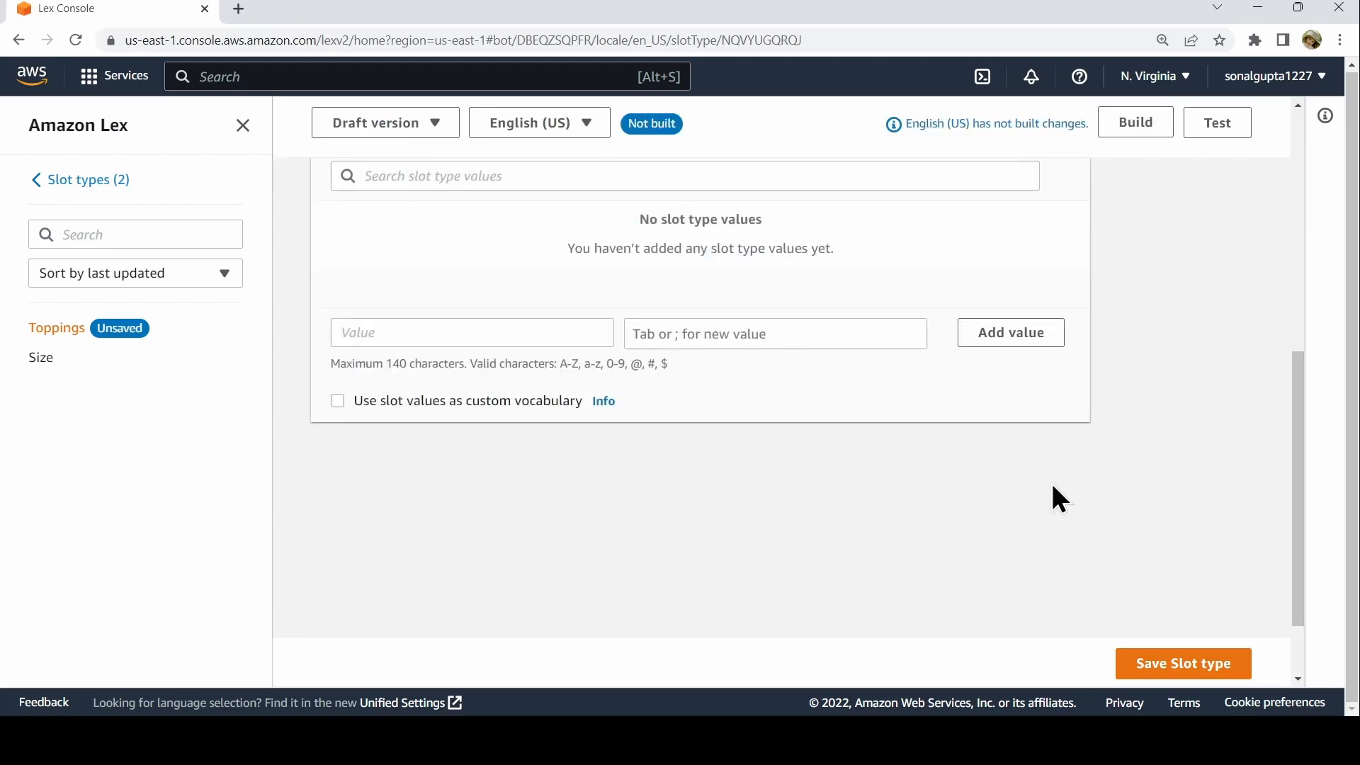
{"action": "left_click", "coordinate": [472, 333]}
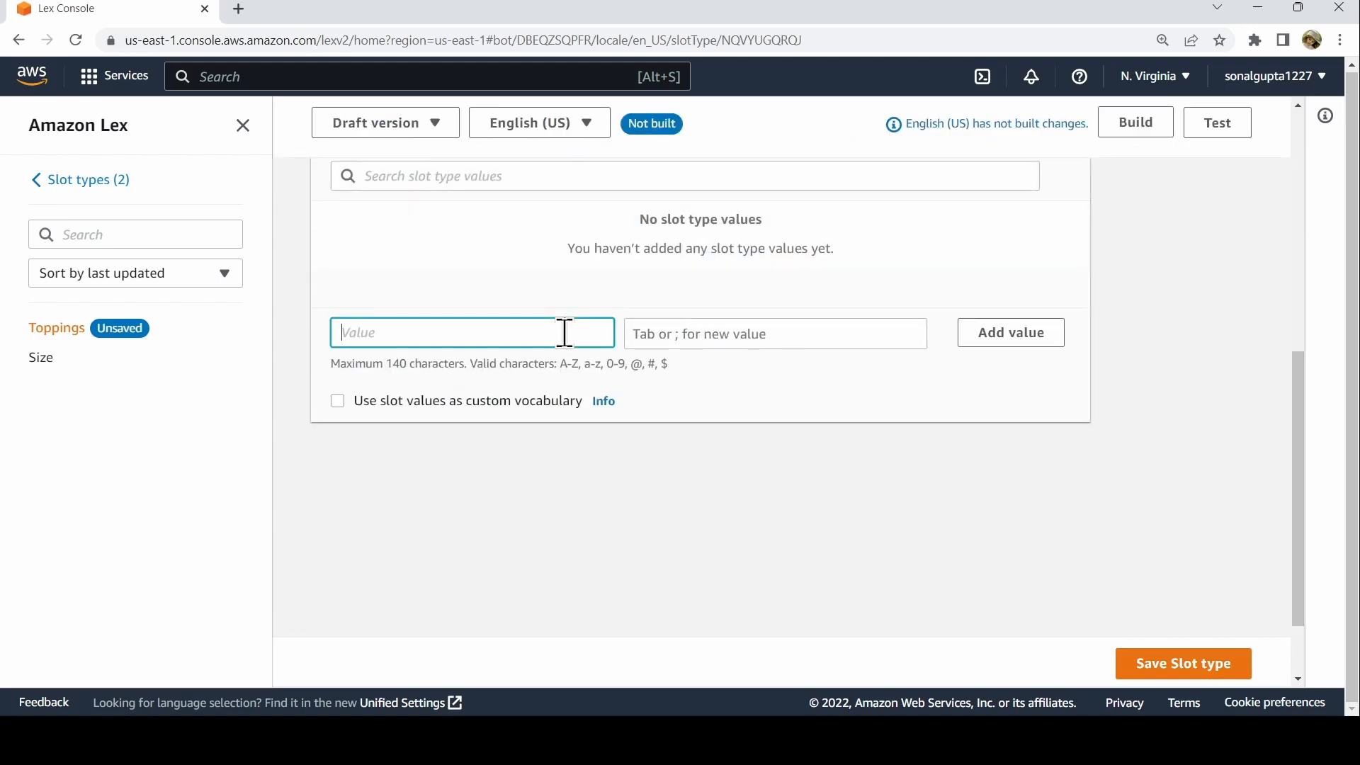
{"action": "type", "text": "Golden Corn"}
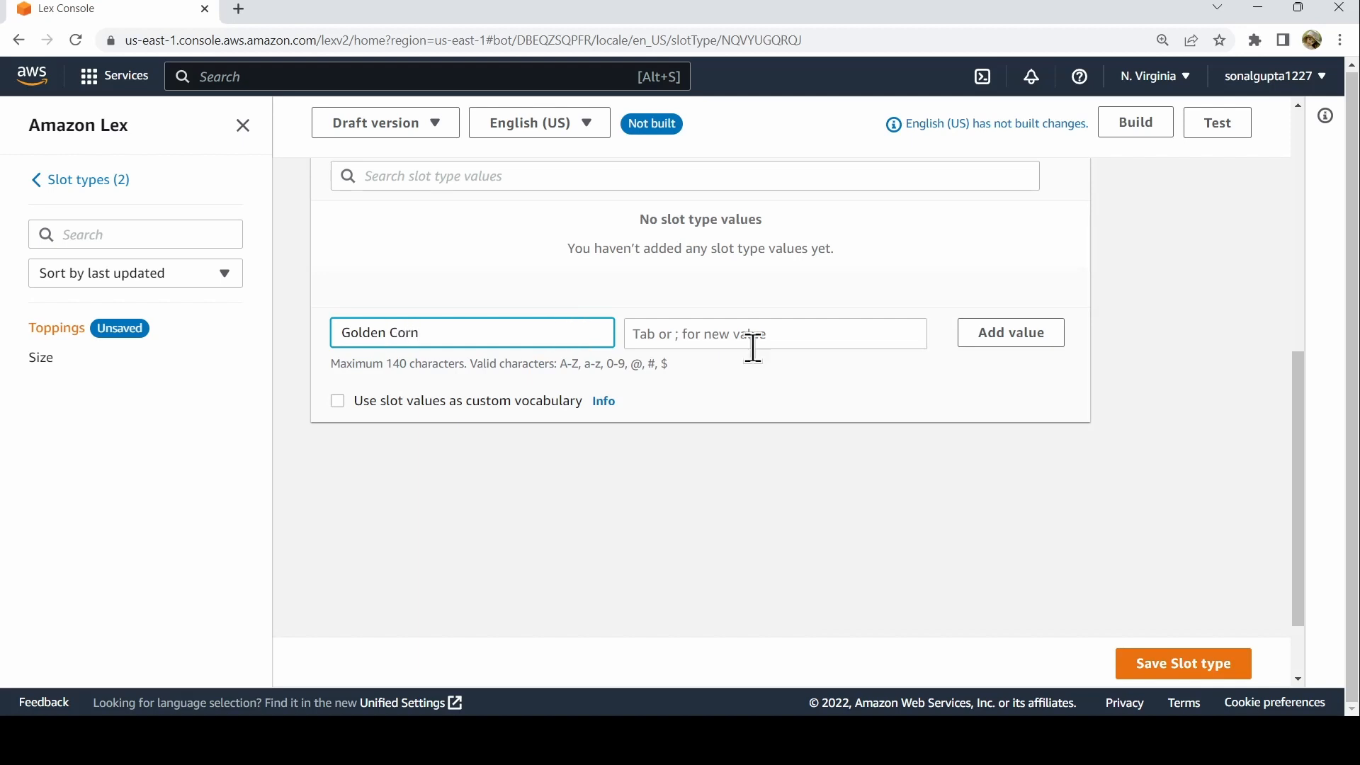
{"action": "left_click", "coordinate": [1010, 332]}
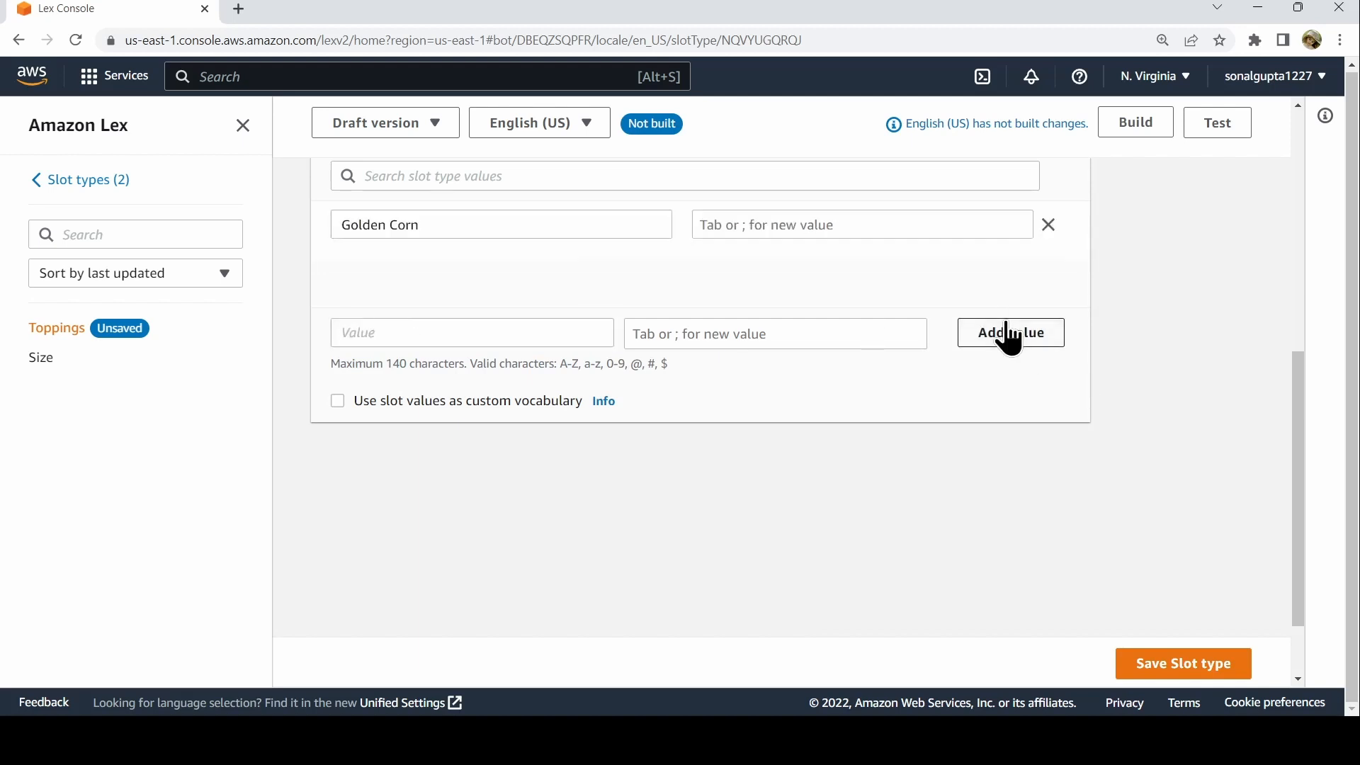
{"action": "left_click", "coordinate": [472, 333]}
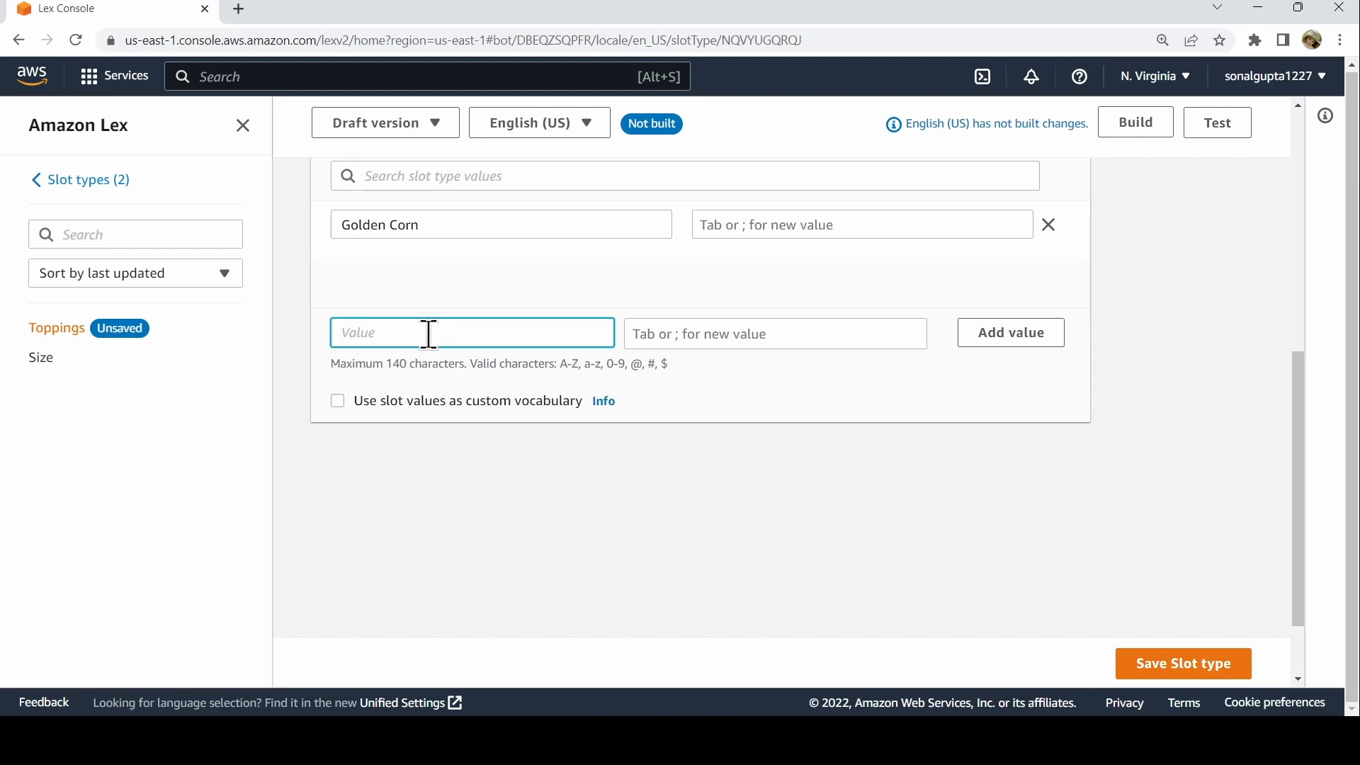
{"action": "type", "text": "Olic"}
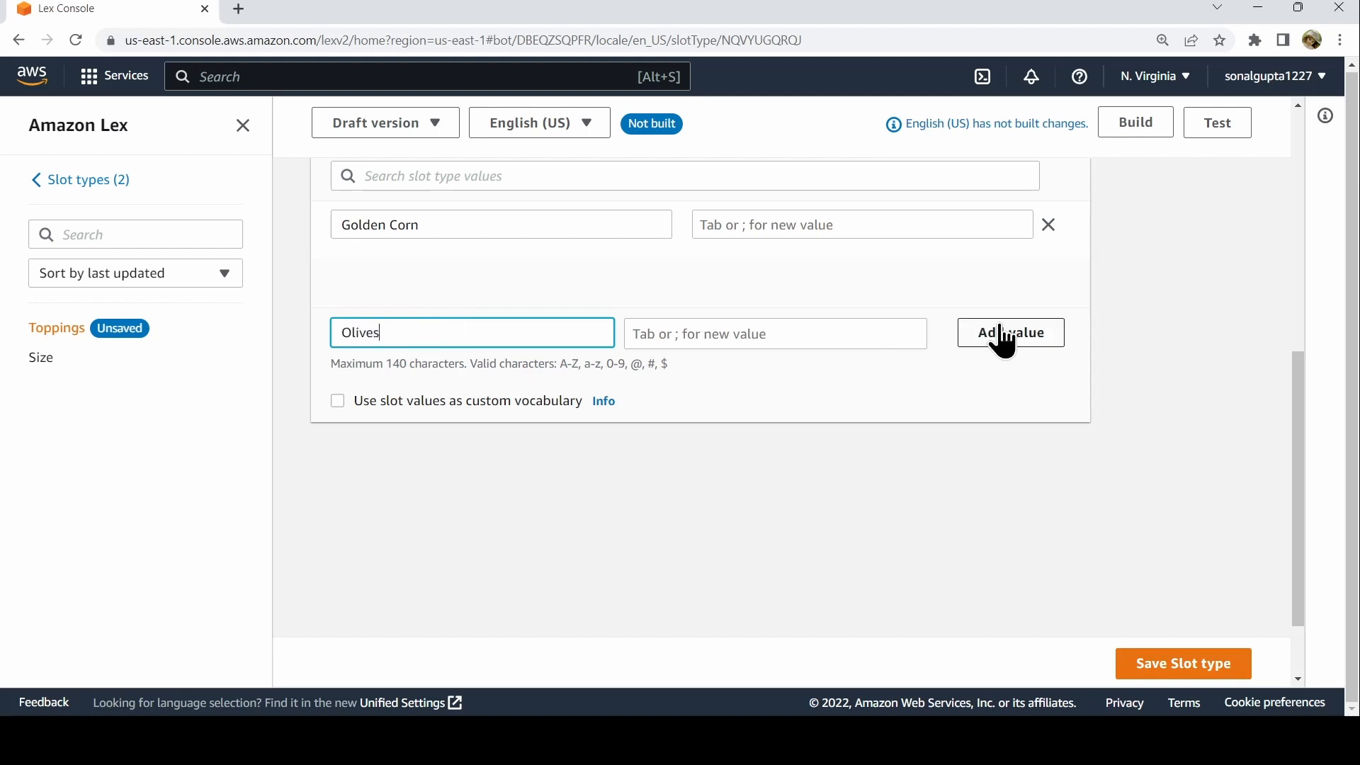
{"action": "left_click", "coordinate": [1009, 332]}
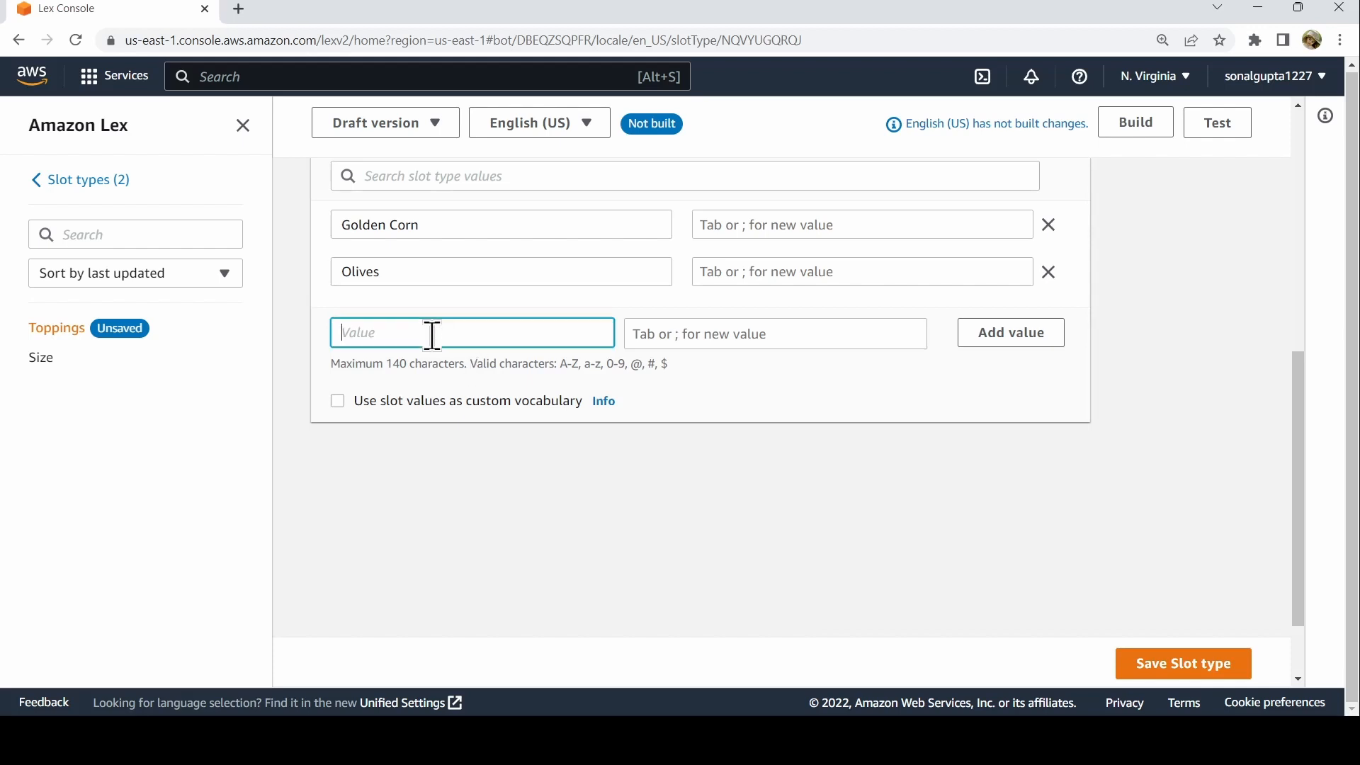
{"action": "type", "text": "Extra Chesse"}
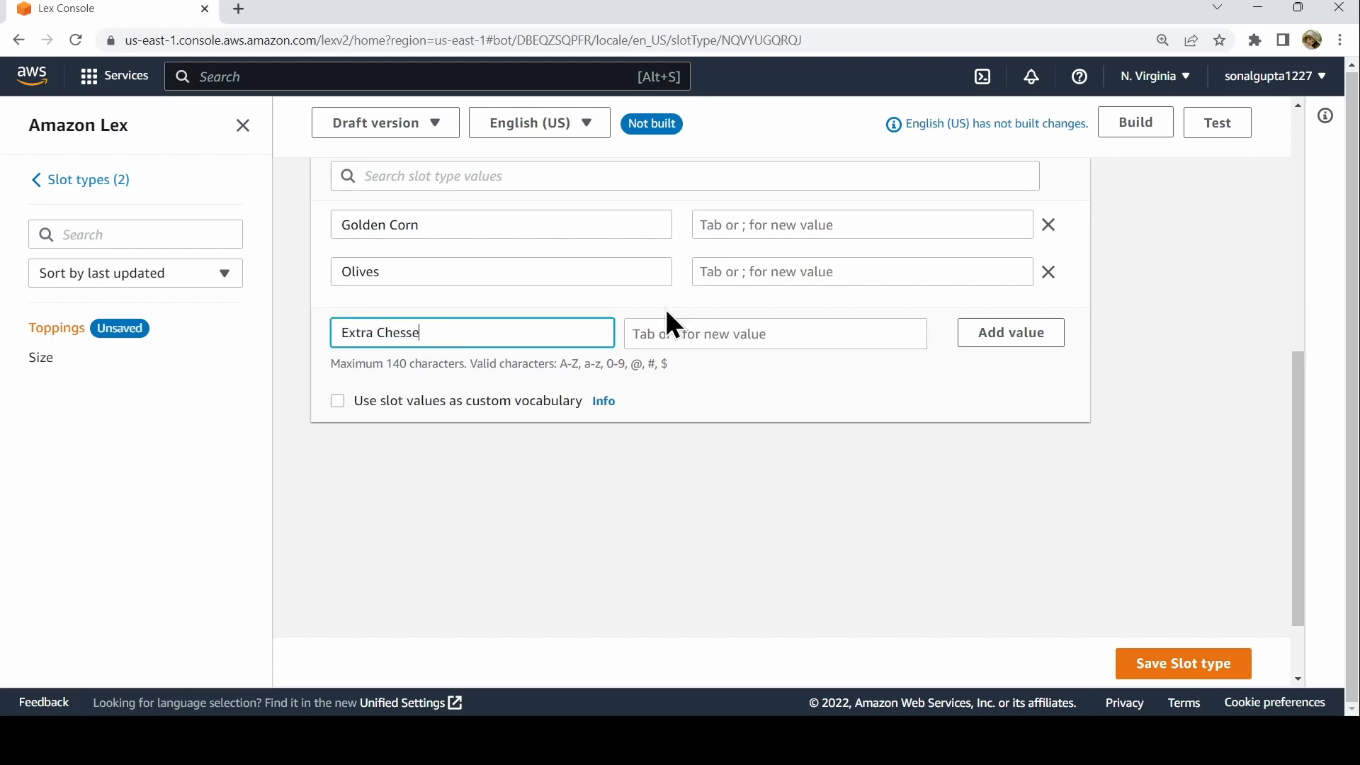
{"action": "left_click", "coordinate": [1009, 333]}
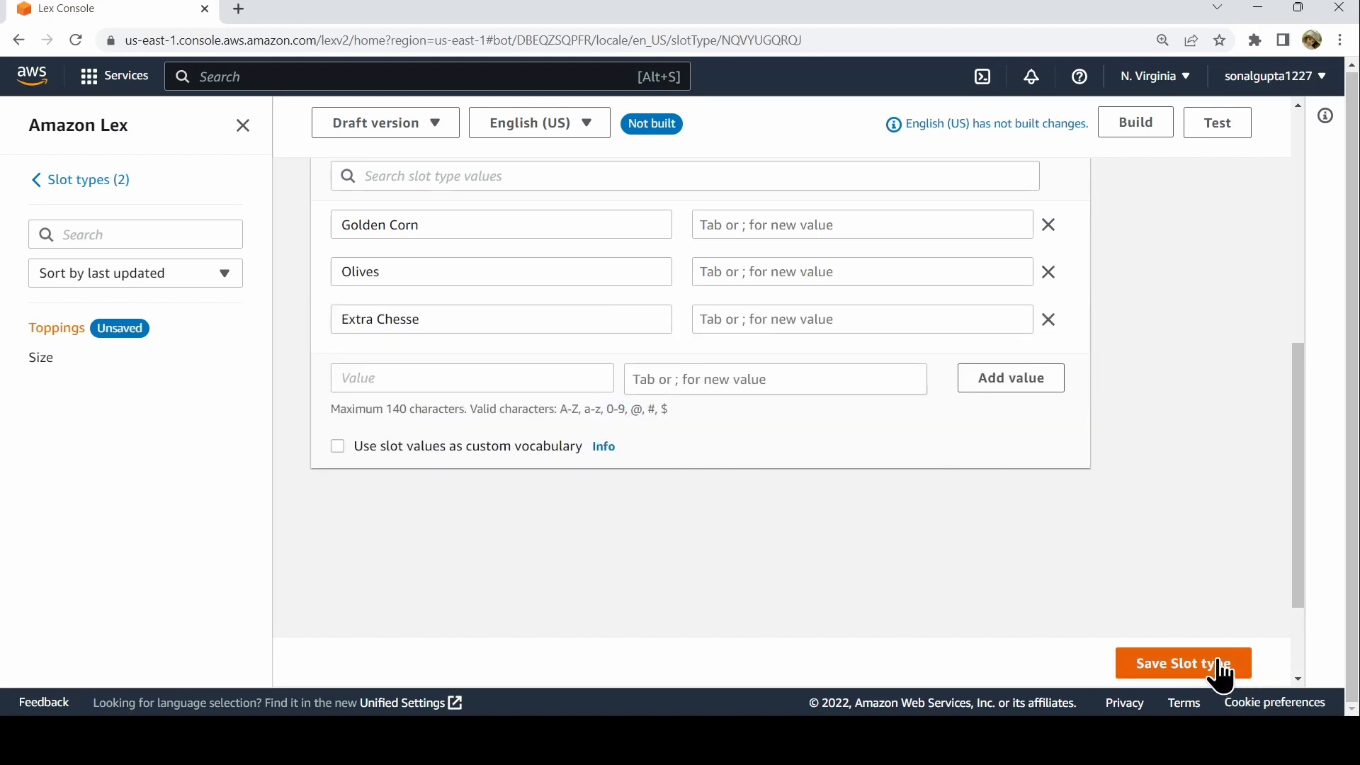
{"action": "left_click", "coordinate": [1183, 663]}
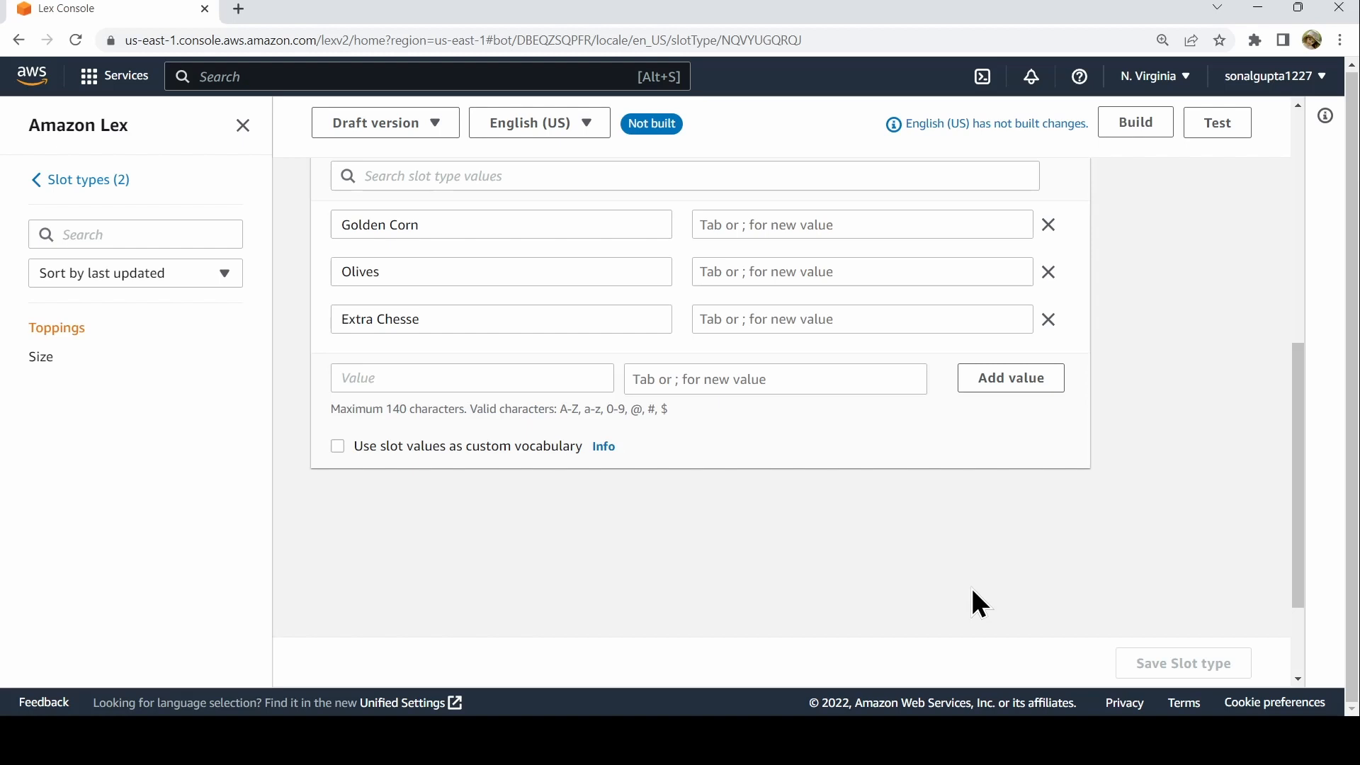
{"action": "mouse_move", "coordinate": [853, 522]}
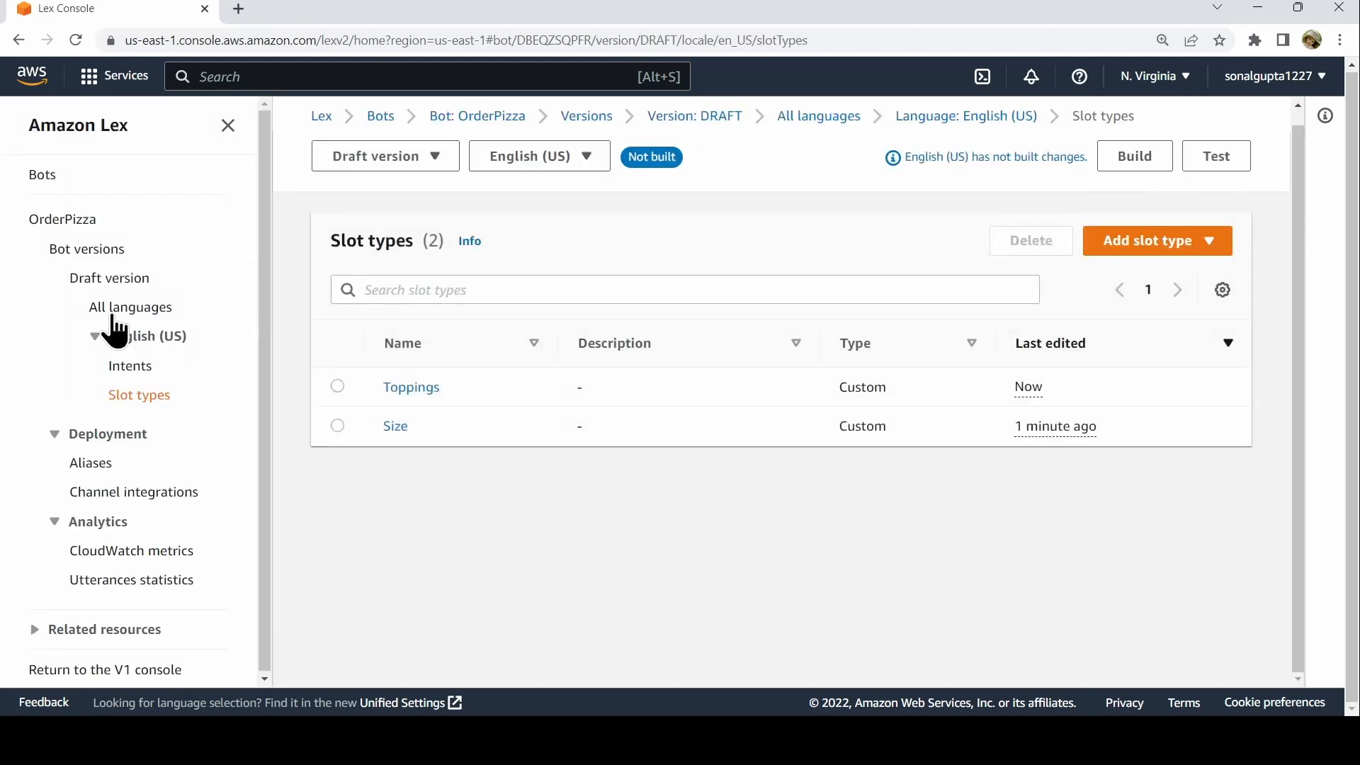
- Open CreatePizzaOrder from the Intents list and scroll down to its Slots section
{"action": "left_click", "coordinate": [129, 366]}
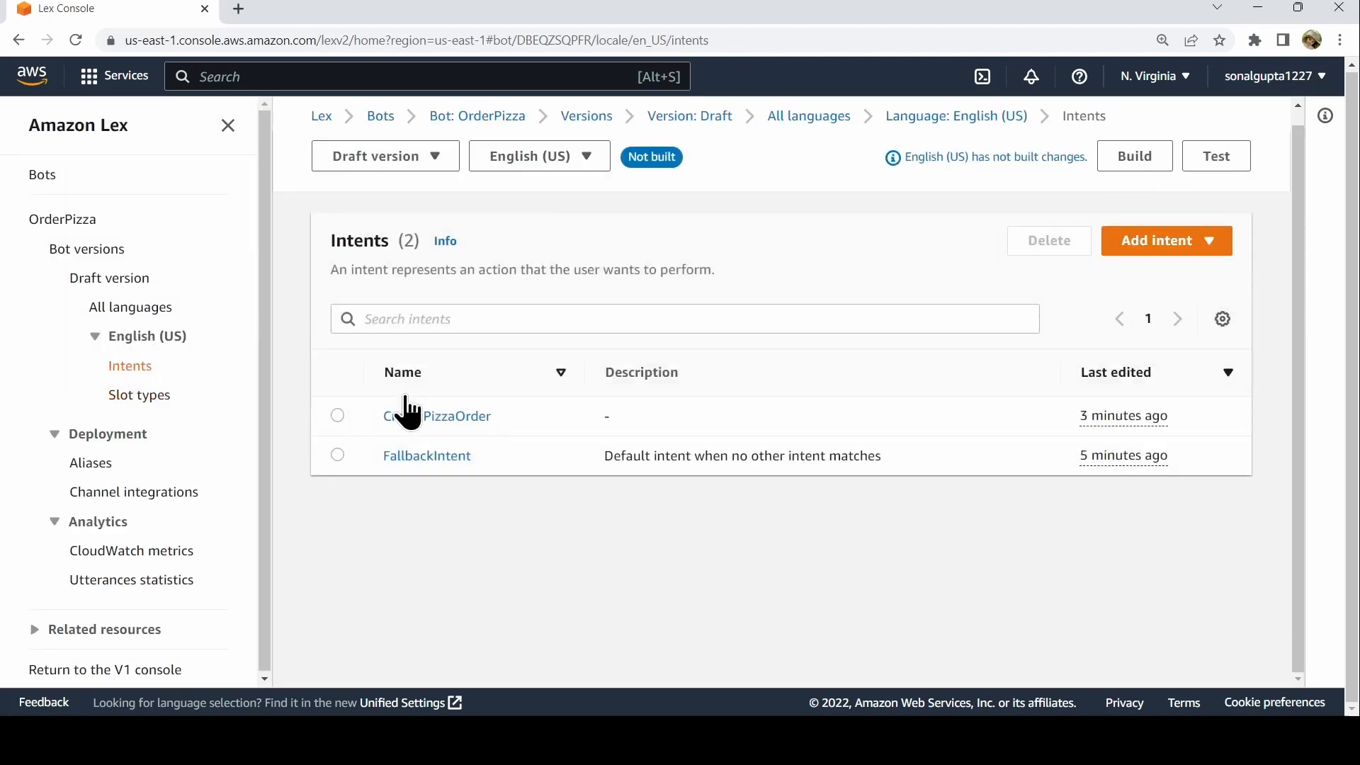
{"action": "left_click", "coordinate": [337, 416]}
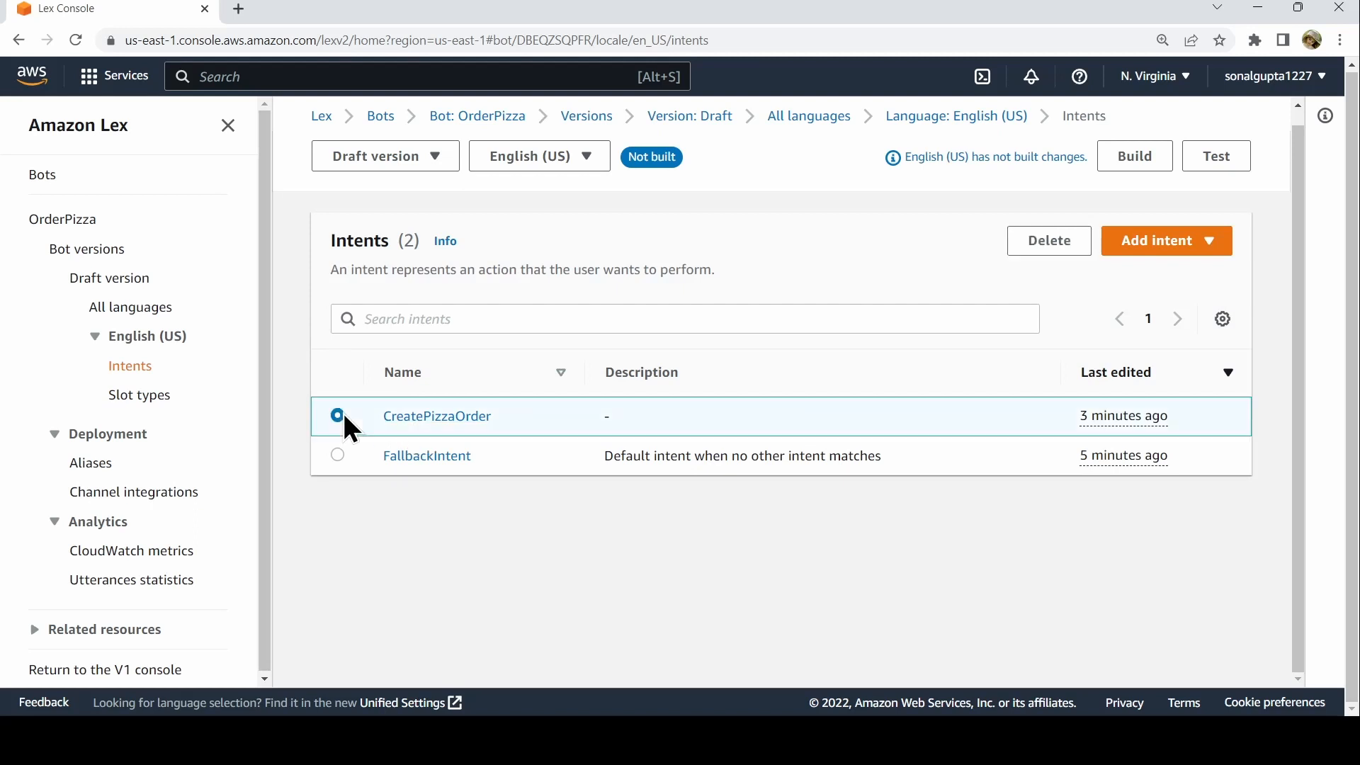
{"action": "left_click", "coordinate": [436, 416]}
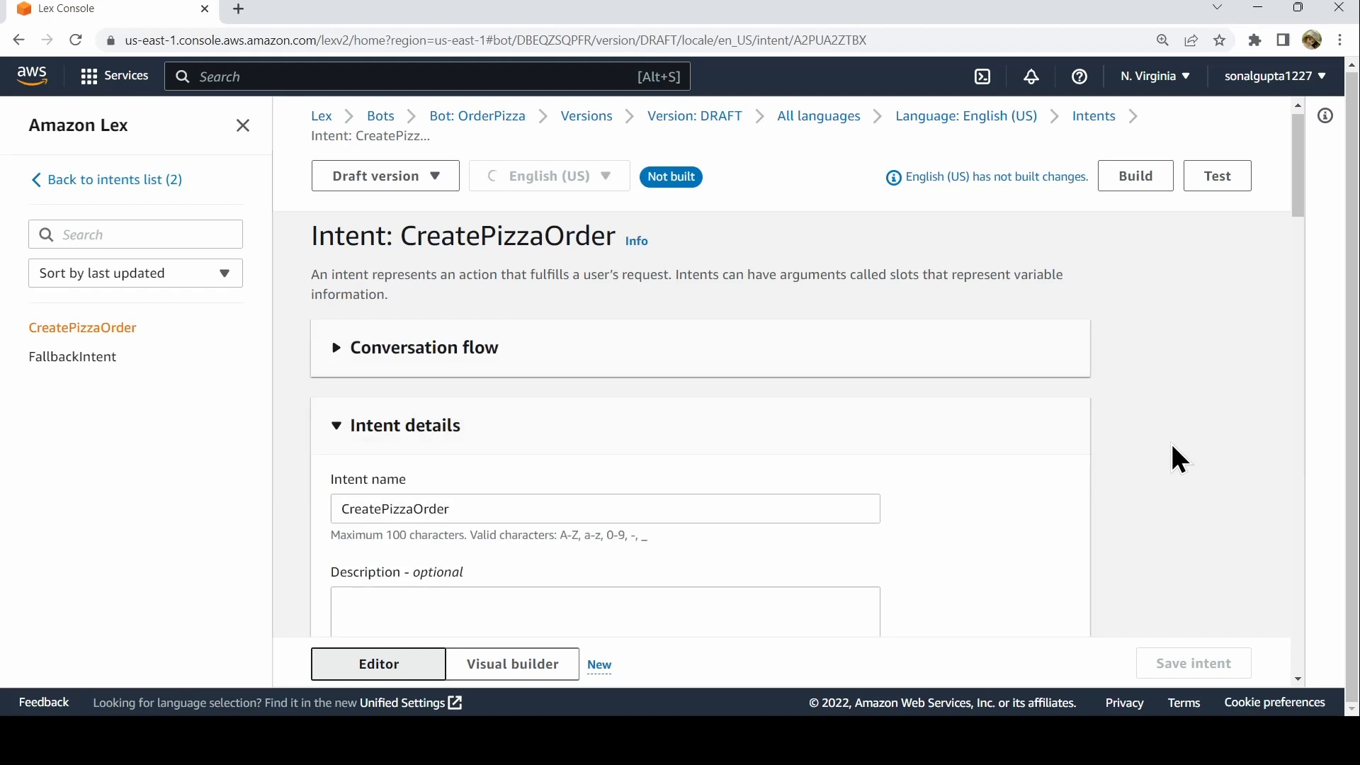
{"action": "scroll", "scroll_direction": "down", "scroll_amount": 3}
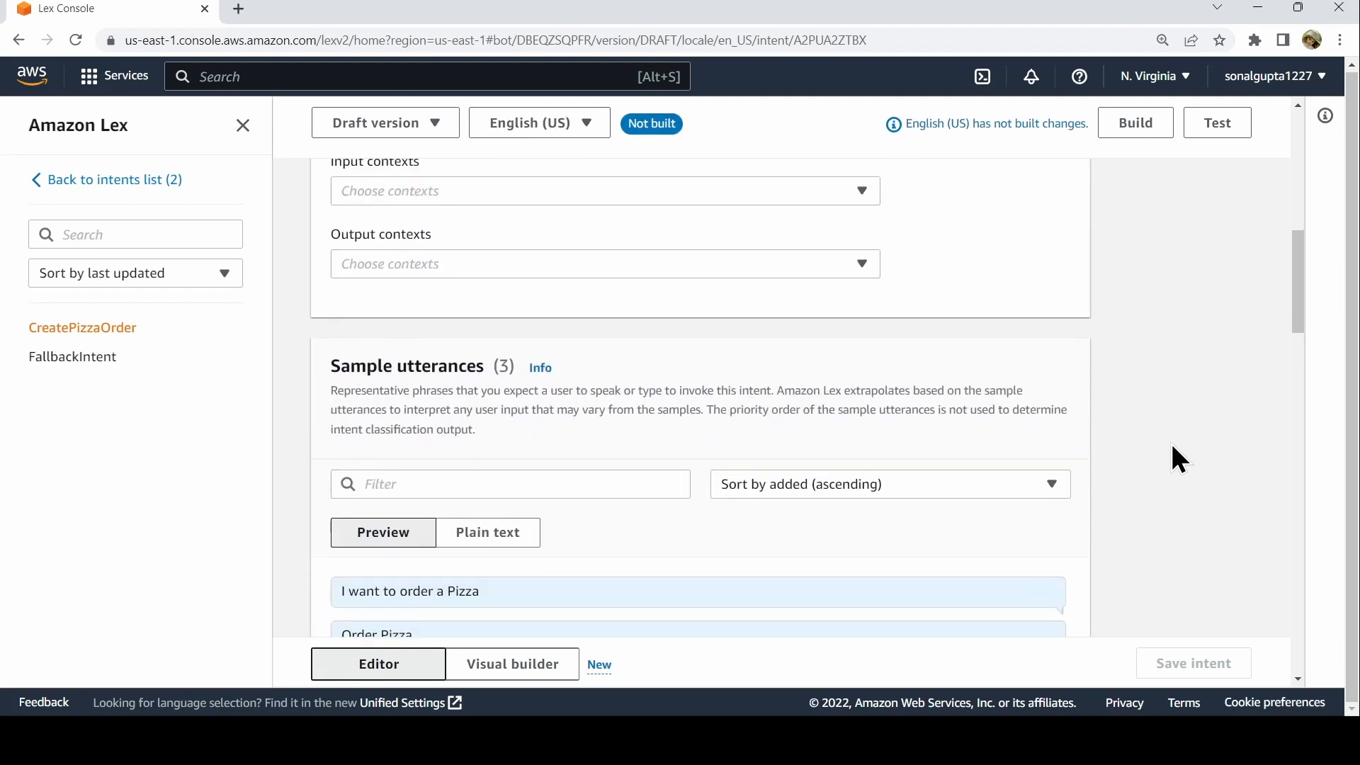
{"action": "scroll", "scroll_direction": "down", "scroll_amount": 3}
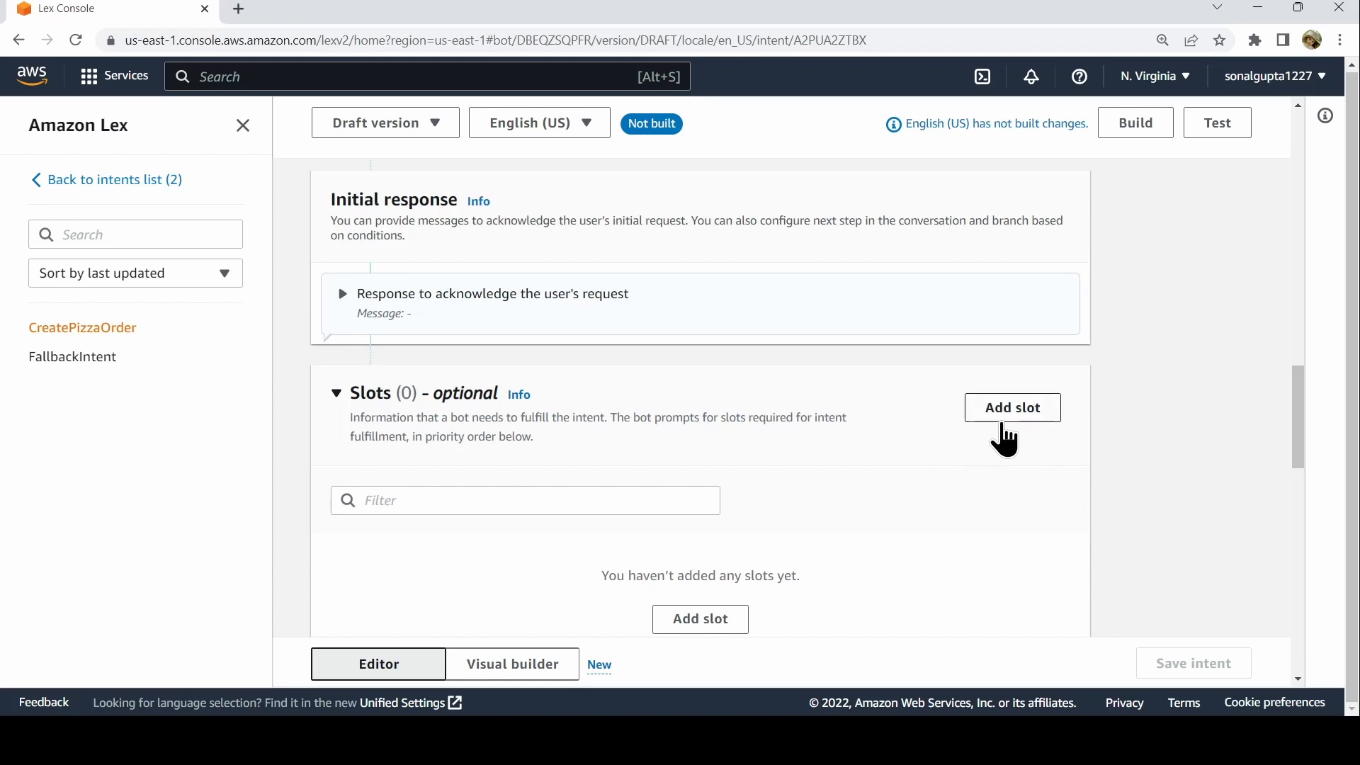
- Add a slot named Size, of slot type Size, with the prompt 'What Size?'
{"action": "left_click", "coordinate": [1012, 409]}
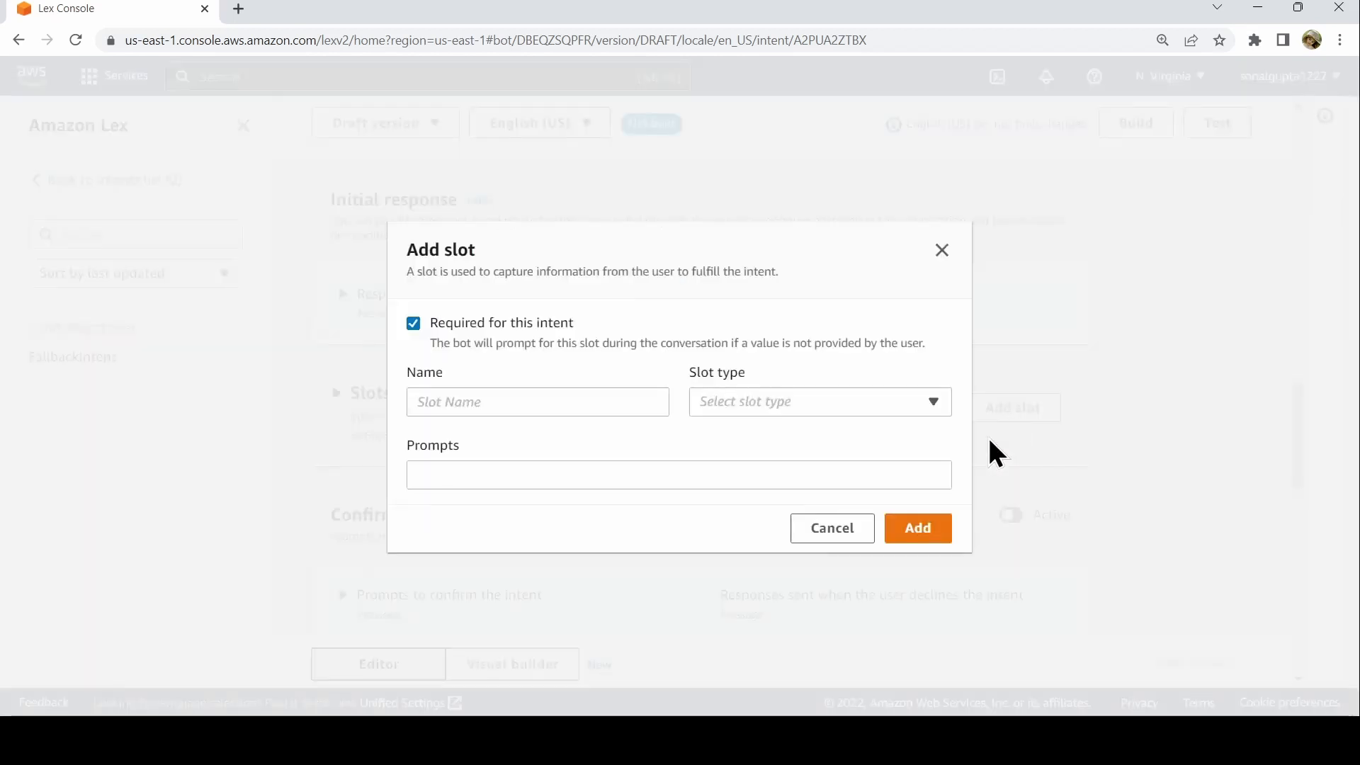
{"action": "left_click", "coordinate": [537, 401]}
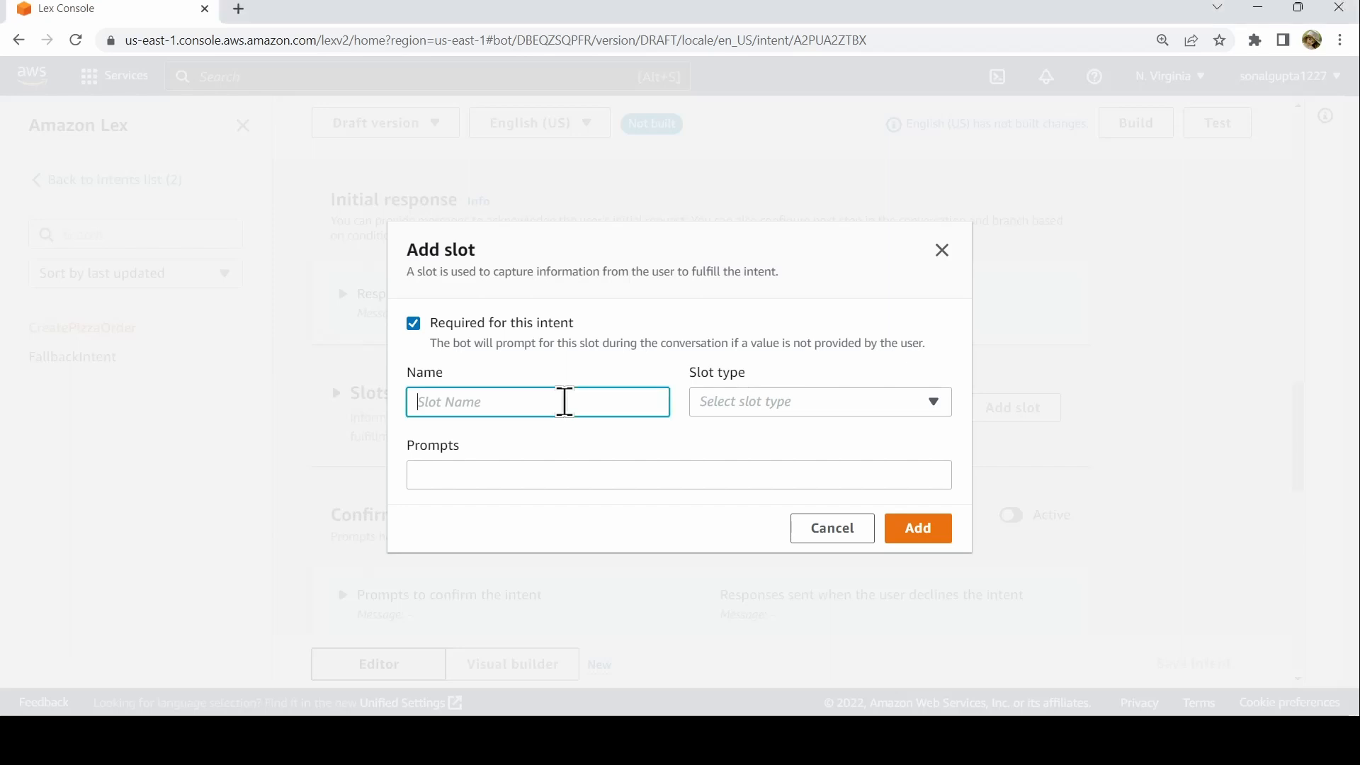
{"action": "type", "text": "Size"}
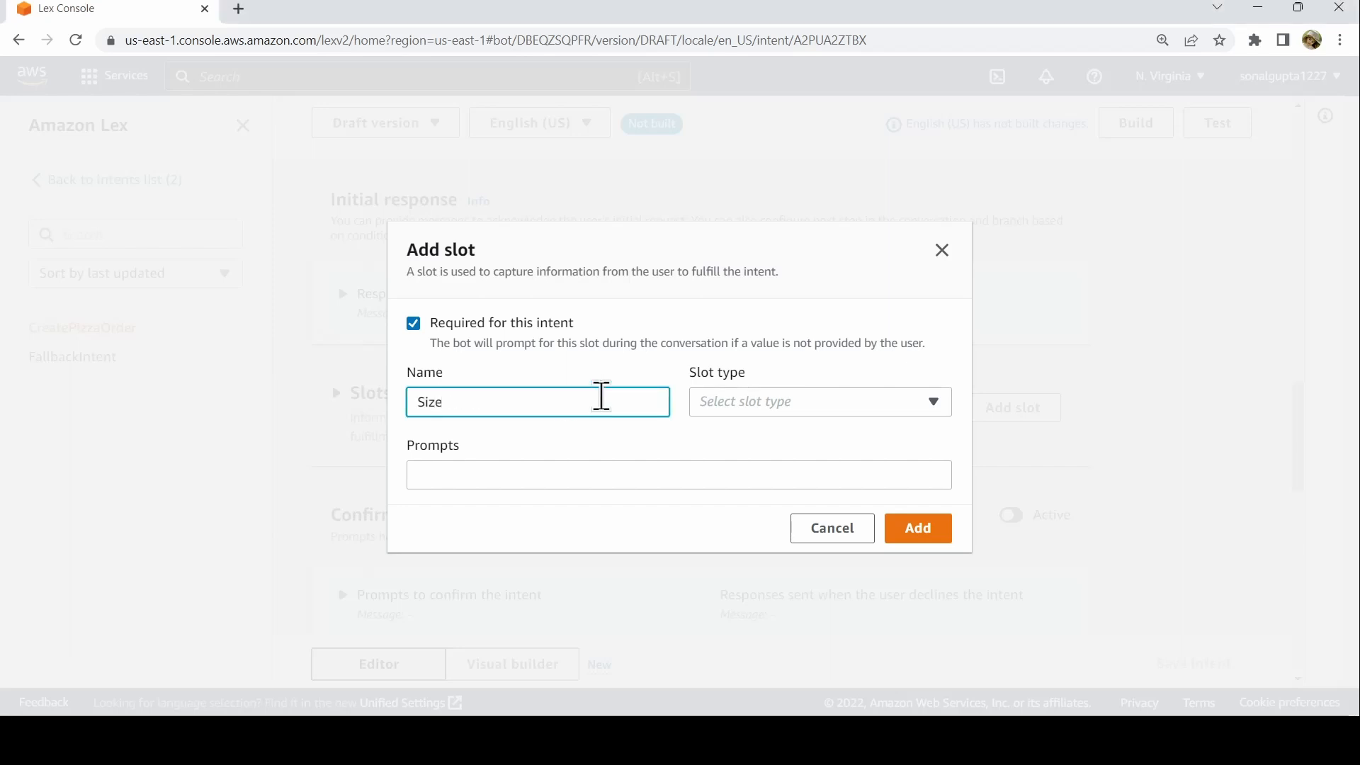
{"action": "left_click", "coordinate": [819, 401]}
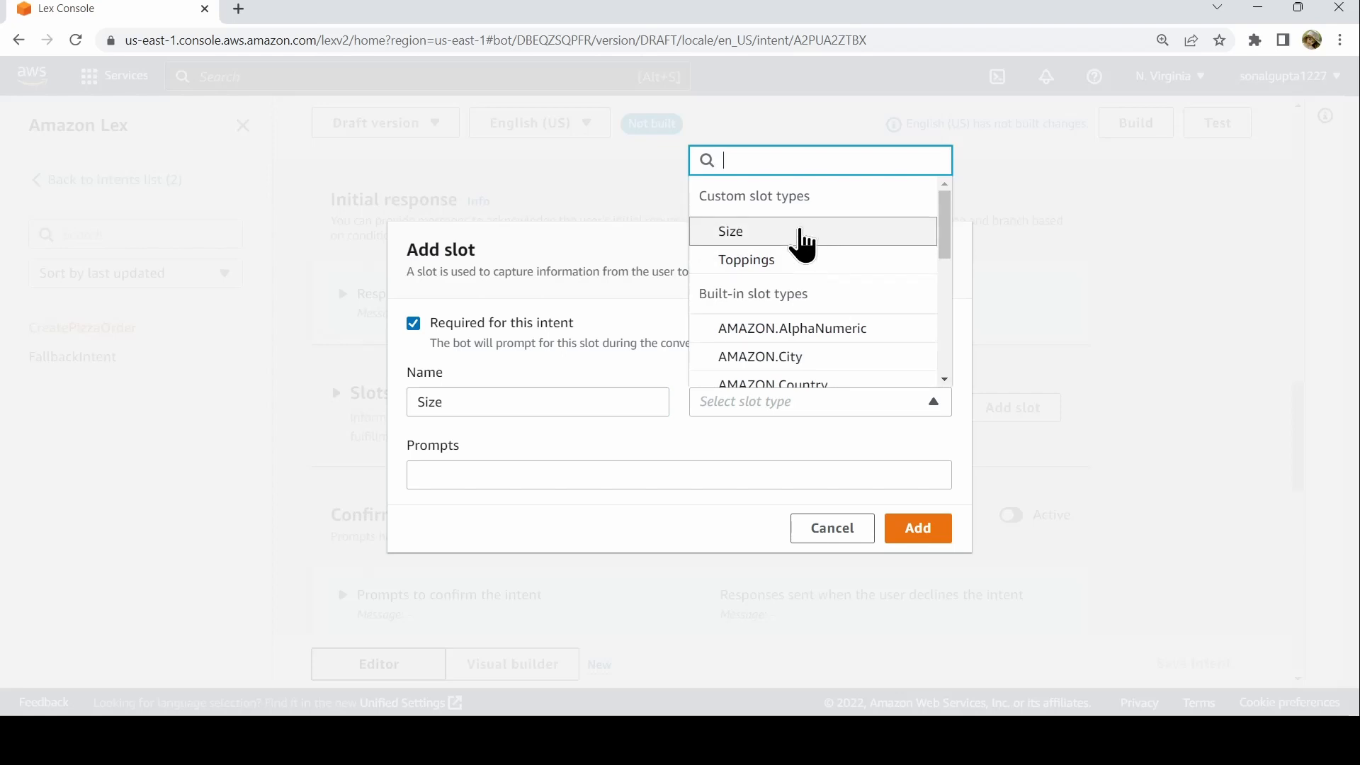
{"action": "left_click", "coordinate": [730, 231]}
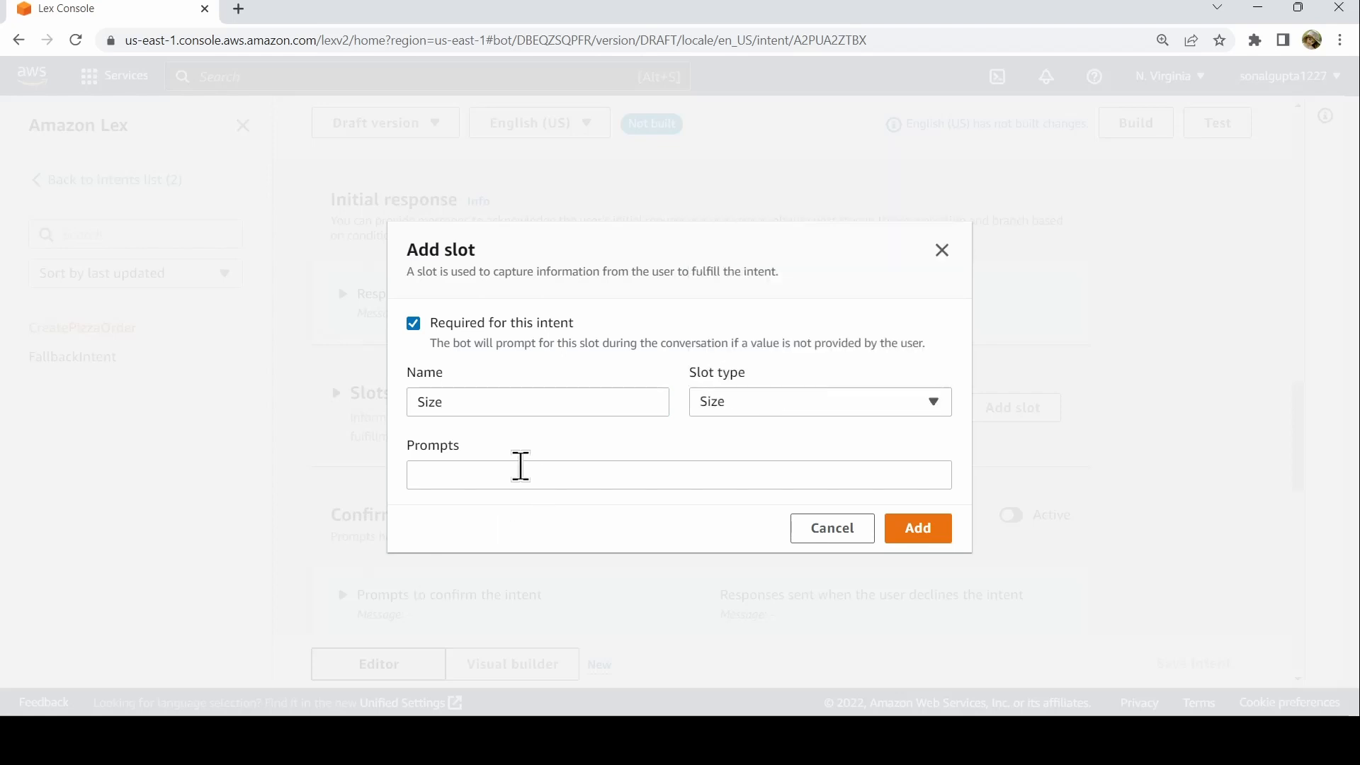
{"action": "left_click", "coordinate": [679, 474]}
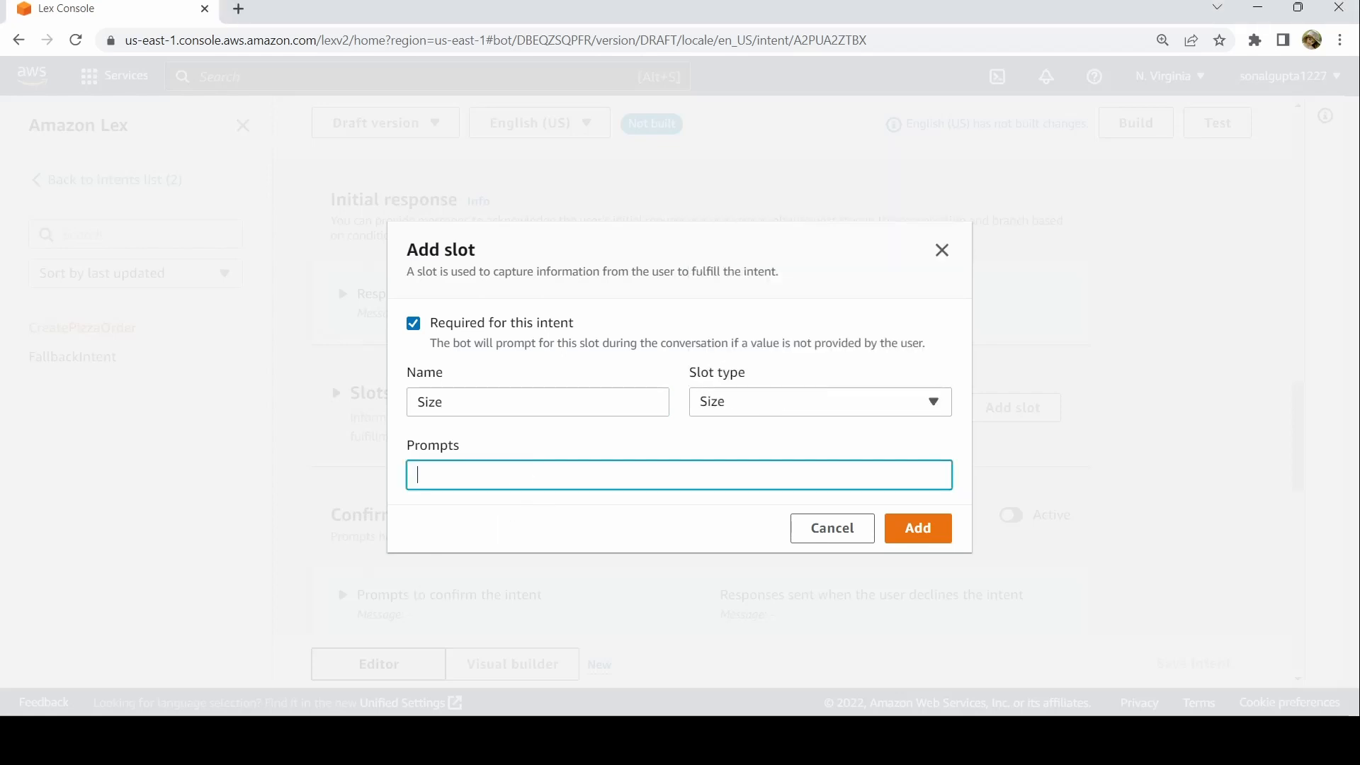
{"action": "type", "text": "What Size?"}
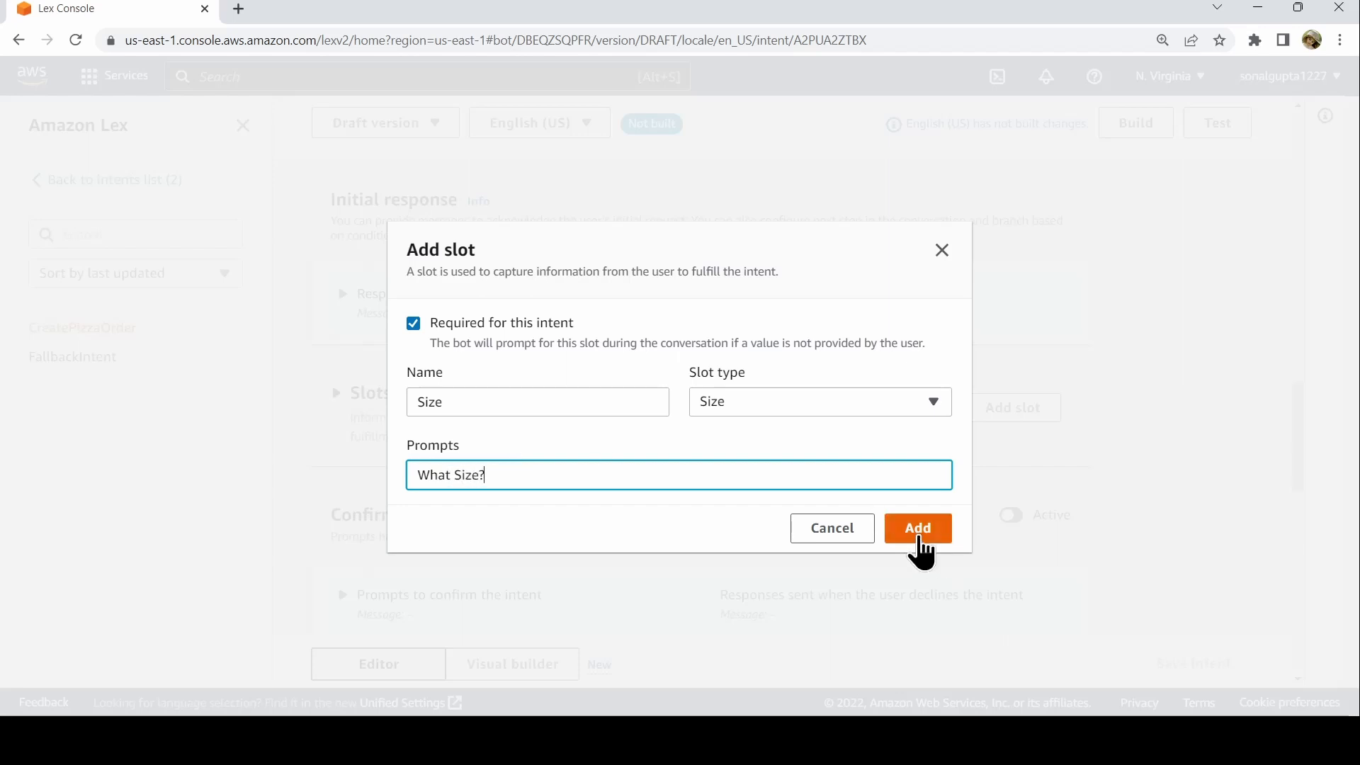
{"action": "left_click", "coordinate": [917, 527]}
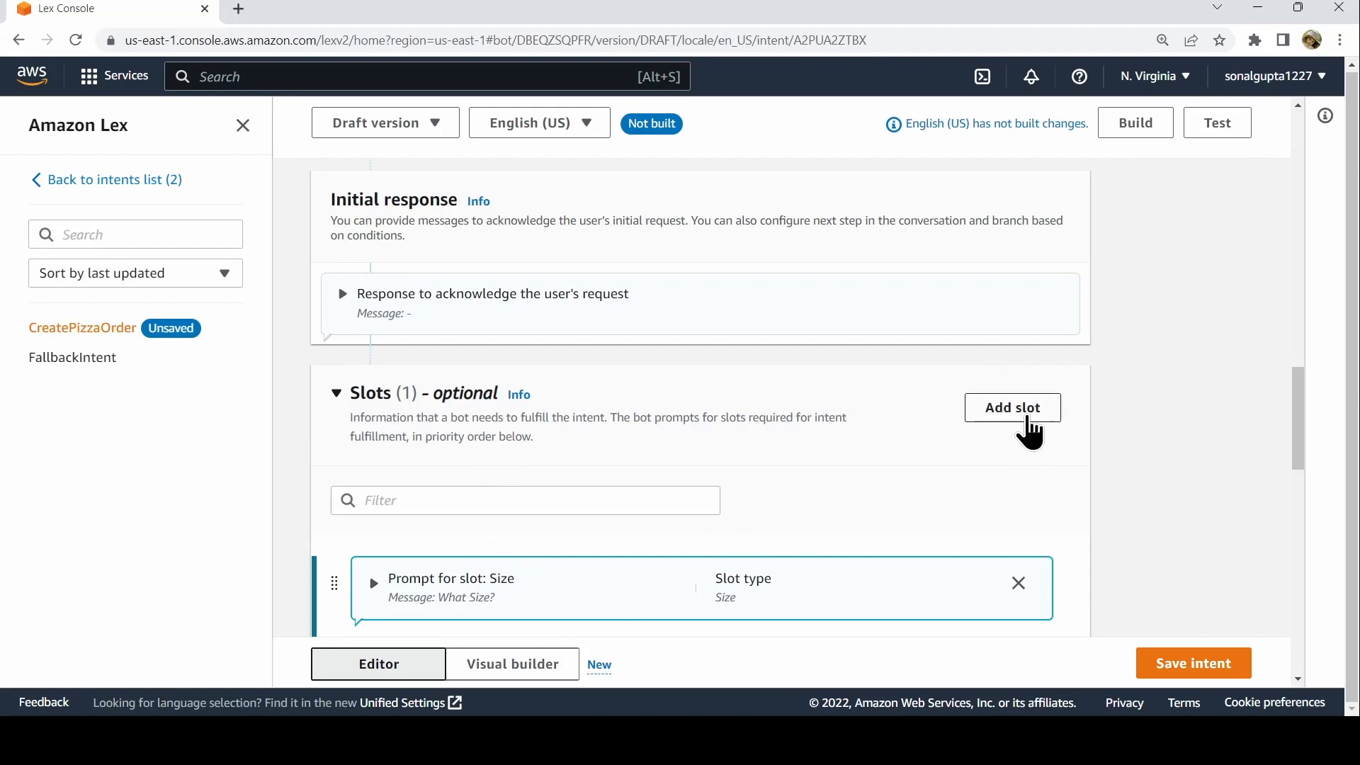
- Add a slot named Toppings, of slot type Toppings, with the prompt 'What Toppings?'
{"action": "left_click", "coordinate": [1012, 406]}
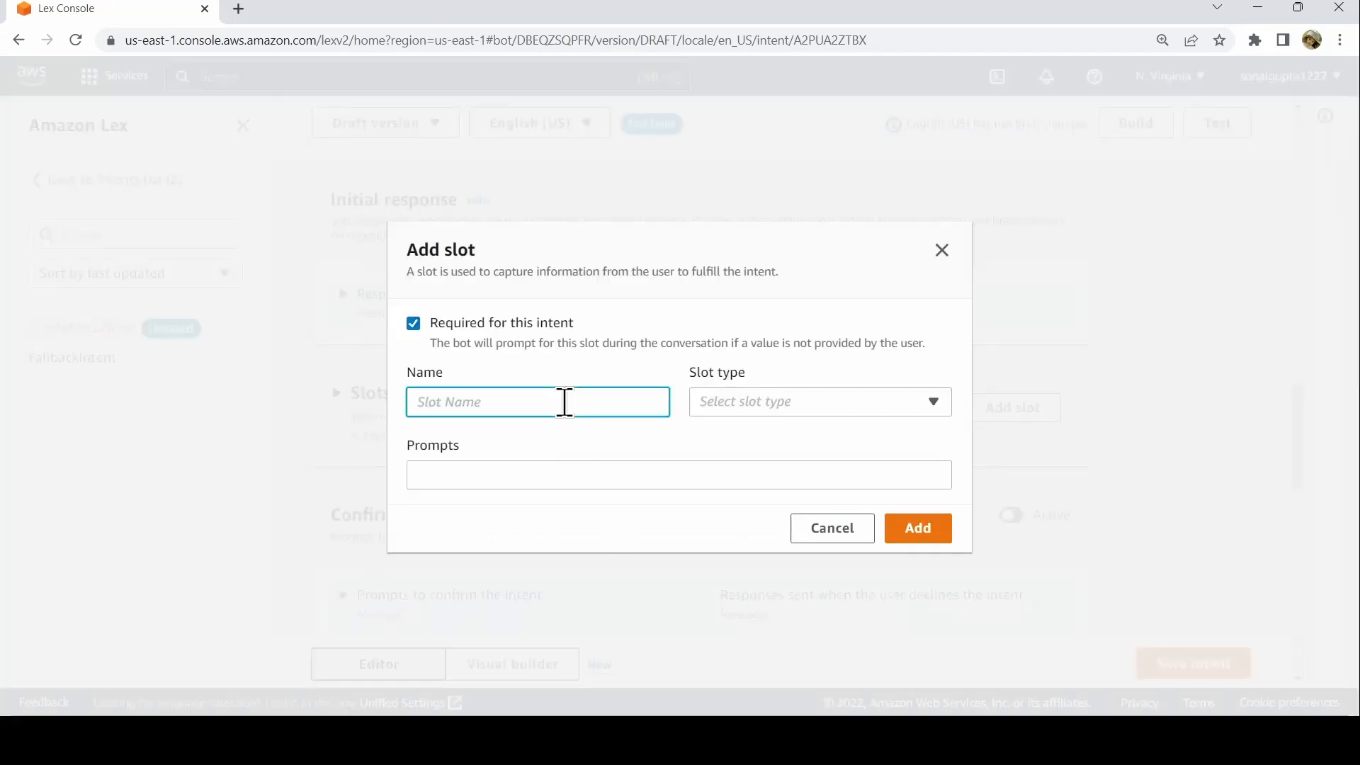
{"action": "type", "text": "Toppings"}
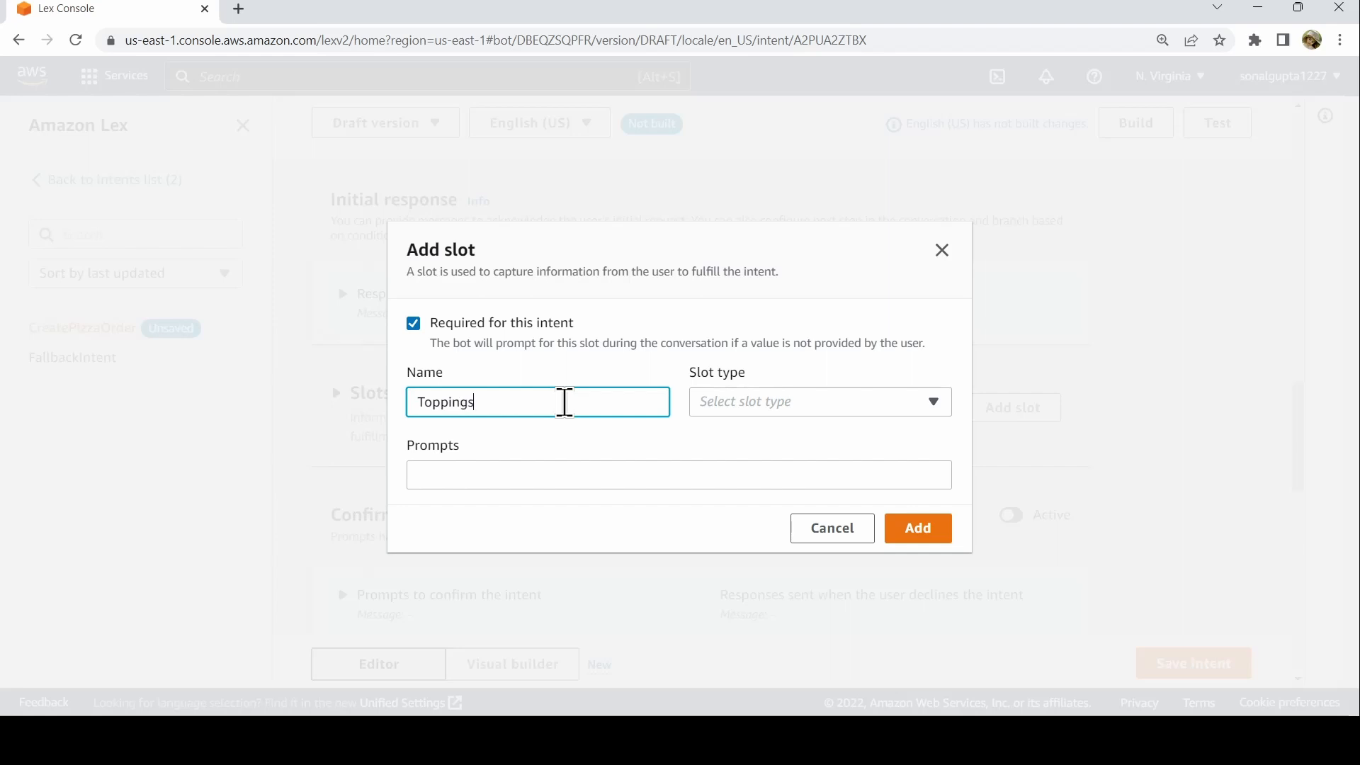
{"action": "left_click", "coordinate": [818, 401]}
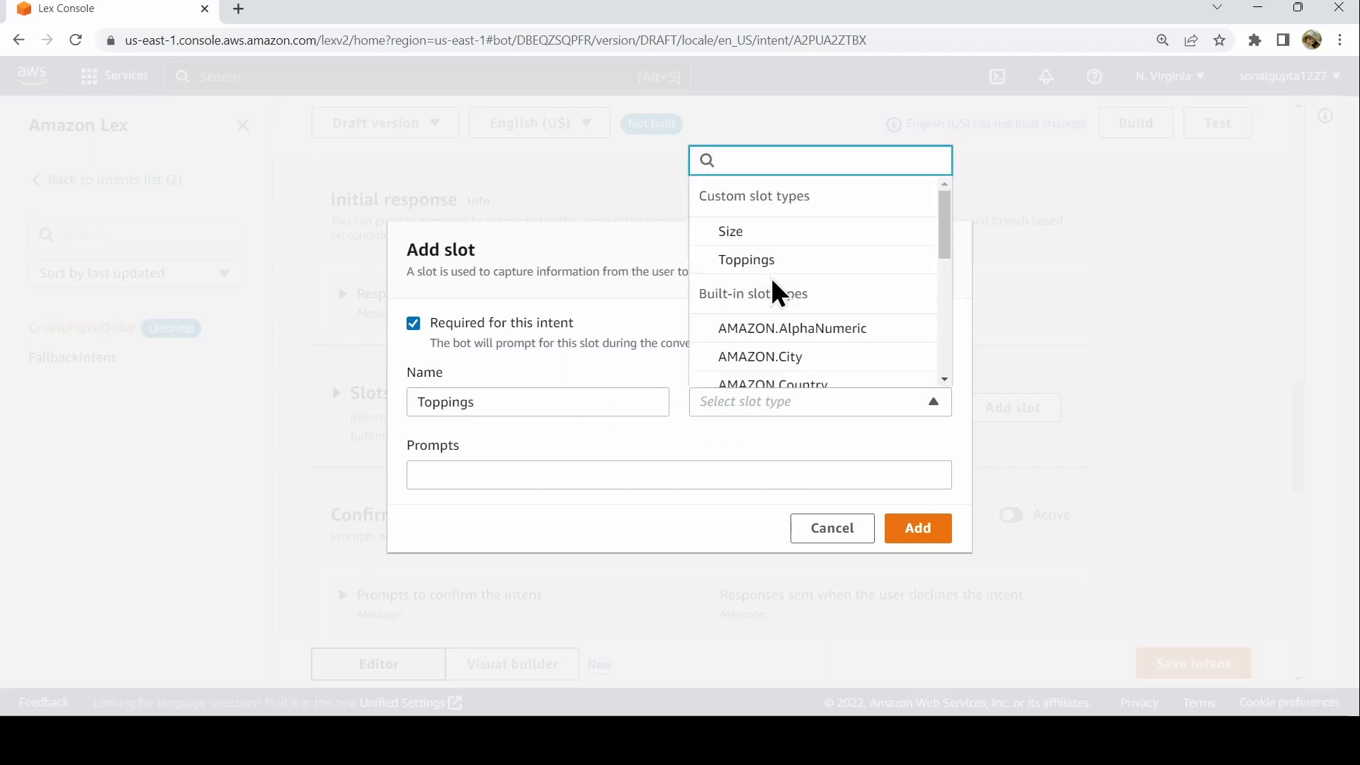
{"action": "left_click", "coordinate": [746, 259]}
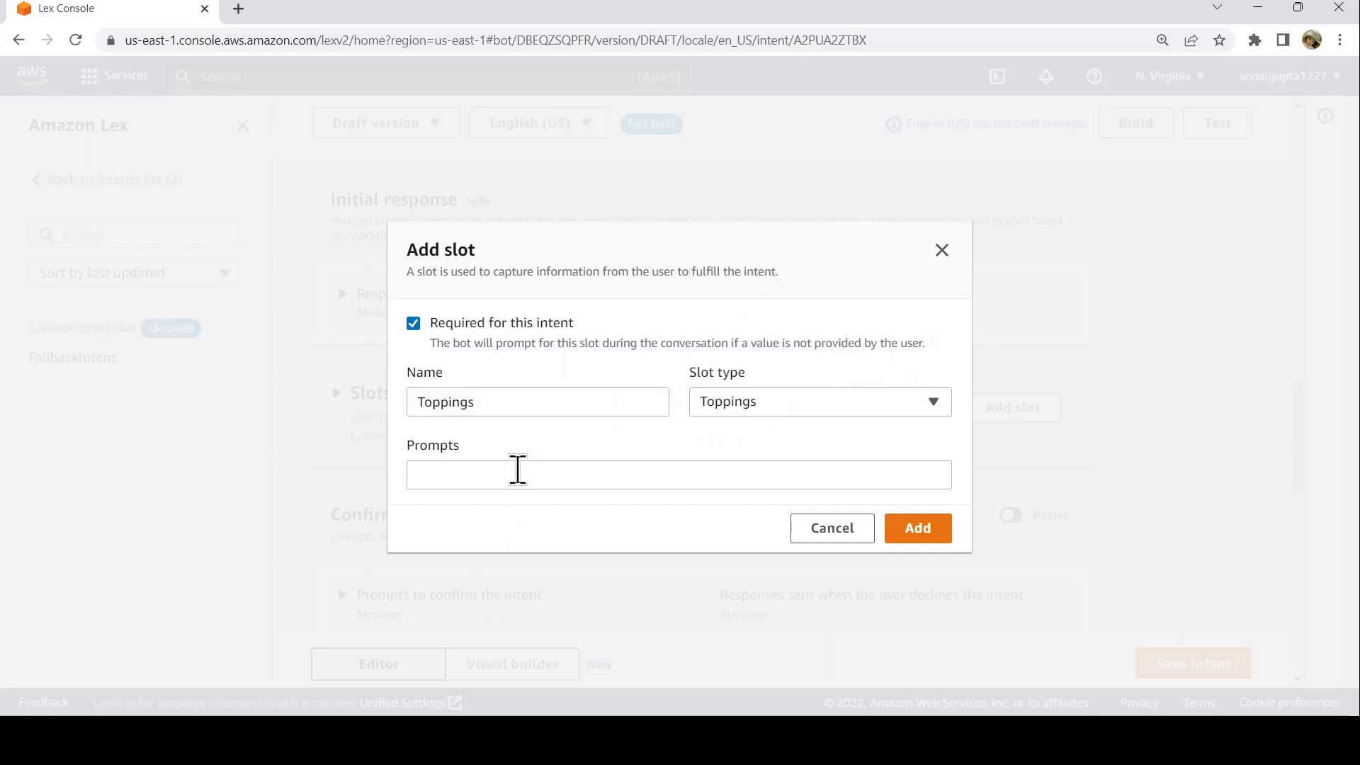
{"action": "type", "text": "What T"}
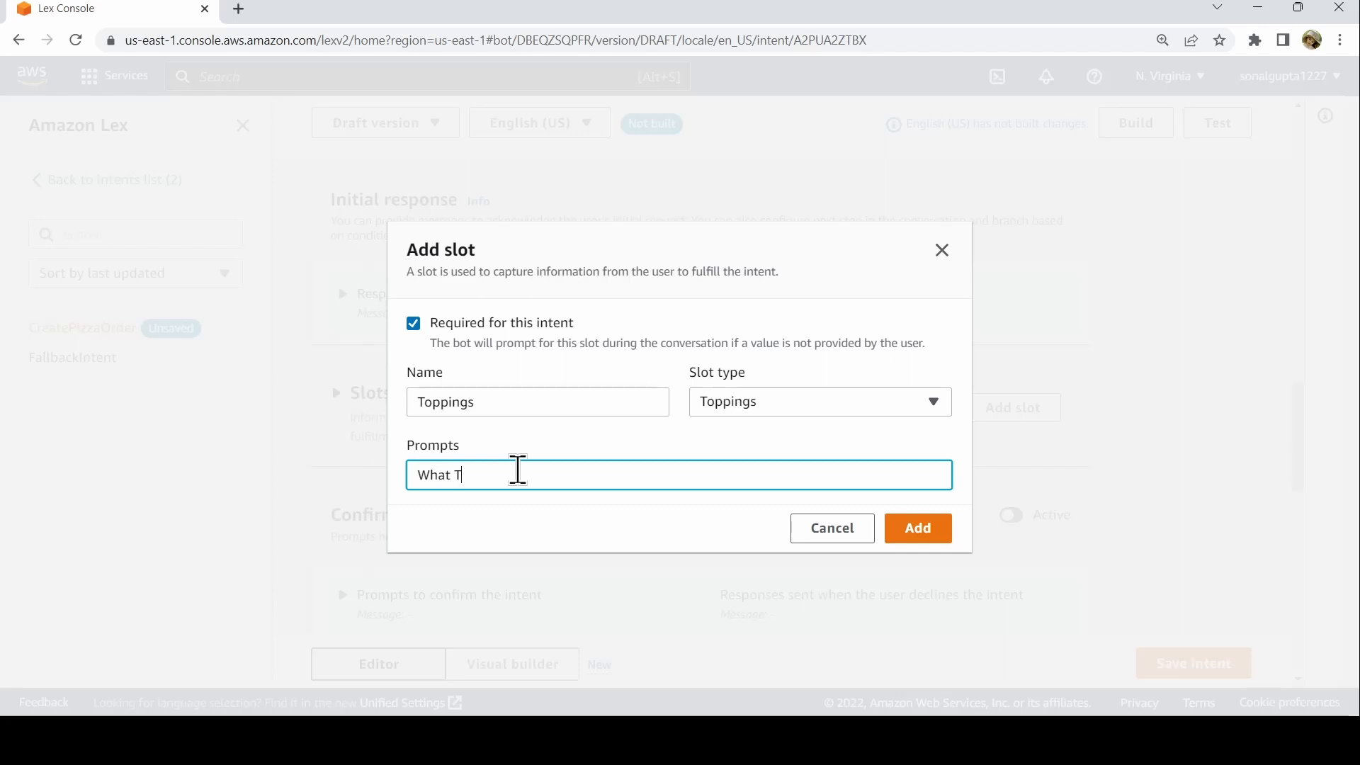
{"action": "type", "text": "oppings"}
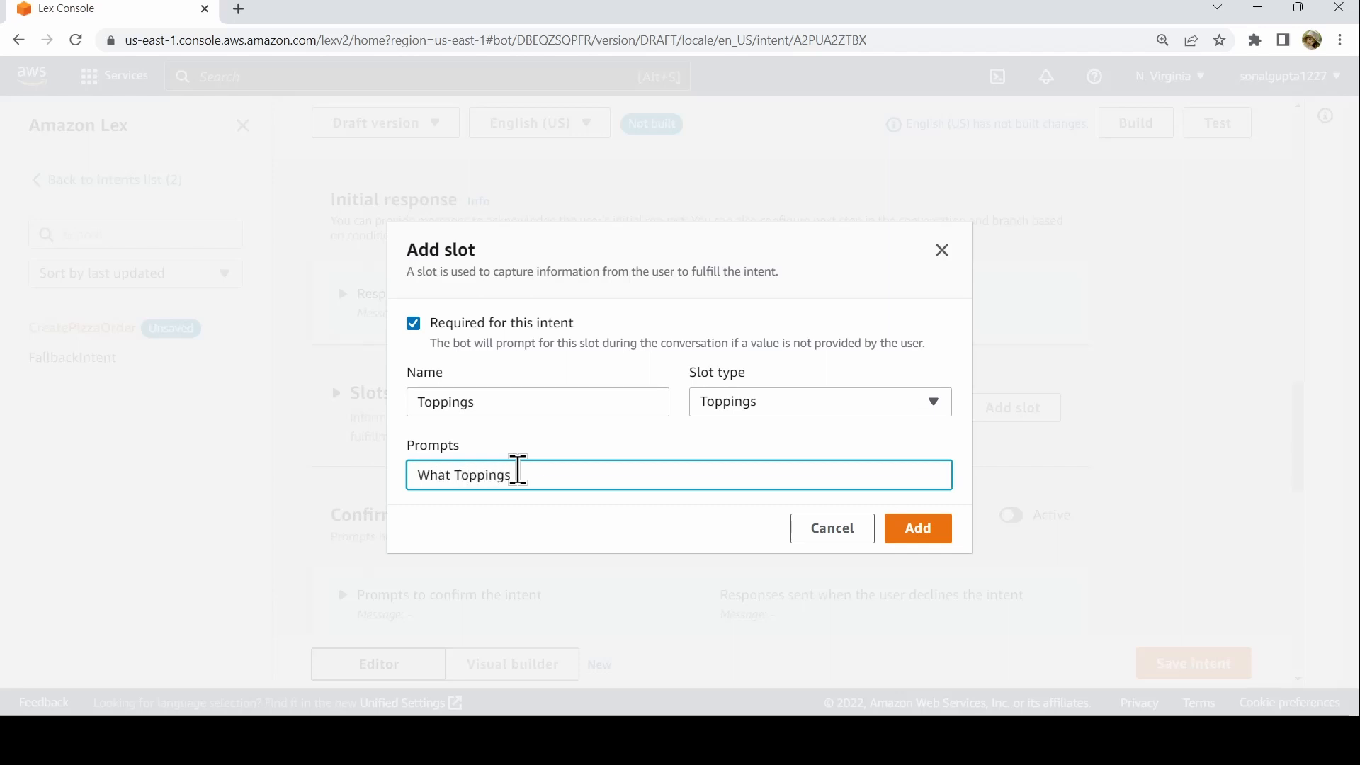
{"action": "type", "text": "?"}
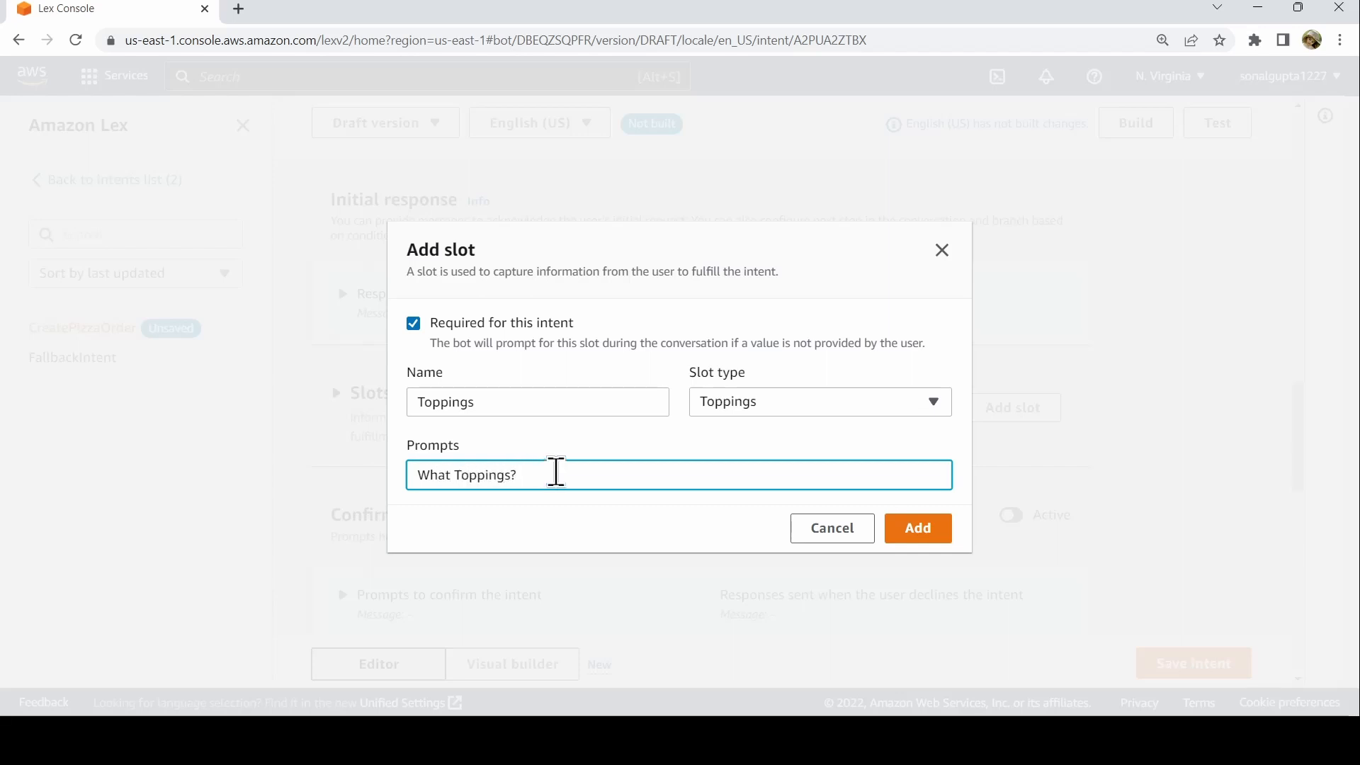
{"action": "left_click", "coordinate": [815, 401]}
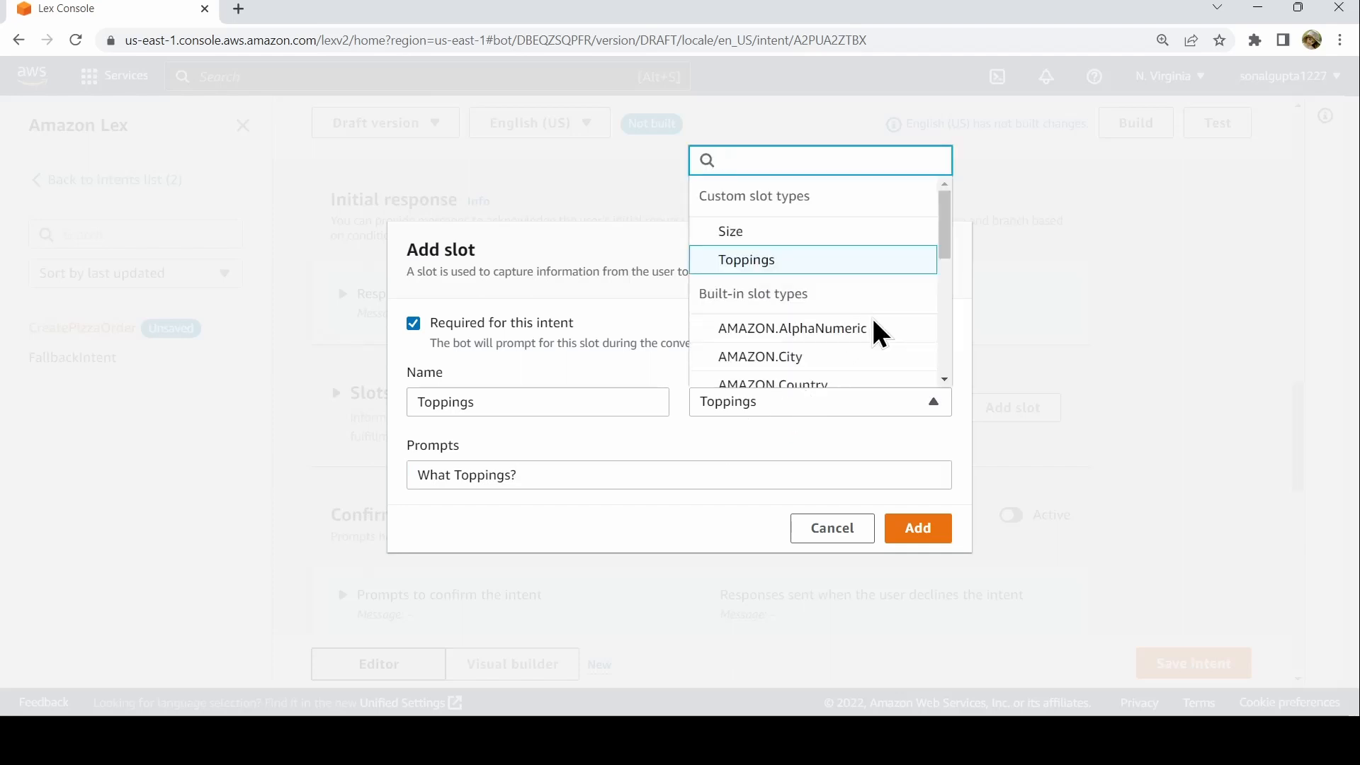
{"action": "mouse_move", "coordinate": [876, 375]}
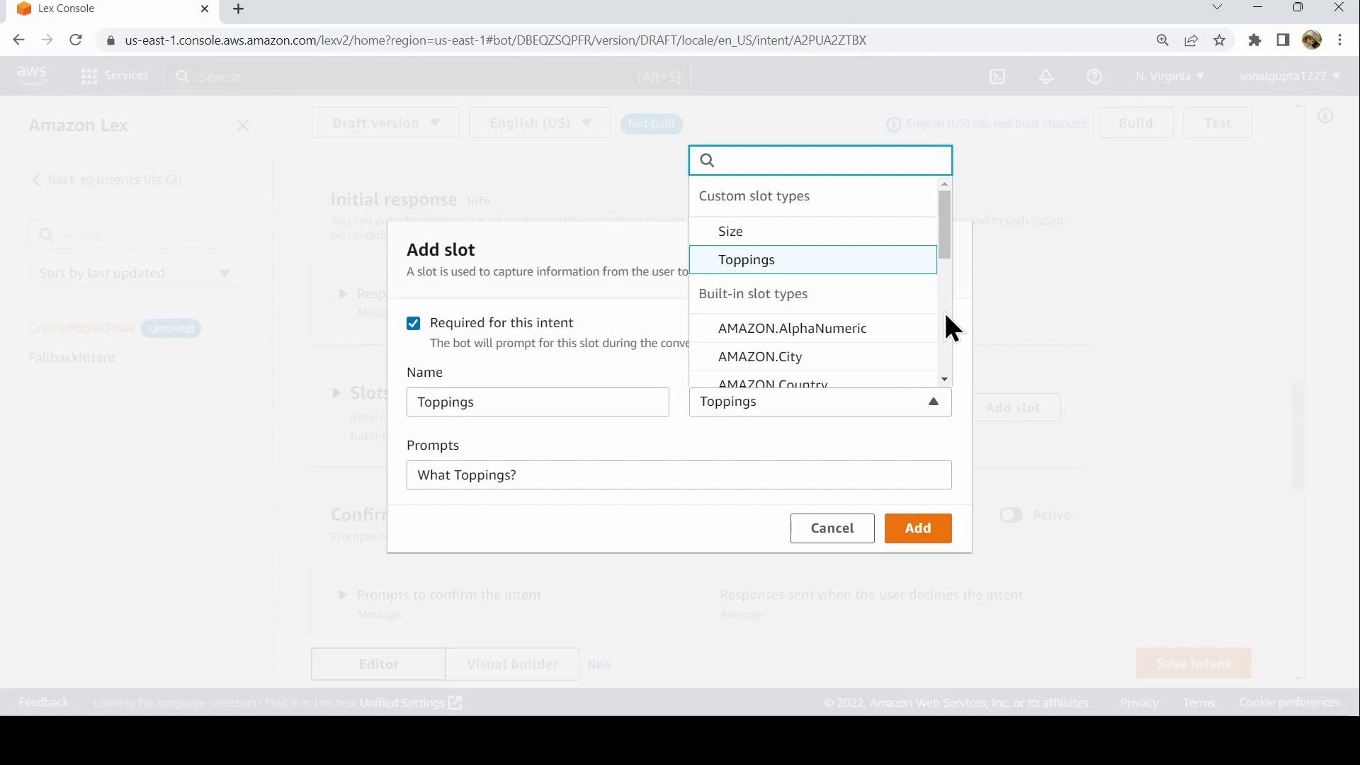
{"action": "scroll", "scroll_direction": "down", "scroll_amount": 3}
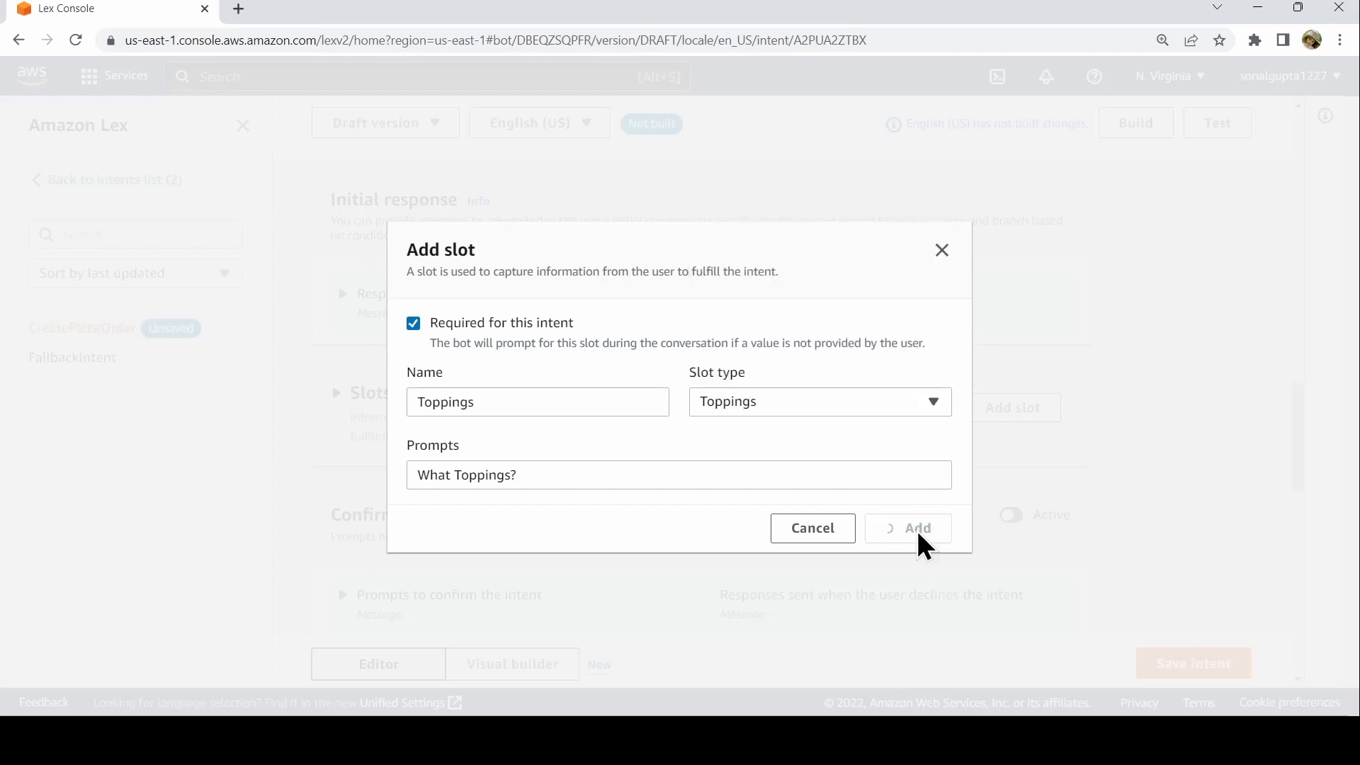
{"action": "left_click", "coordinate": [907, 528]}
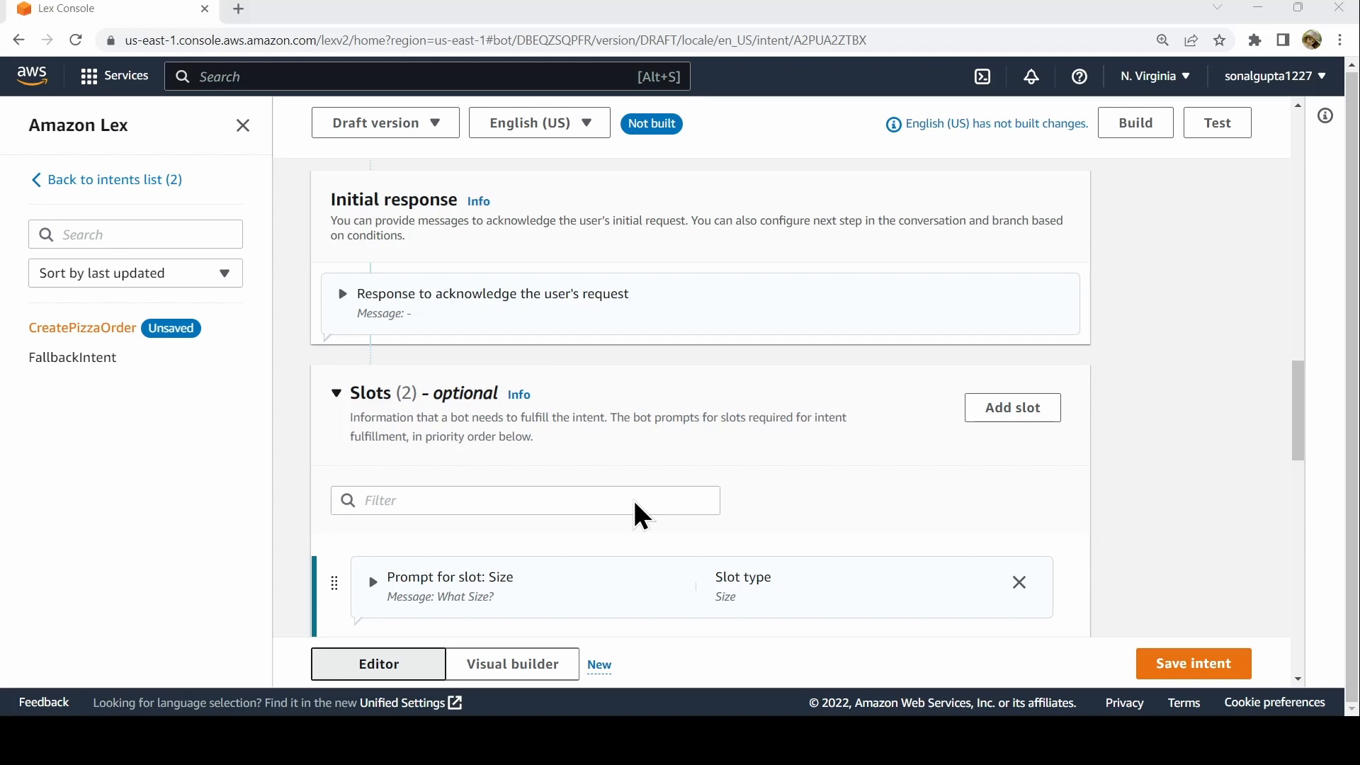
- Start the successful fulfillment message with 'Order successfully for {Size}'
{"action": "scroll", "scroll_direction": "down", "scroll_amount": 3}
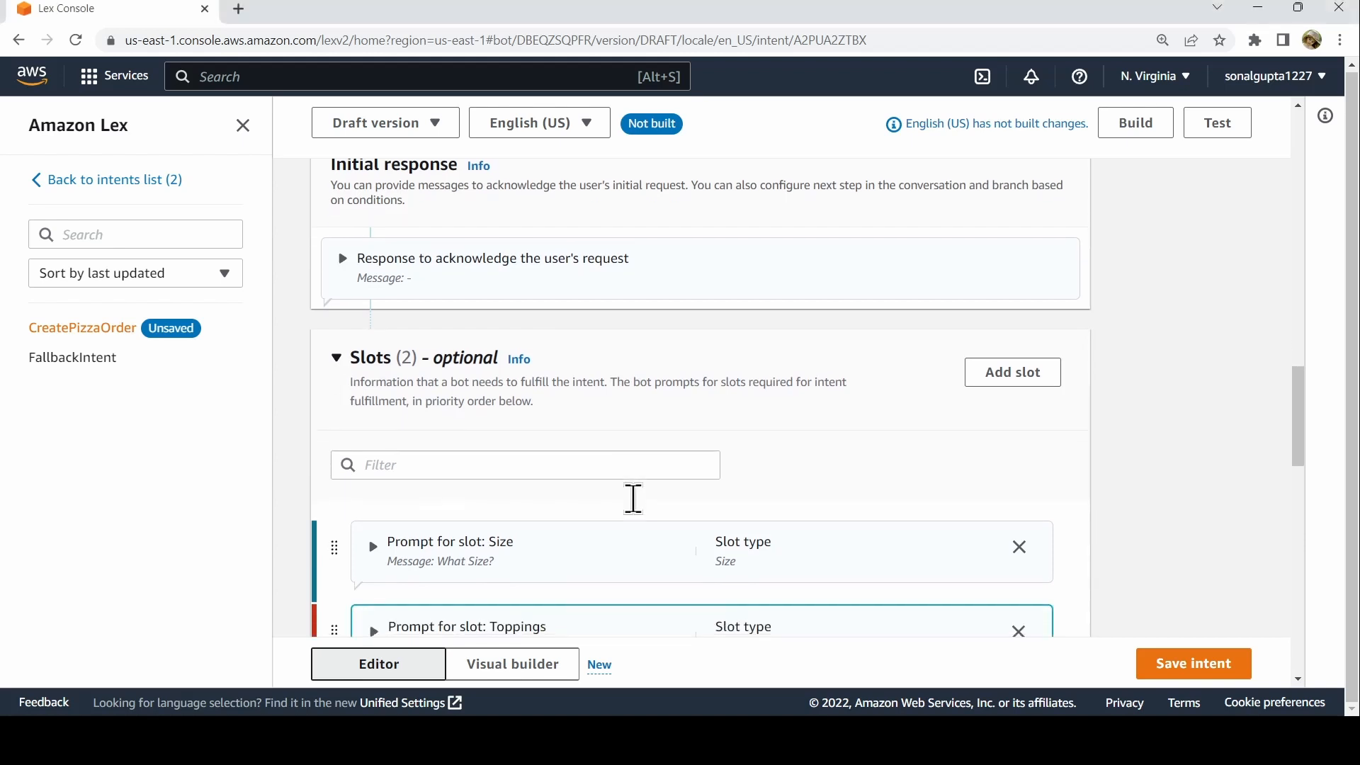
{"action": "scroll", "scroll_direction": "down", "scroll_amount": 3}
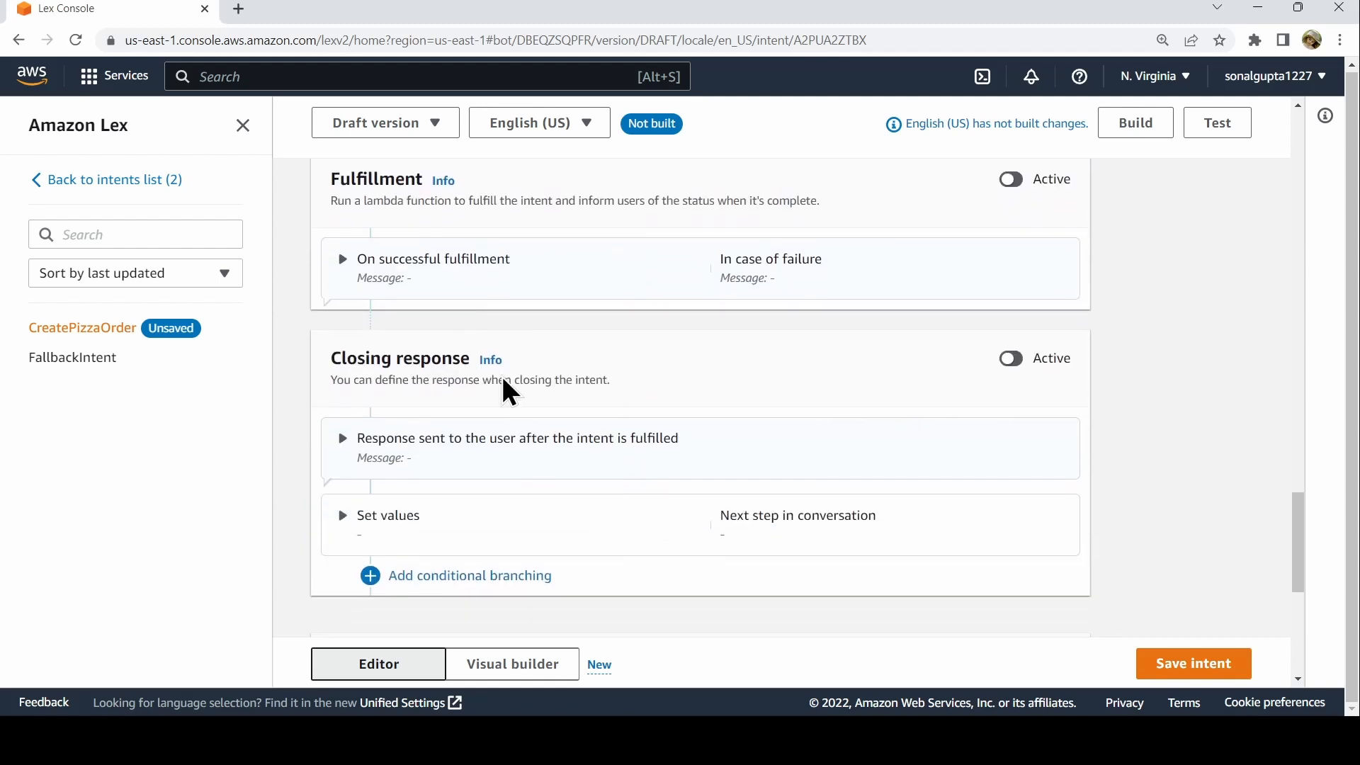
{"action": "left_click", "coordinate": [342, 259]}
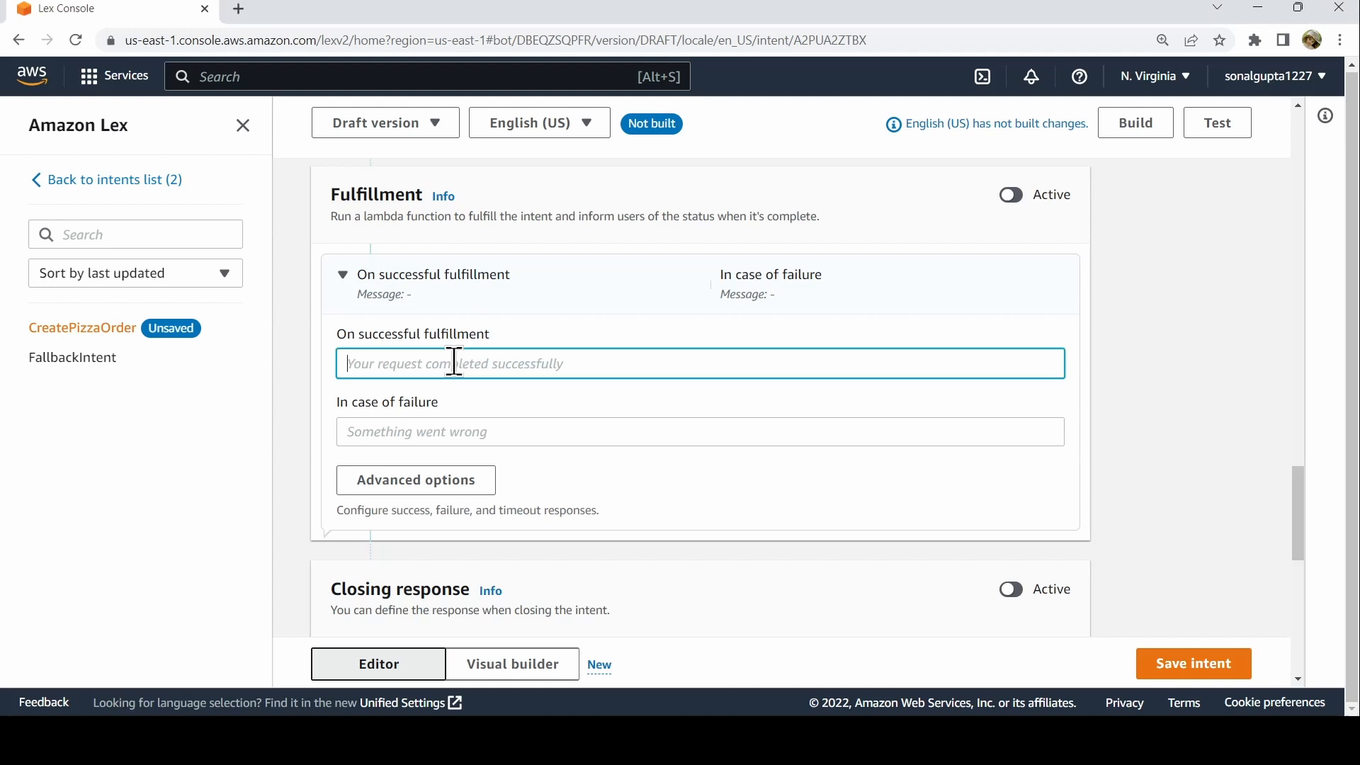
{"action": "type", "text": "Order placed"}
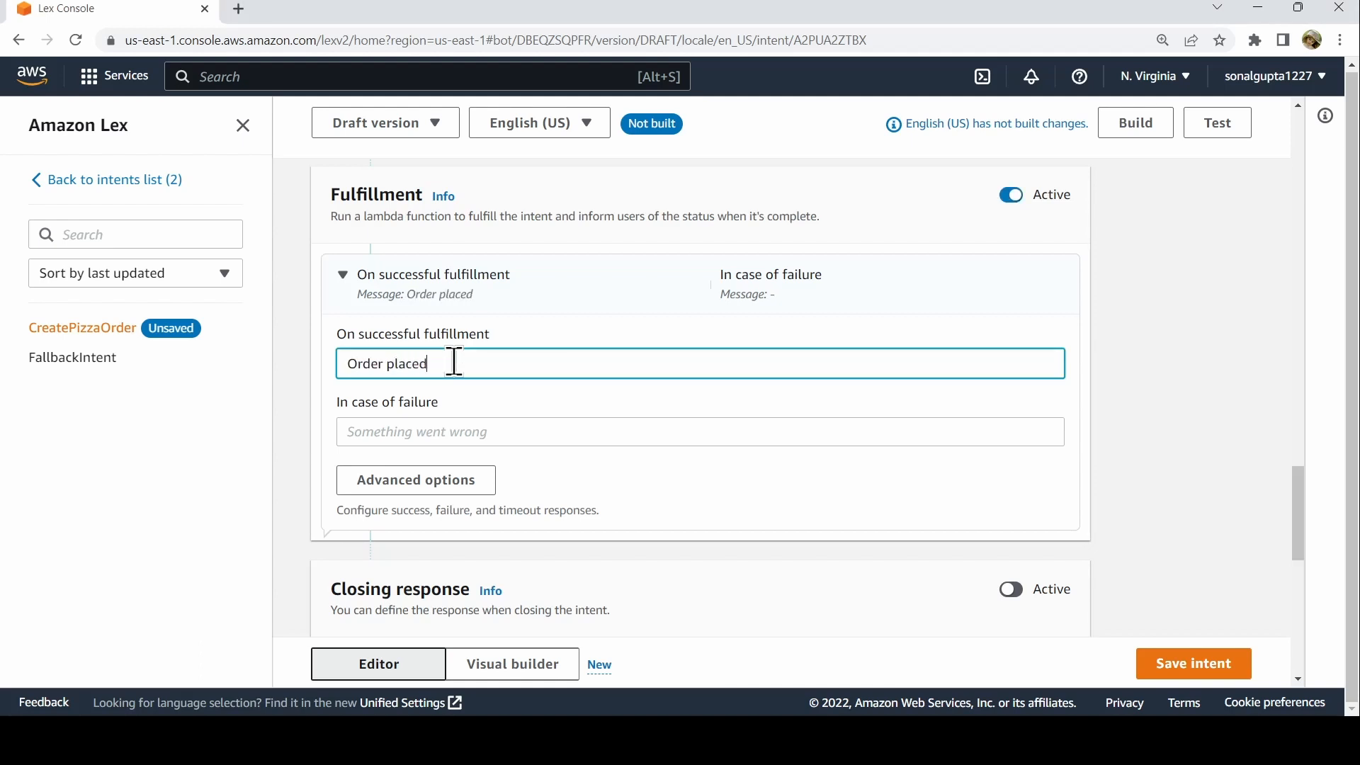
{"action": "type", "text": "success"}
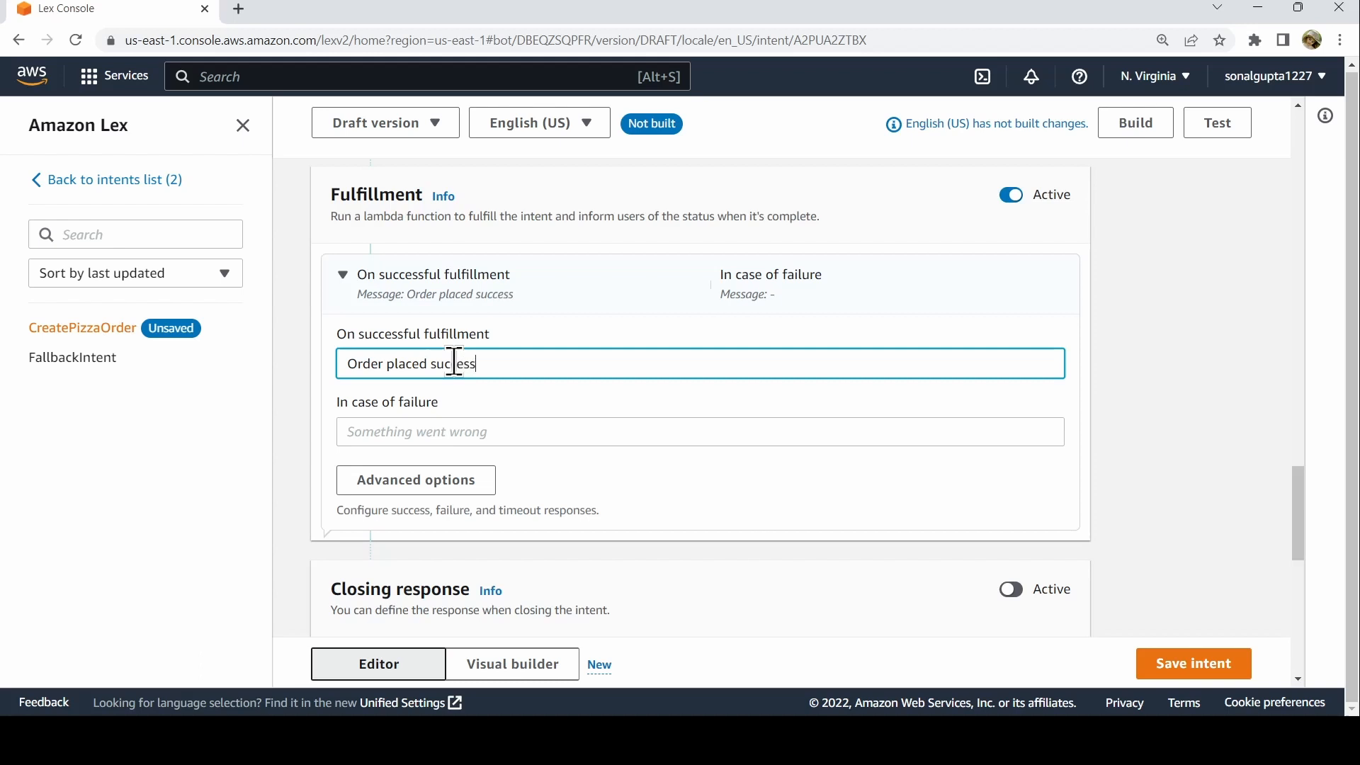
{"action": "type", "text": "fully for"}
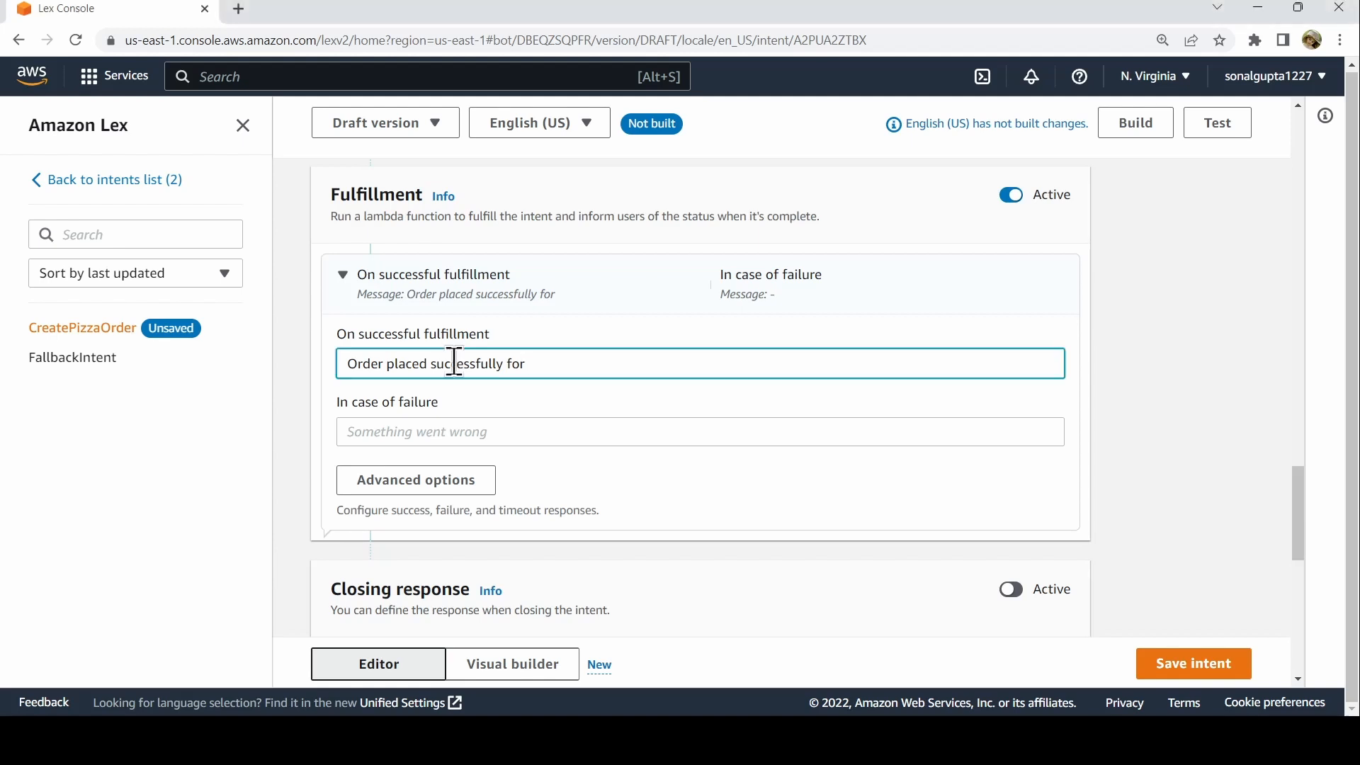
{"action": "type", "text": "{"}
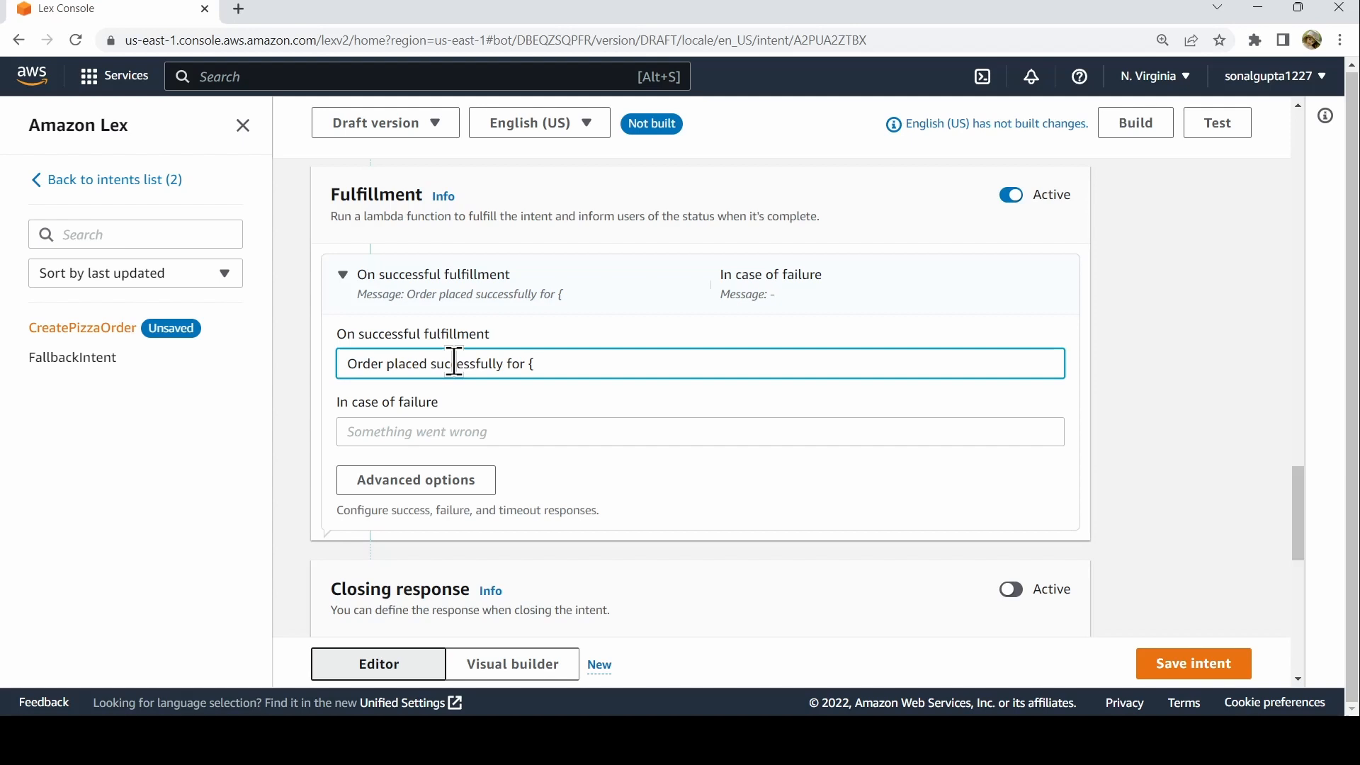
{"action": "type", "text": "Siz"}
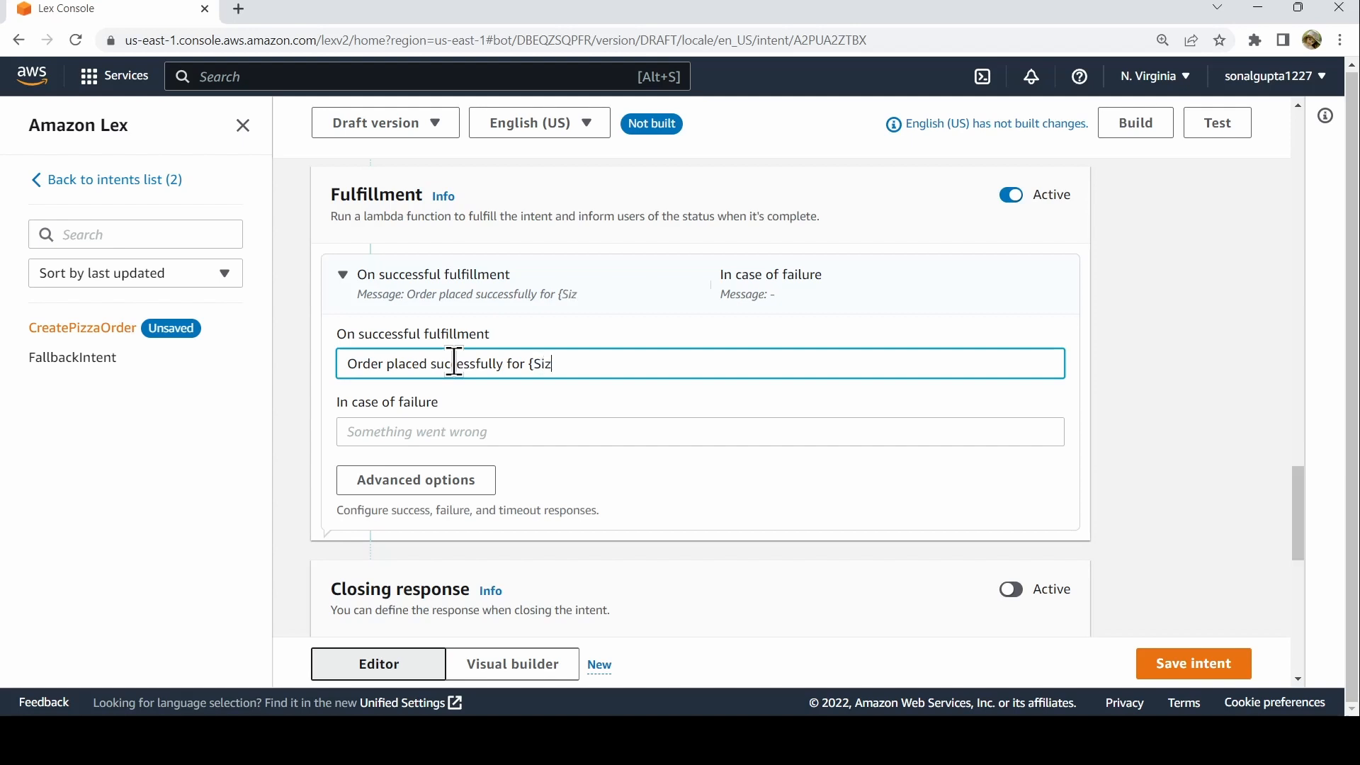
{"action": "type", "text": "e}"}
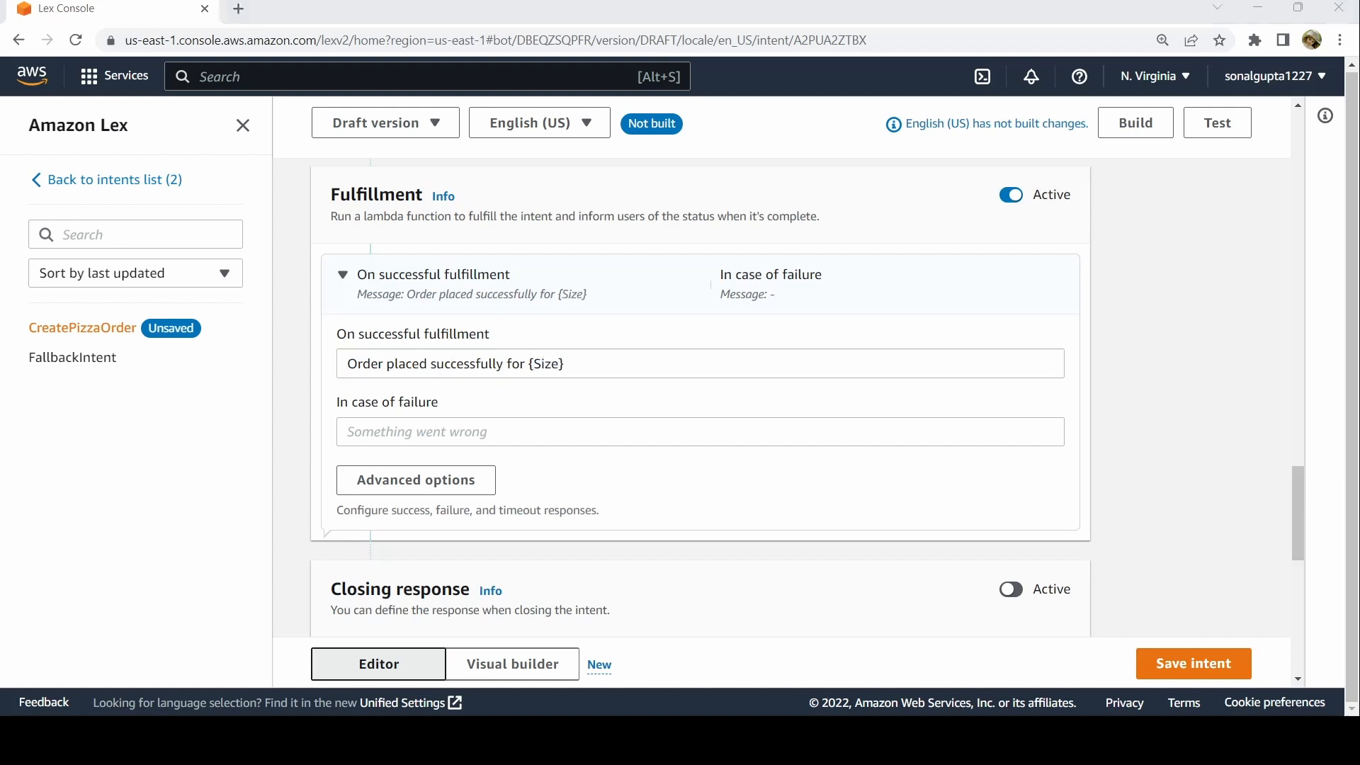
- Finish it with 'pizza with toppings as {Toppings}' and set failure to 'Something went wrong'
{"action": "left_click", "coordinate": [453, 363]}
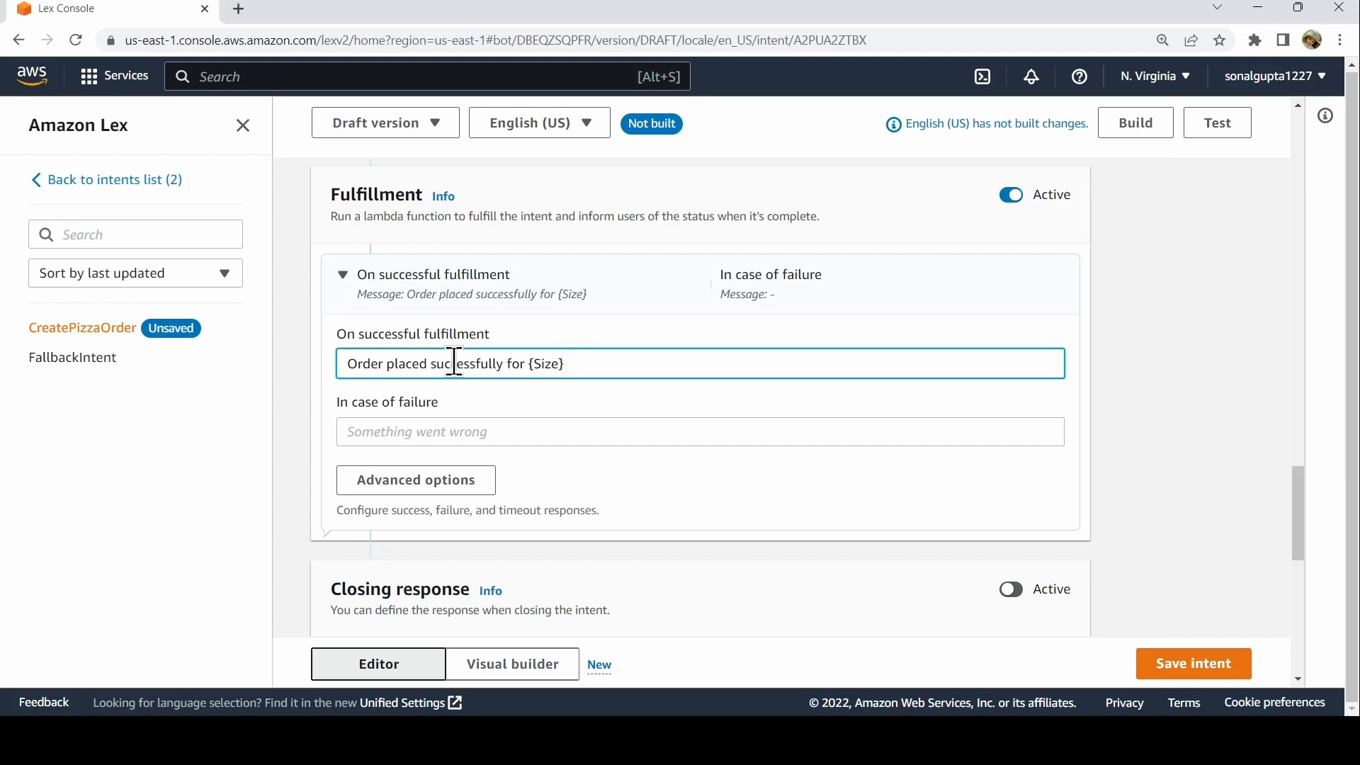
{"action": "type", "text": "pizza with"}
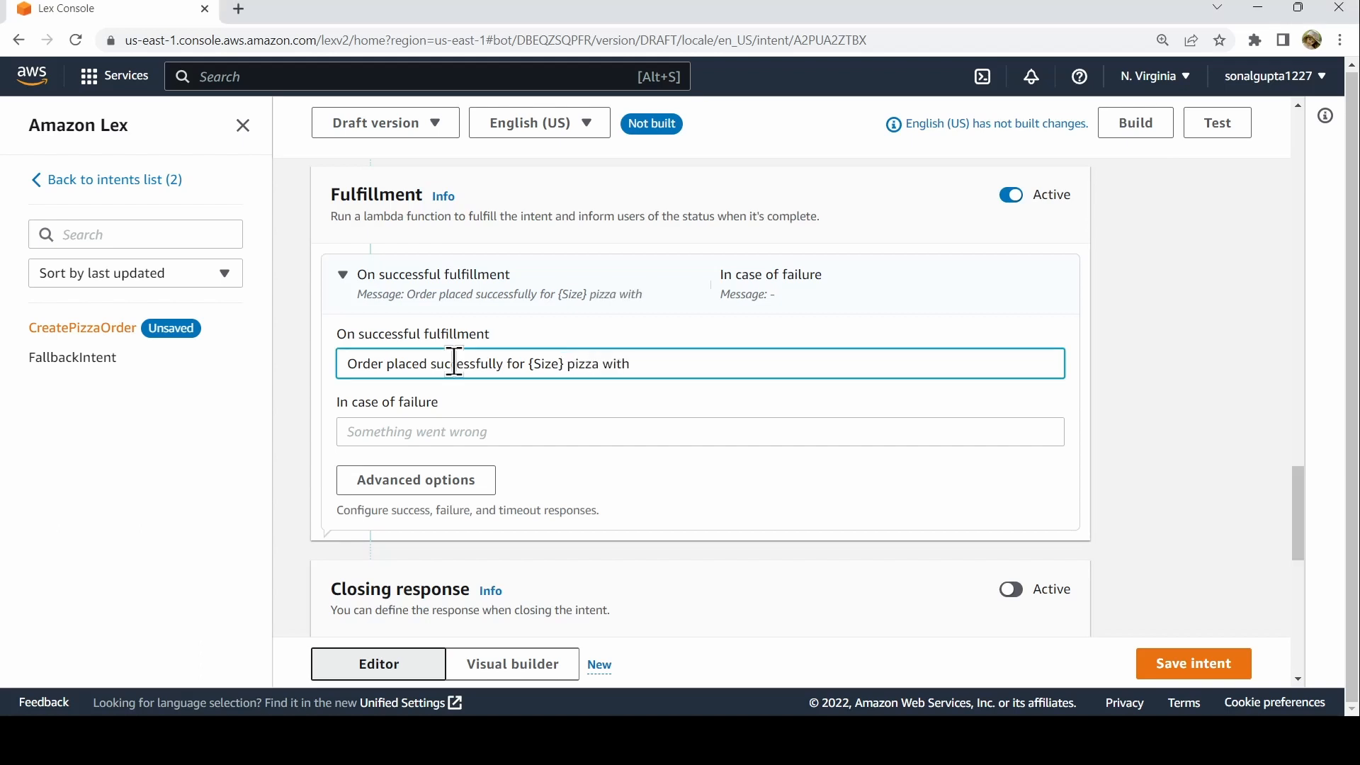
{"action": "type", "text": "toppin"}
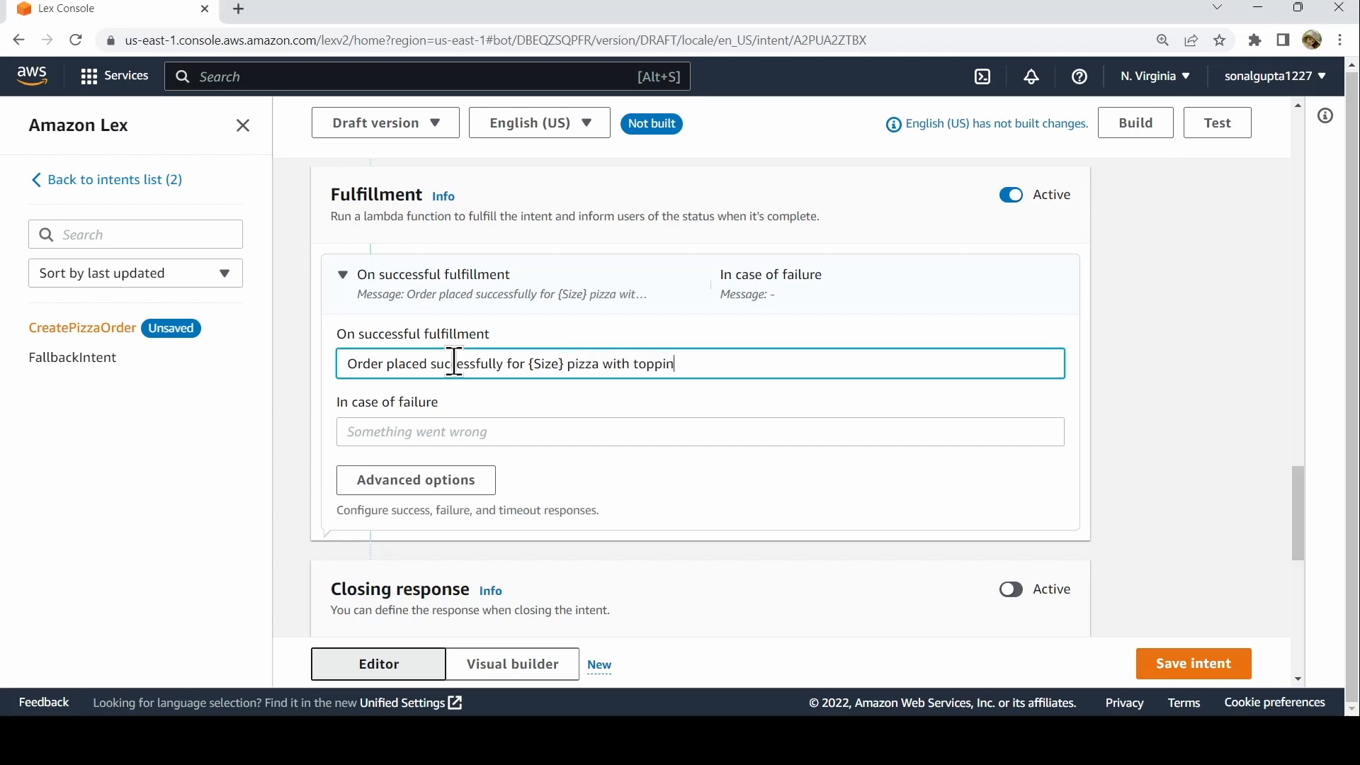
{"action": "type", "text": "gs"}
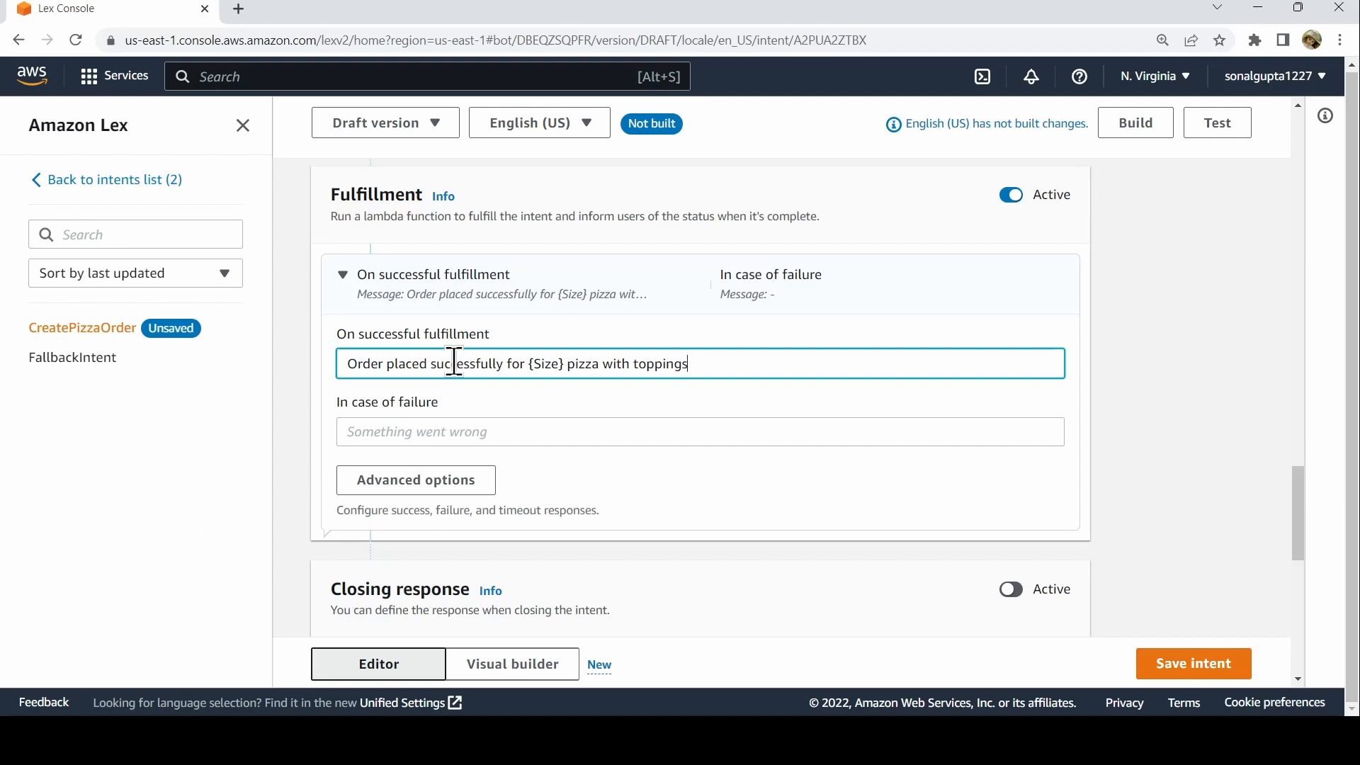
{"action": "type", "text": "as"}
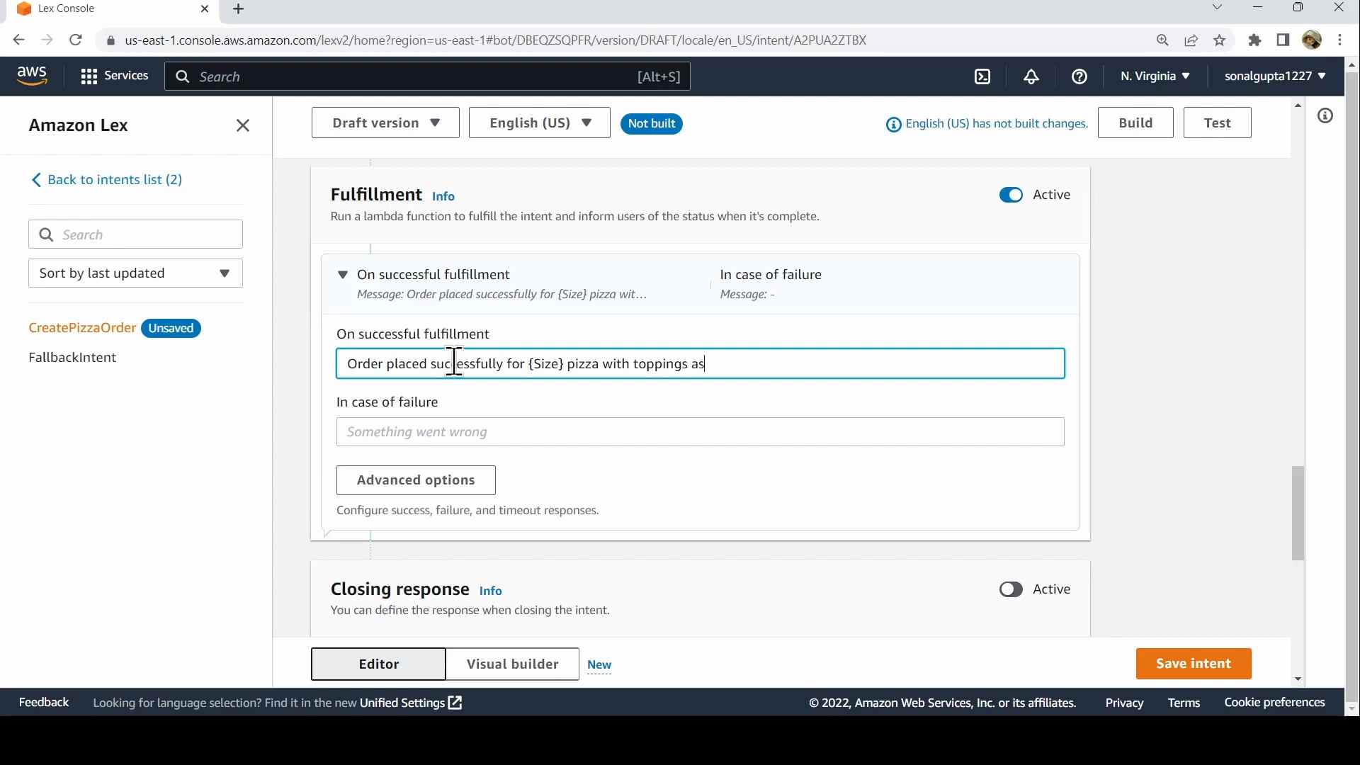
{"action": "type", "text": "{"}
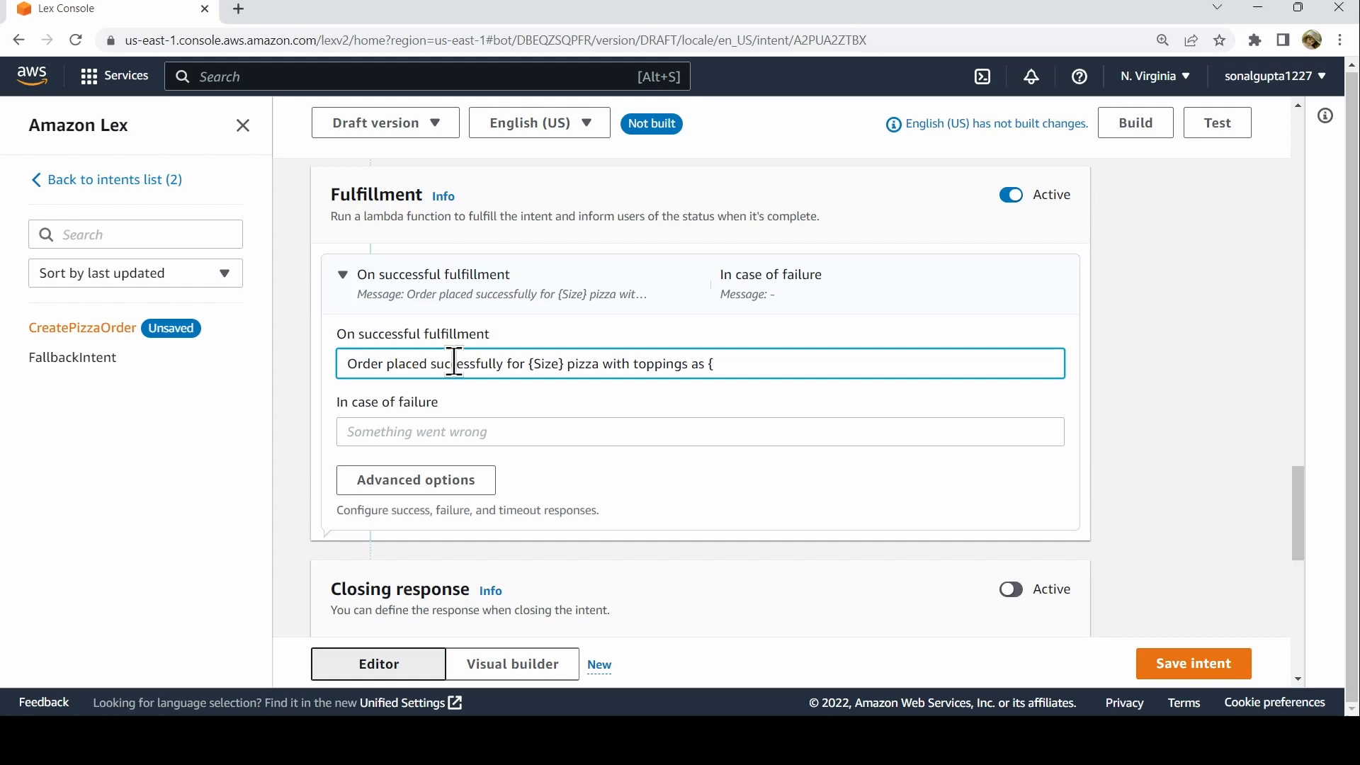
{"action": "type", "text": "Toppings"}
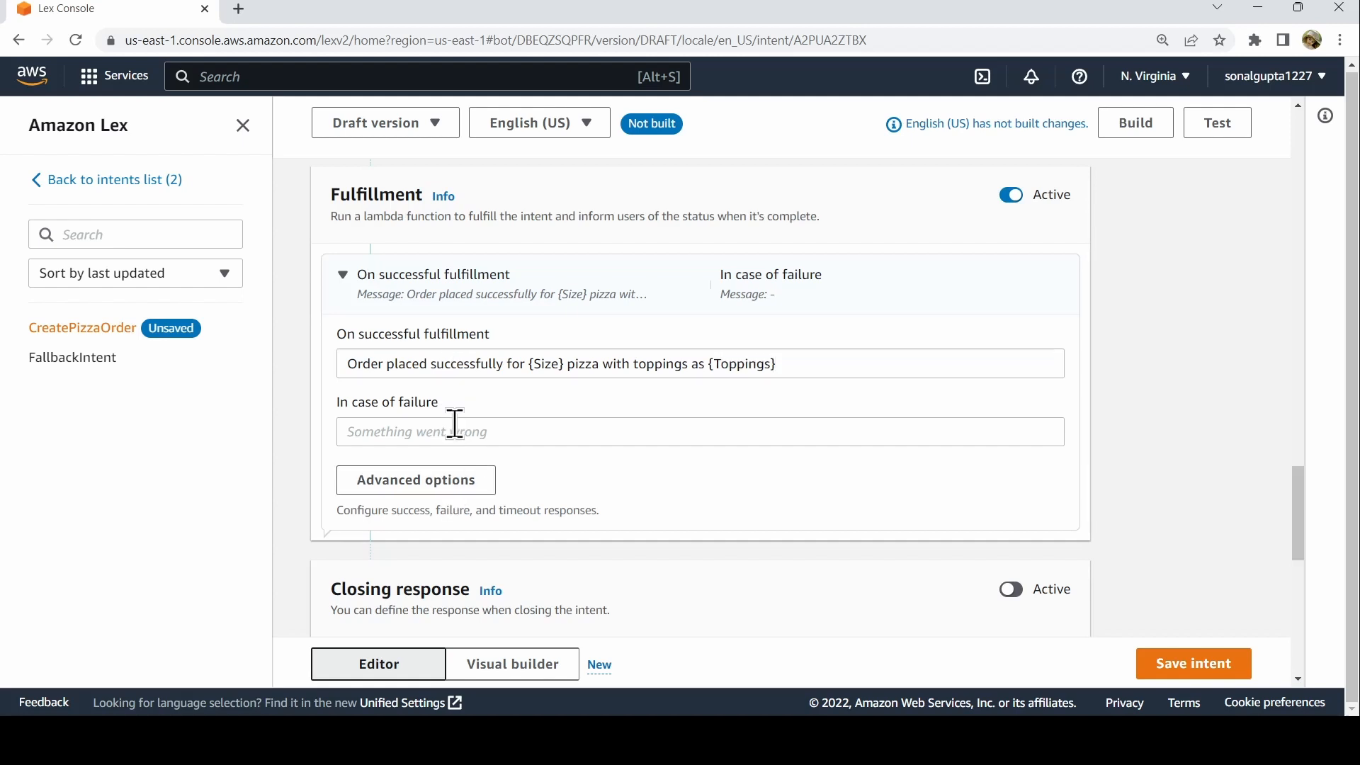
{"action": "type", "text": "Something wentr"}
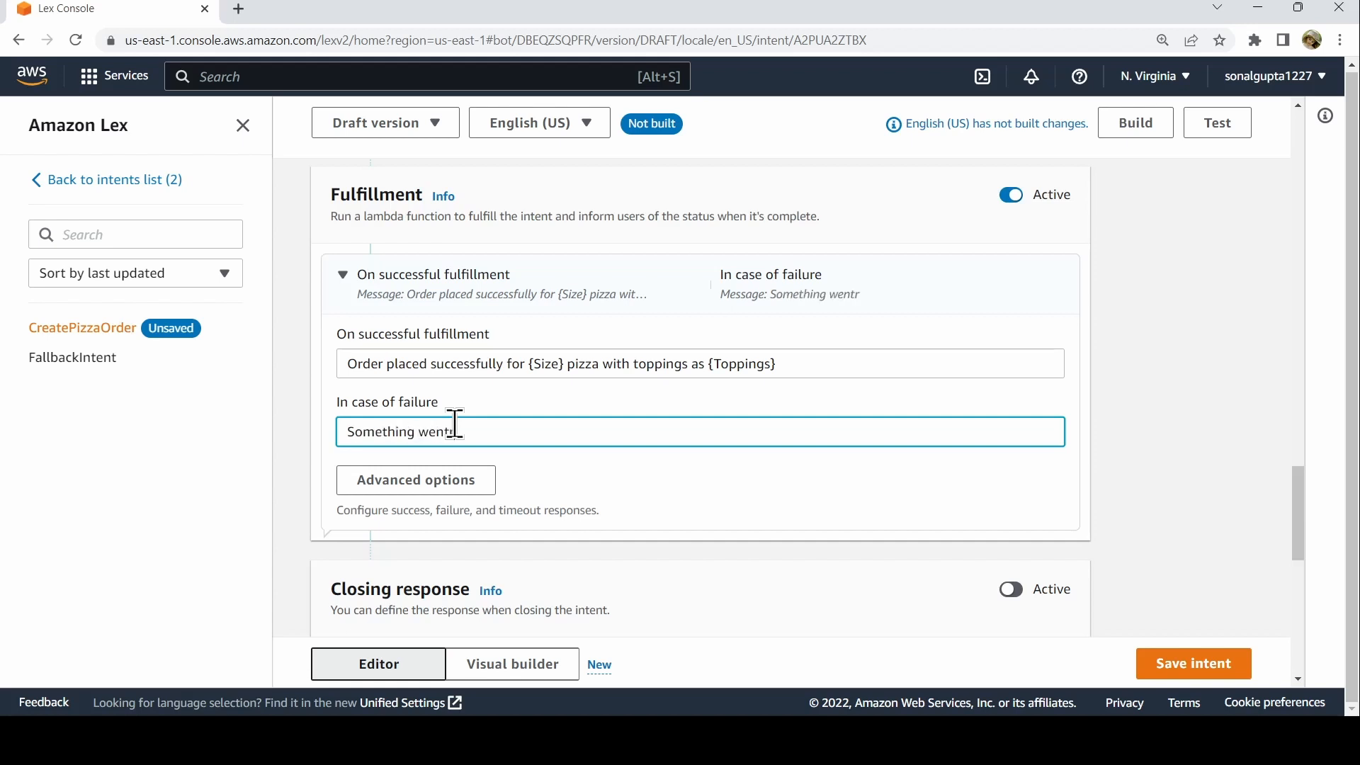
{"action": "type", "text": "wrong"}
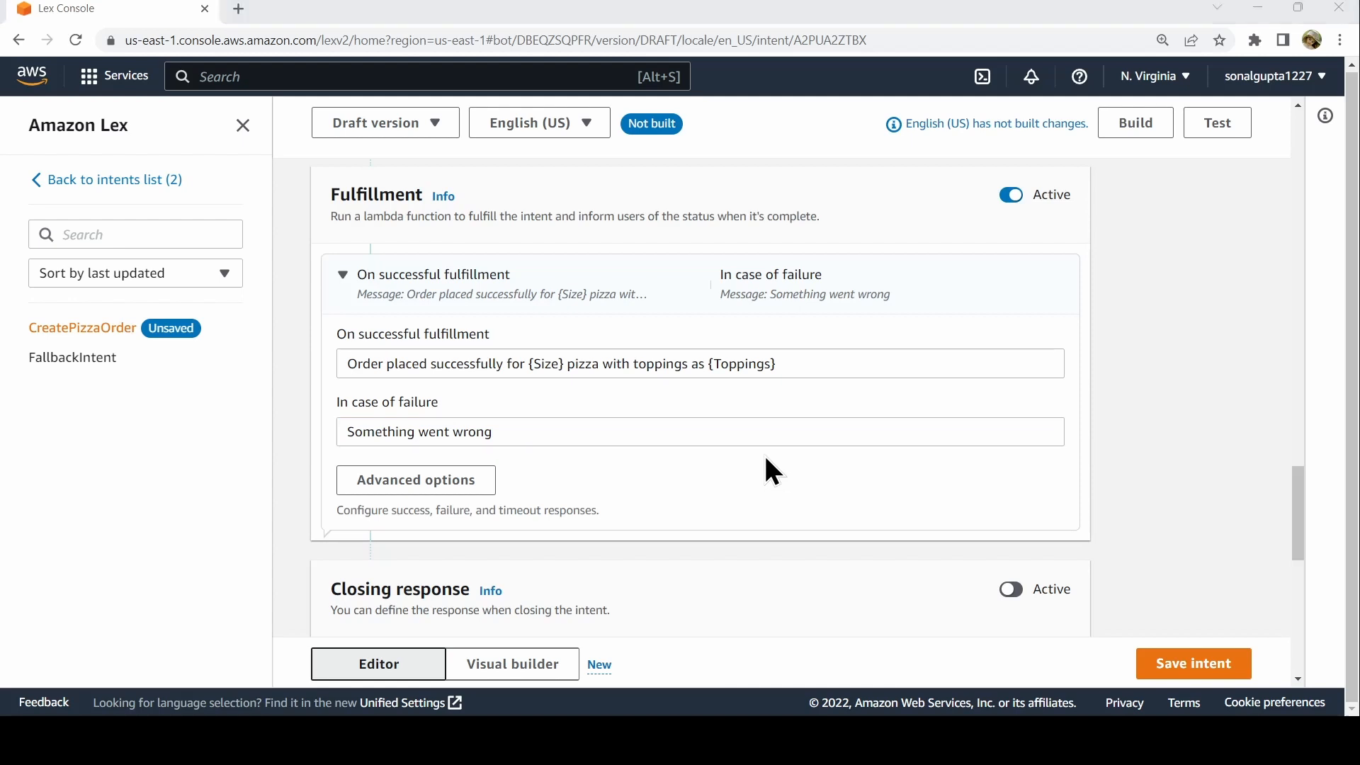
{"action": "mouse_move", "coordinate": [1213, 562]}
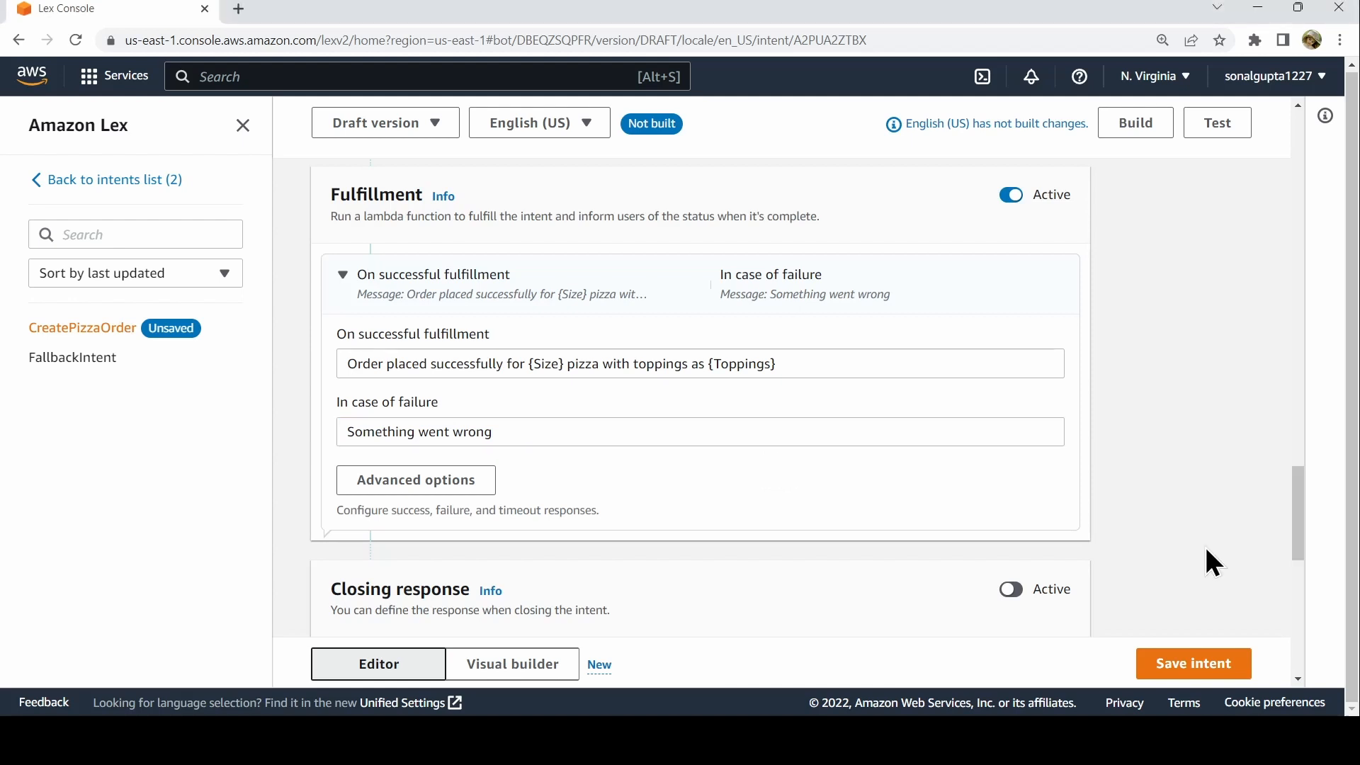
- Save the CreatePizzaOrder intent and build the OrderPizza bot's English (US) language
{"action": "left_click", "coordinate": [1194, 664]}
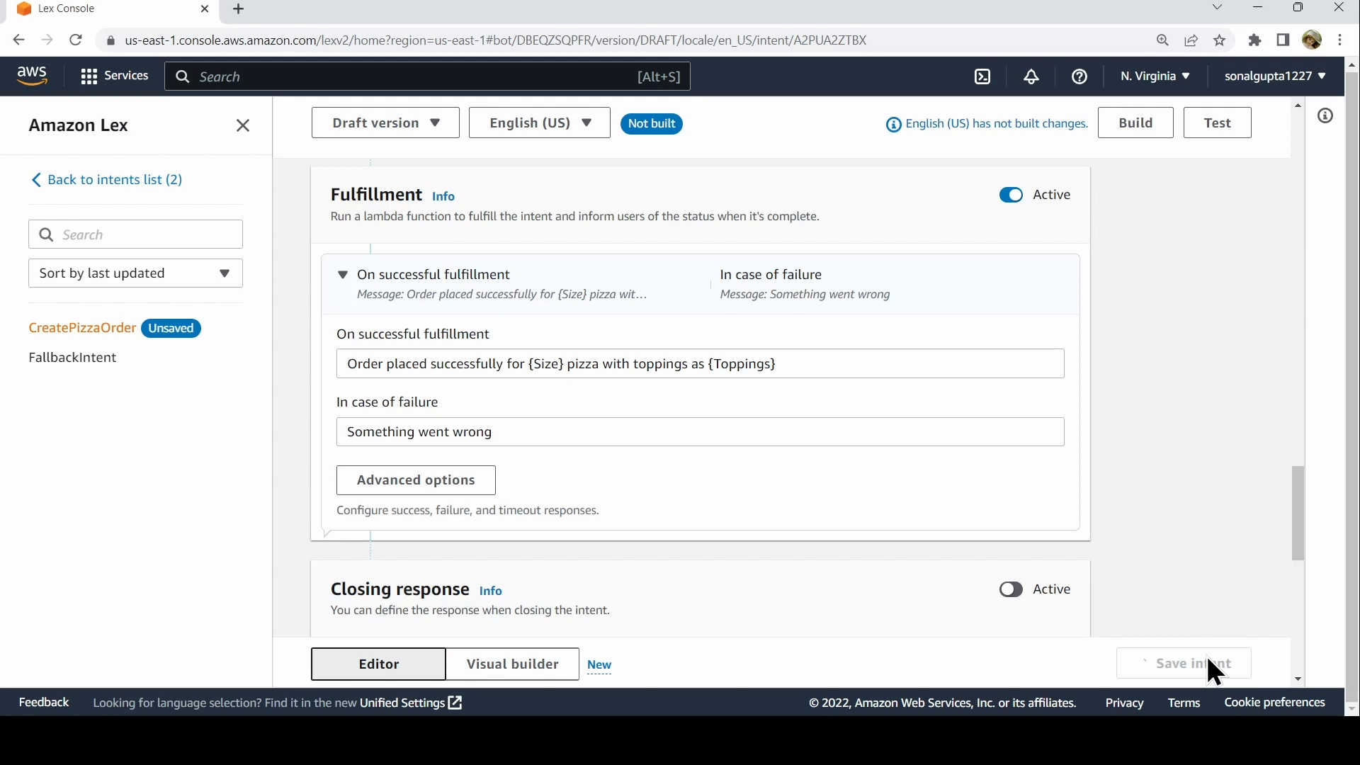
{"action": "left_click", "coordinate": [1193, 663]}
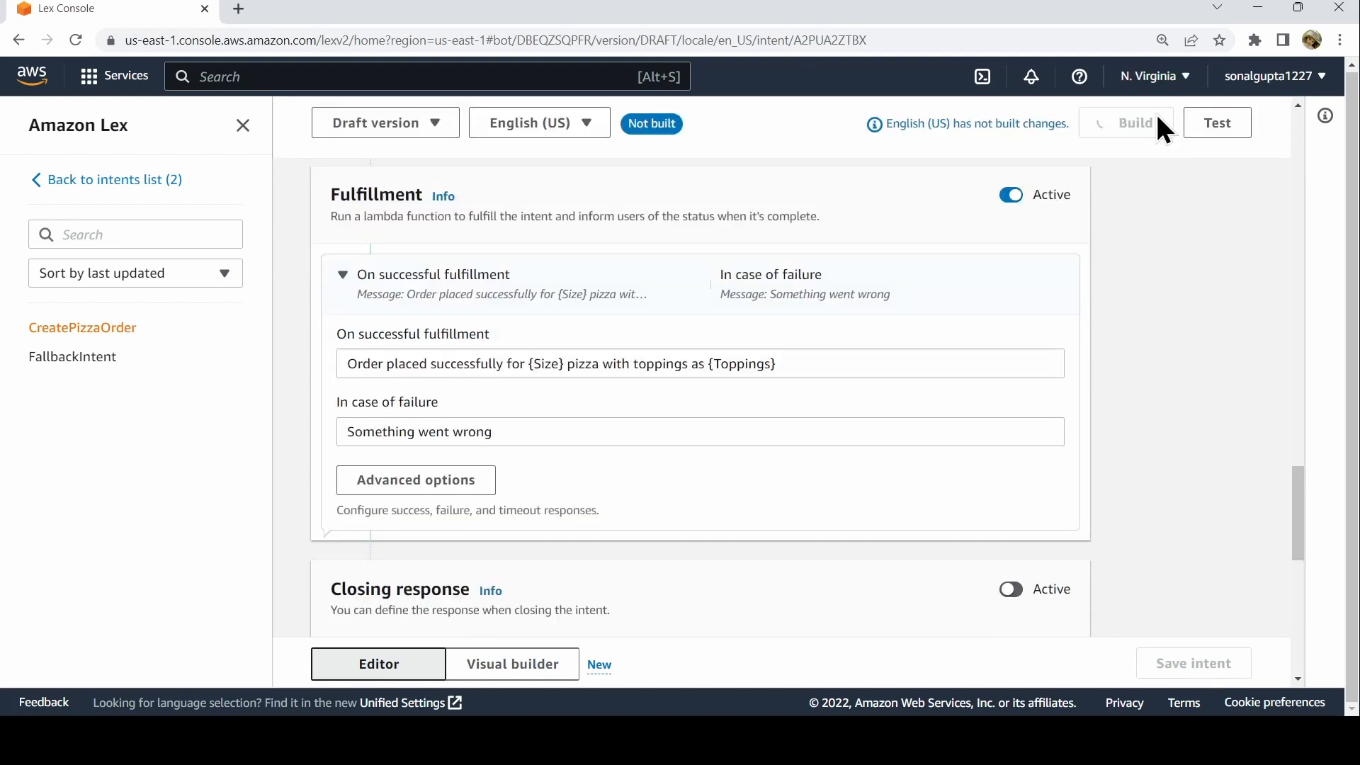
{"action": "left_click", "coordinate": [1133, 123]}
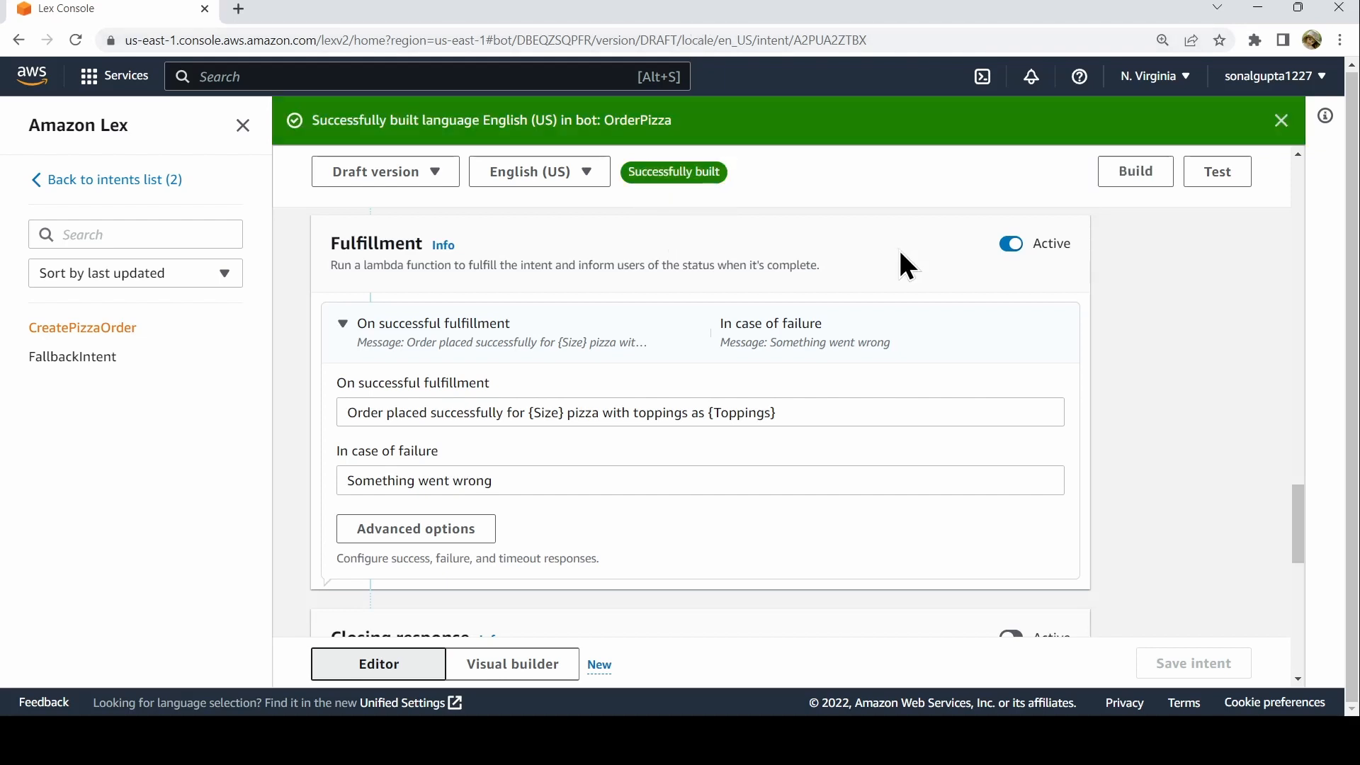
{"action": "mouse_move", "coordinate": [1217, 171]}
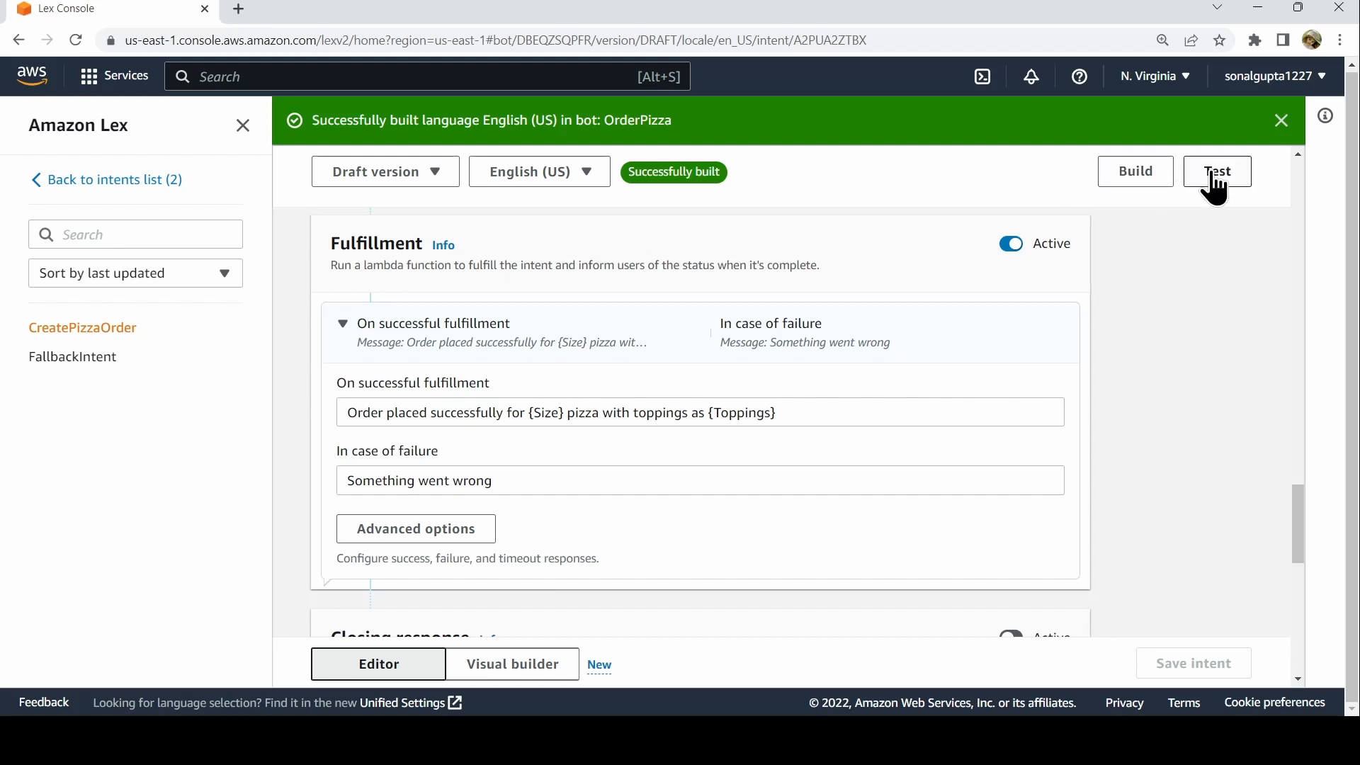
- In Test Draft, send 'Order pizza', then answer size Small and topping Golden Corn
{"action": "left_click", "coordinate": [1217, 171]}
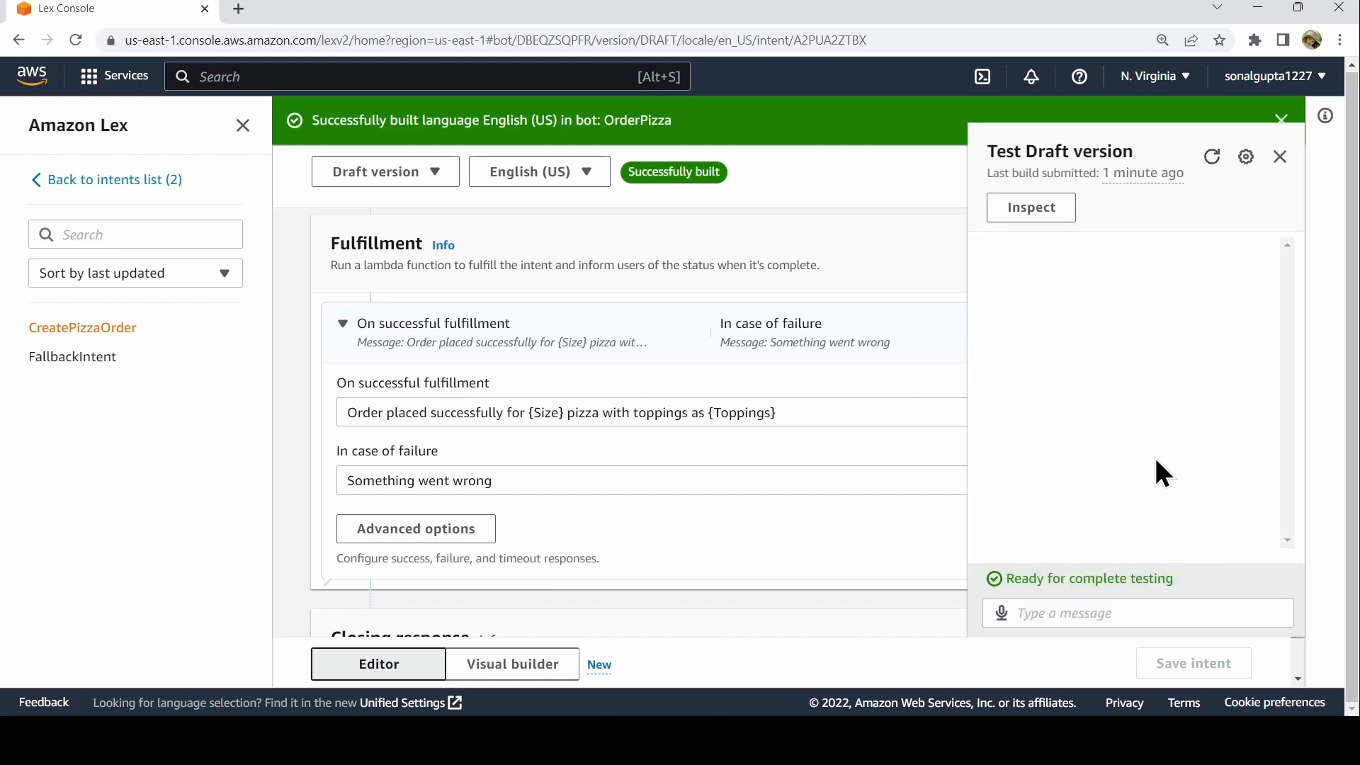
{"action": "type", "text": "o"}
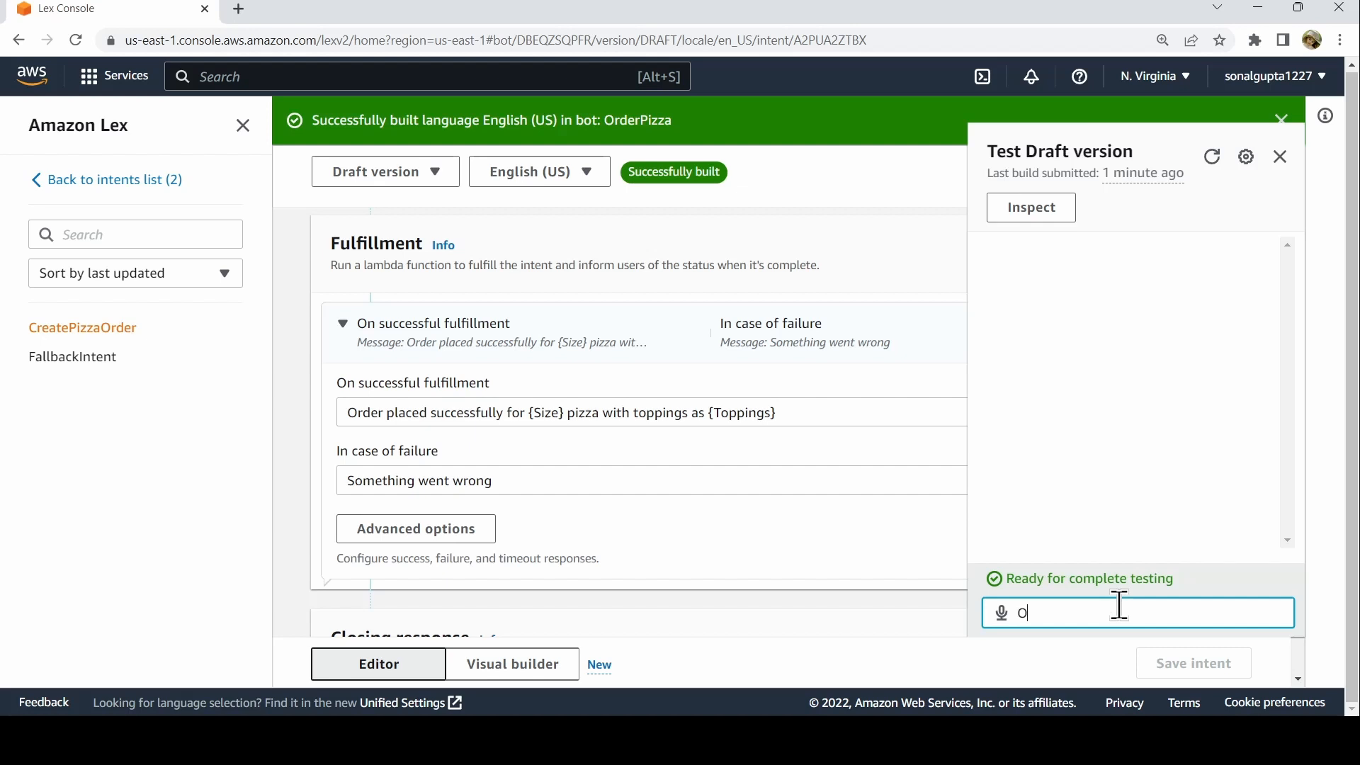
{"action": "type", "text": "Order piz"}
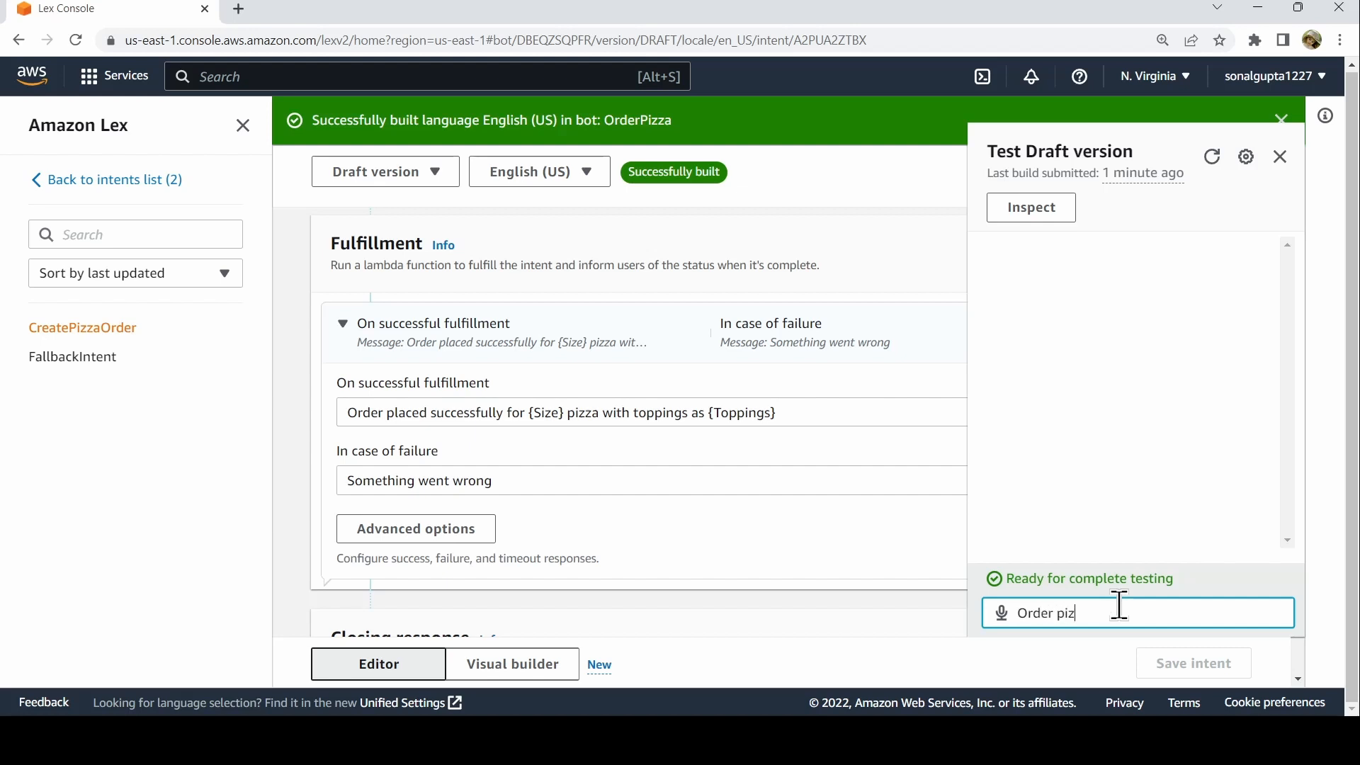
{"action": "key", "text": "Enter"}
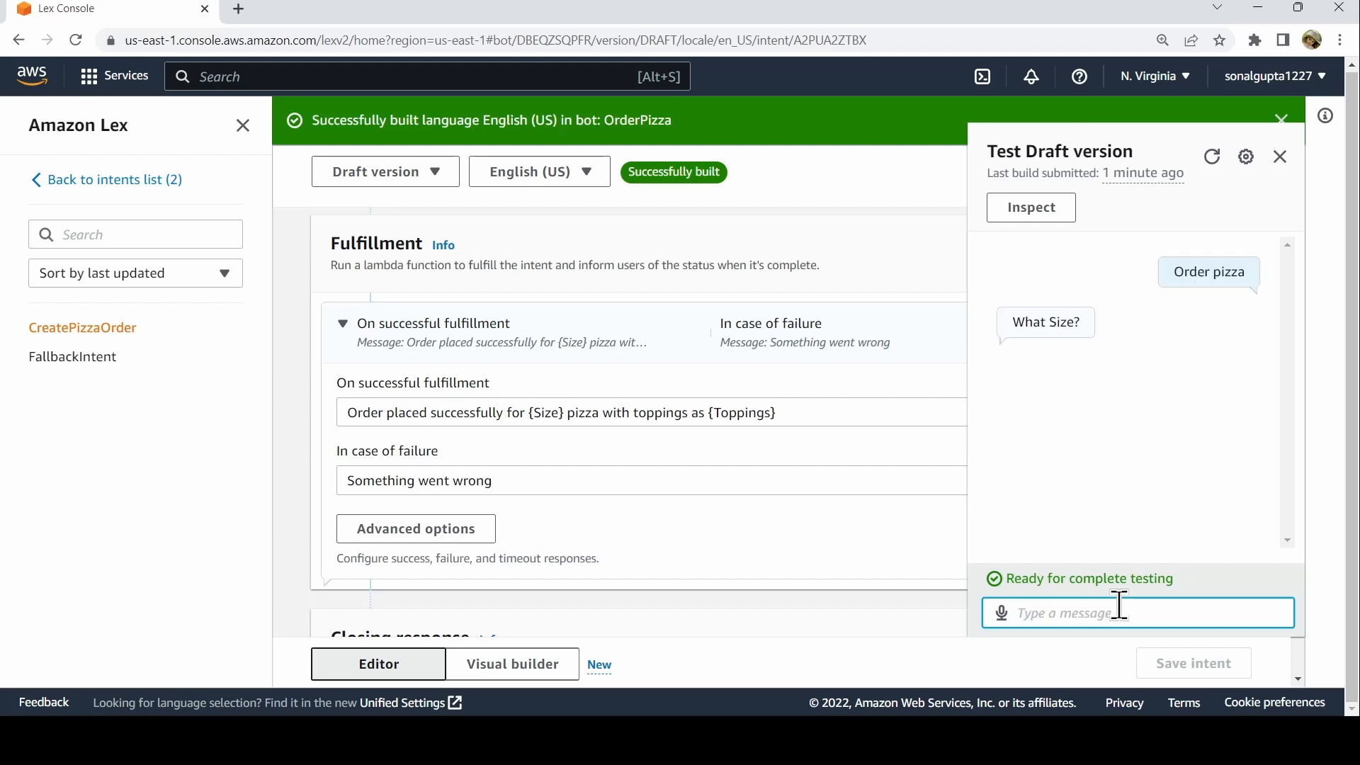
{"action": "mouse_move", "coordinate": [1113, 403]}
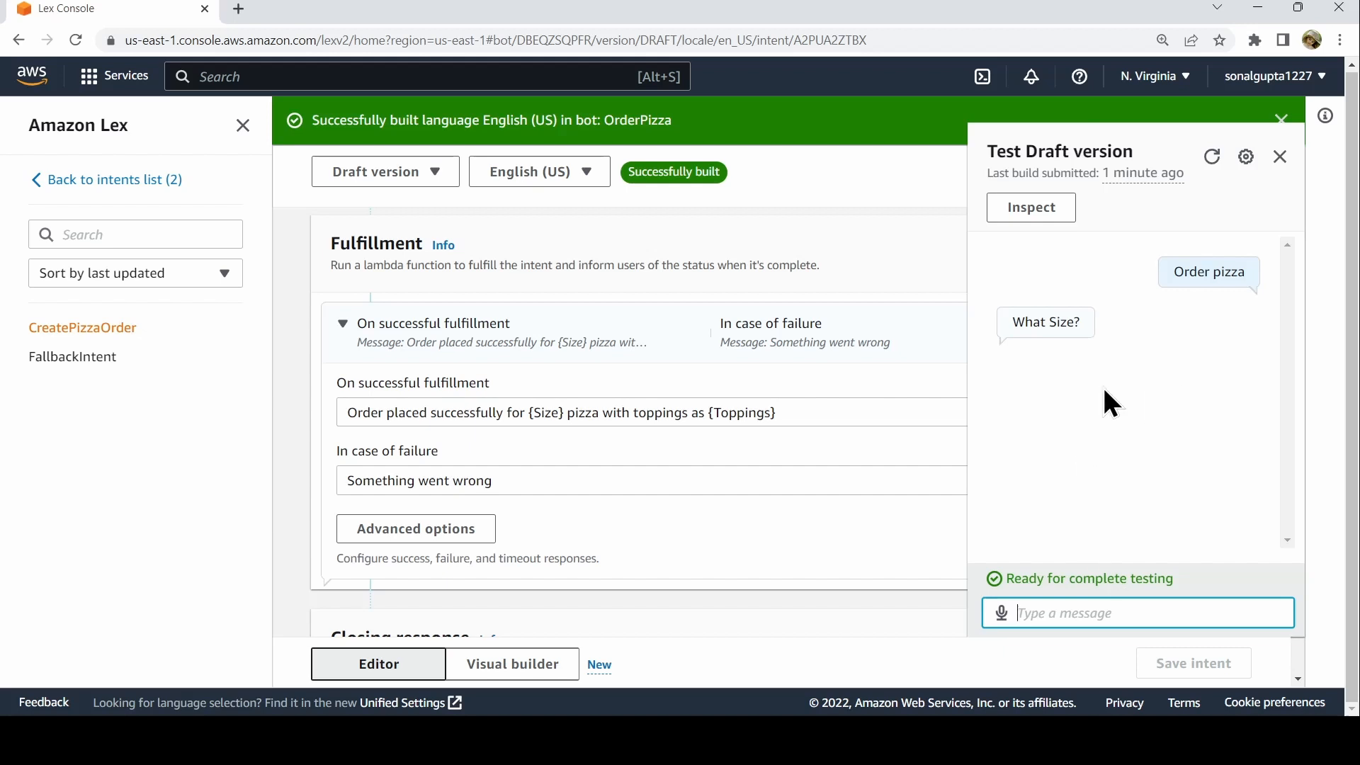
{"action": "left_click", "coordinate": [1128, 612]}
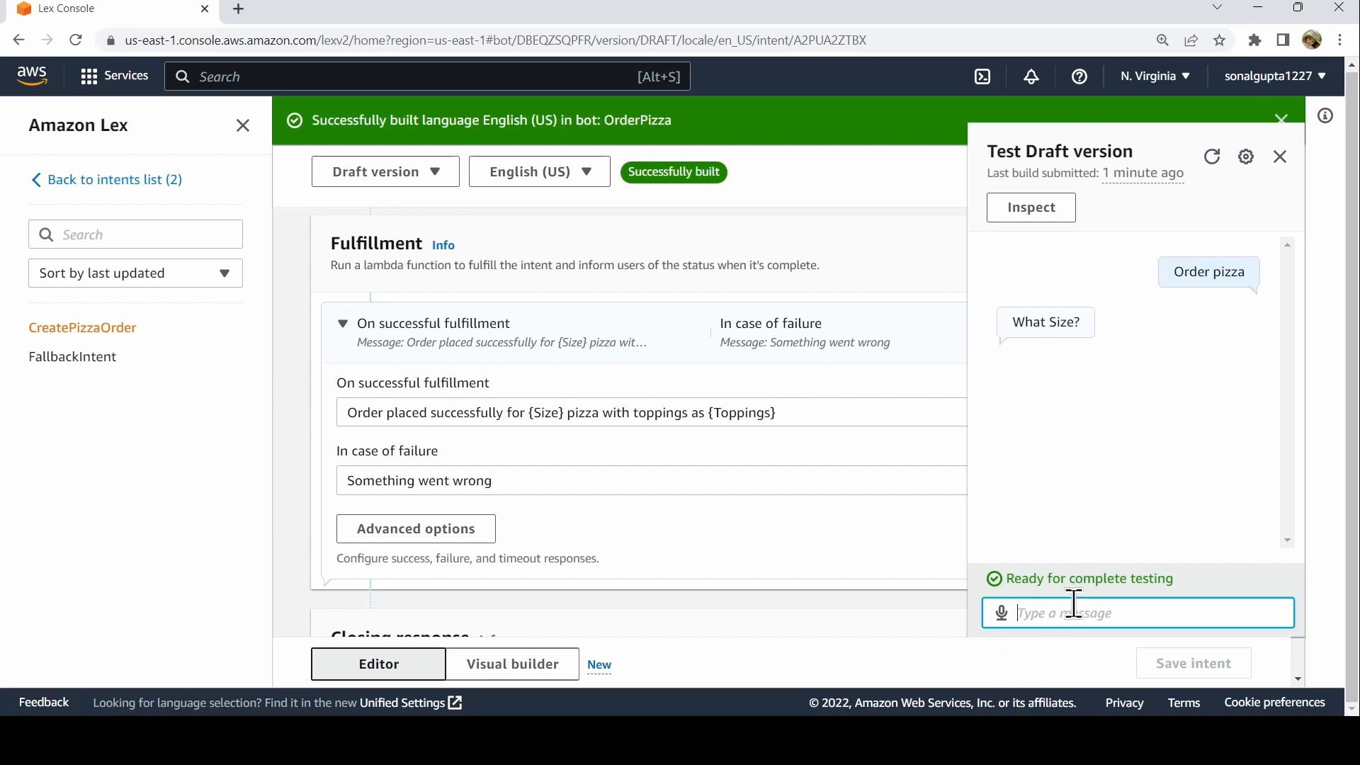
{"action": "type", "text": "smal;l"}
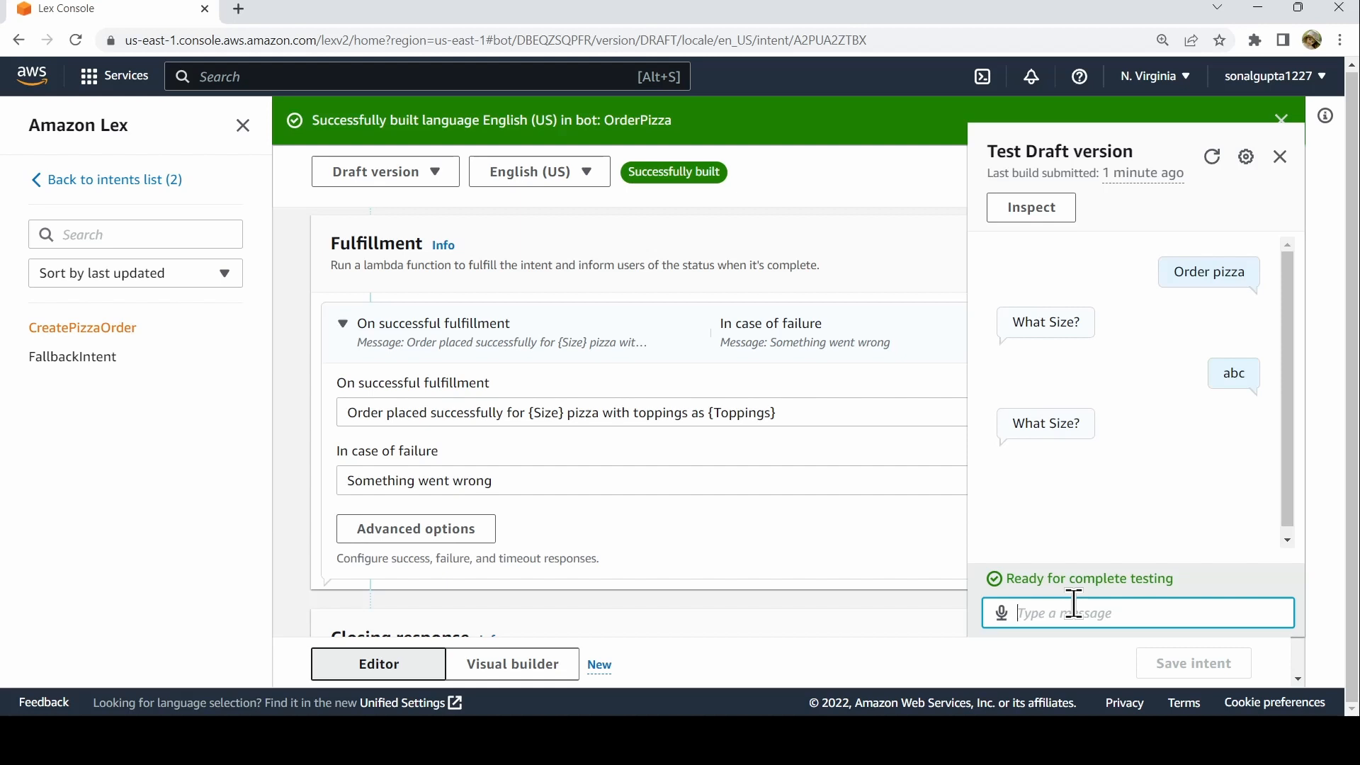
{"action": "type", "text": "Small"}
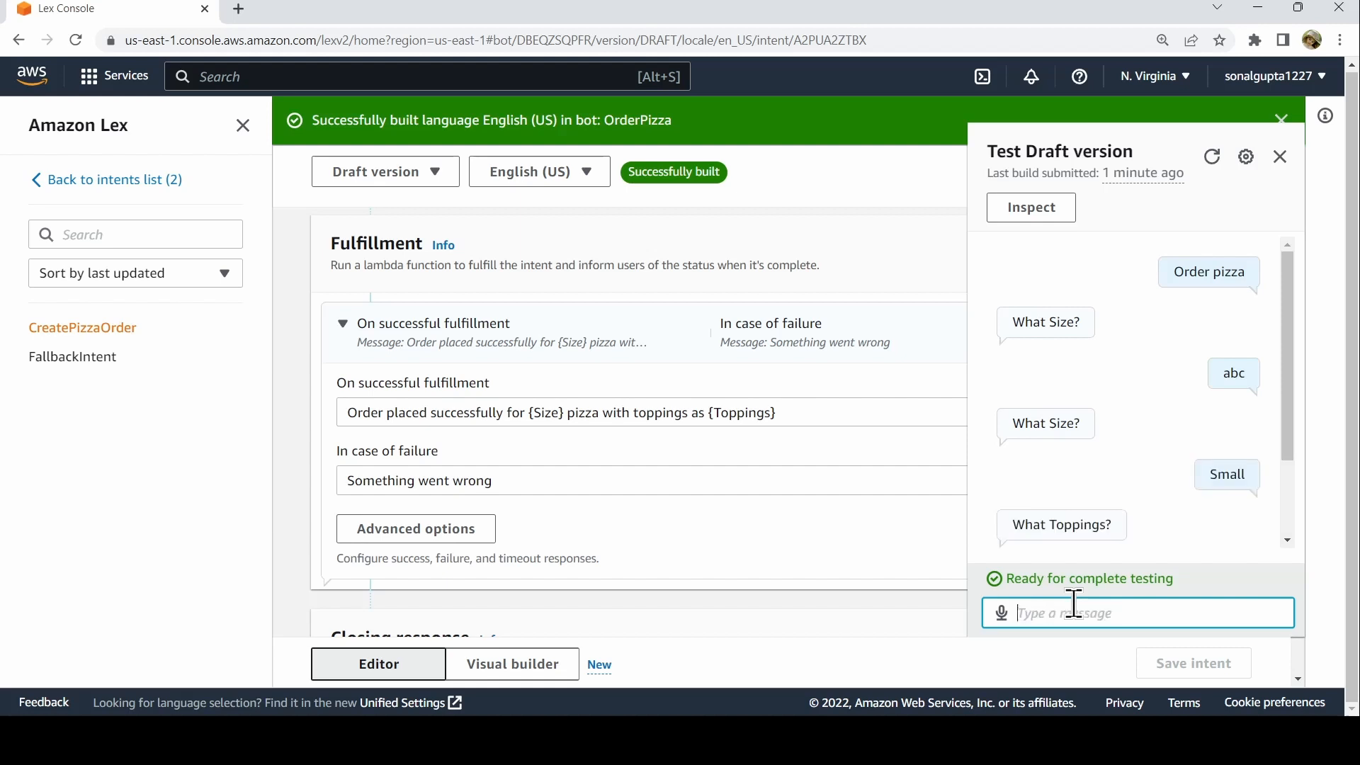
{"action": "scroll", "scroll_direction": "down", "scroll_amount": 3}
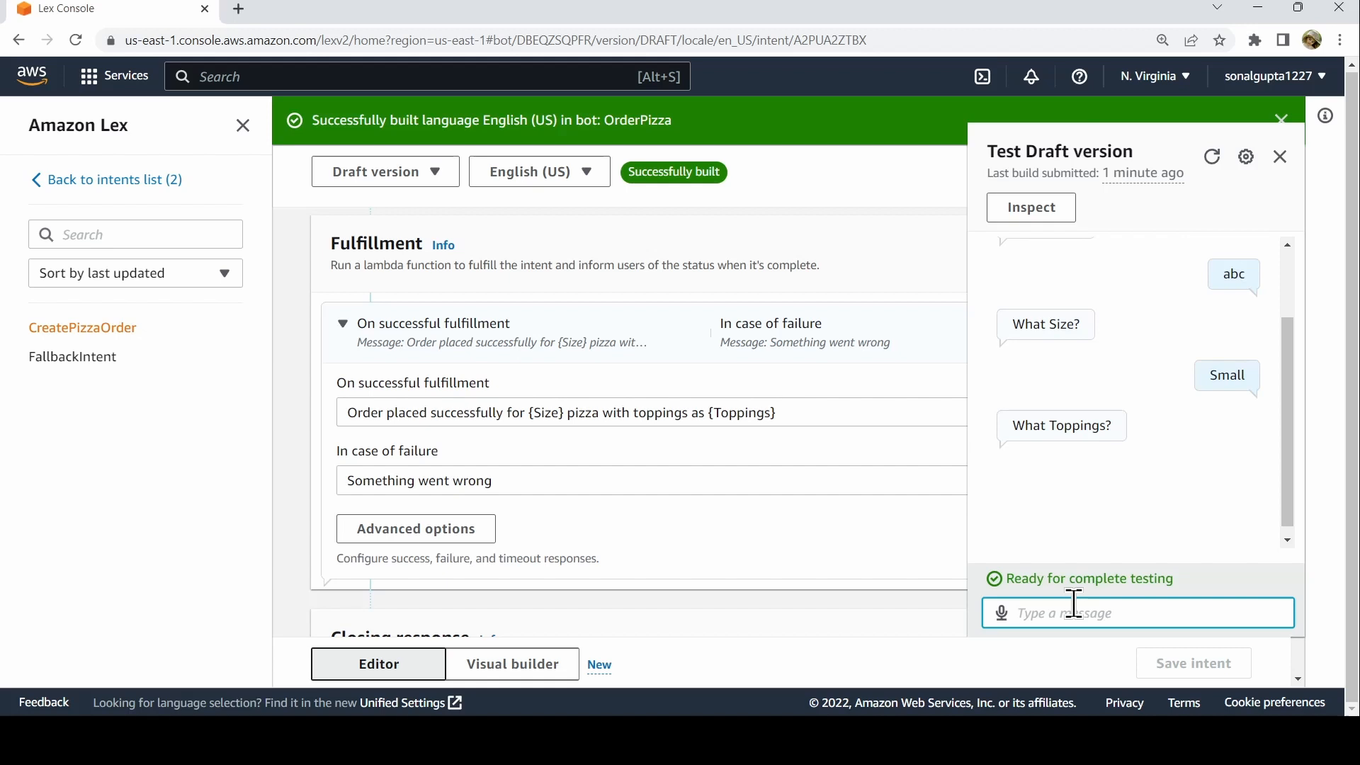
{"action": "type", "text": "Golden"}
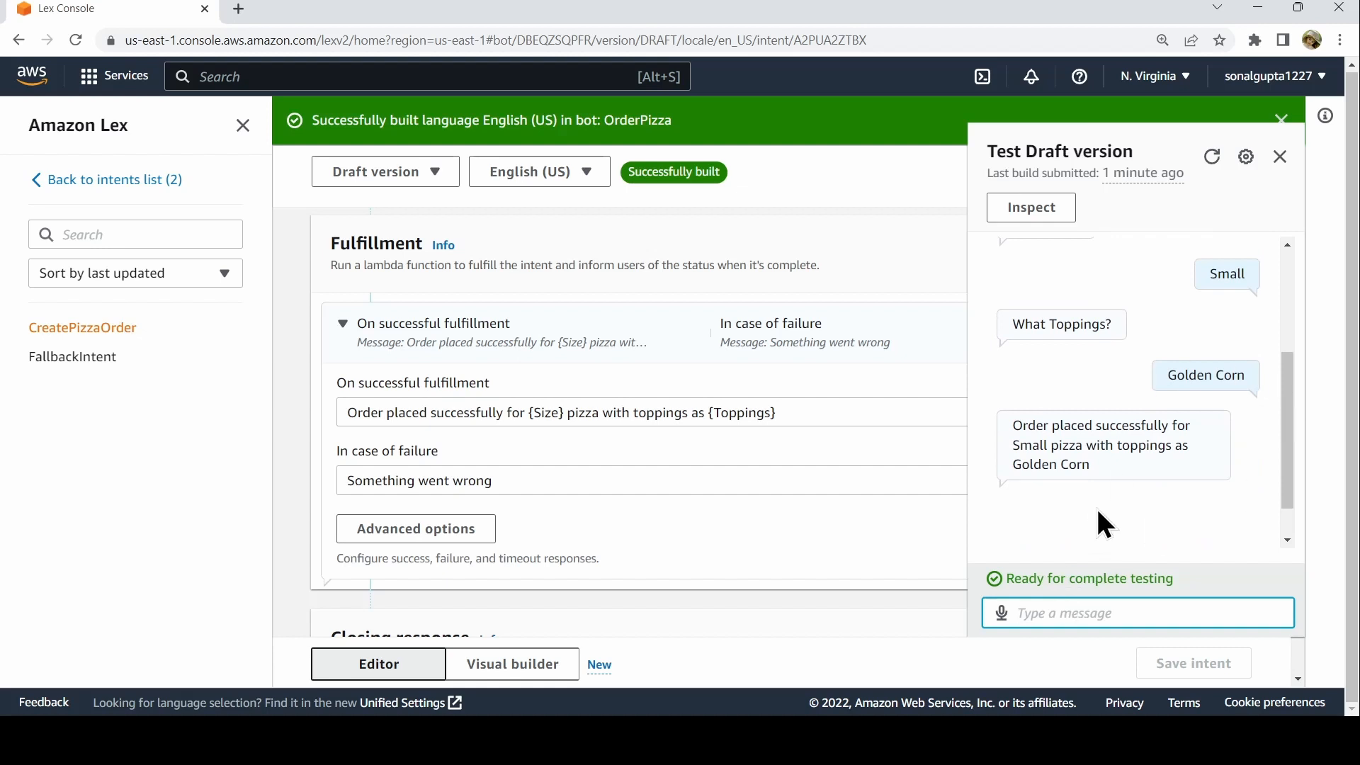
{"action": "mouse_move", "coordinate": [1292, 490]}
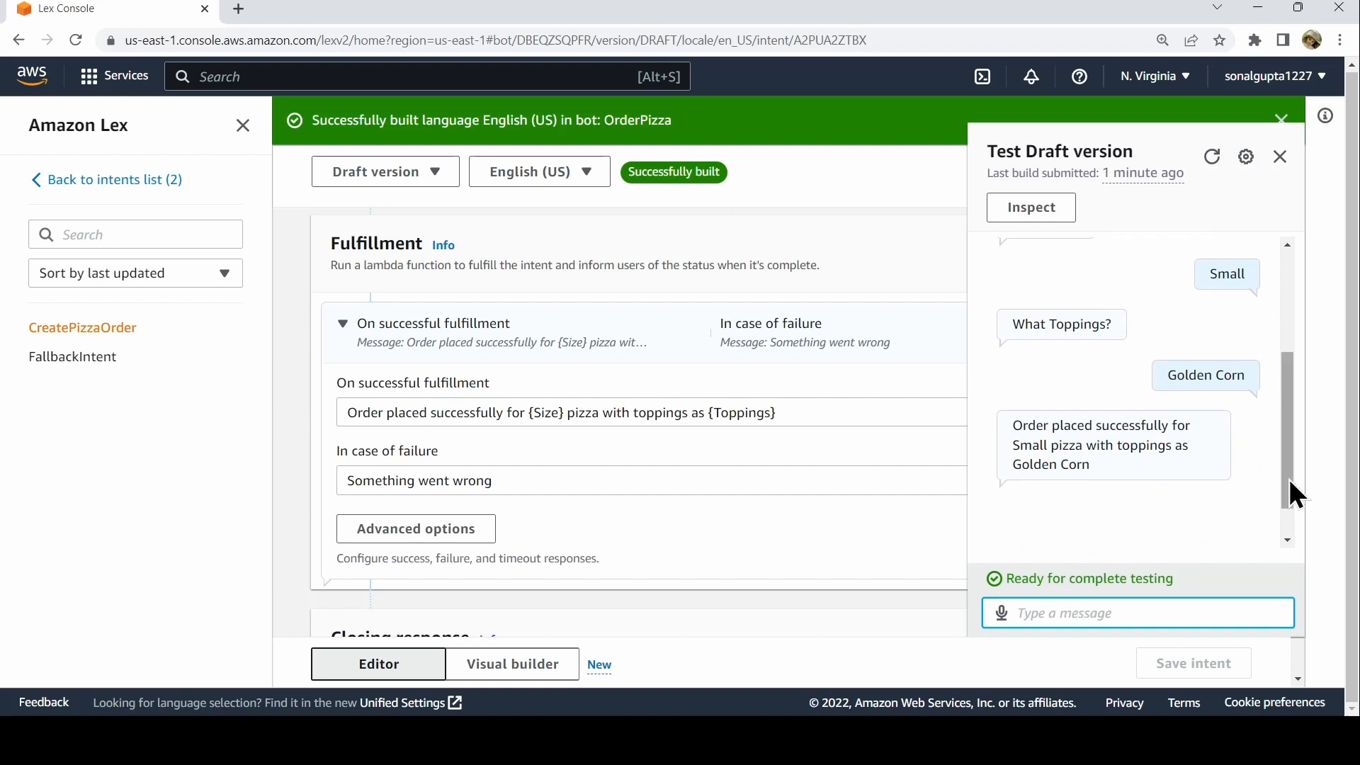